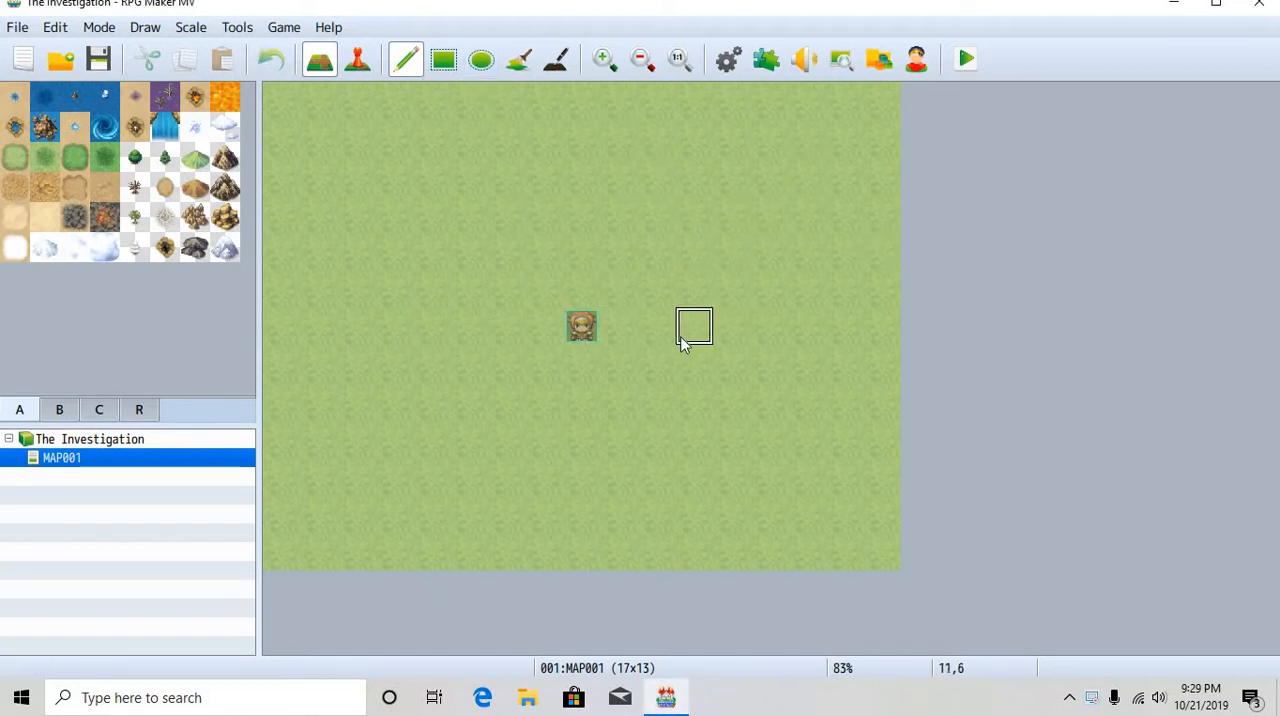
pyautogui.moveTo(696, 352)
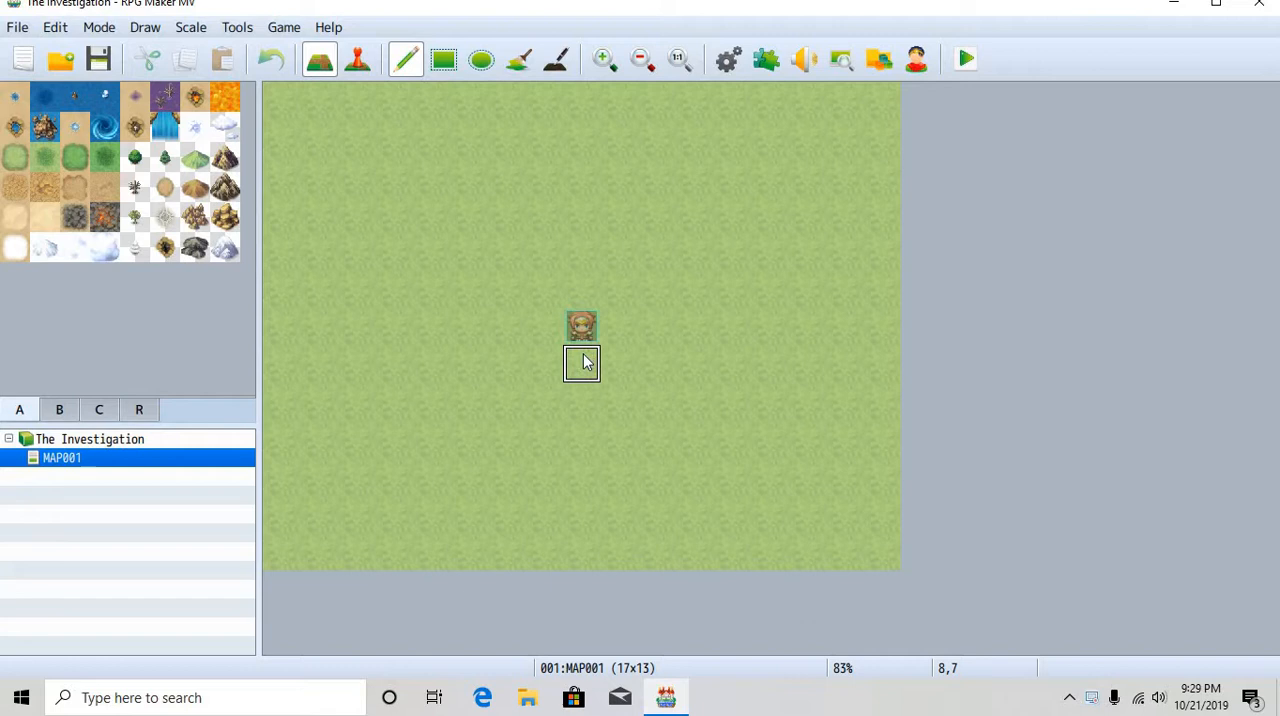
pyautogui.moveTo(572, 358)
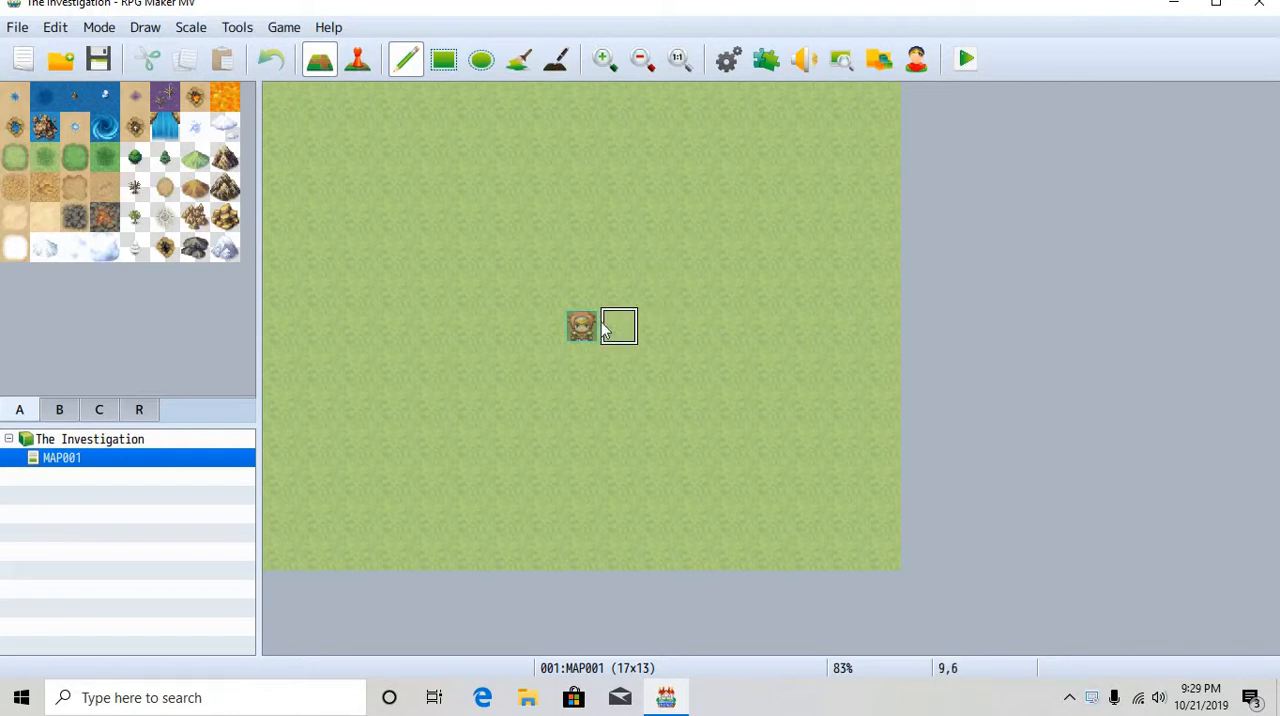
pyautogui.moveTo(644, 306)
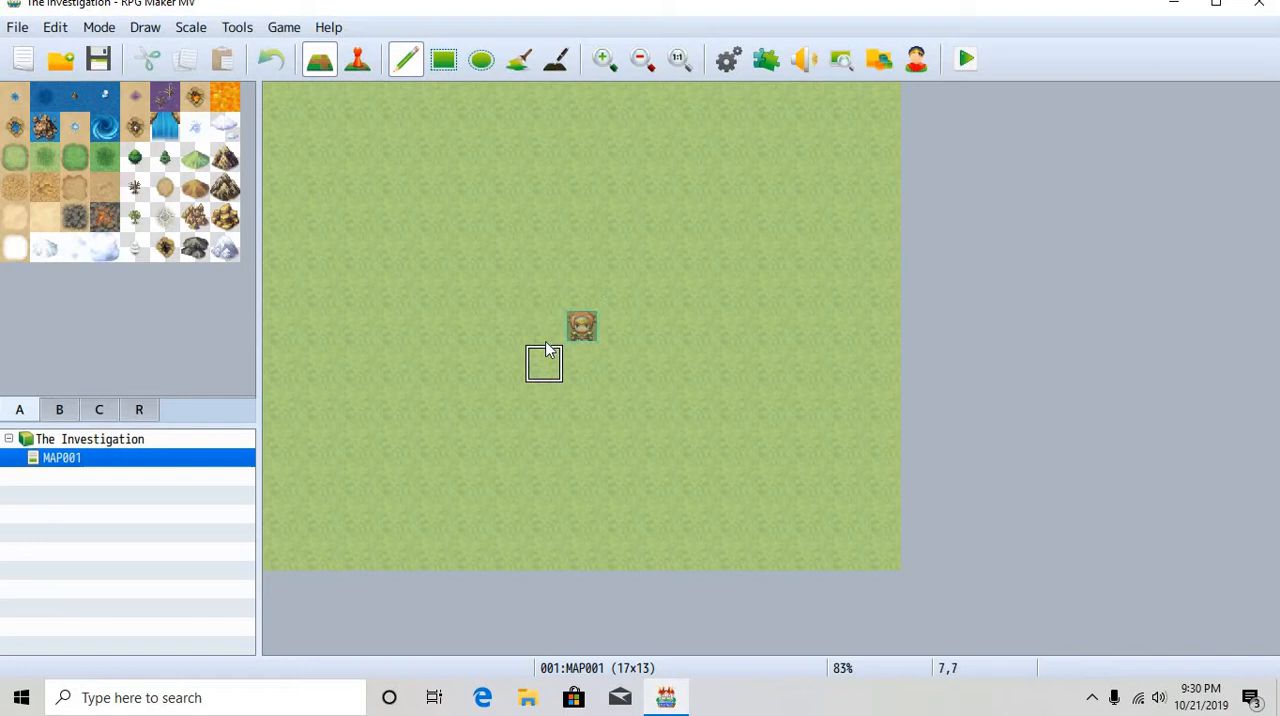
pyautogui.moveTo(516, 270)
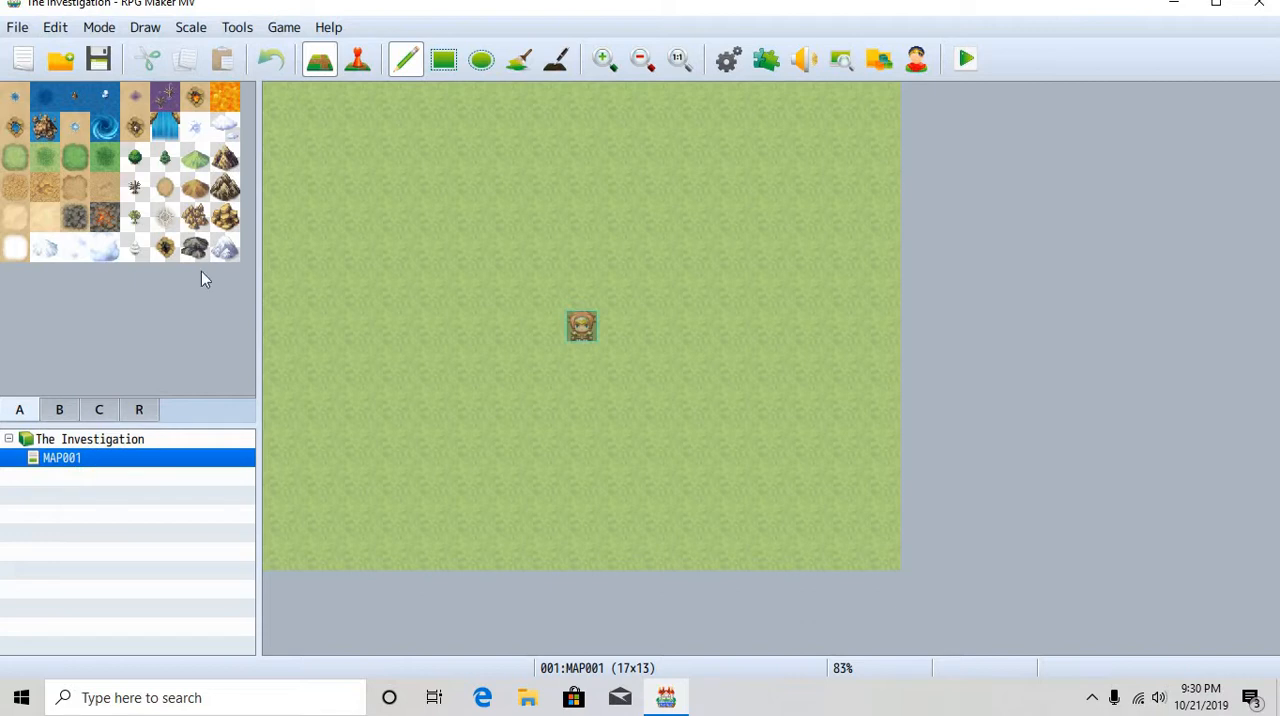
pyautogui.click(236, 28)
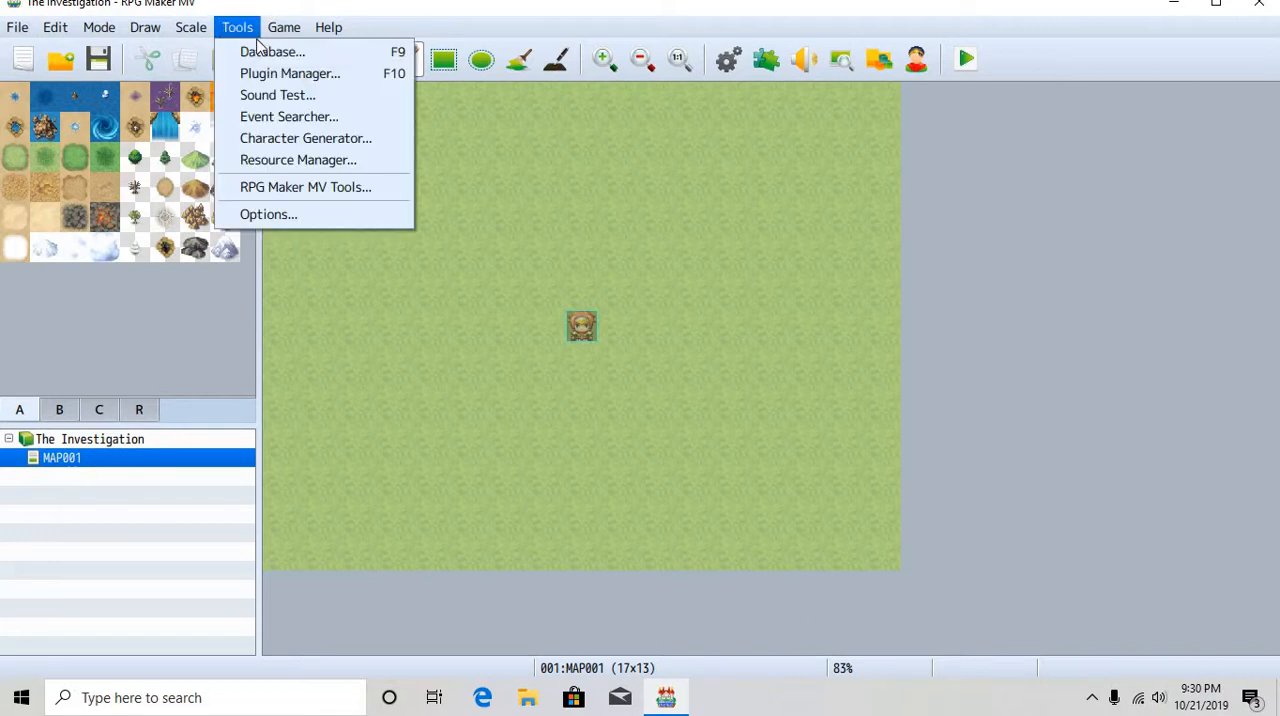
pyautogui.moveTo(290, 72)
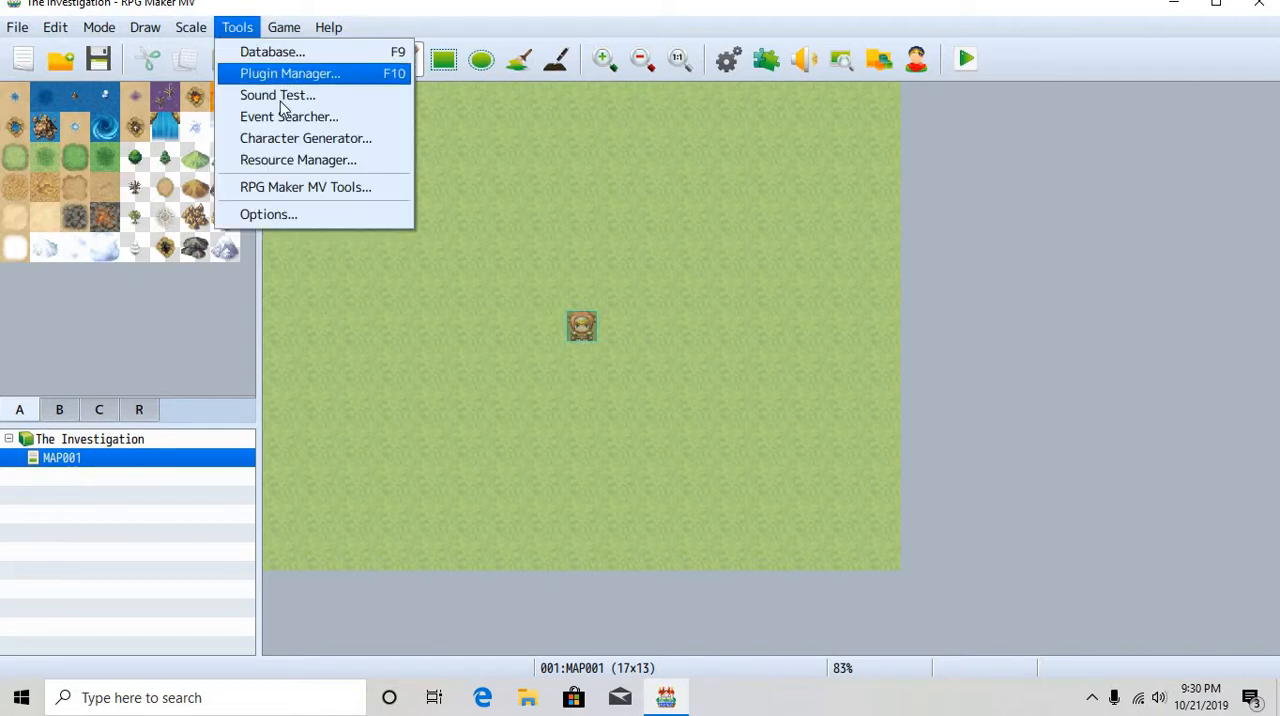
pyautogui.click(298, 160)
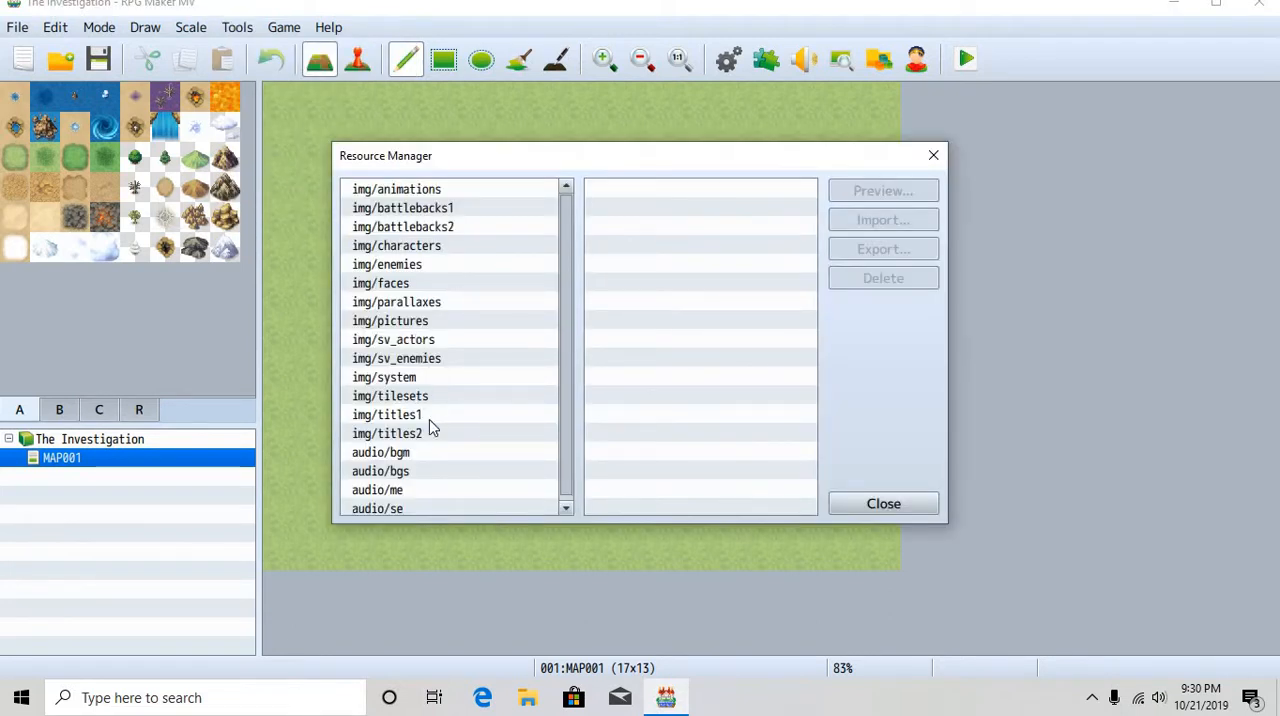
pyautogui.click(388, 414)
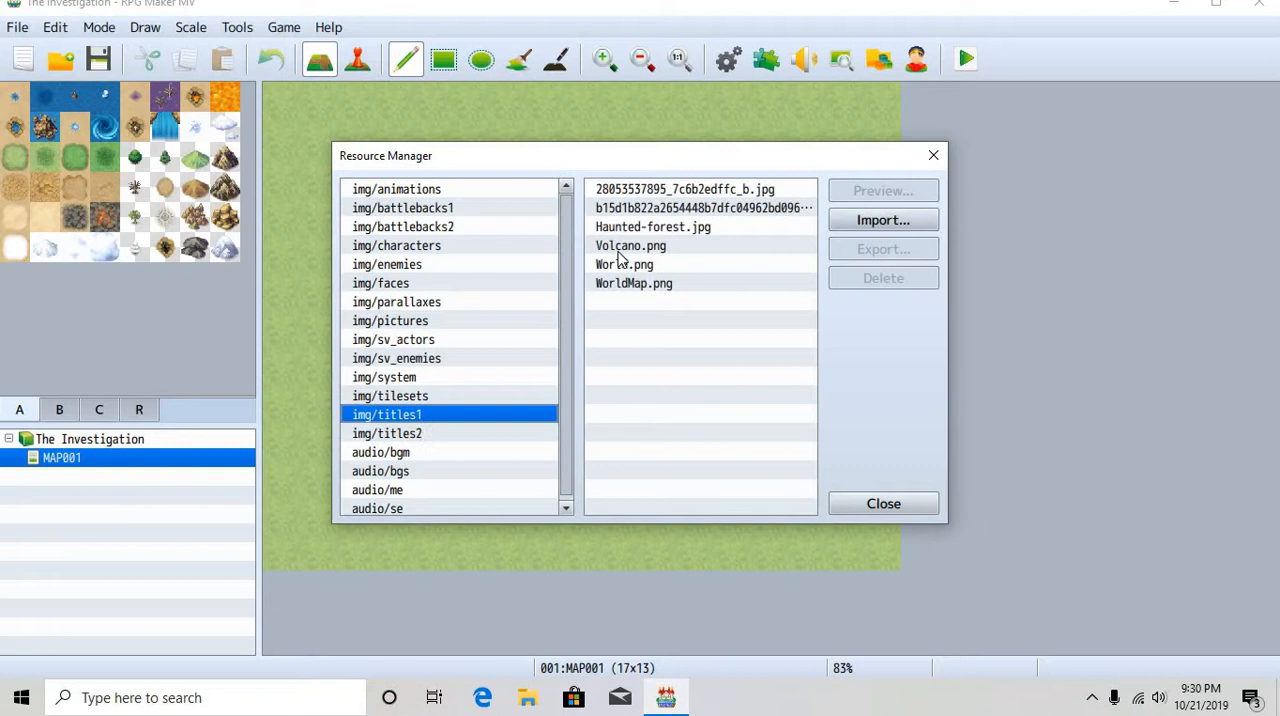
pyautogui.moveTo(764, 256)
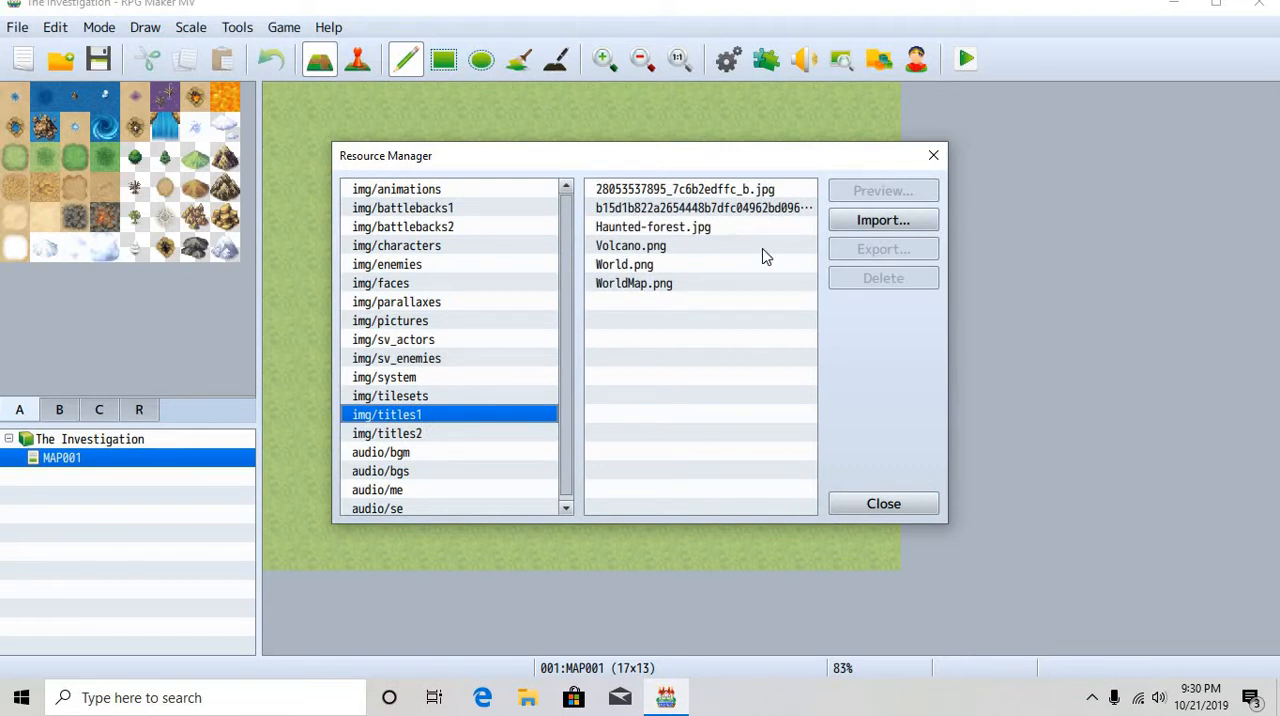
pyautogui.click(652, 226)
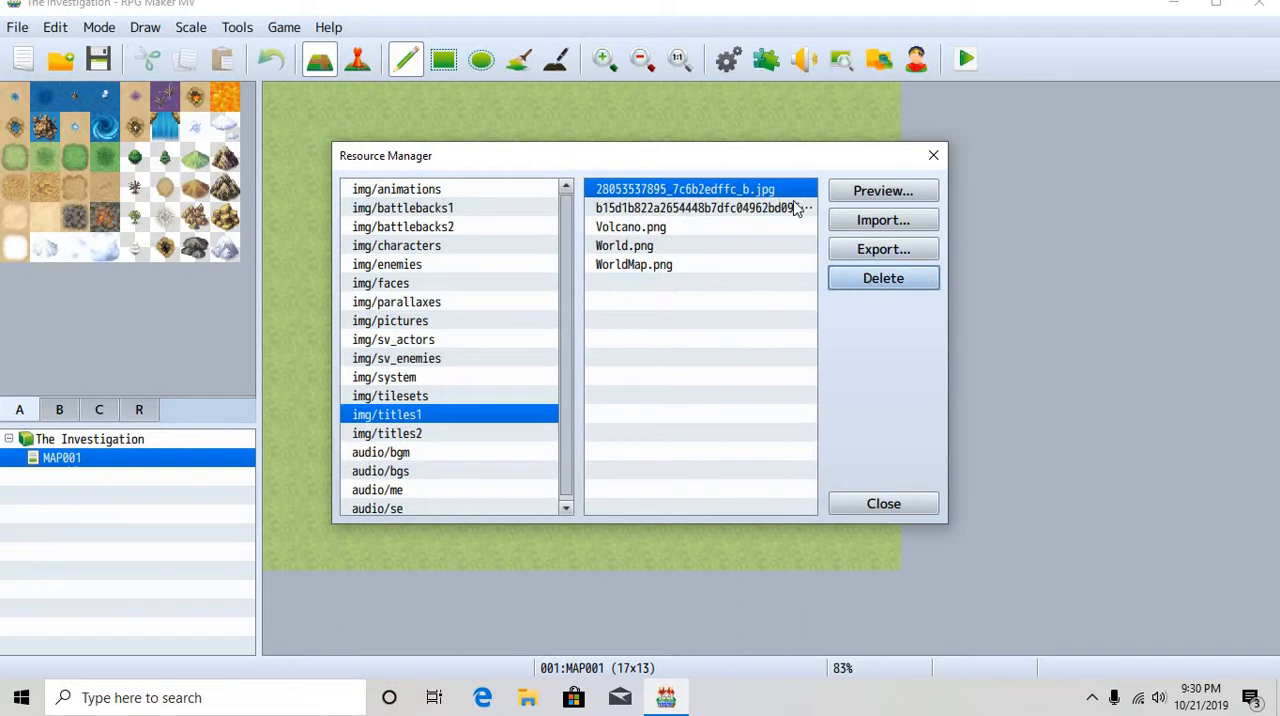
pyautogui.click(882, 278)
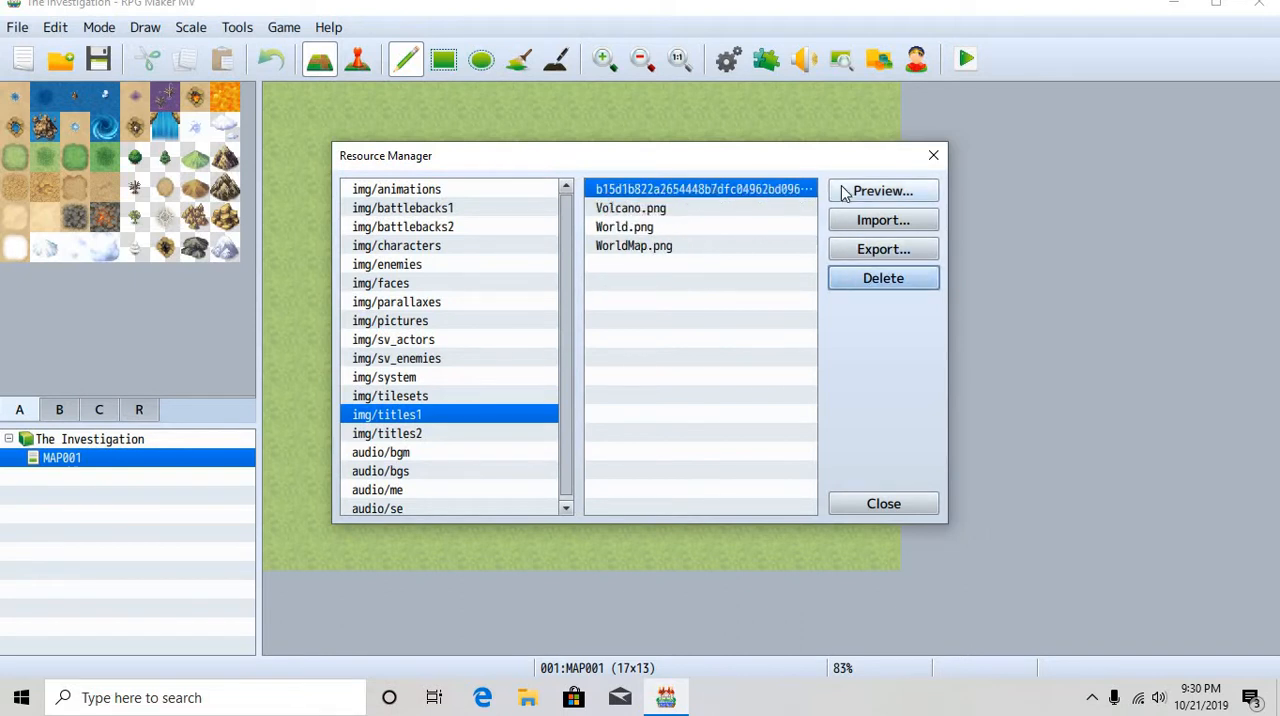
pyautogui.click(882, 190)
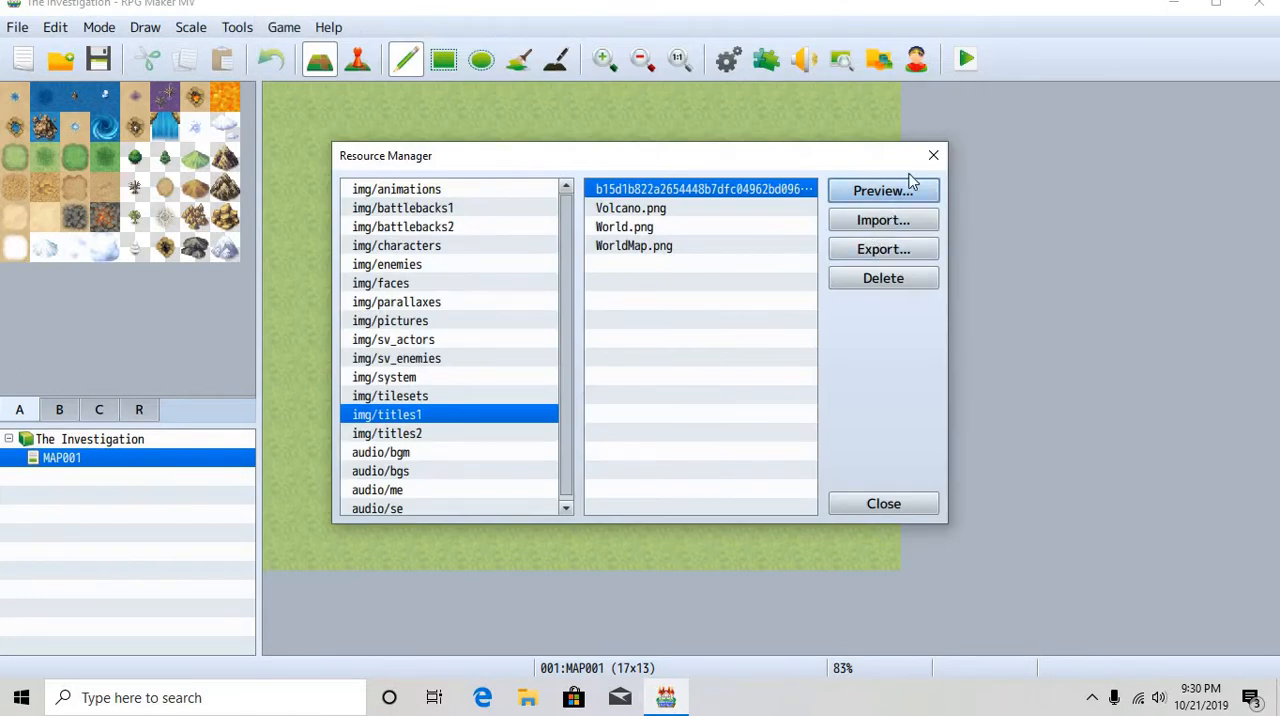
pyautogui.moveTo(456, 444)
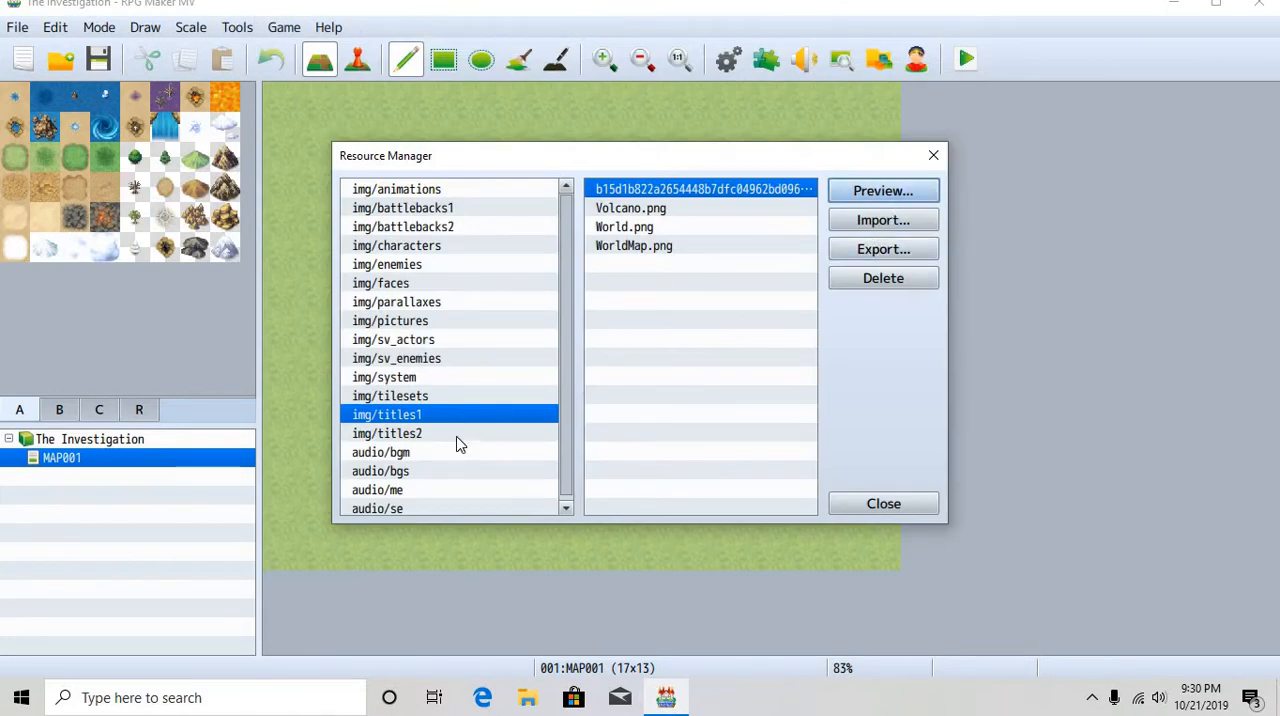
# Preview the 'The Investigation' title text image in img/titles2 and dismiss the preview
pyautogui.click(388, 434)
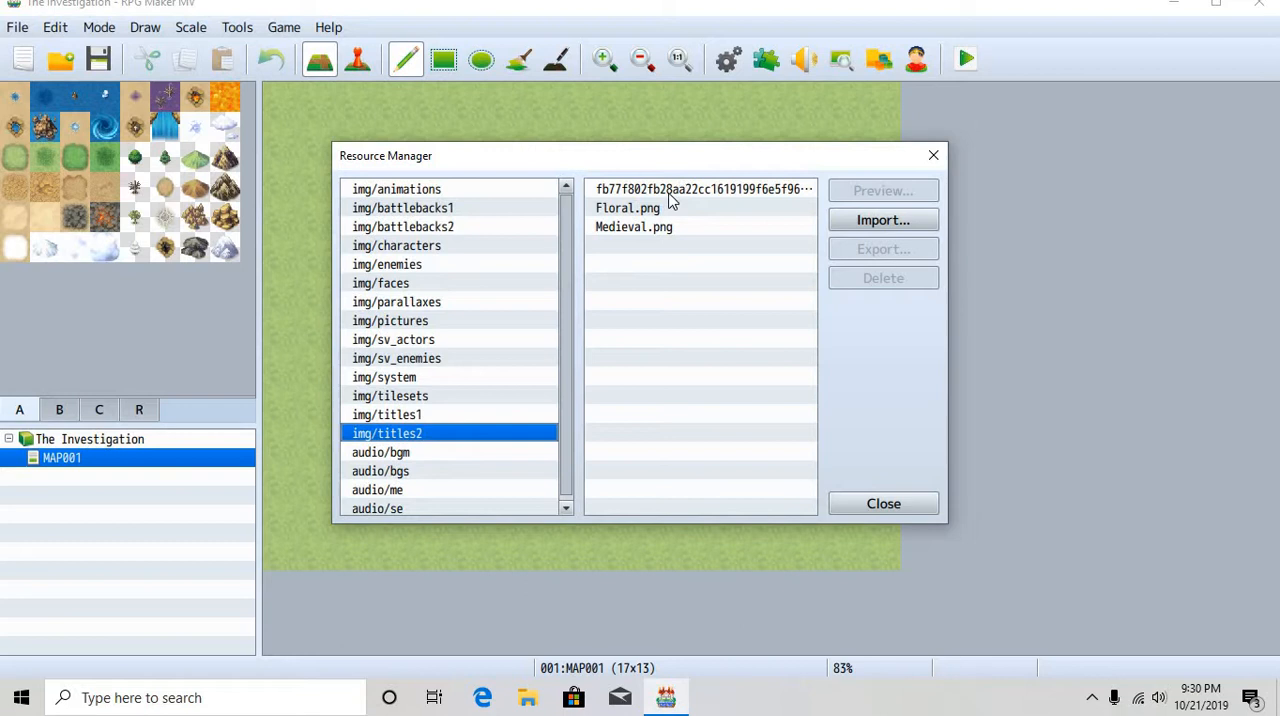
pyautogui.click(882, 190)
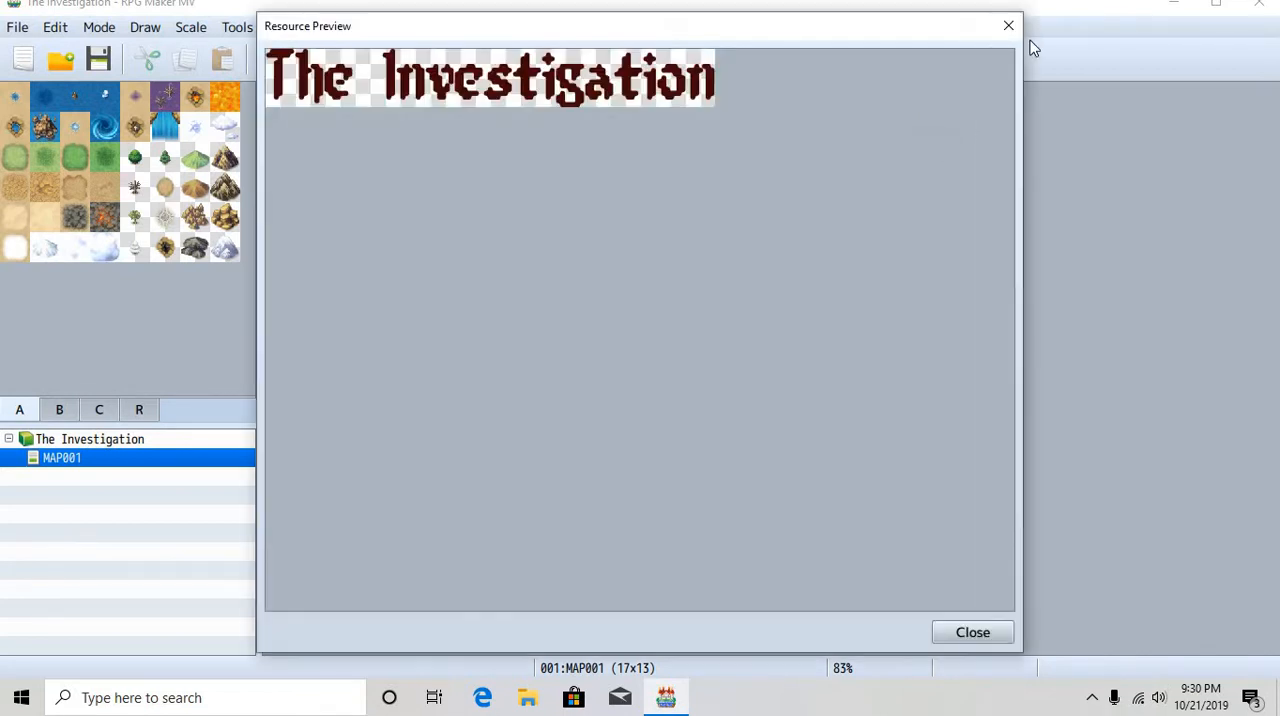
pyautogui.click(972, 632)
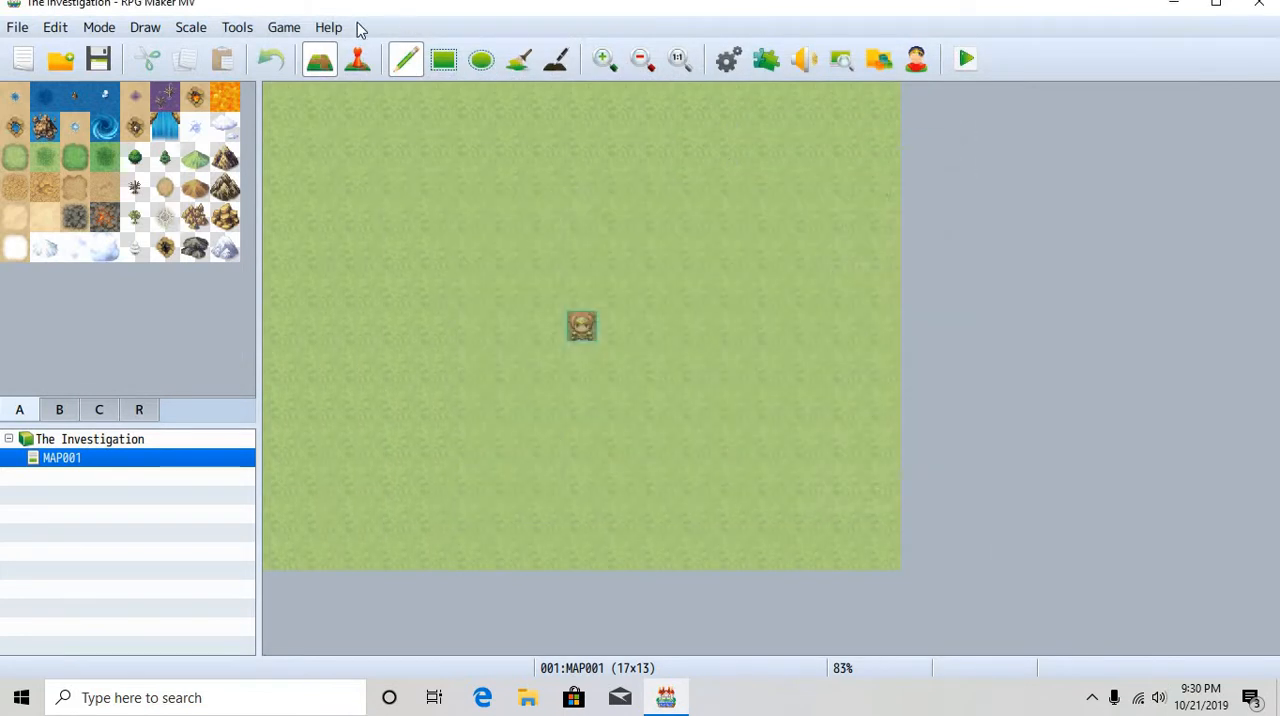
pyautogui.moveTo(700, 360)
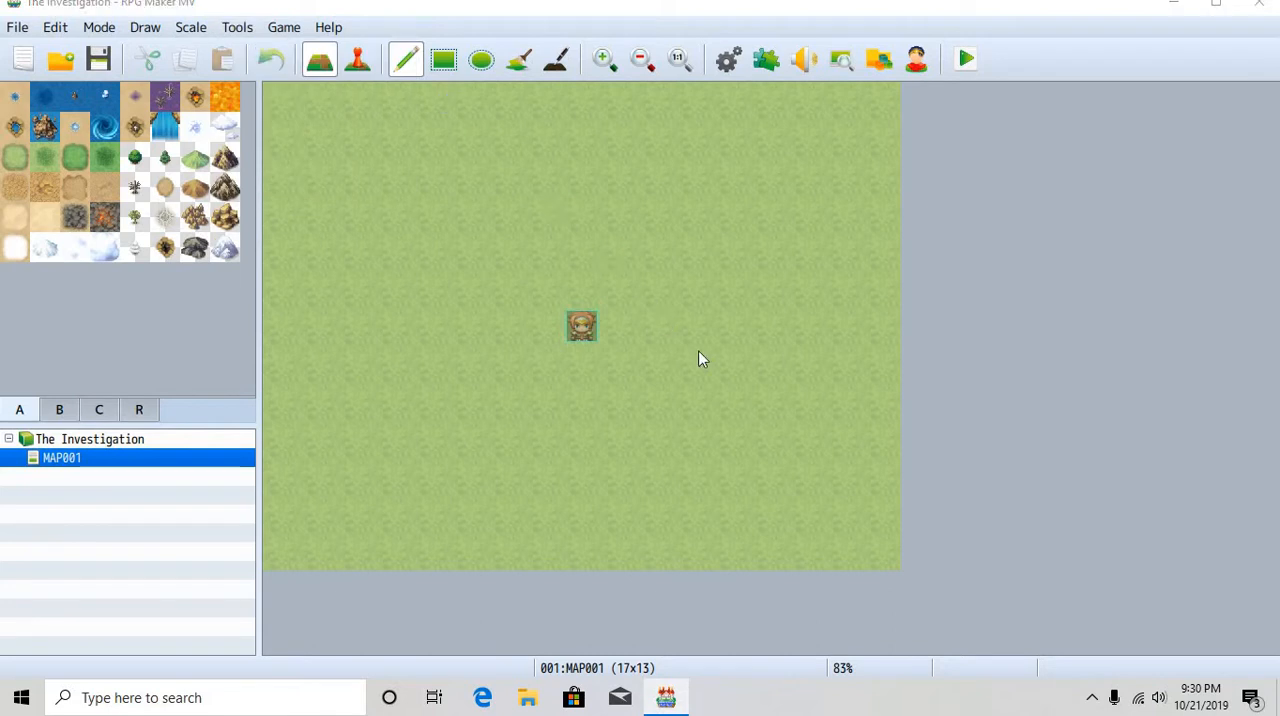
# Bring up the game Database to configure the title screen images
pyautogui.click(764, 58)
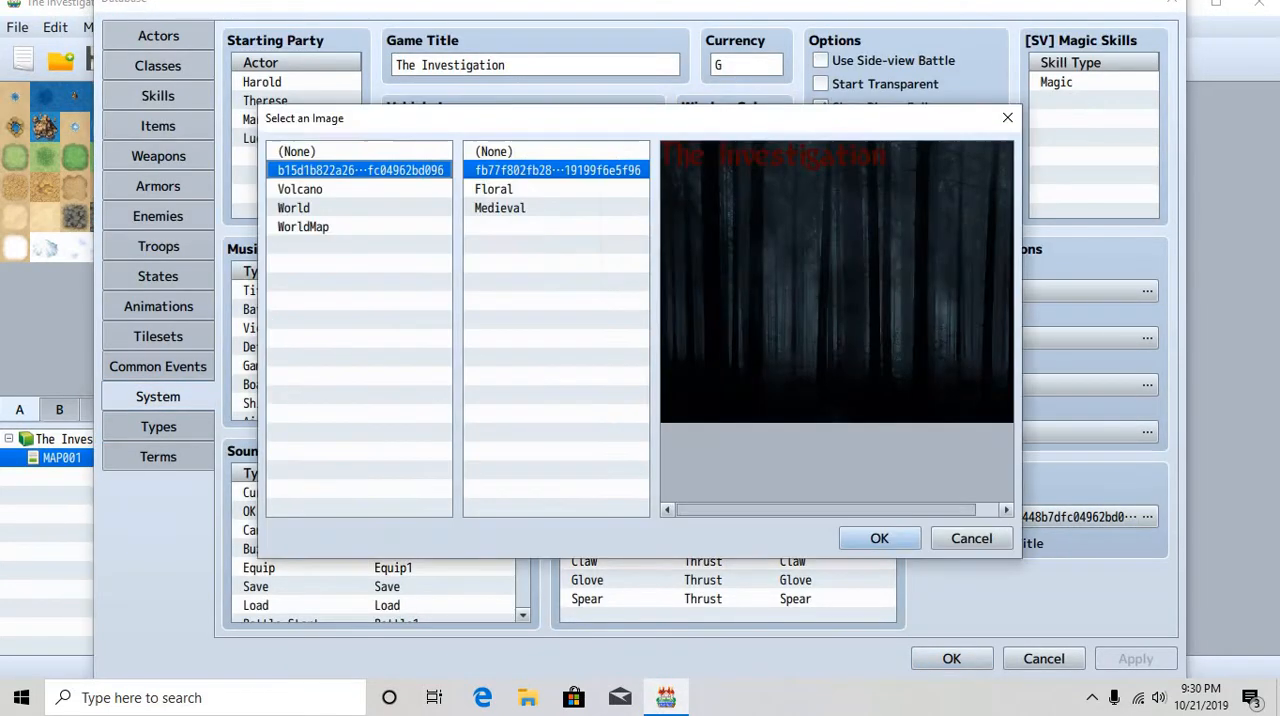
pyautogui.moveTo(422, 196)
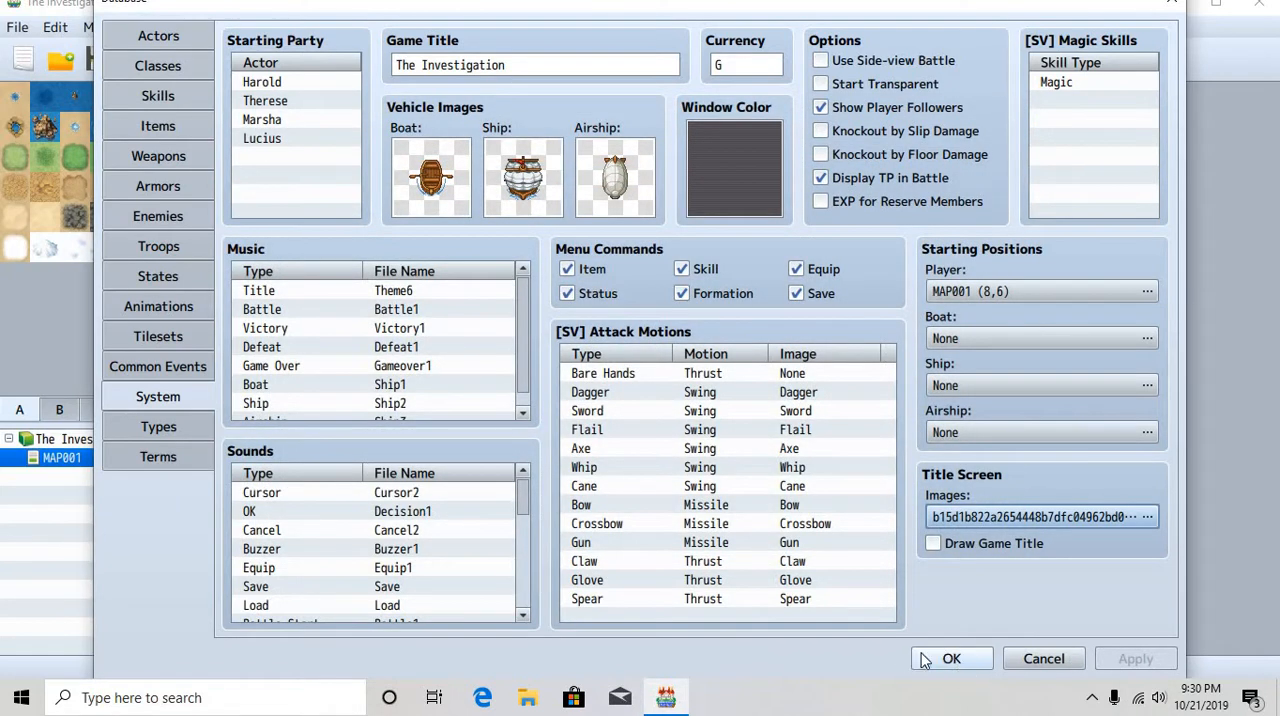
pyautogui.moveTo(344, 284)
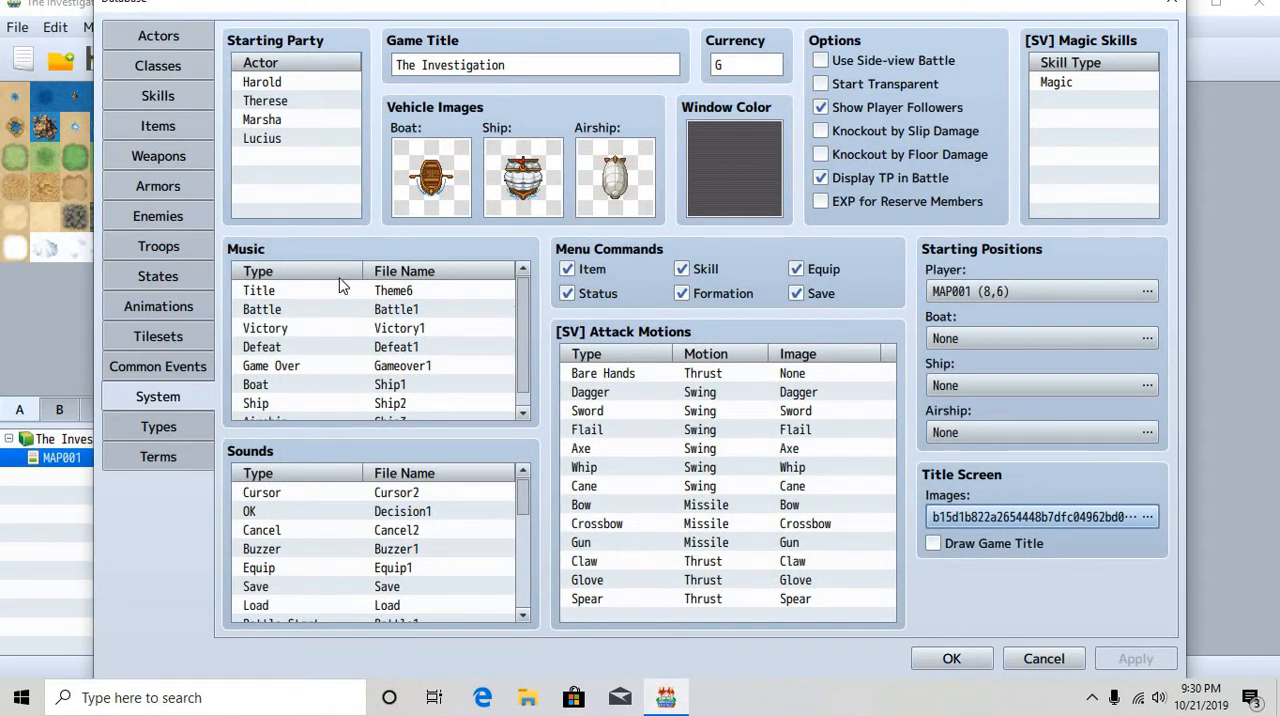
pyautogui.moveTo(310, 298)
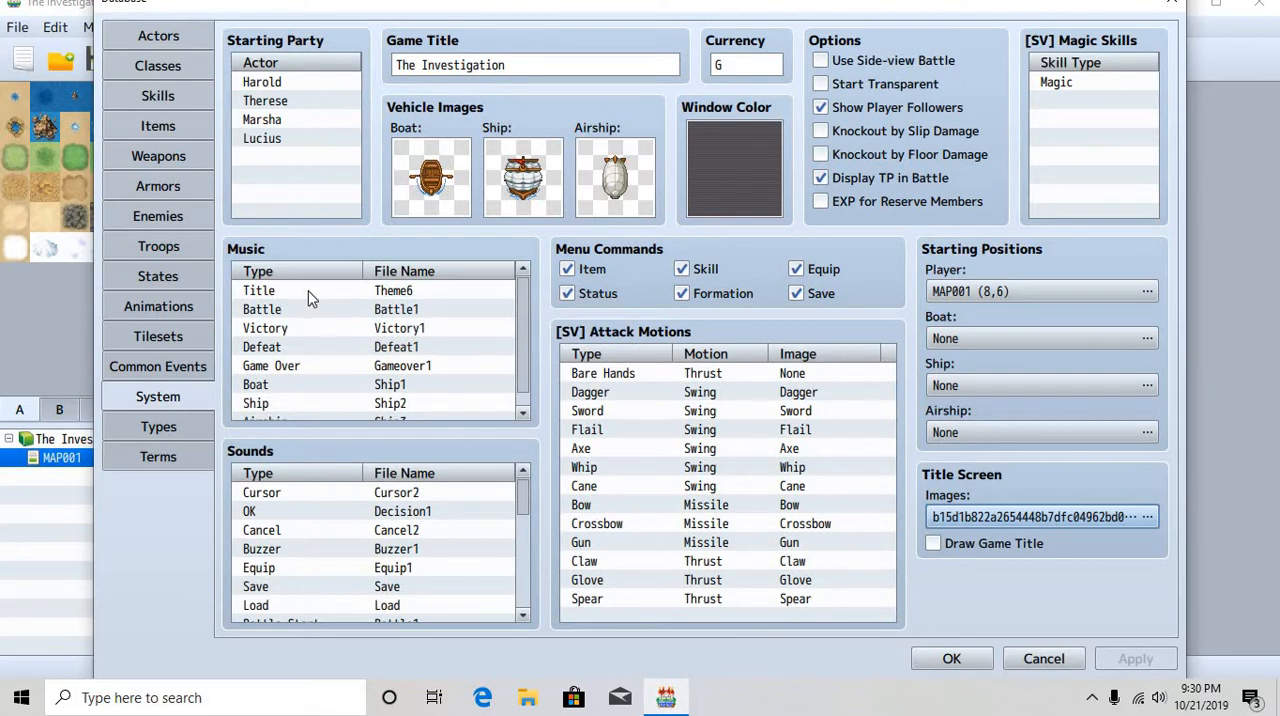
# Set the title music to Dungeon1 with its pitch lowered to 60% and confirm
pyautogui.click(392, 290)
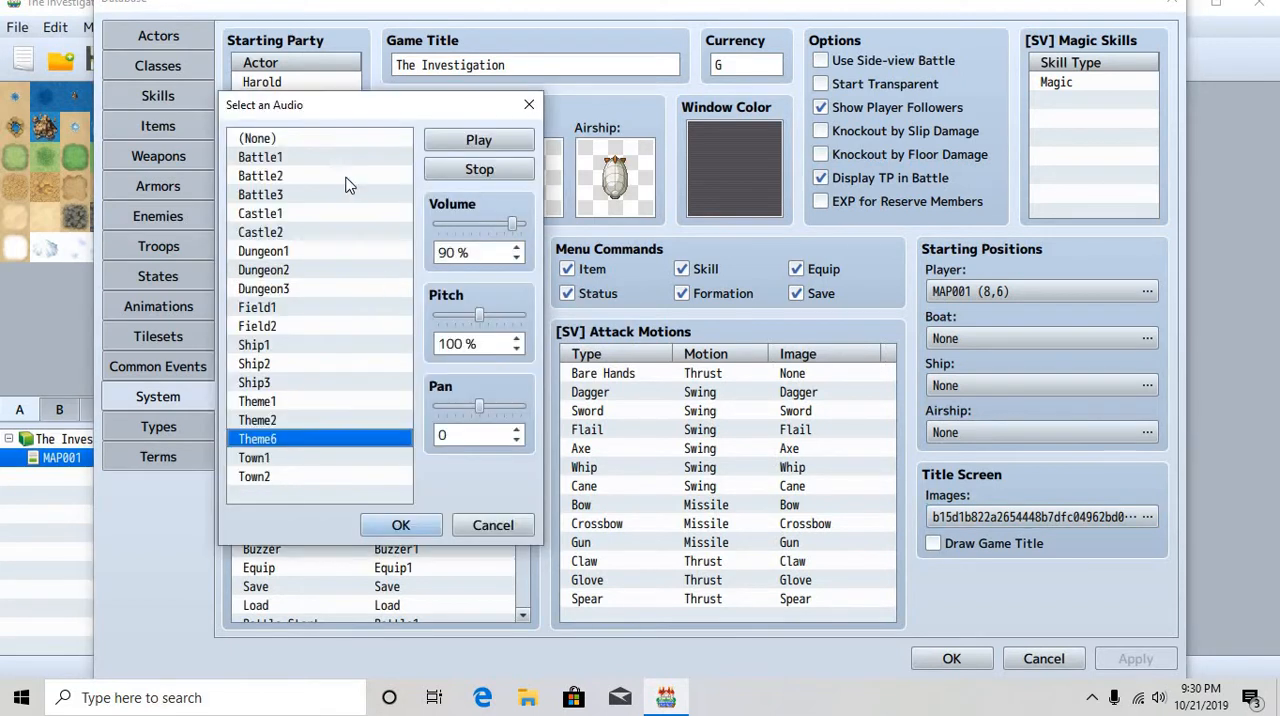
pyautogui.moveTo(308, 306)
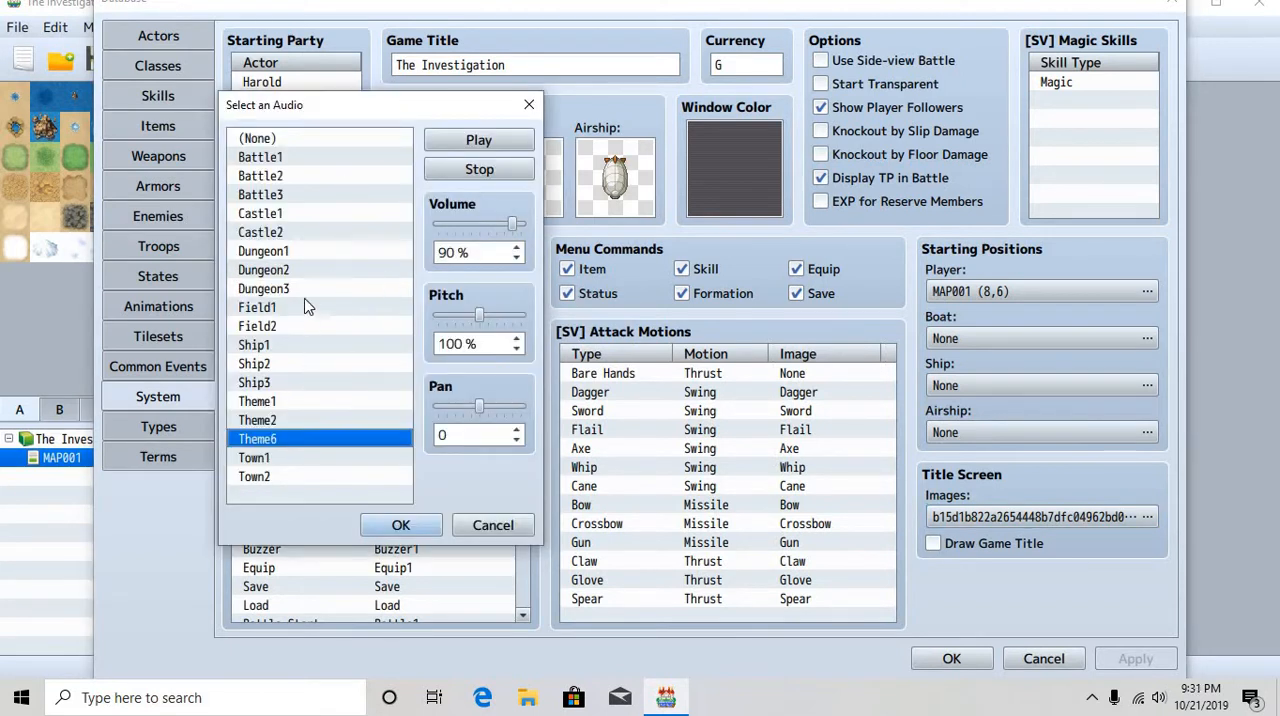
pyautogui.moveTo(304, 264)
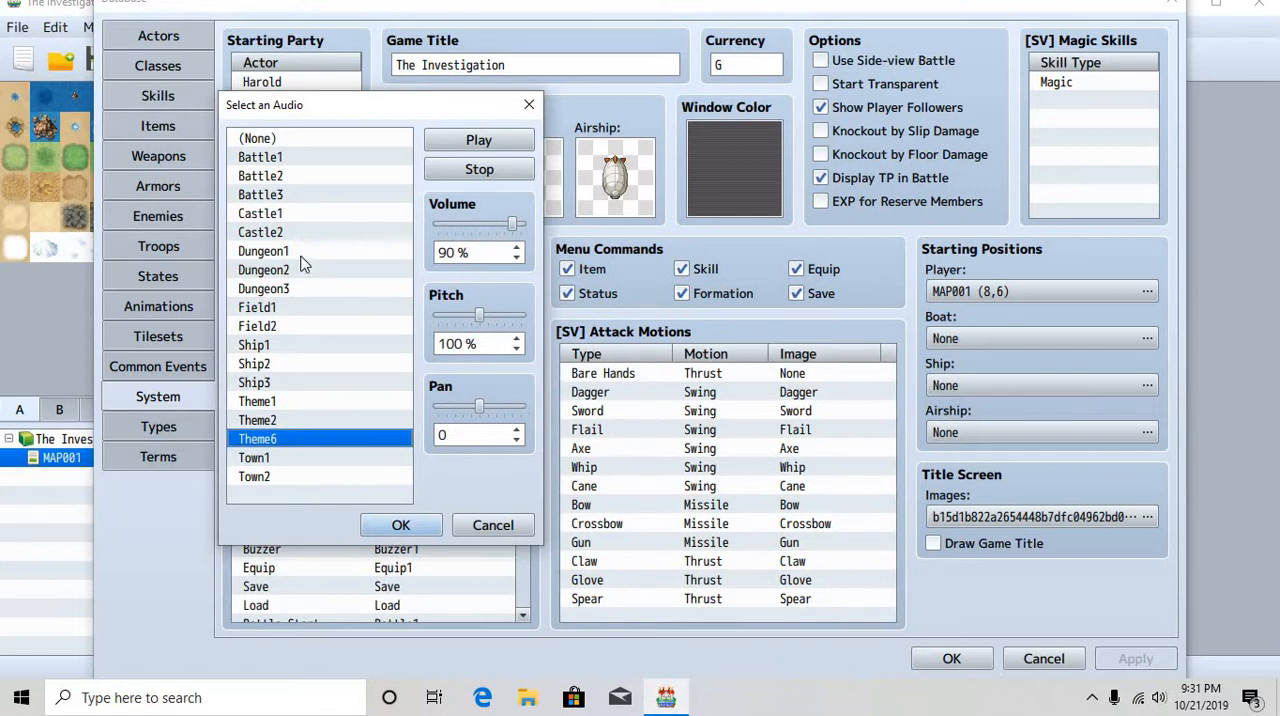
pyautogui.click(264, 252)
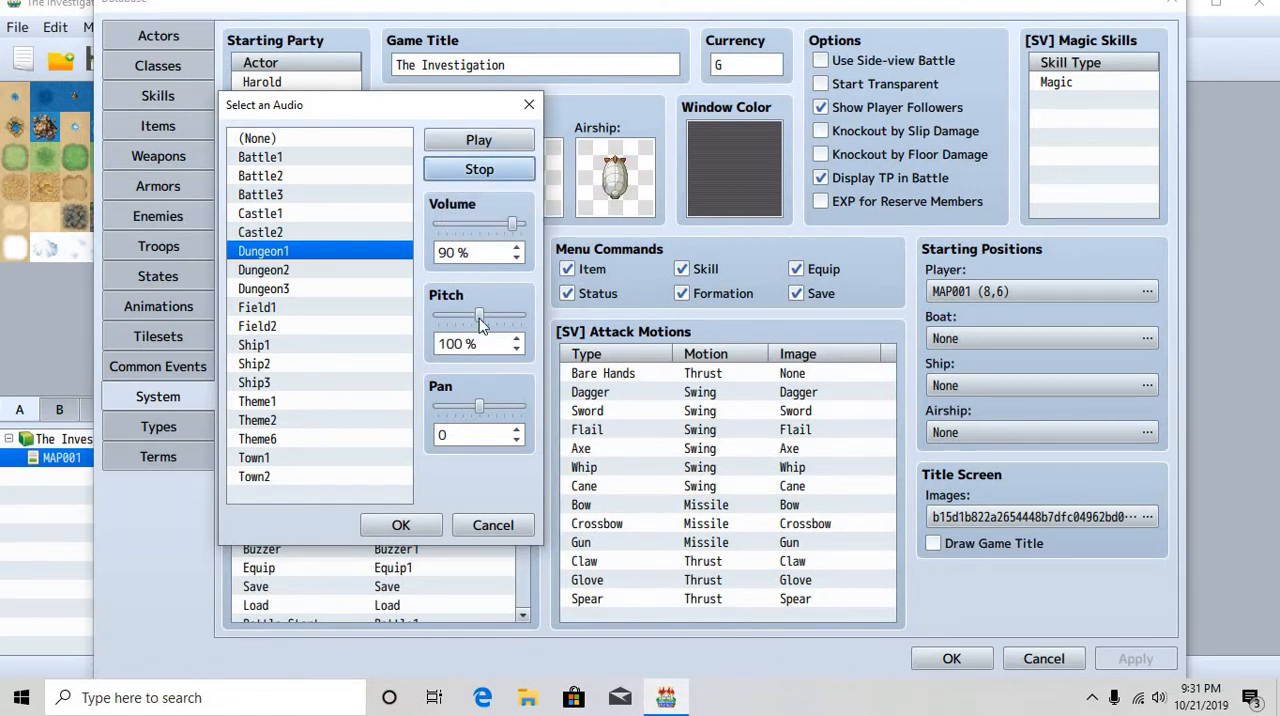
pyautogui.moveTo(480, 316); pyautogui.dragTo(452, 316)
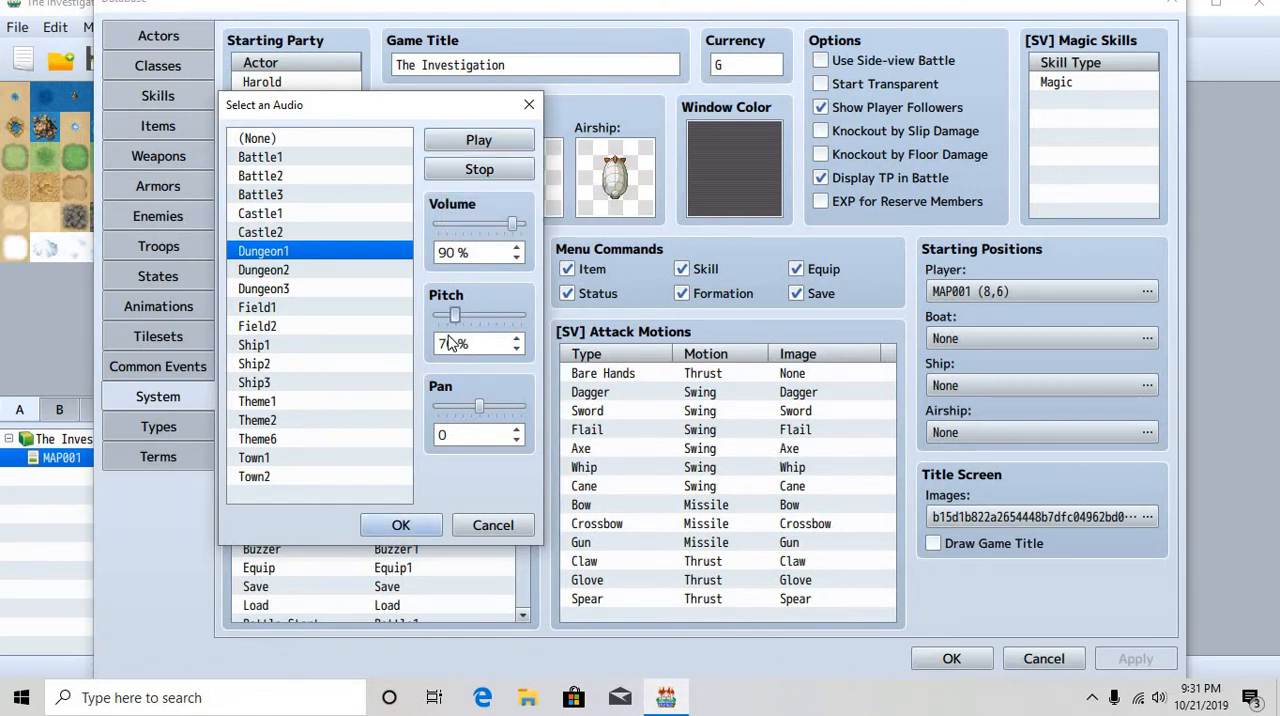
pyautogui.moveTo(454, 316); pyautogui.dragTo(444, 316)
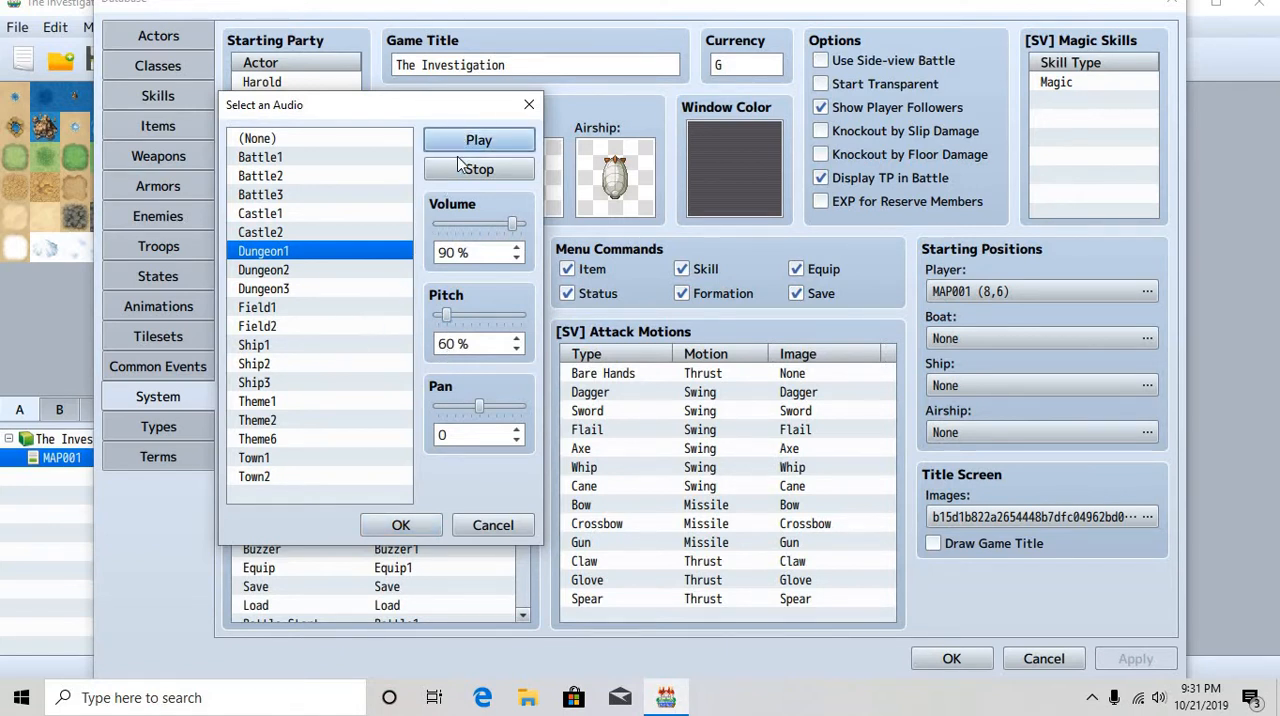
pyautogui.click(400, 524)
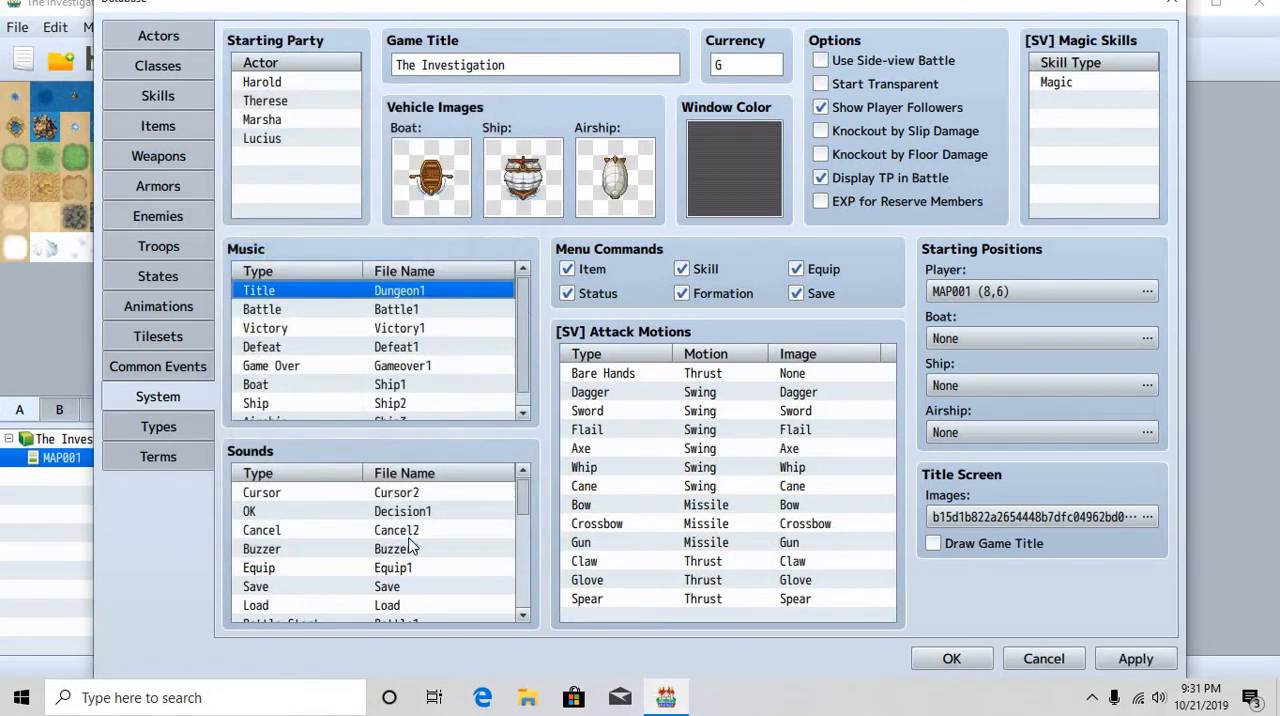
pyautogui.moveTo(716, 188)
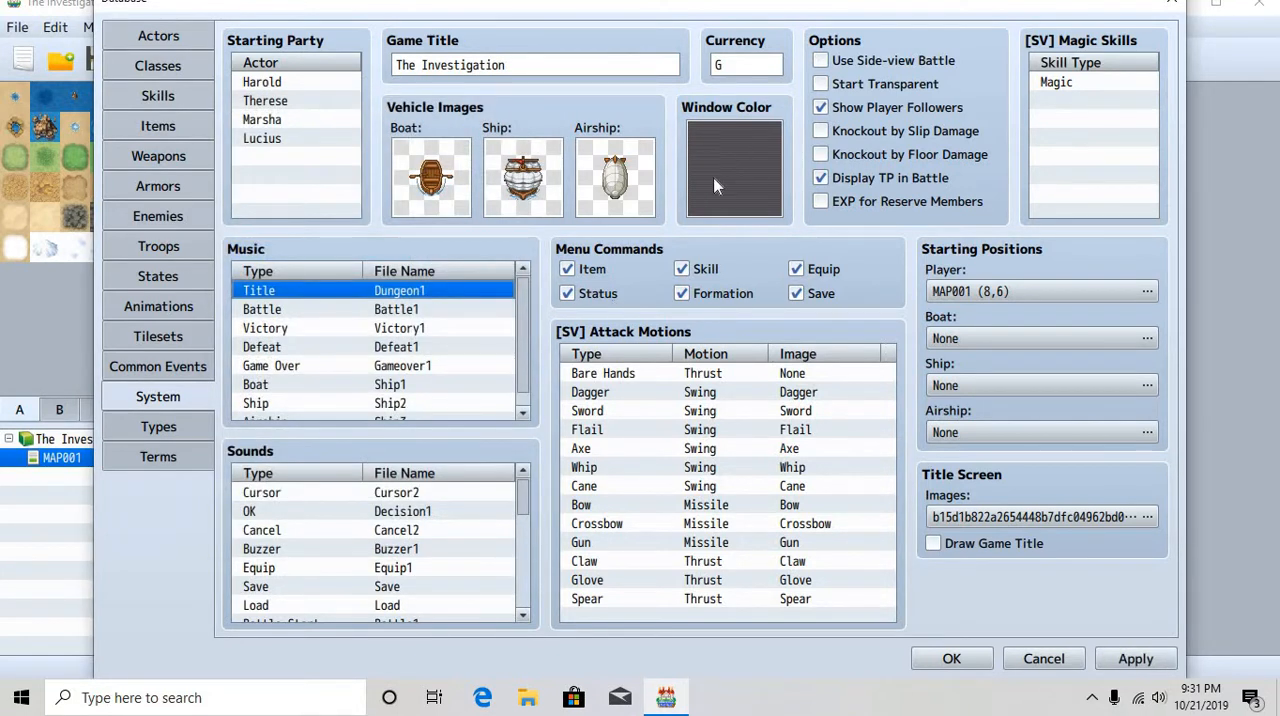
pyautogui.moveTo(716, 184)
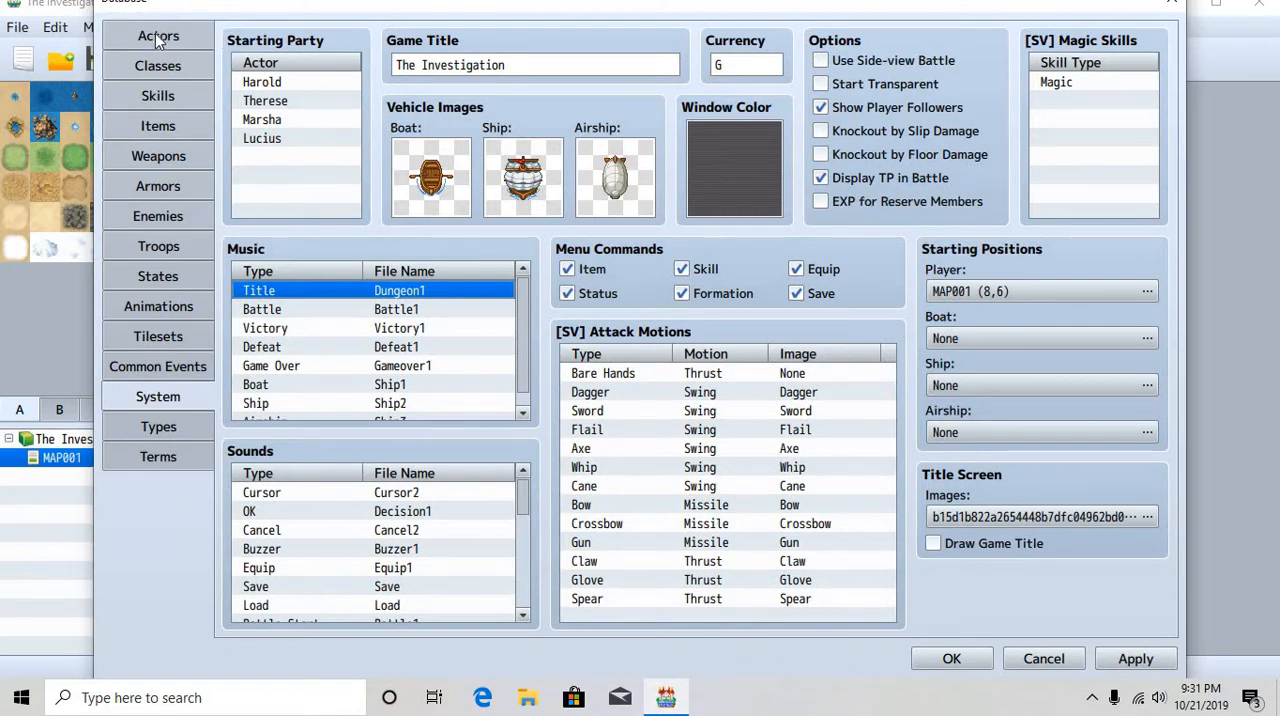
# On the Actors tab, bring up Change Maximum and cancel it, keeping four actors
pyautogui.click(158, 36)
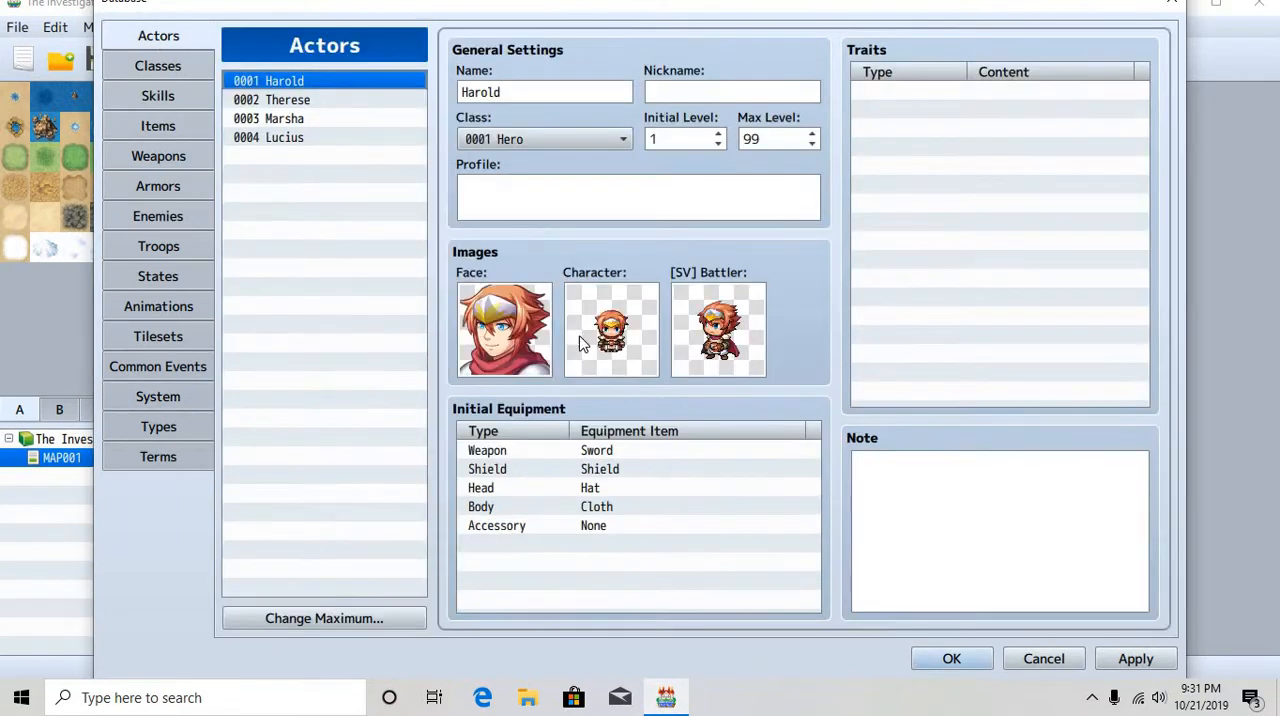
pyautogui.click(324, 618)
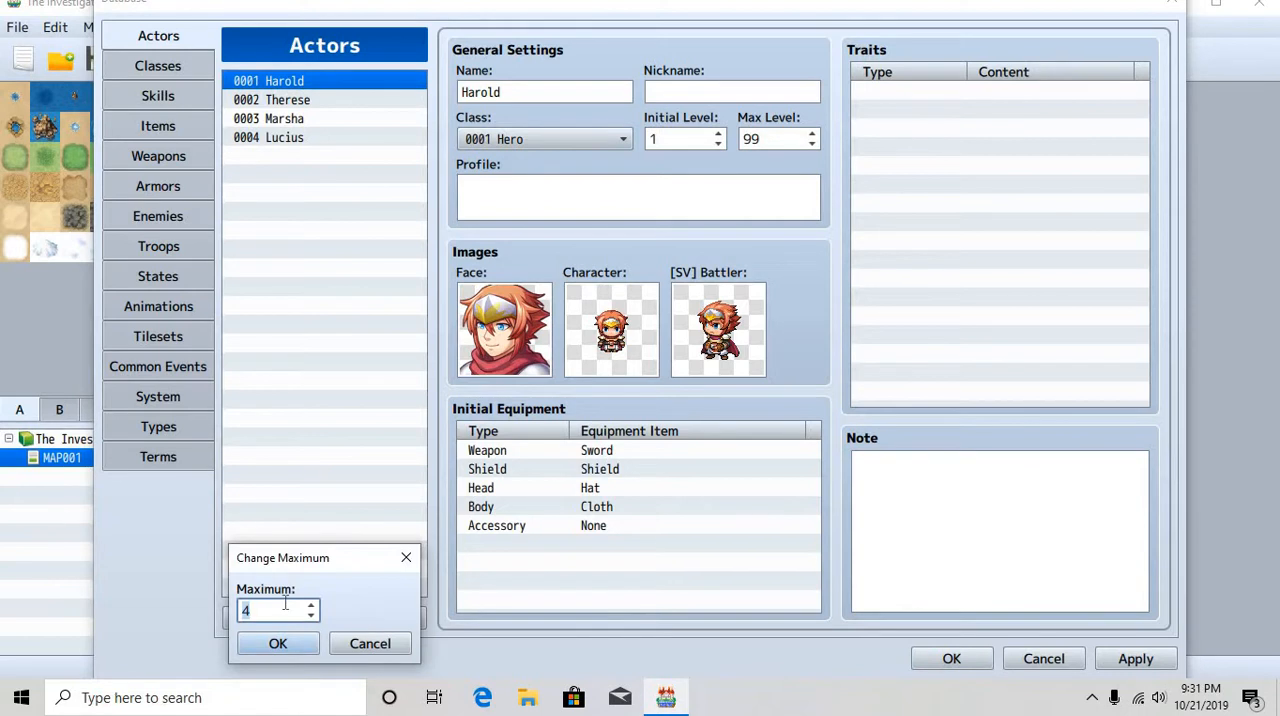
pyautogui.click(276, 644)
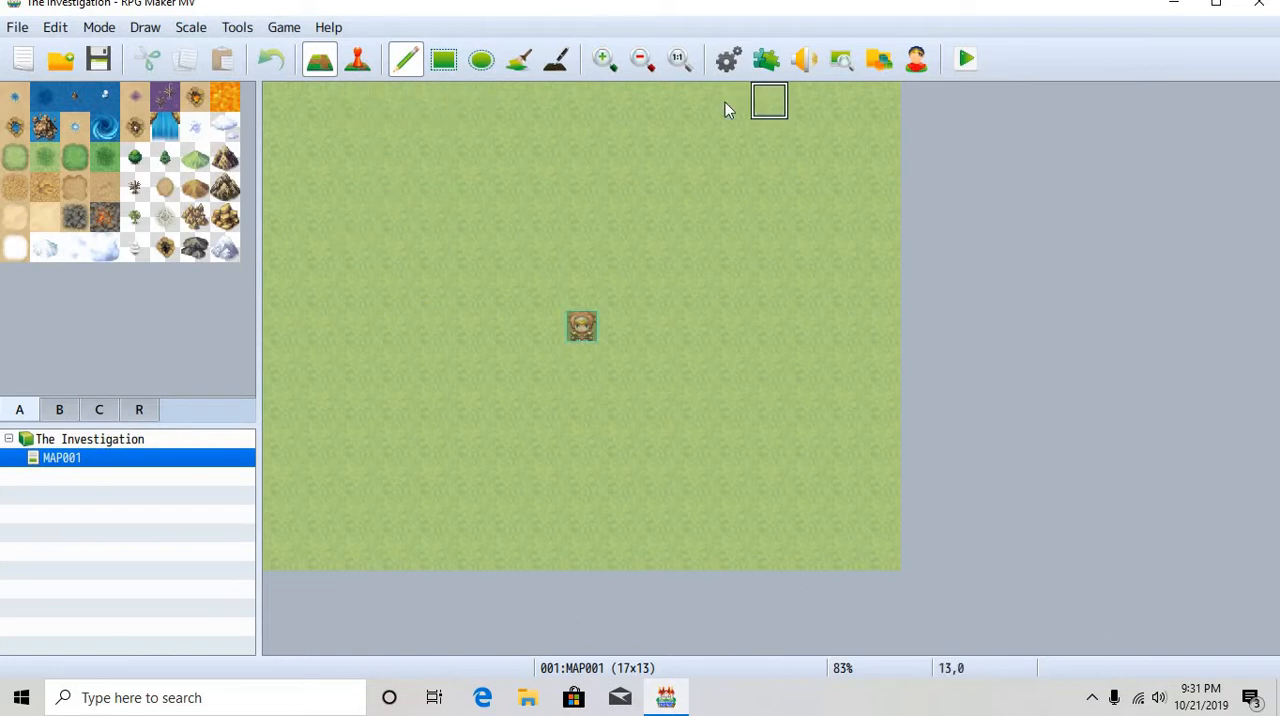
pyautogui.moveTo(808, 176)
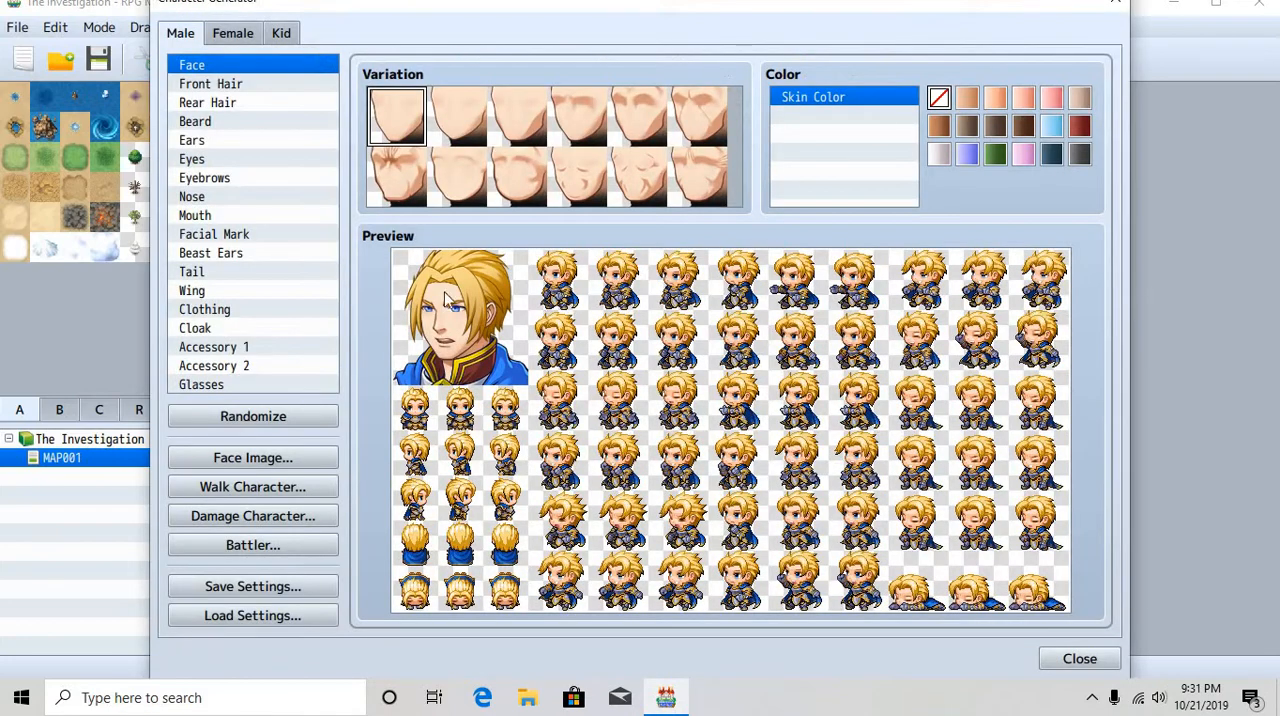
pyautogui.moveTo(470, 132)
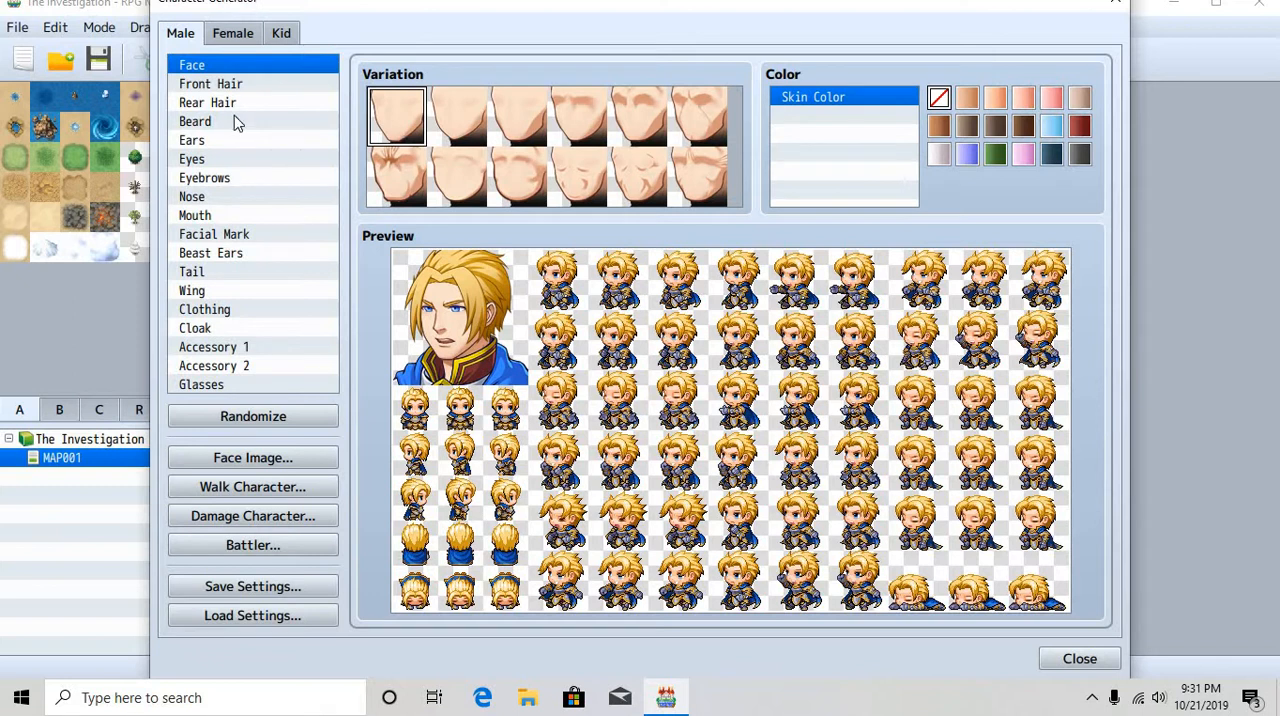
# Choose new front and rear hair styles and make the hair brown
pyautogui.click(212, 84)
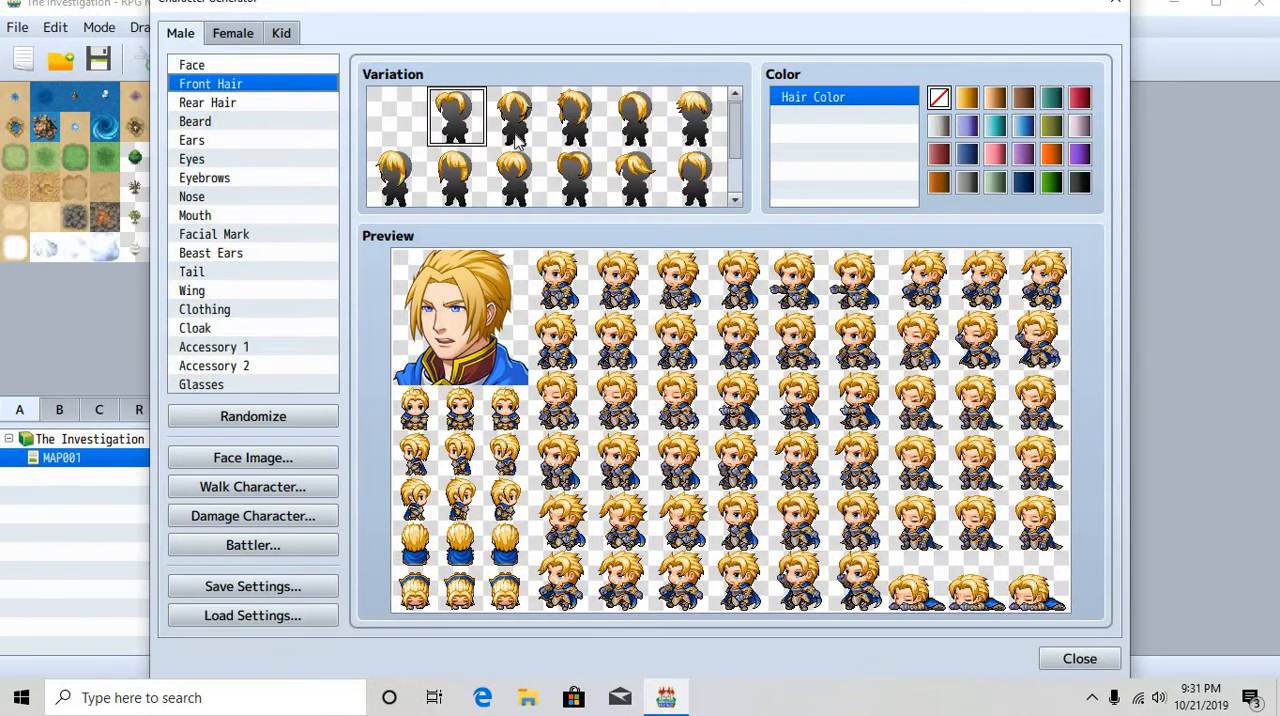
pyautogui.click(516, 176)
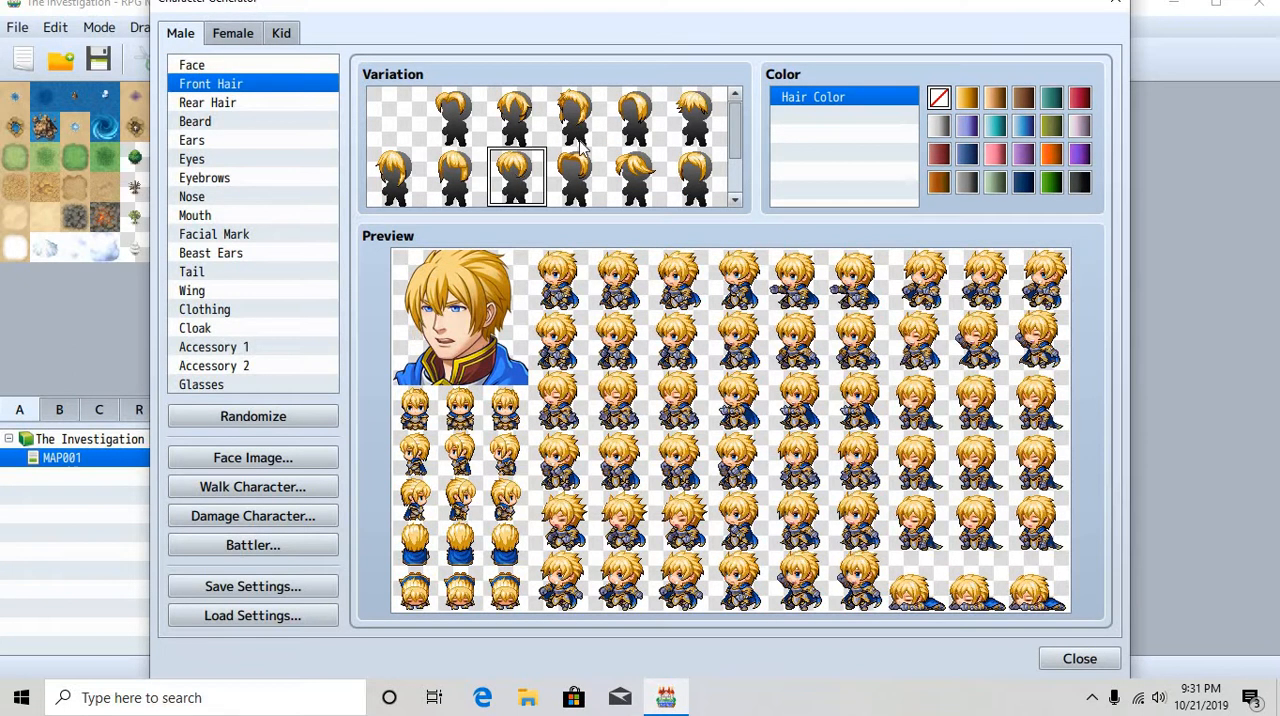
pyautogui.click(208, 102)
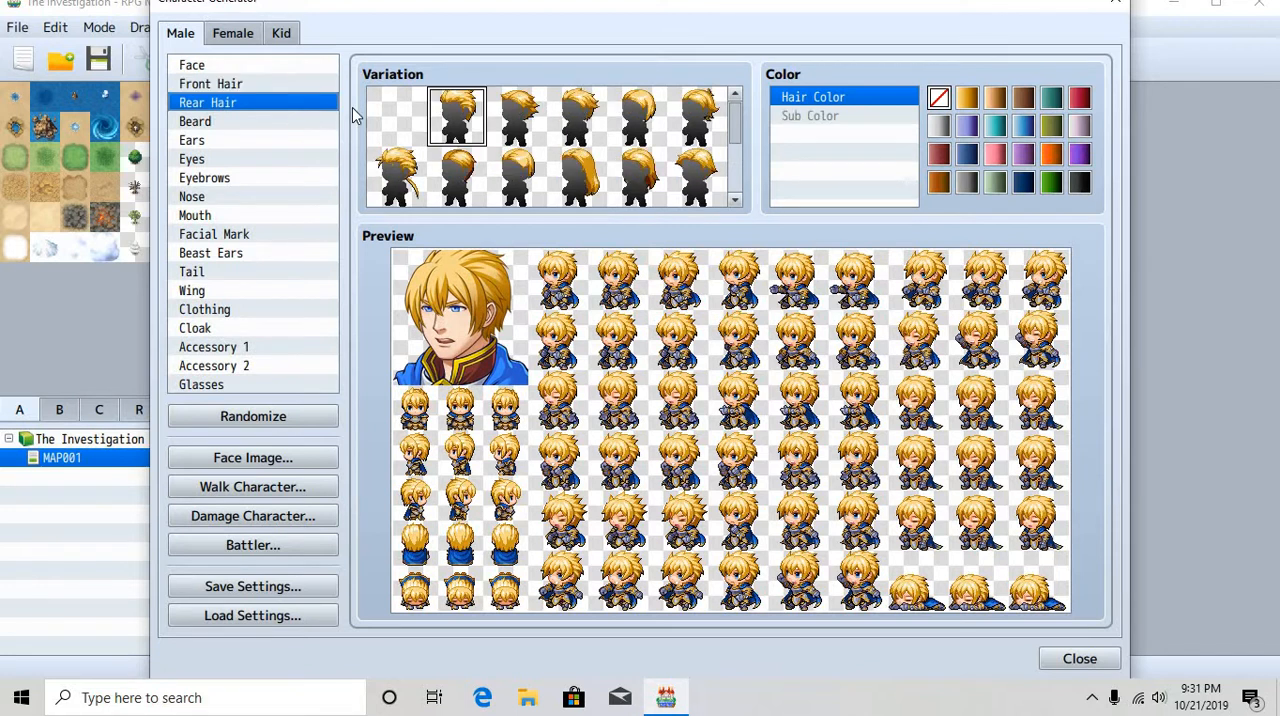
pyautogui.click(576, 116)
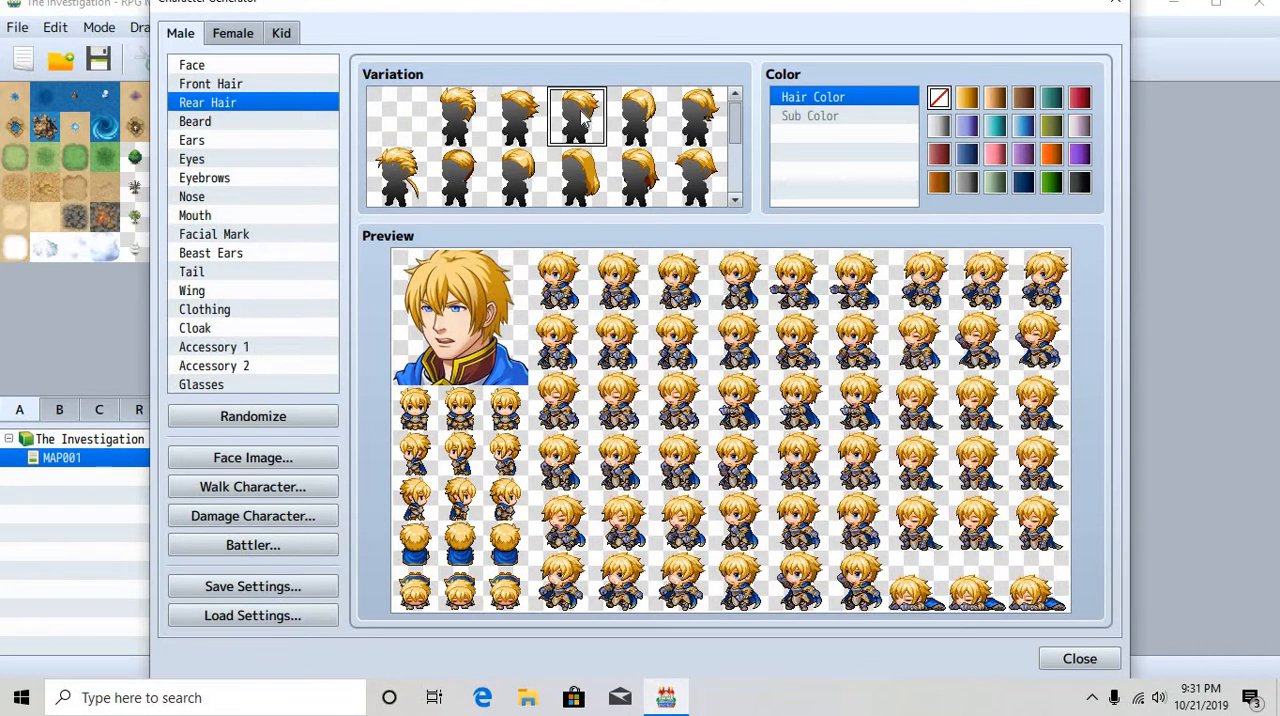
pyautogui.click(1024, 96)
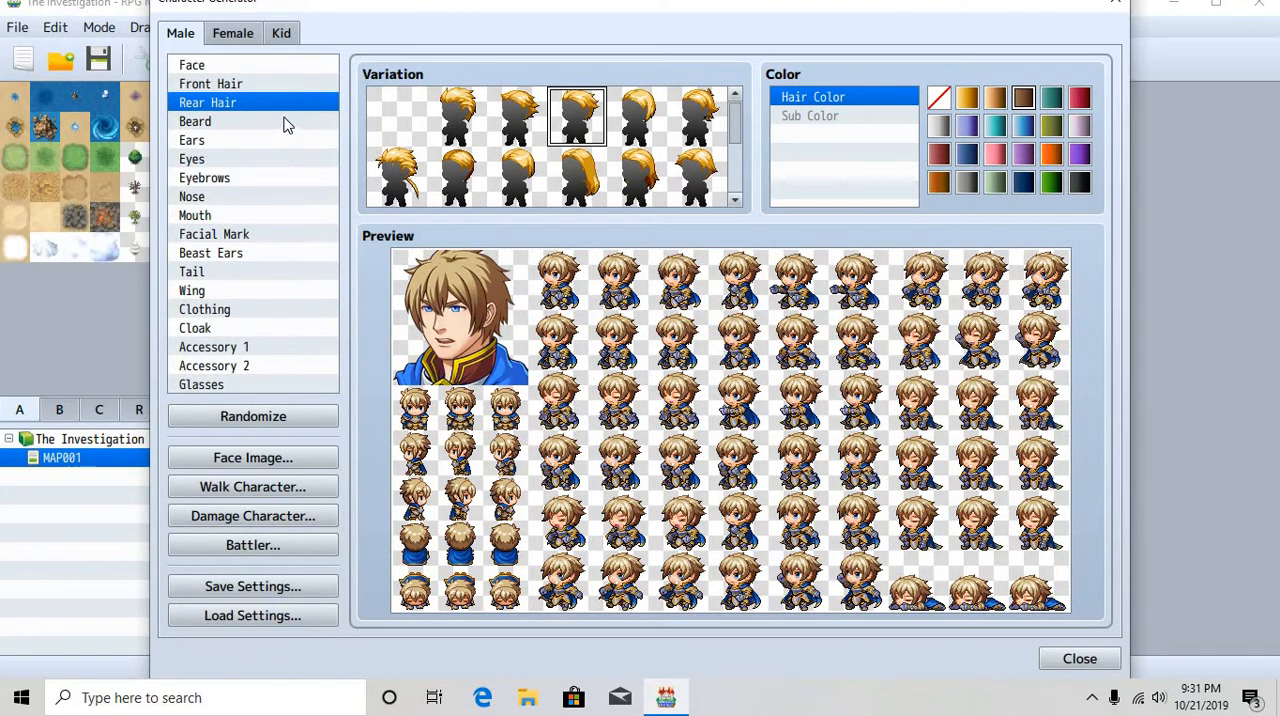
# Browse beards, try the first face shape, then settle on the second face shape
pyautogui.click(196, 120)
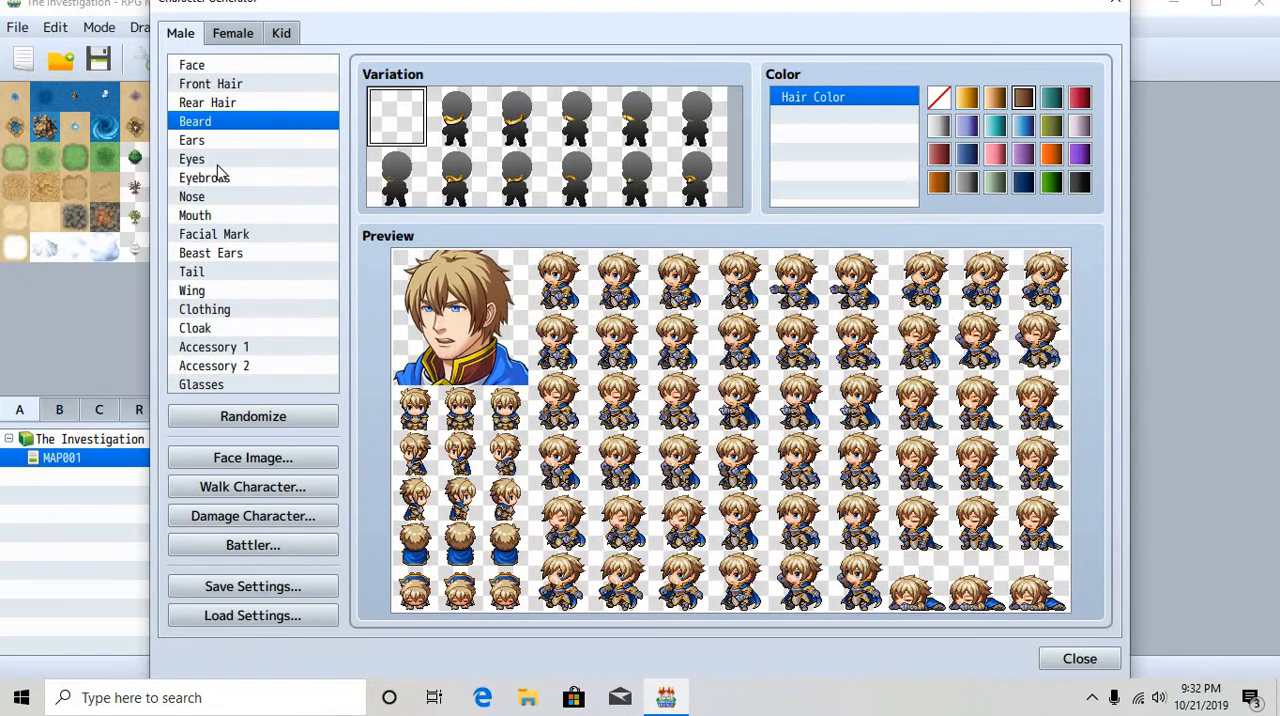
pyautogui.click(192, 64)
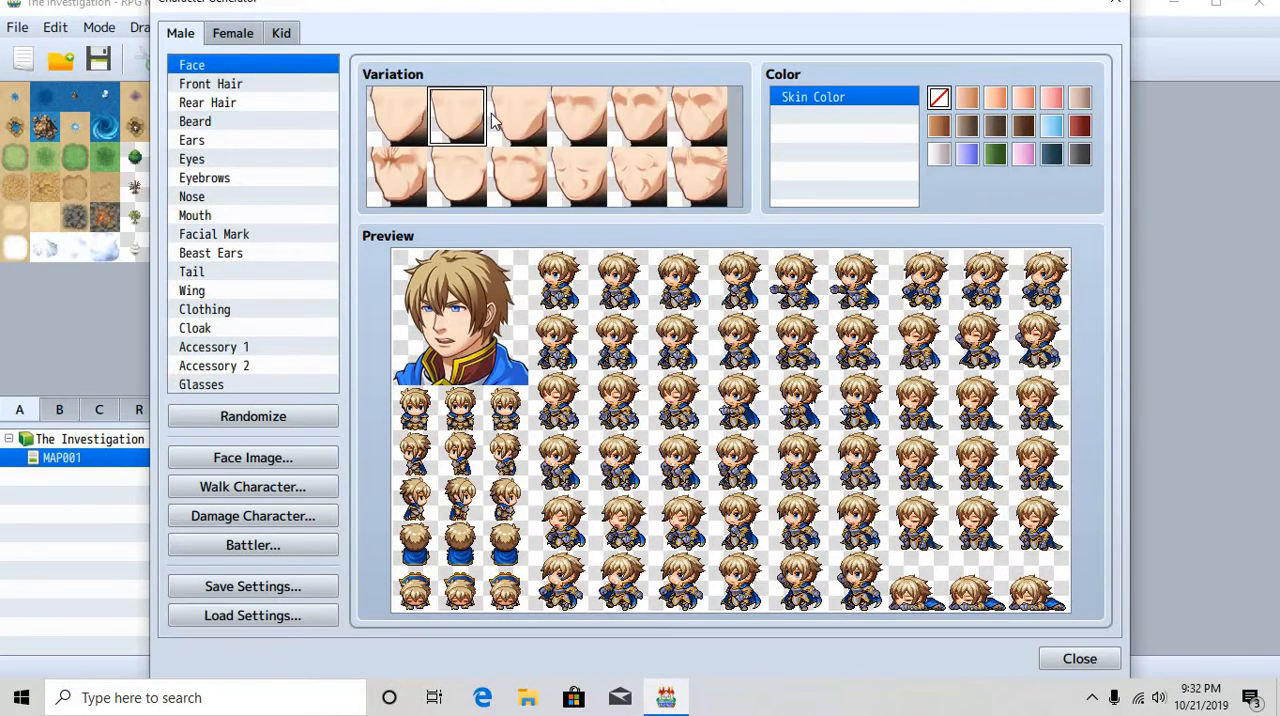
pyautogui.moveTo(284, 116)
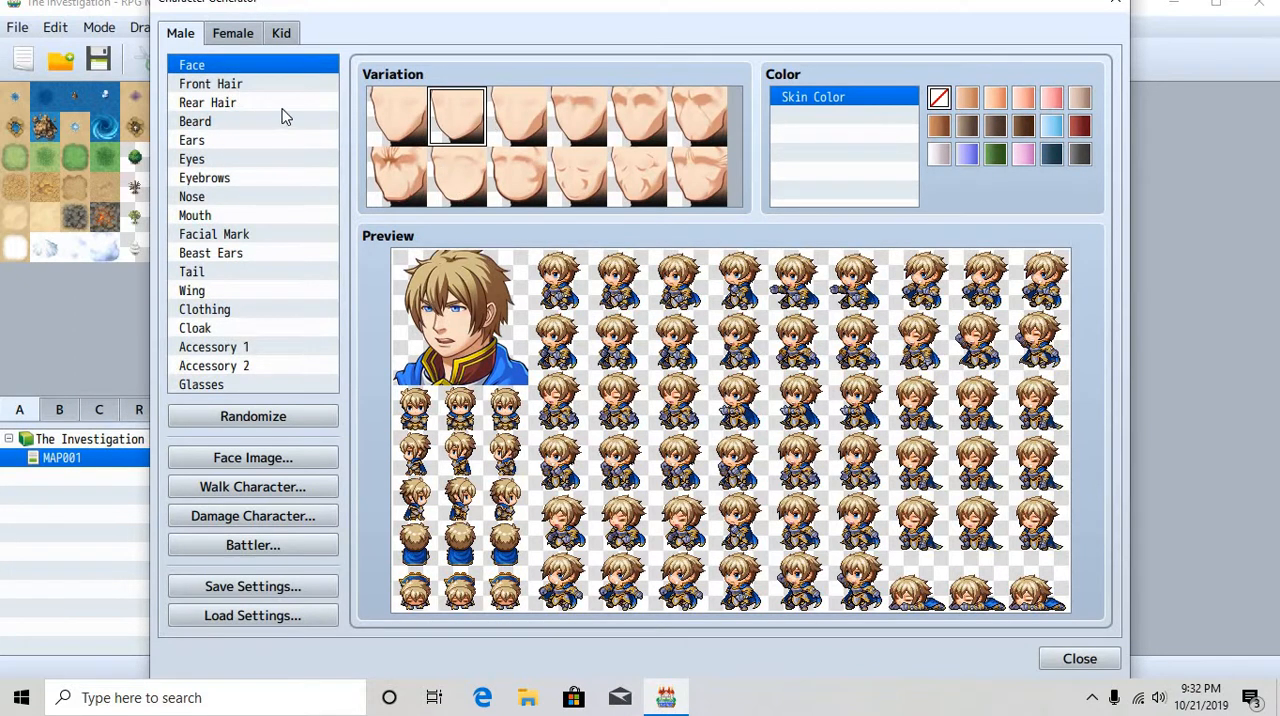
pyautogui.click(396, 116)
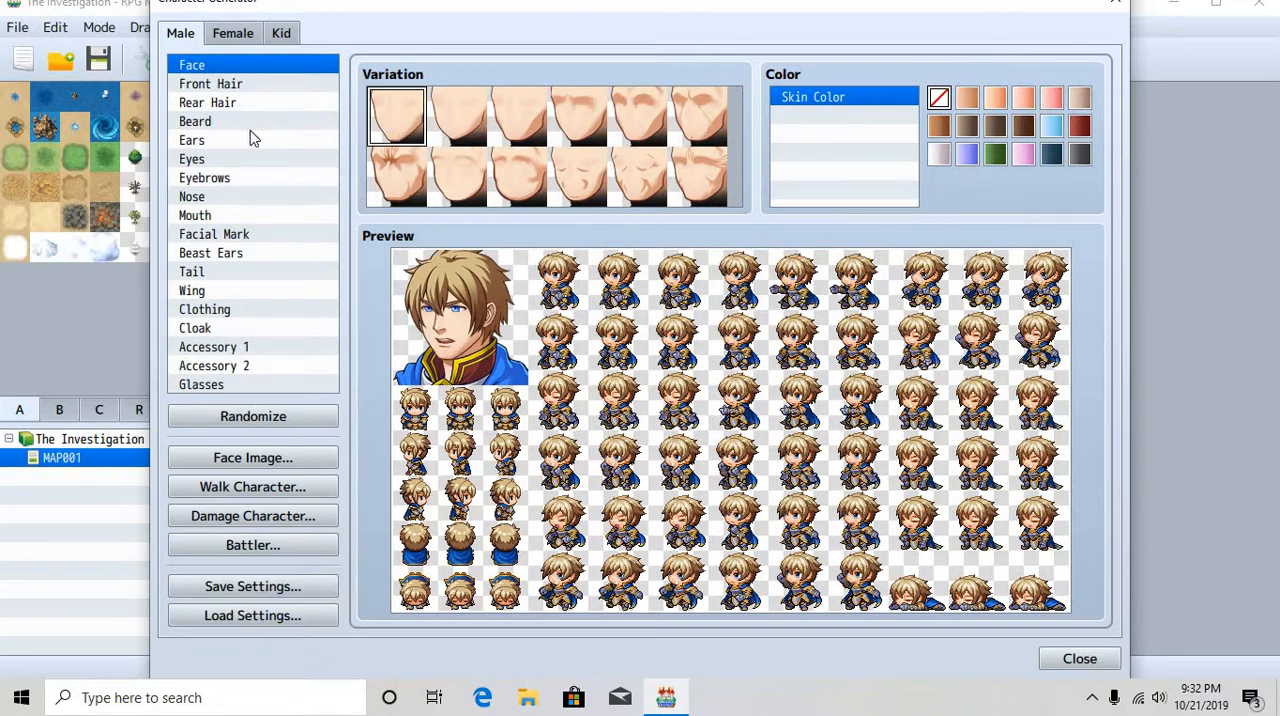
pyautogui.click(456, 116)
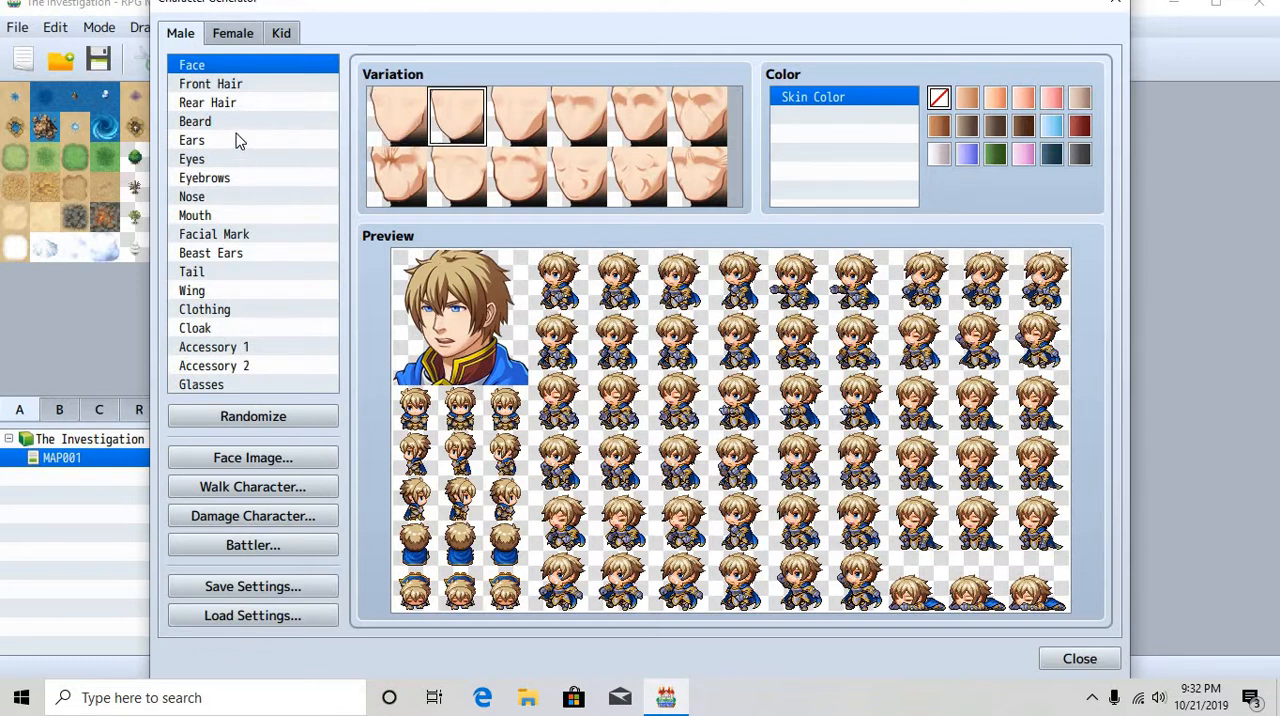
# Browse ears and eyebrows and settle on the first eye style
pyautogui.click(192, 140)
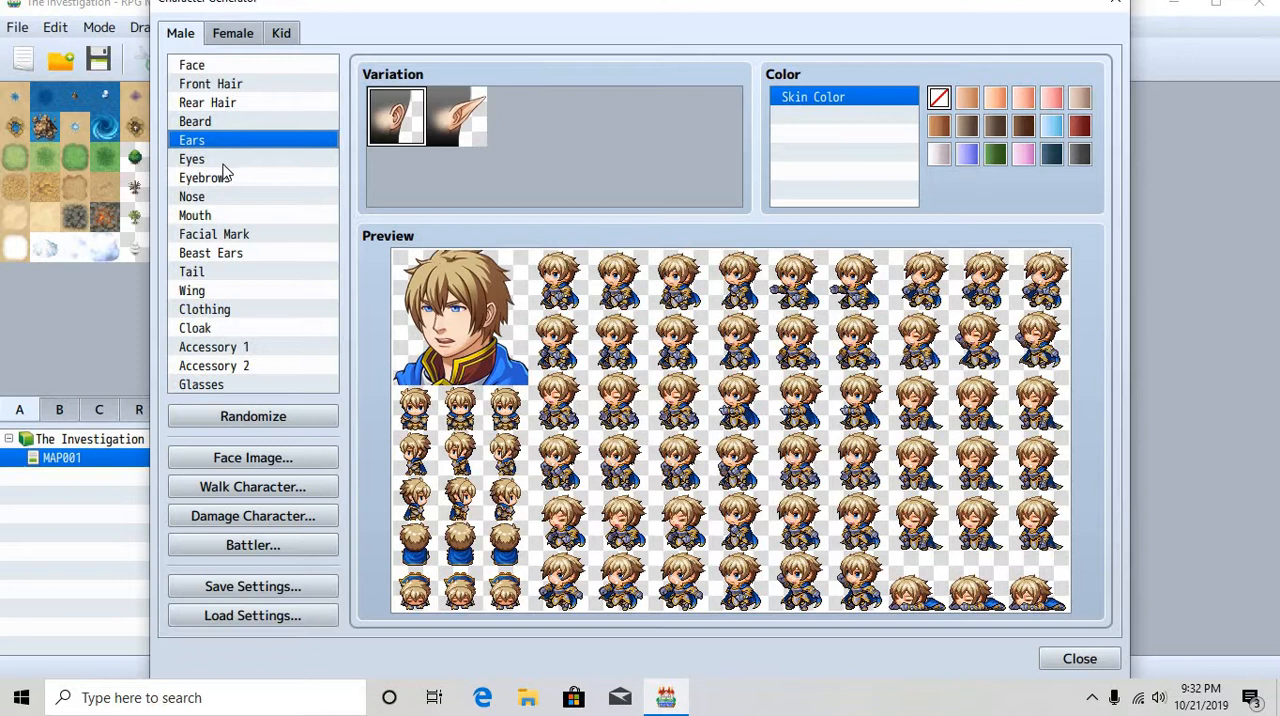
pyautogui.click(192, 160)
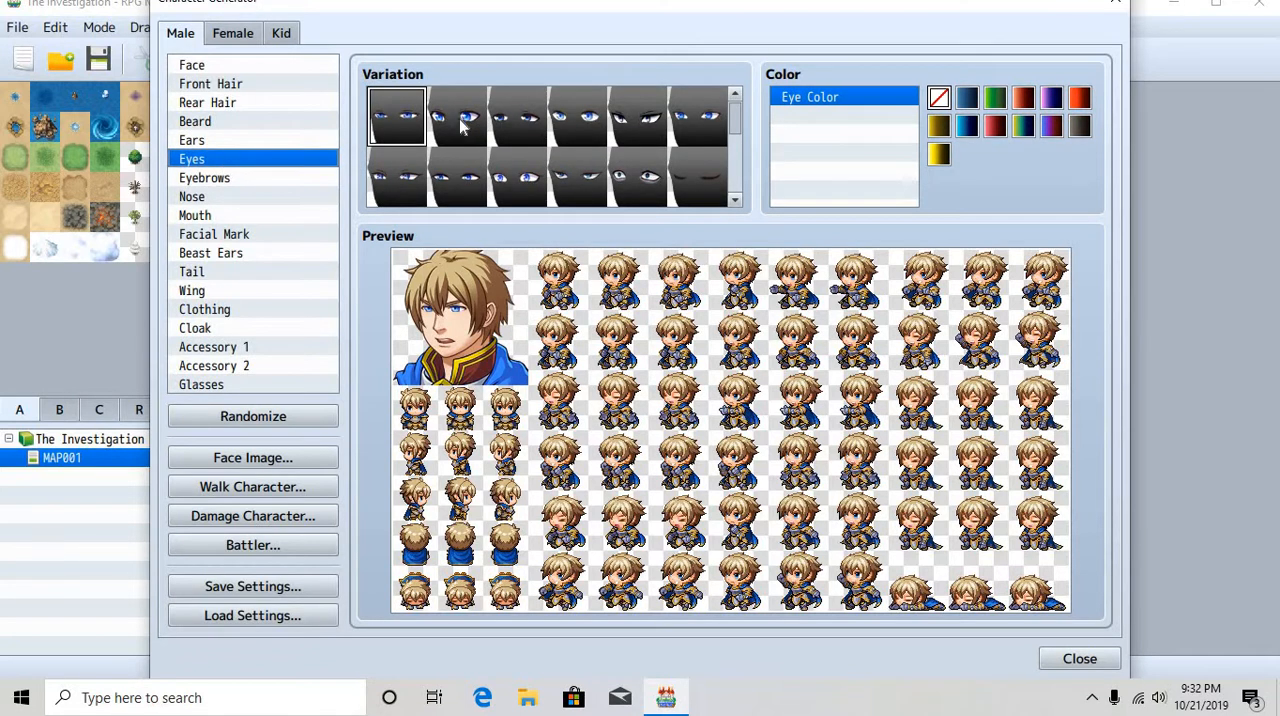
pyautogui.moveTo(690, 128)
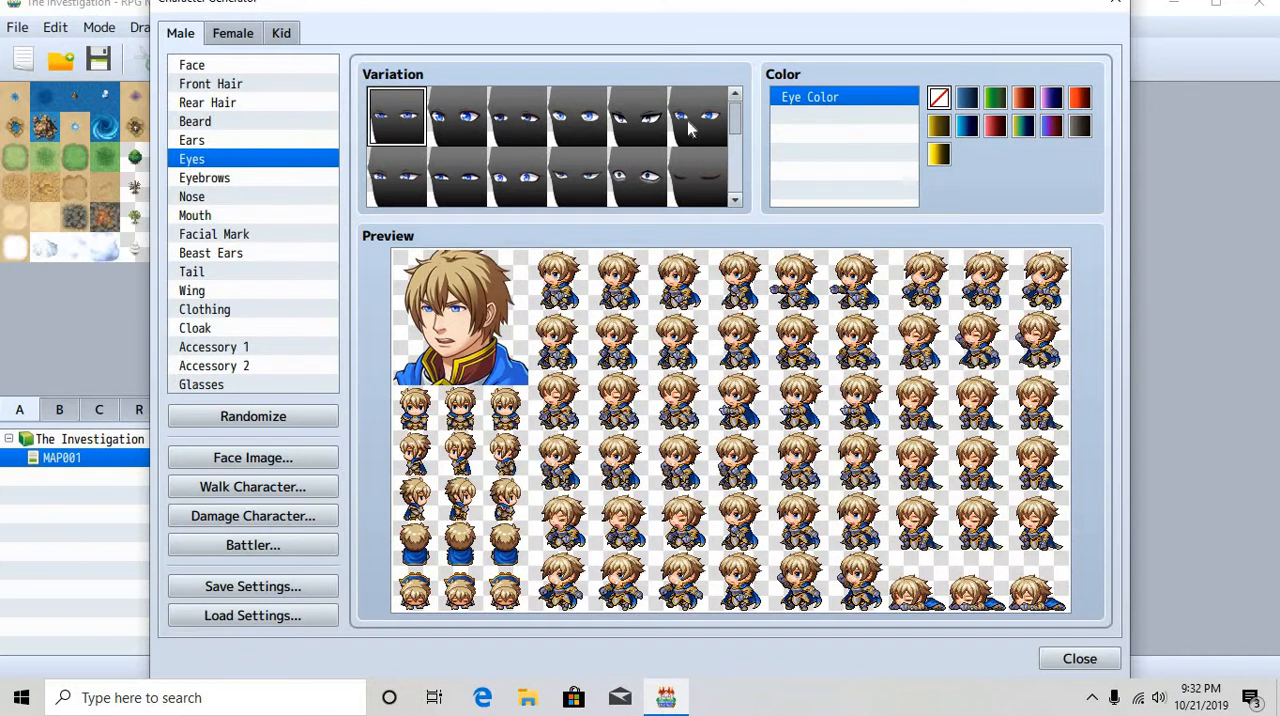
pyautogui.click(636, 116)
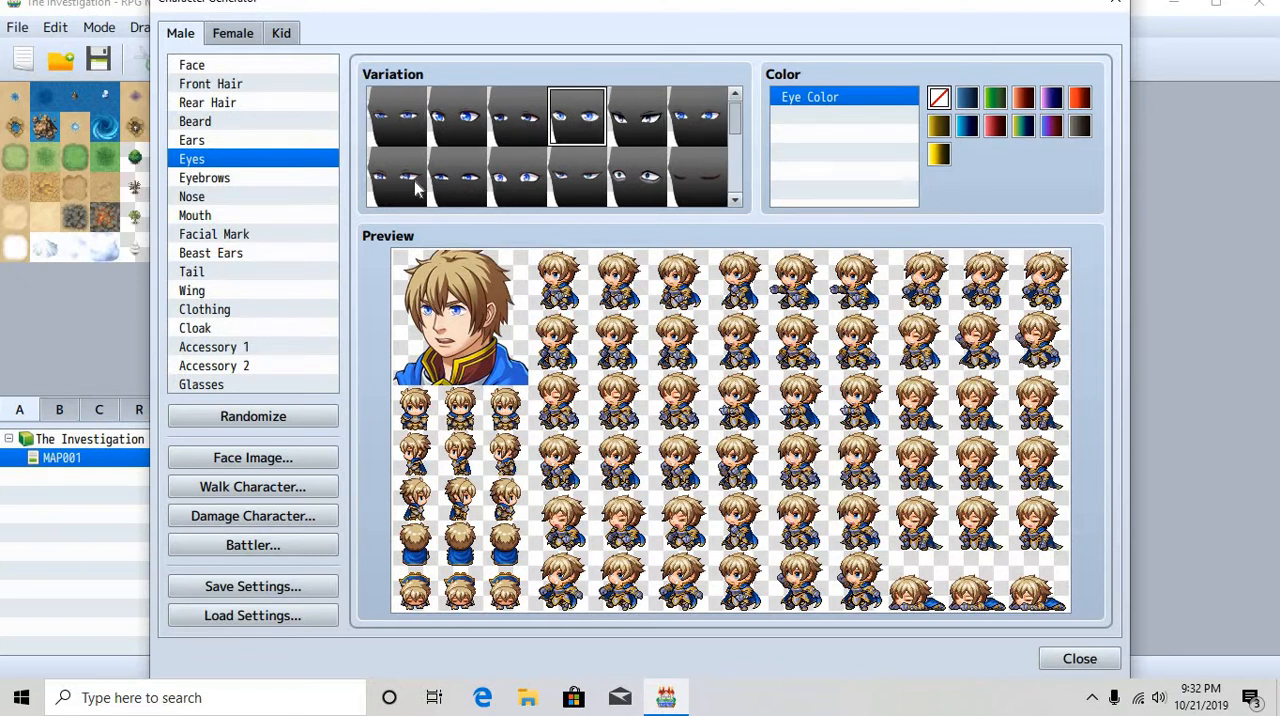
pyautogui.scroll(-3)
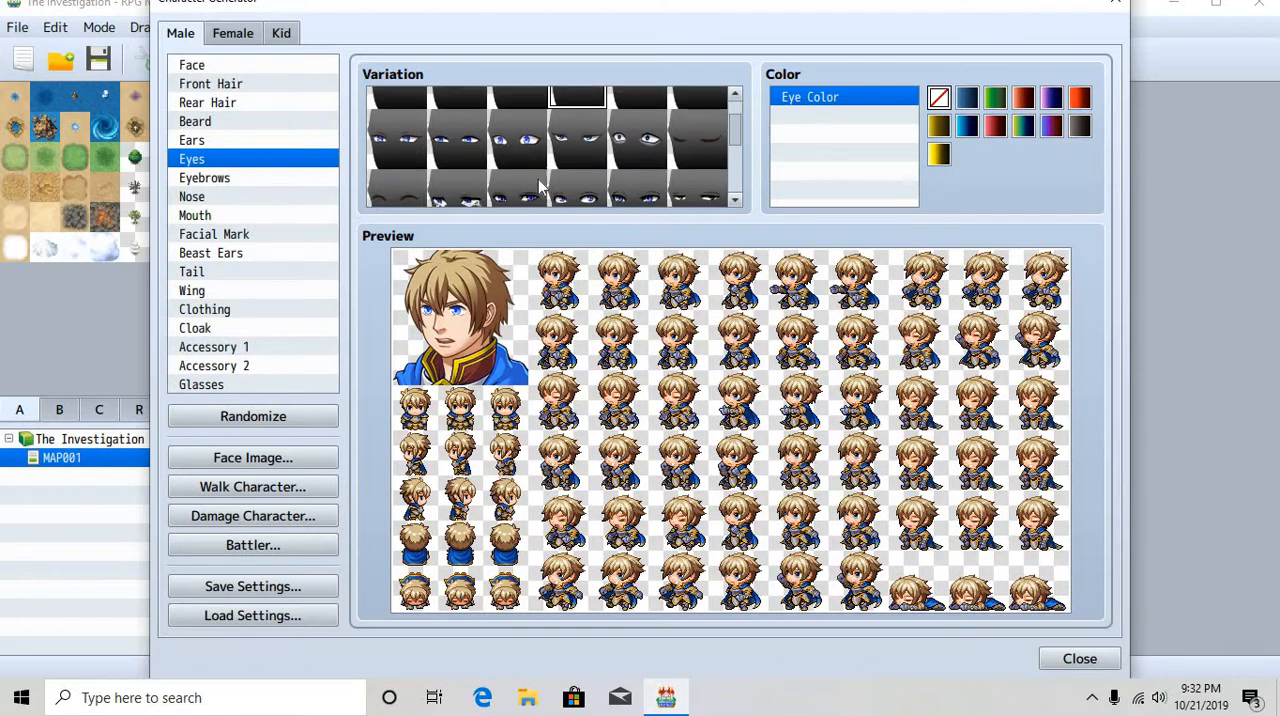
pyautogui.scroll(-3)
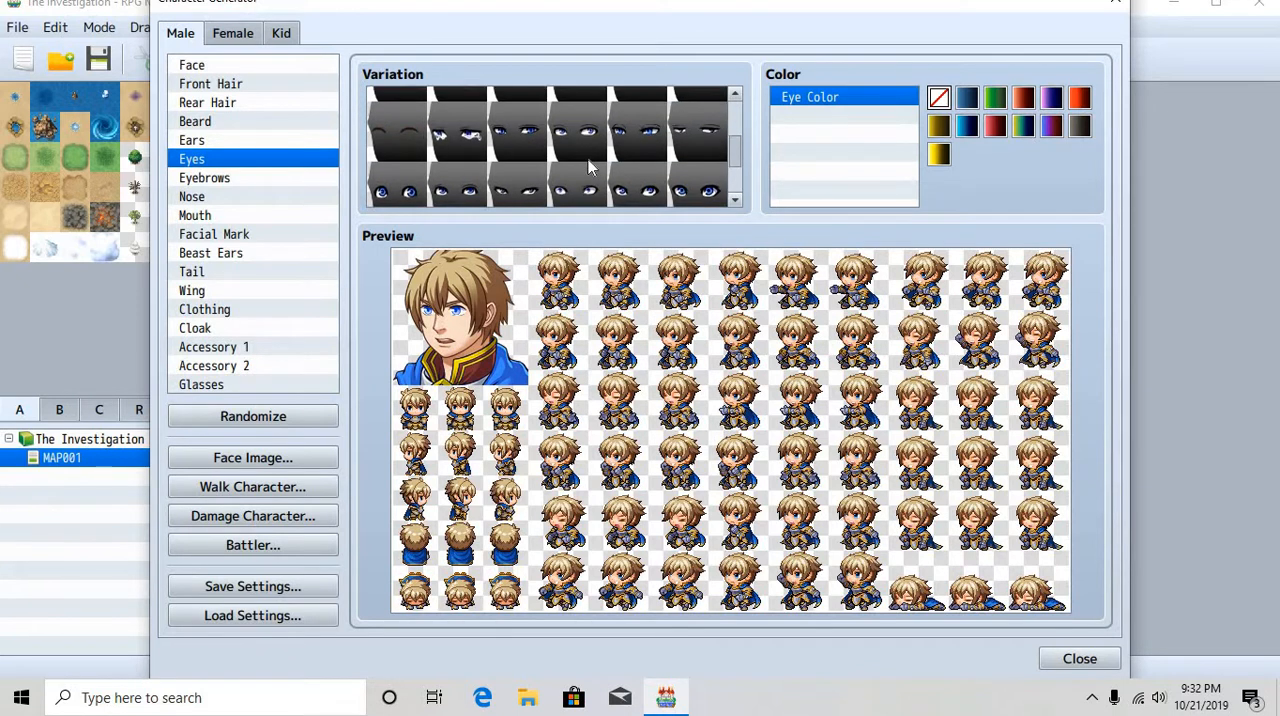
pyautogui.click(576, 116)
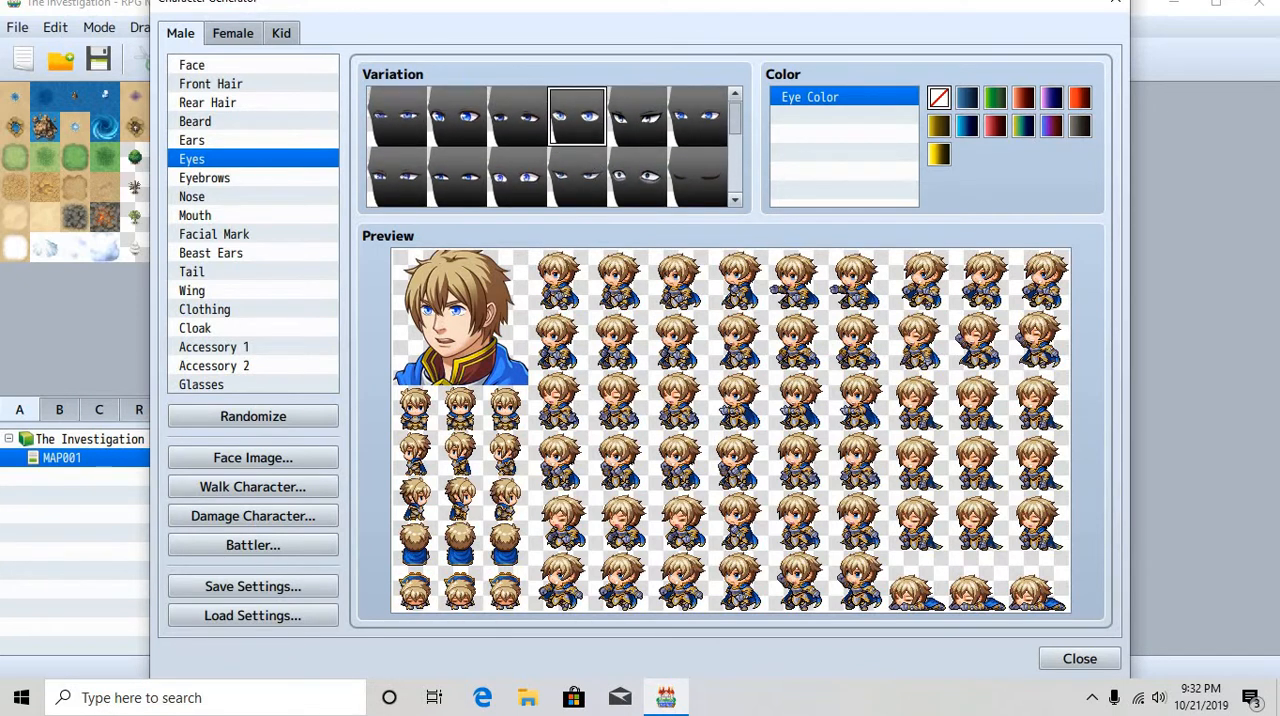
pyautogui.moveTo(248, 180)
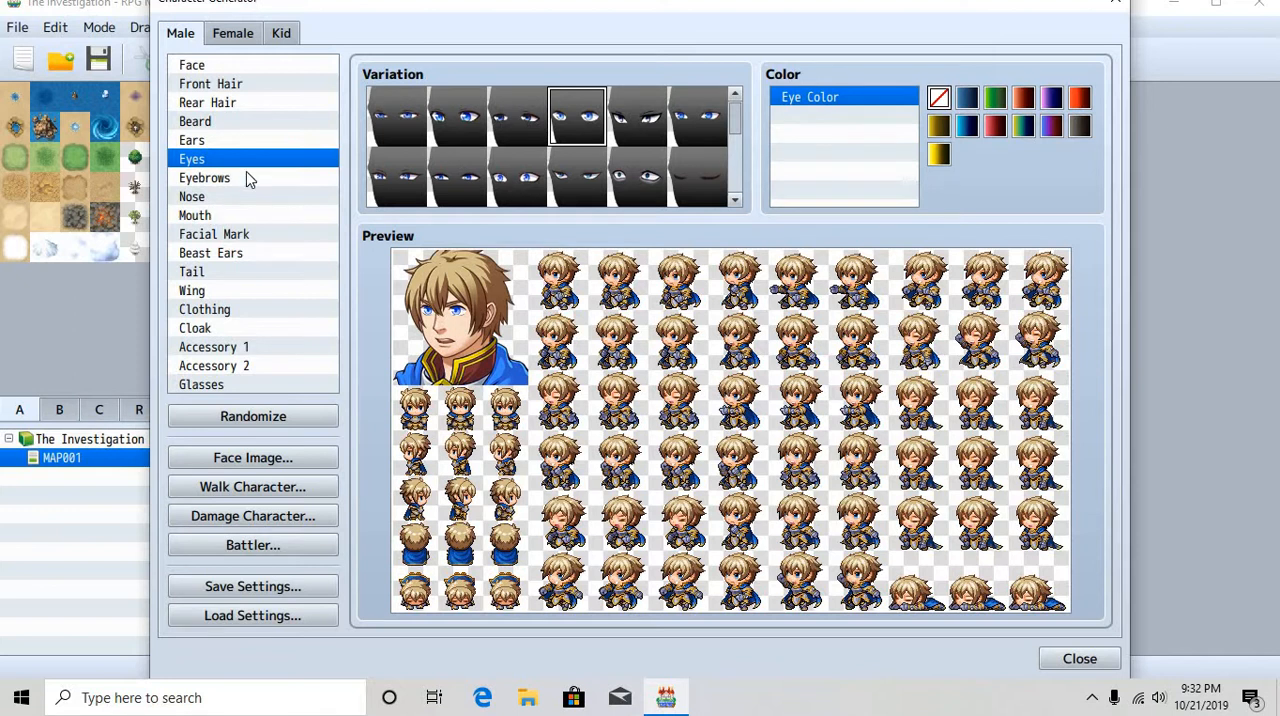
pyautogui.click(204, 178)
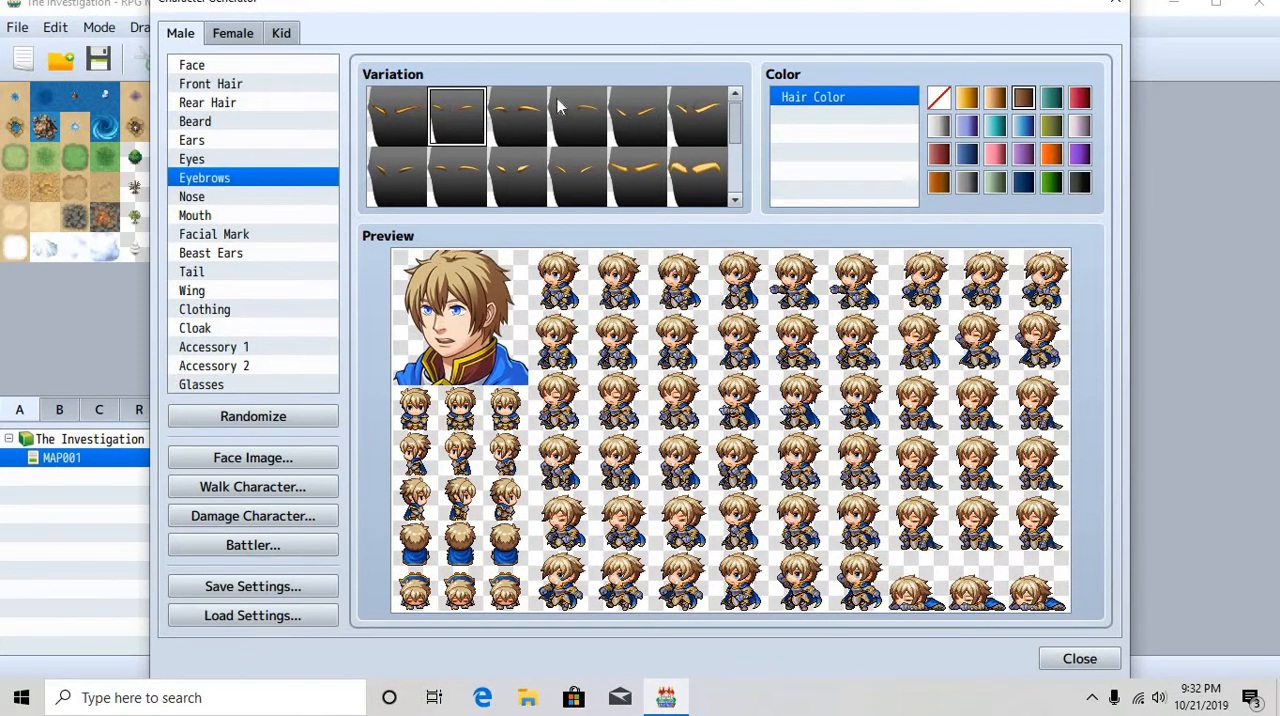
pyautogui.click(192, 158)
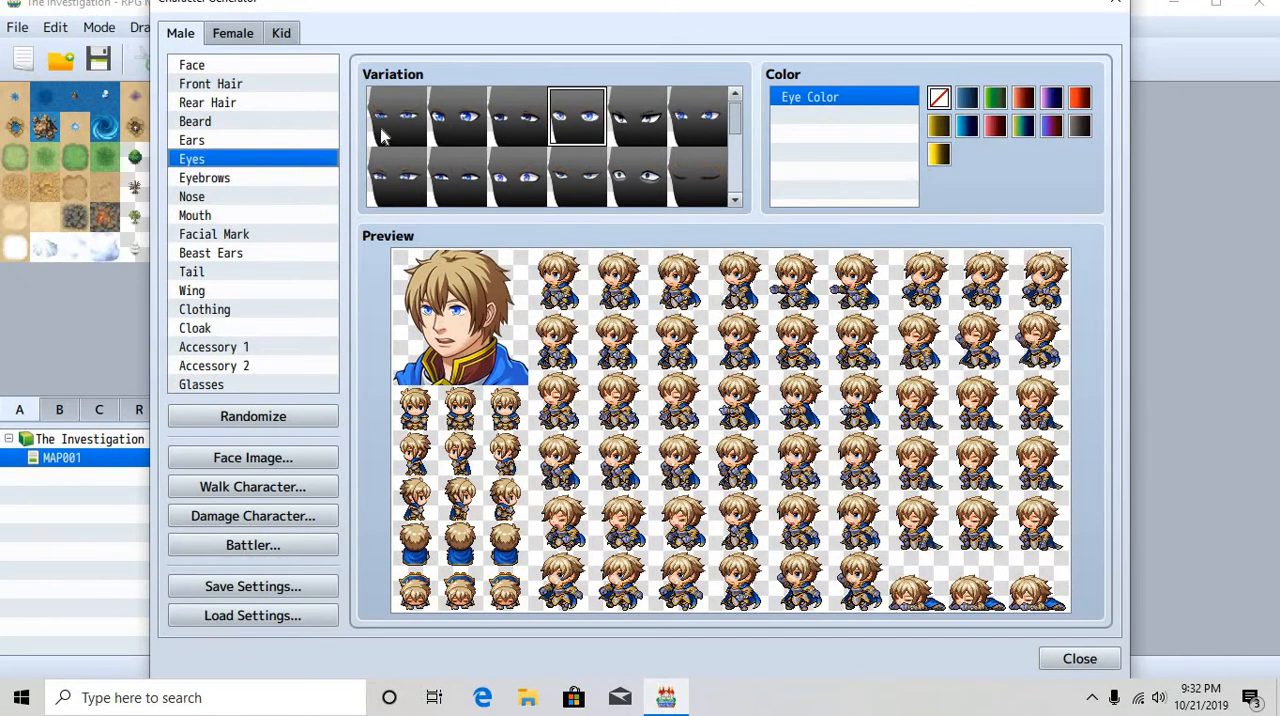
pyautogui.click(396, 116)
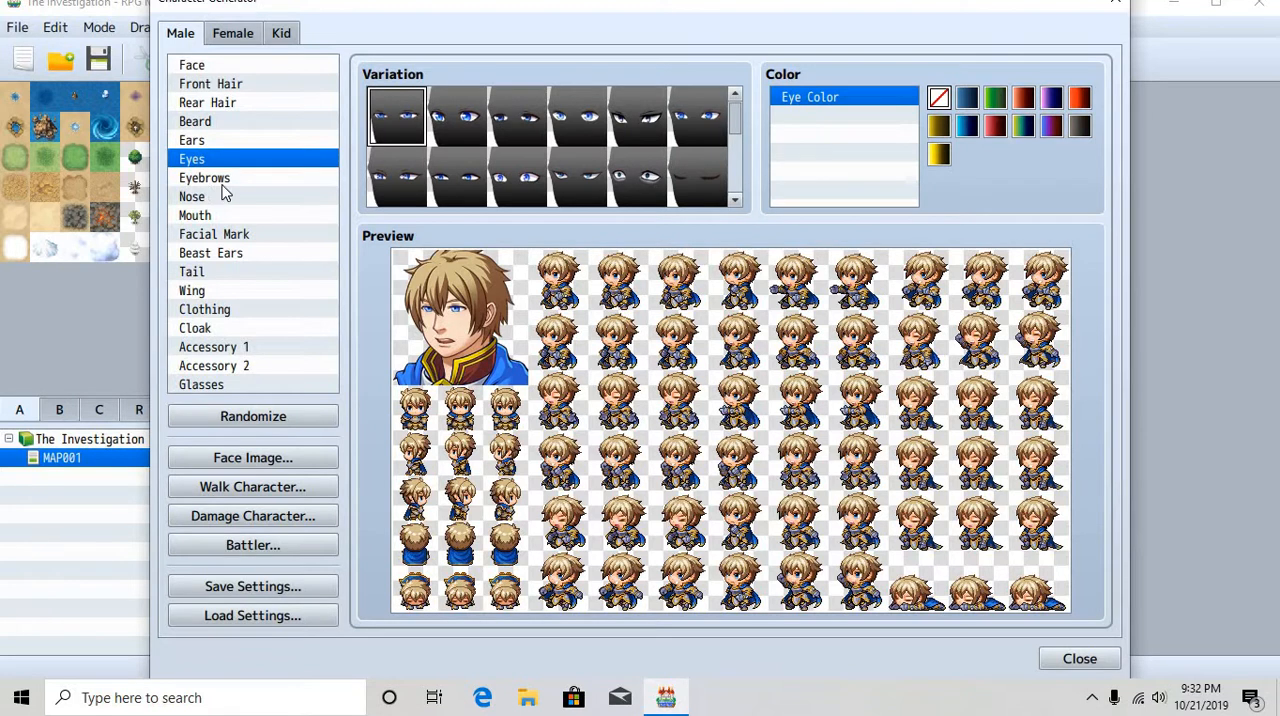
pyautogui.click(204, 176)
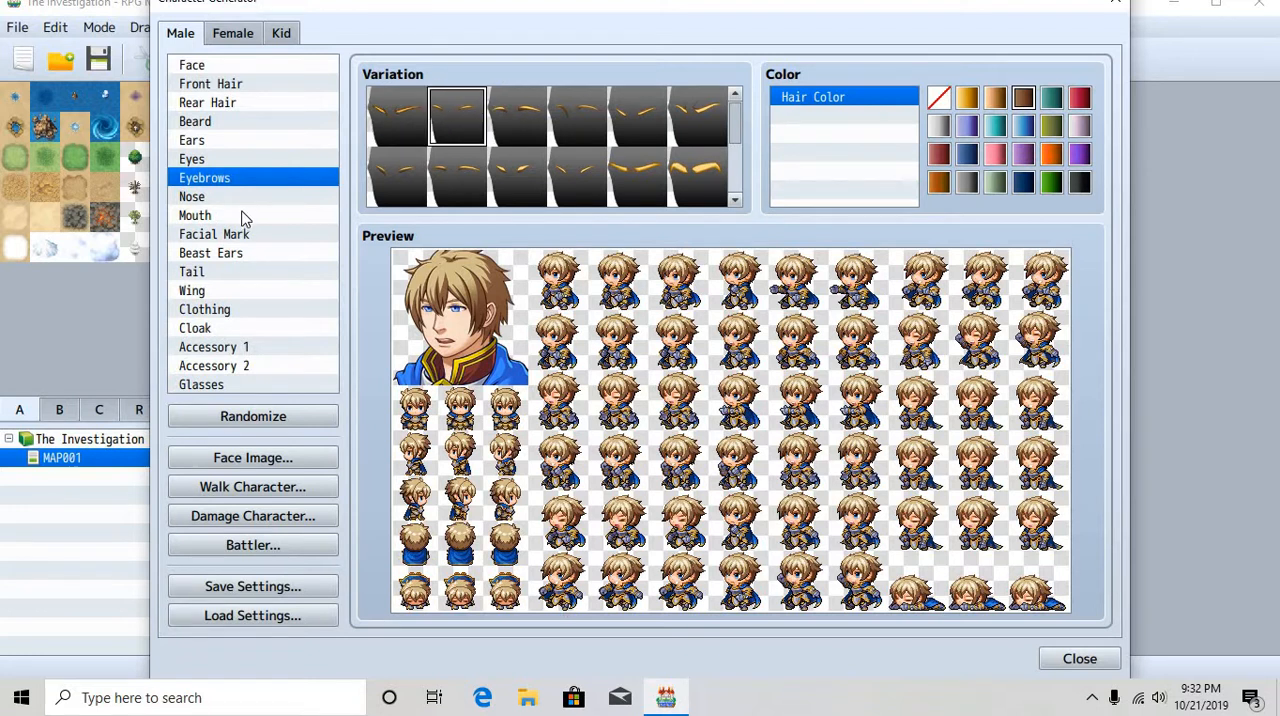
# Pick a new mouth shape, browse facial marks and beast ears, then bring up Clothing
pyautogui.click(196, 216)
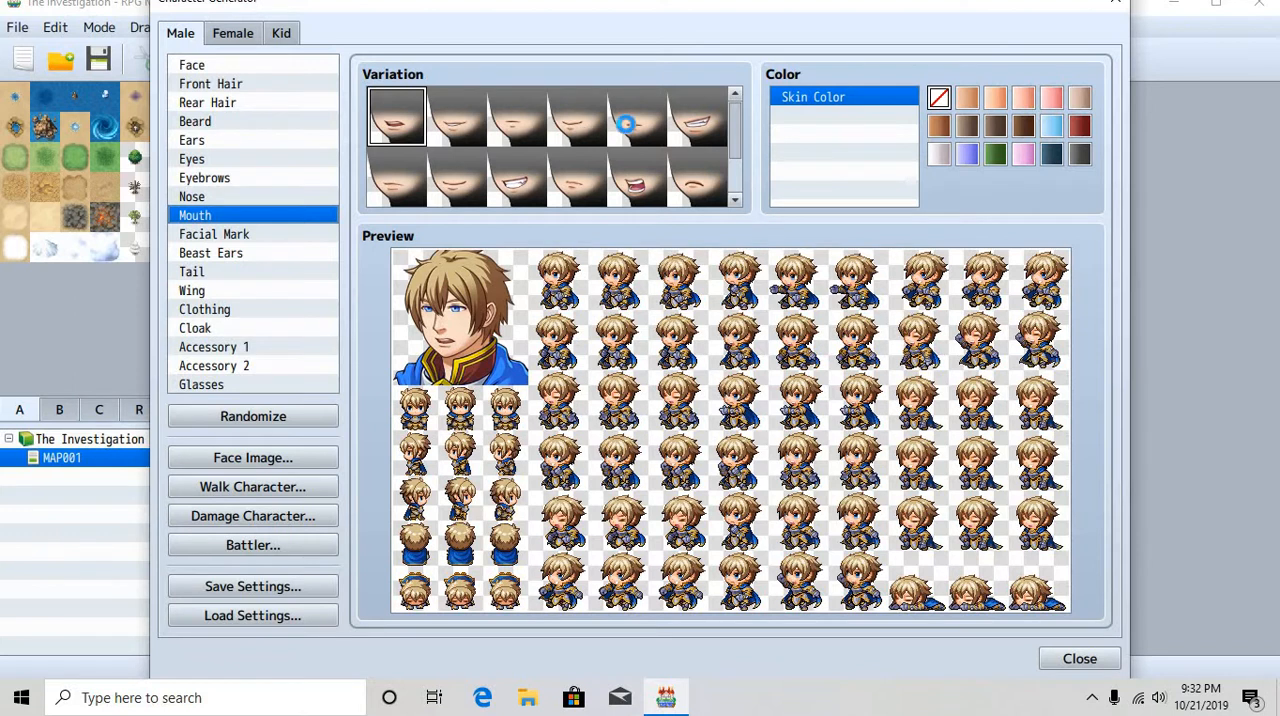
pyautogui.click(636, 116)
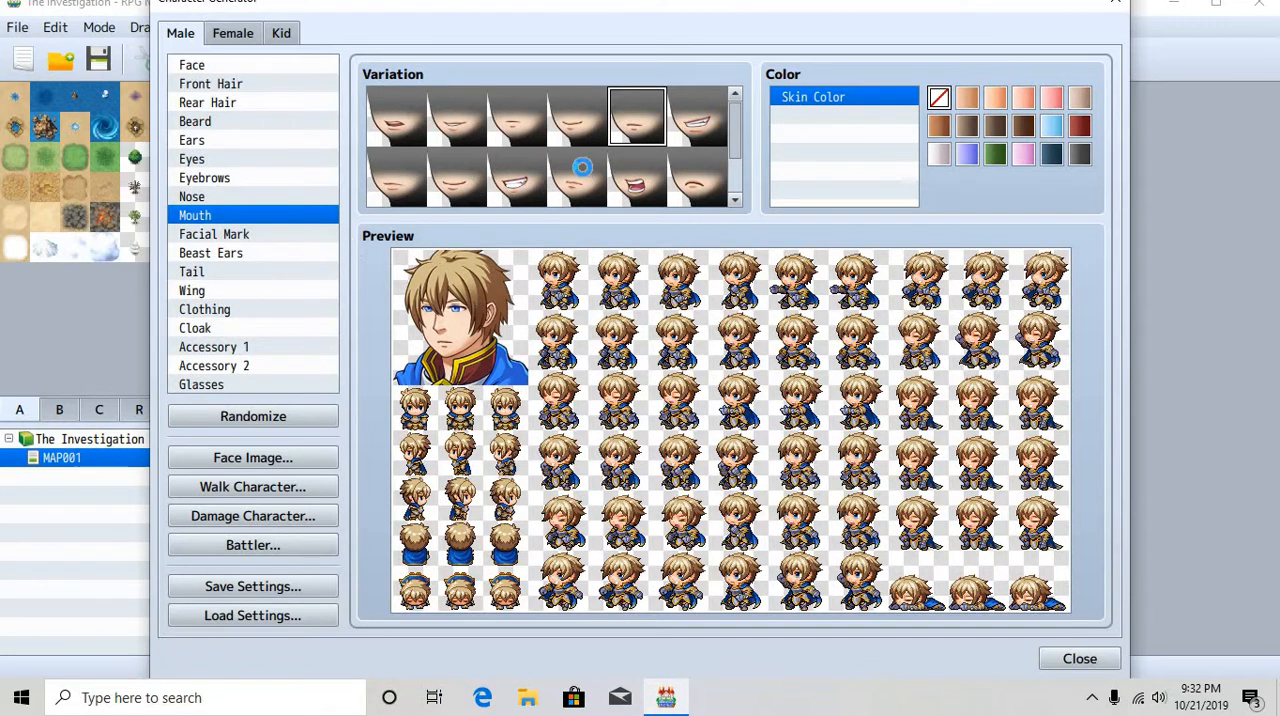
pyautogui.click(576, 176)
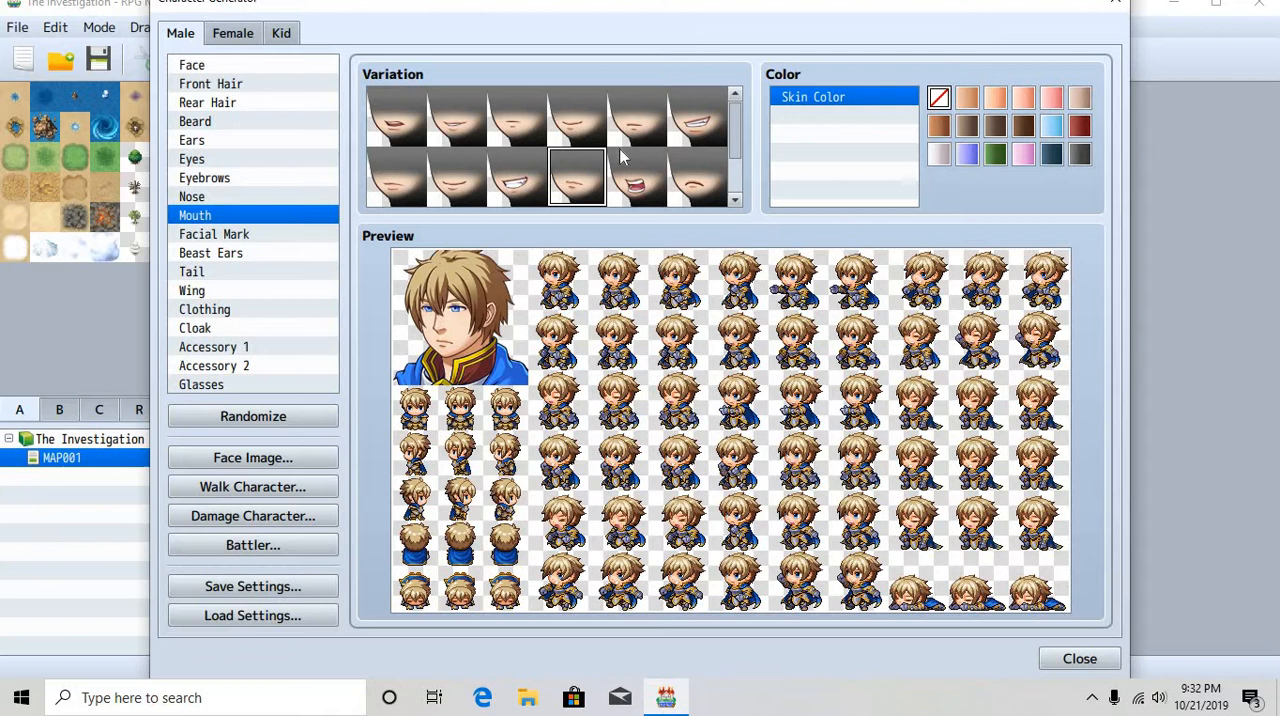
pyautogui.click(214, 234)
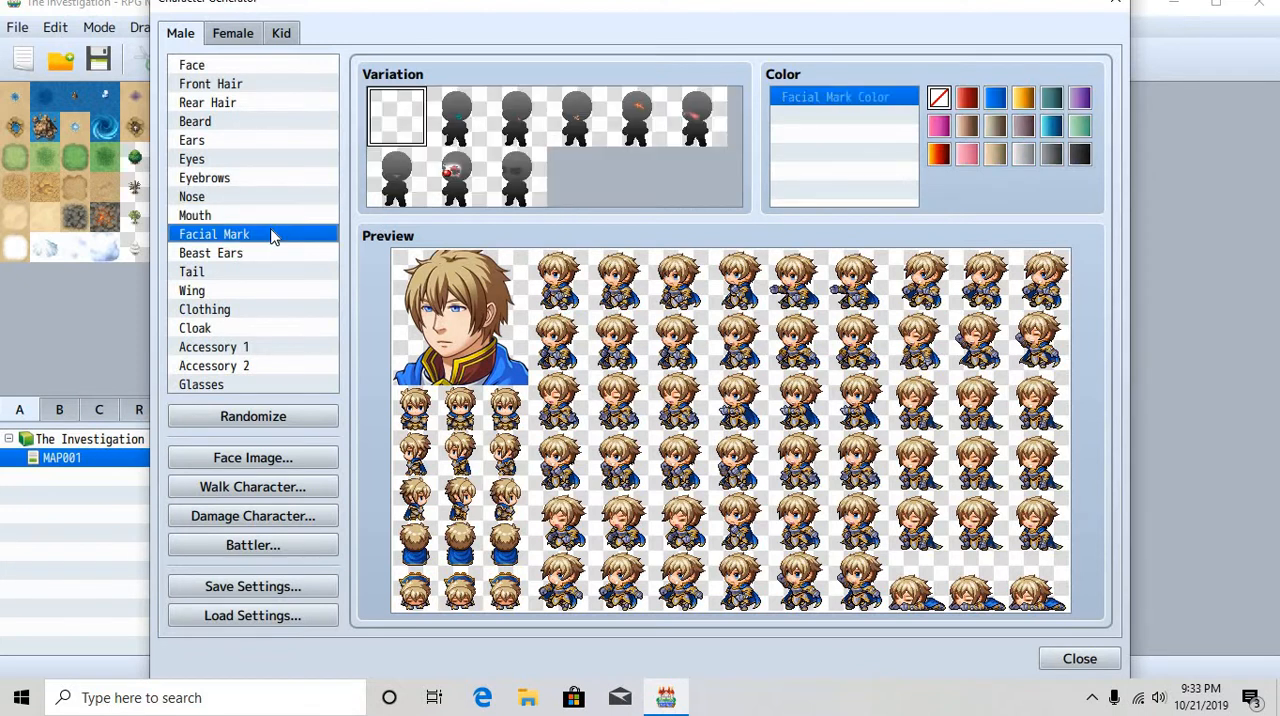
pyautogui.click(212, 252)
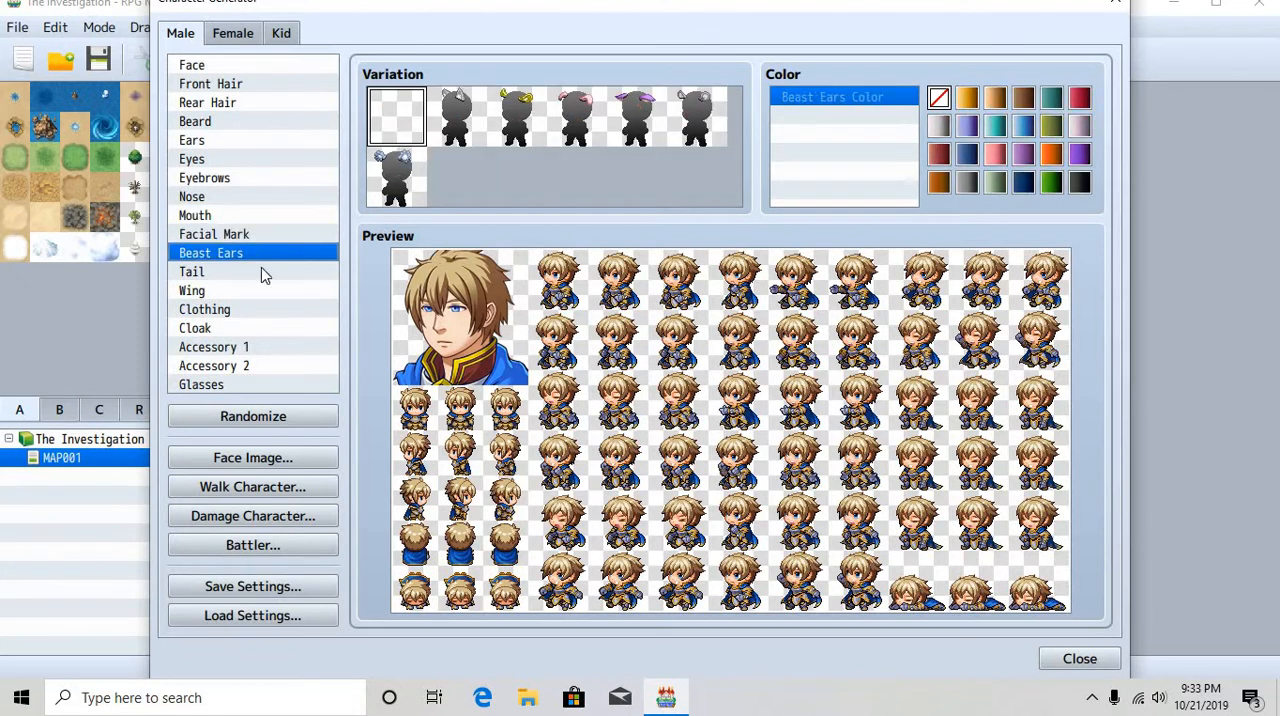
pyautogui.click(204, 308)
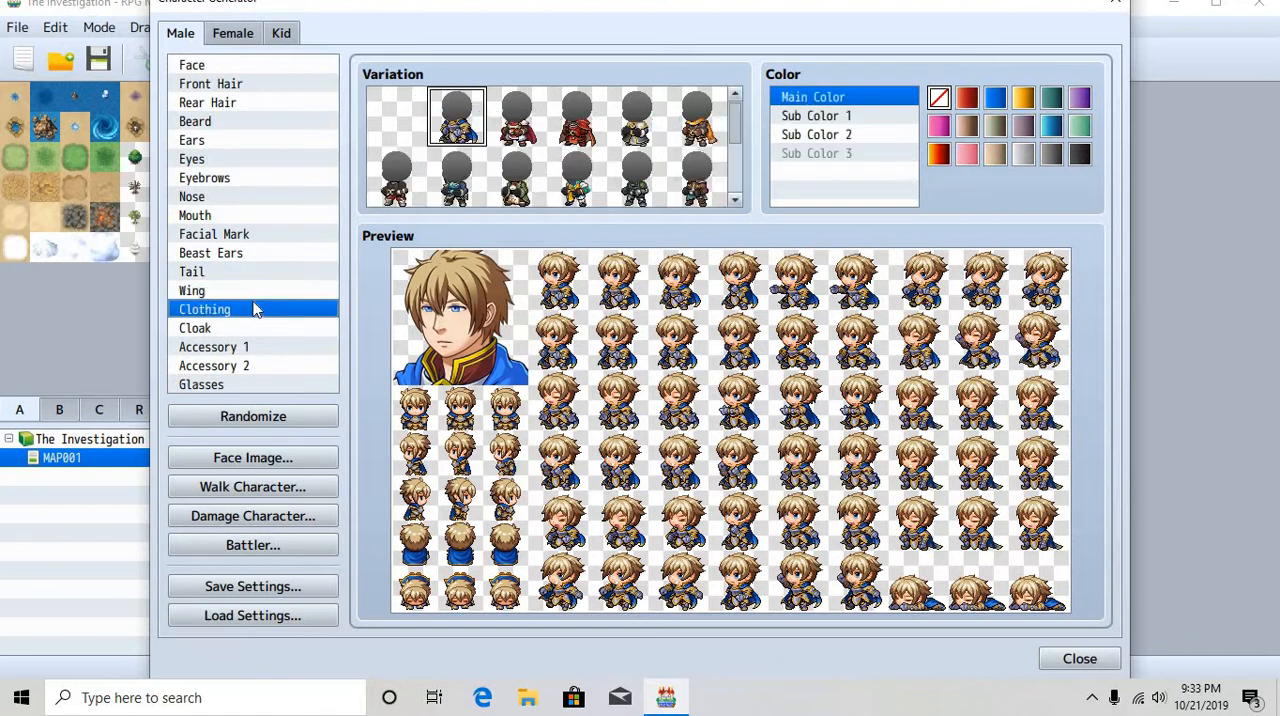
# Try the scarf and green jacket outfits, settle on the brown jacket, and bring up his Face Image
pyautogui.scroll(-3)
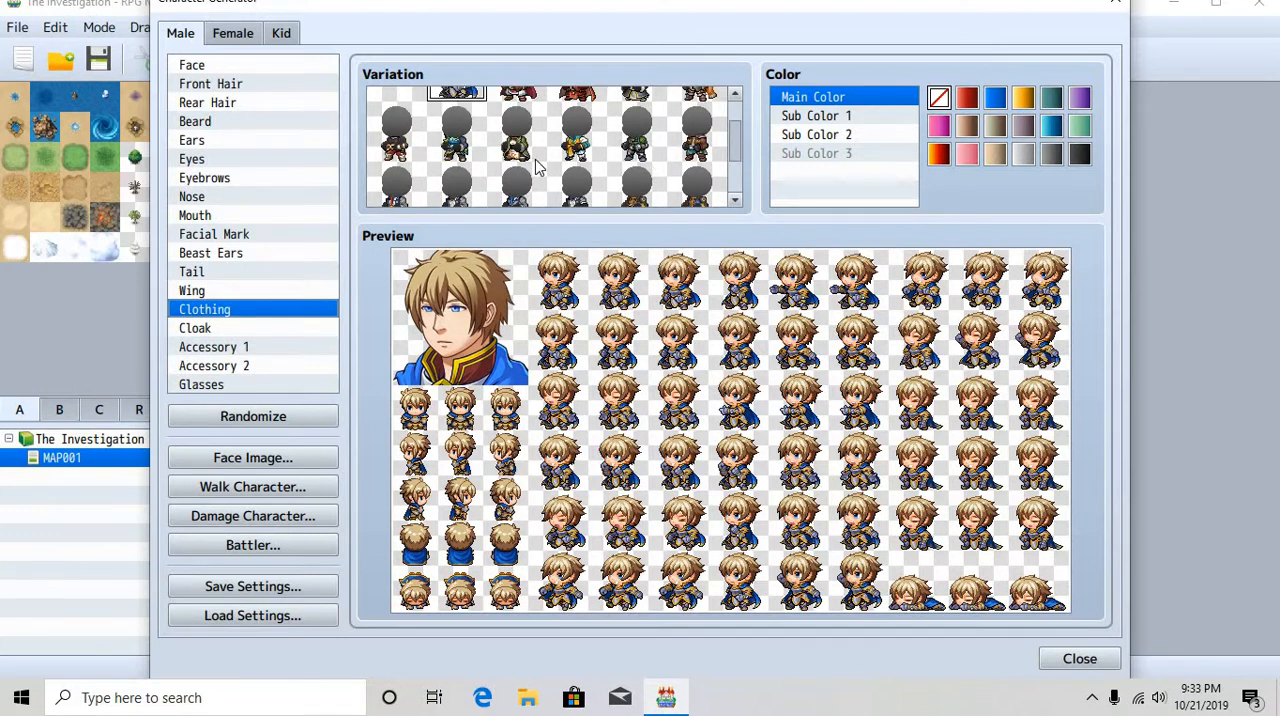
pyautogui.click(456, 130)
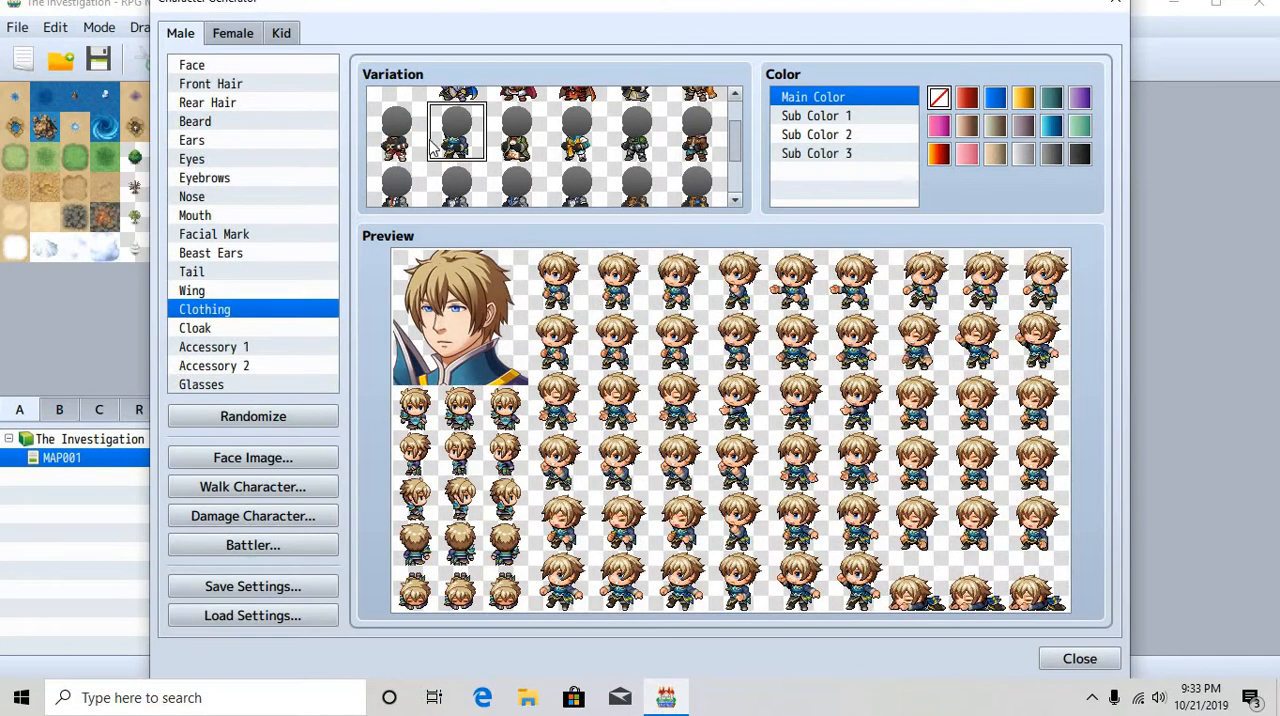
pyautogui.click(396, 172)
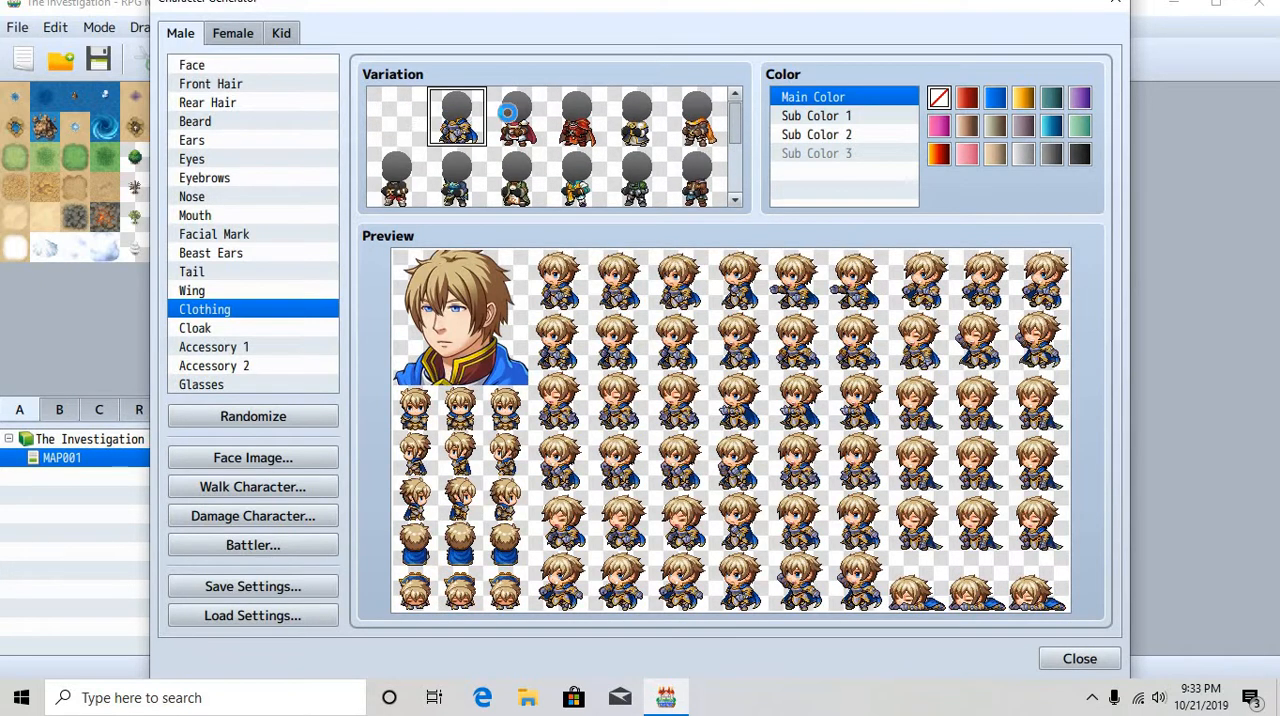
pyautogui.click(516, 116)
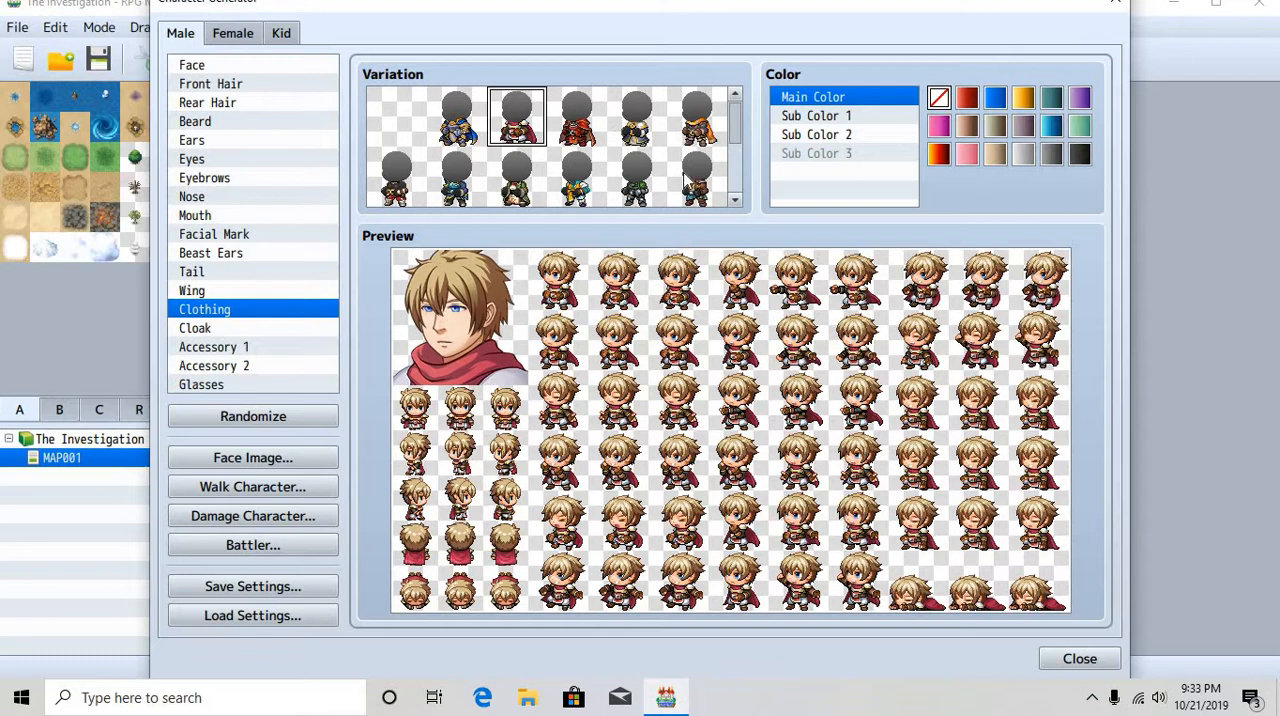
pyautogui.click(696, 176)
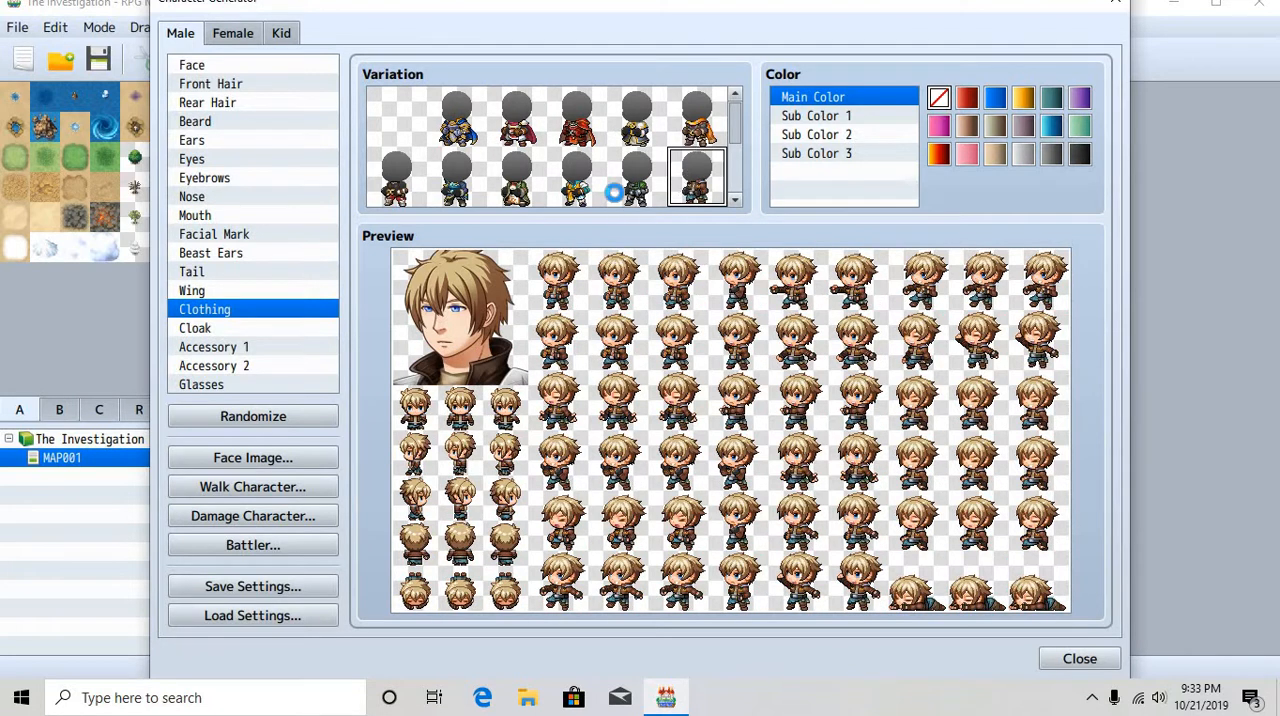
pyautogui.click(636, 176)
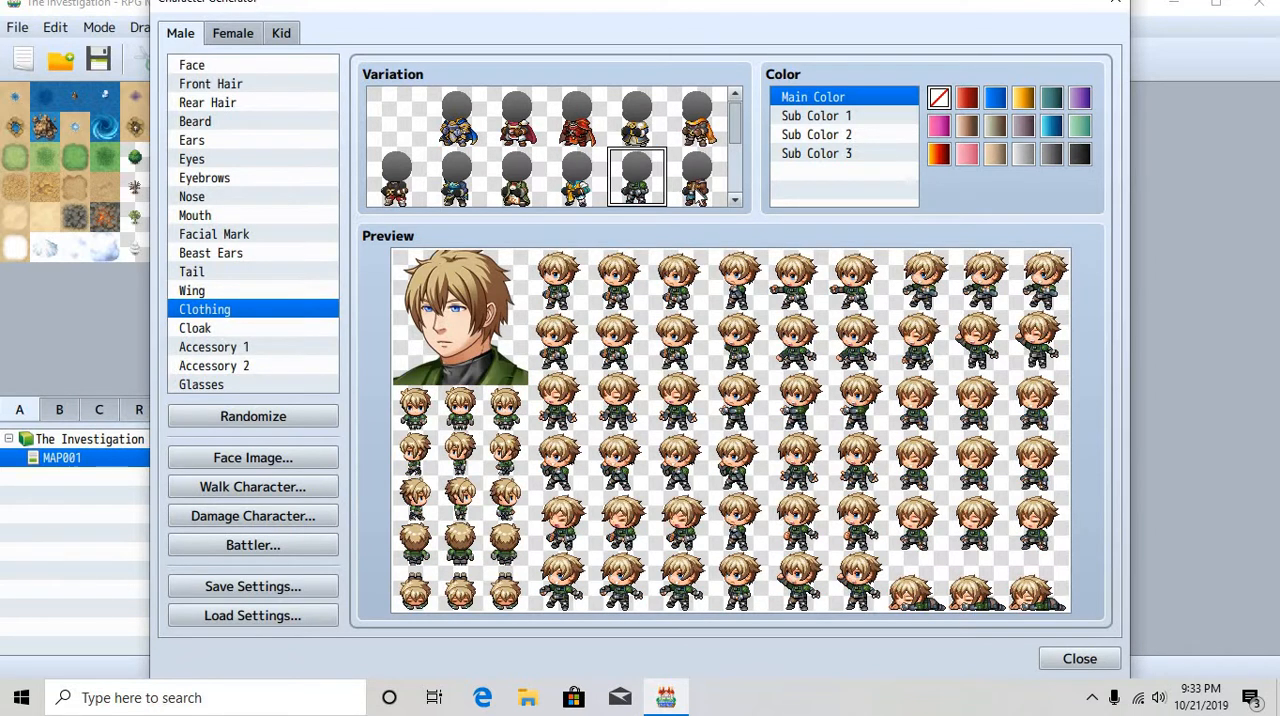
pyautogui.click(696, 136)
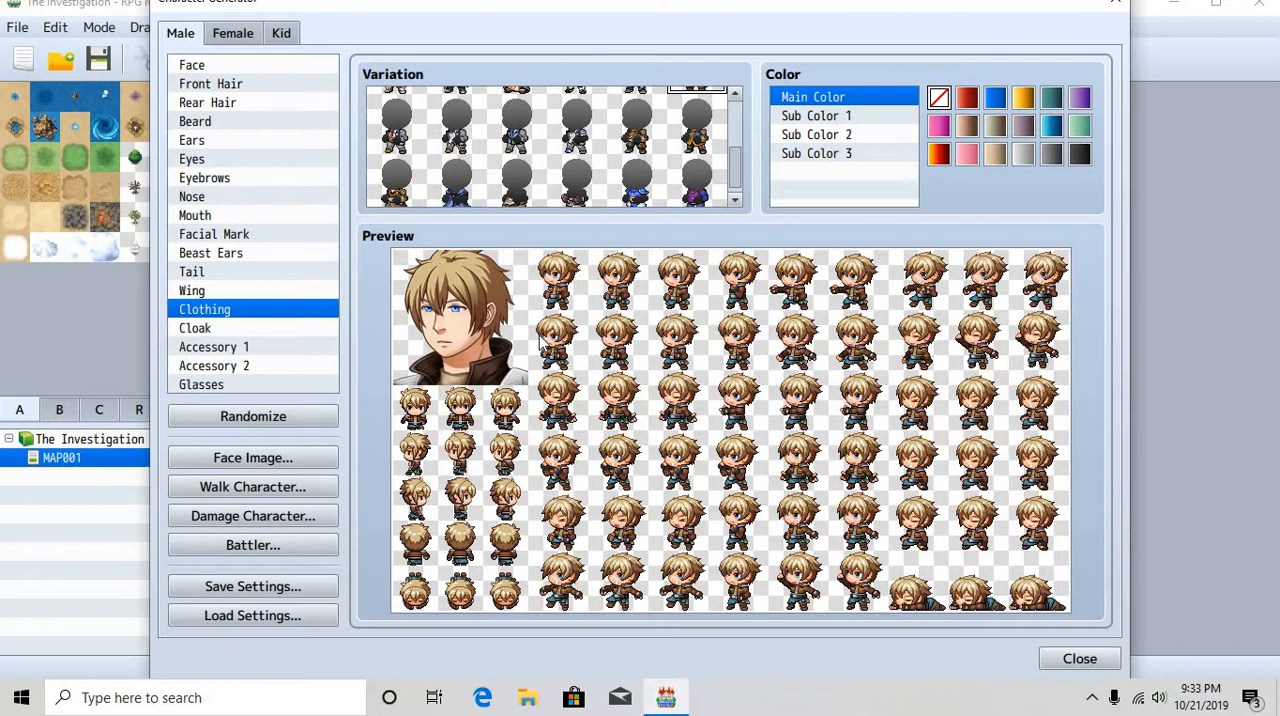
pyautogui.click(252, 456)
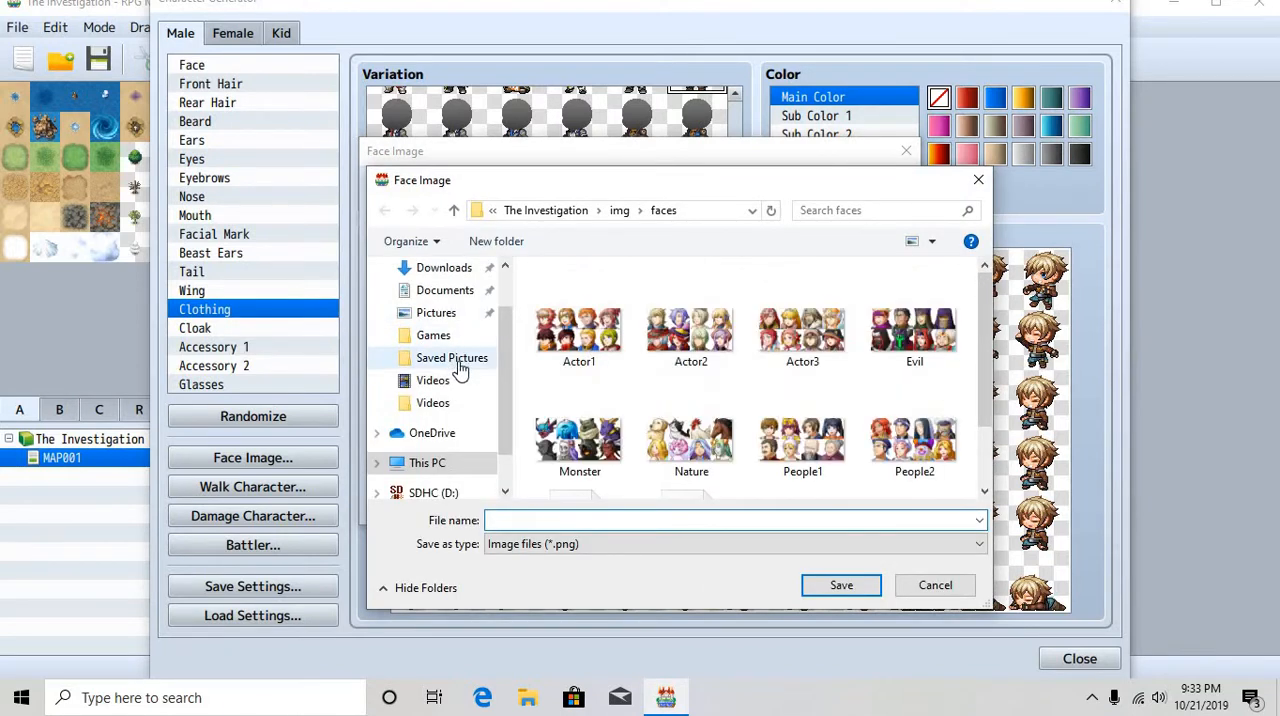
# Save the face image to Saved Pictures as 'Face Nick 1' and close the Face Image window
pyautogui.click(452, 356)
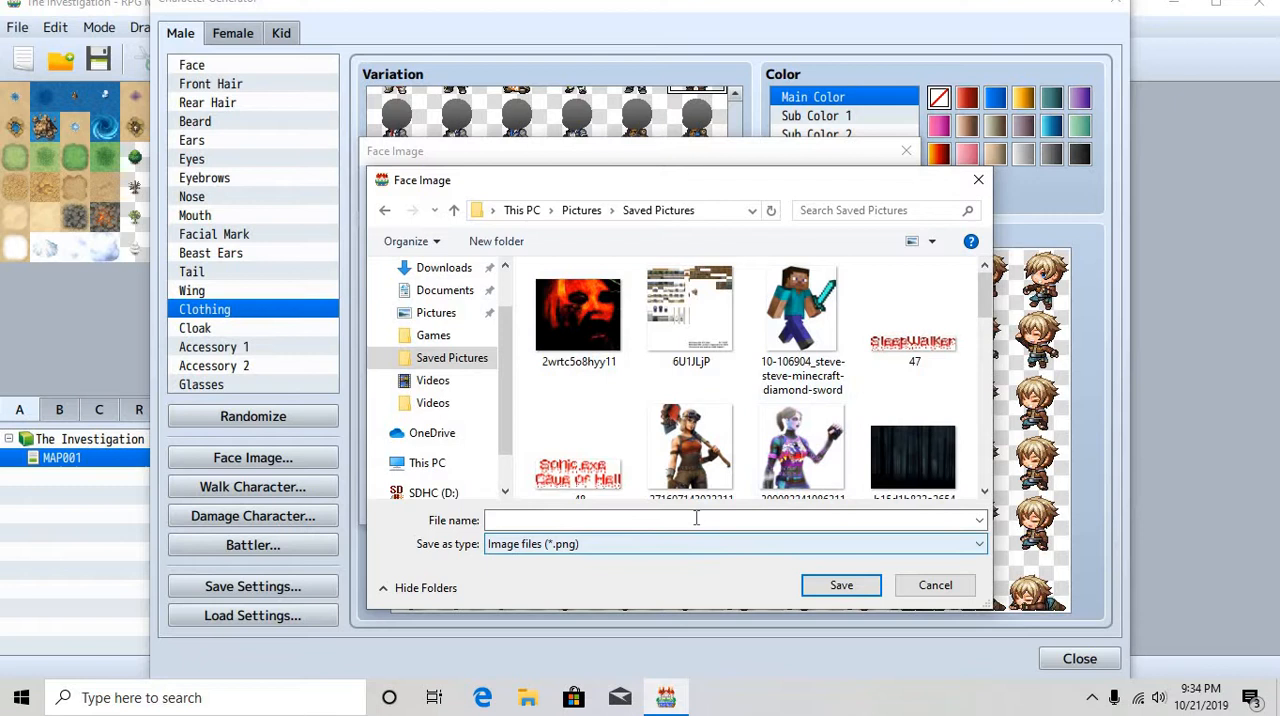
pyautogui.click(730, 520)
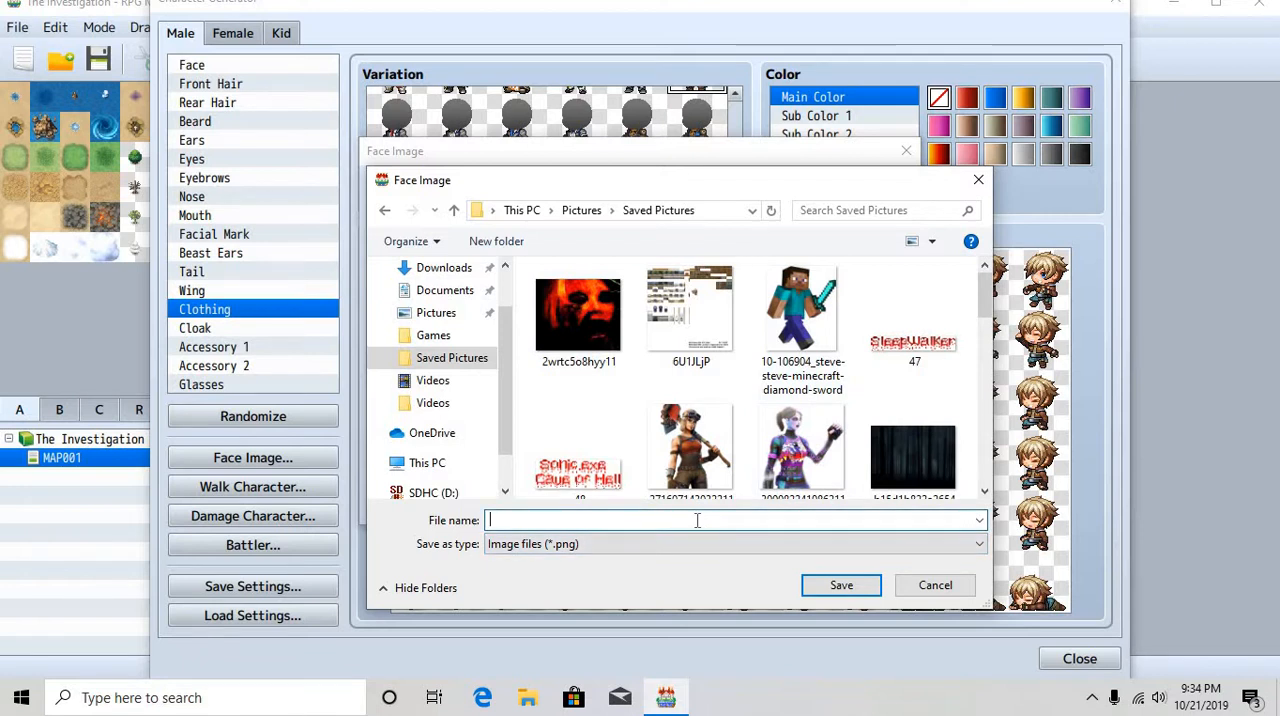
pyautogui.write('Face Nick 1')
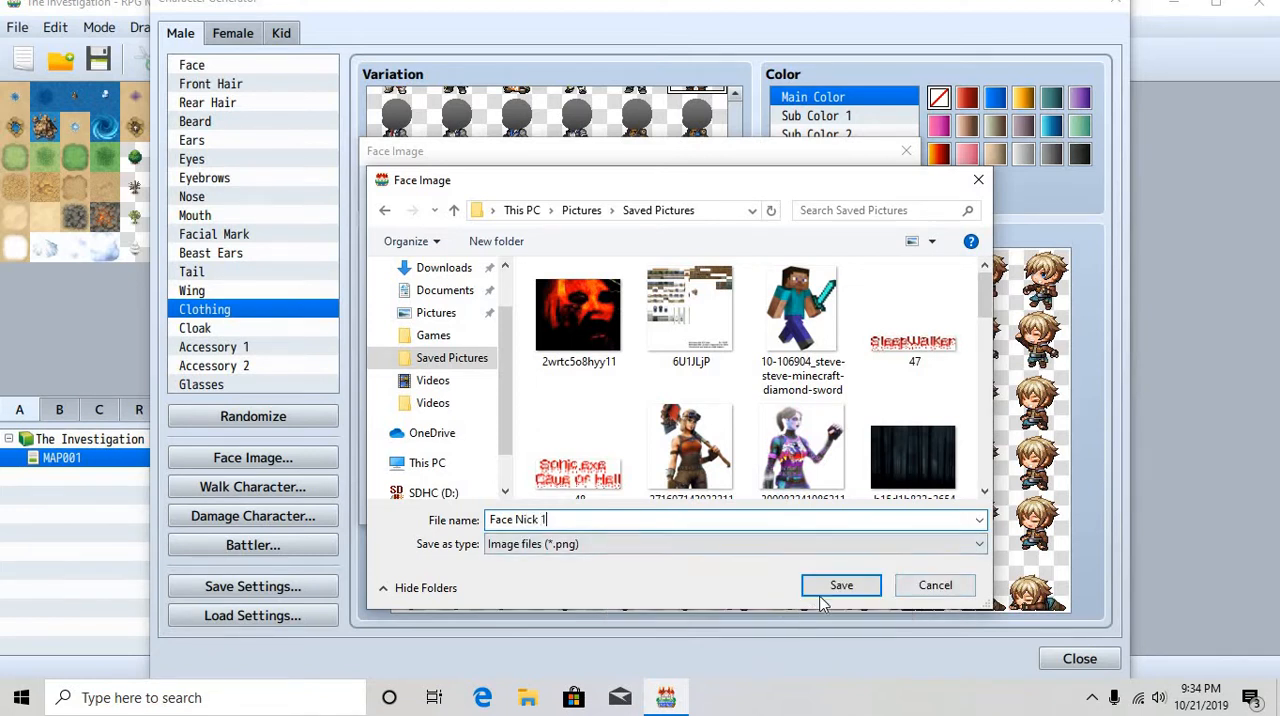
pyautogui.click(840, 584)
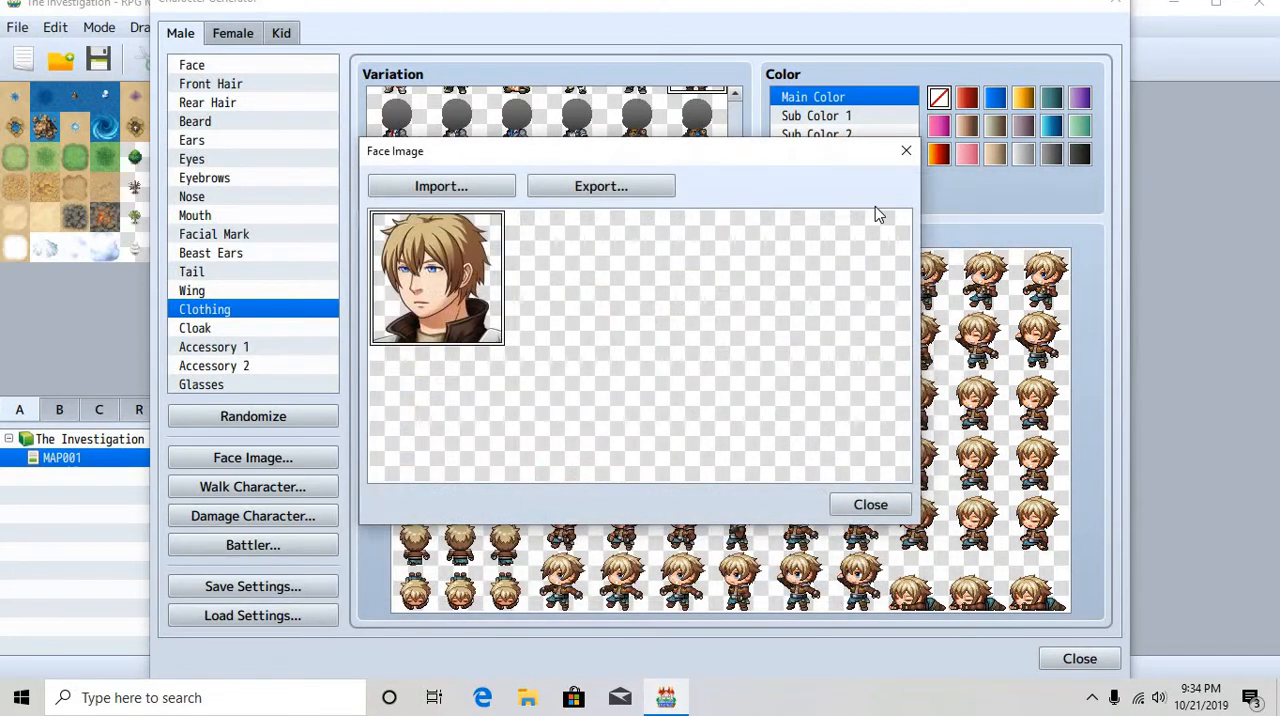
pyautogui.click(868, 504)
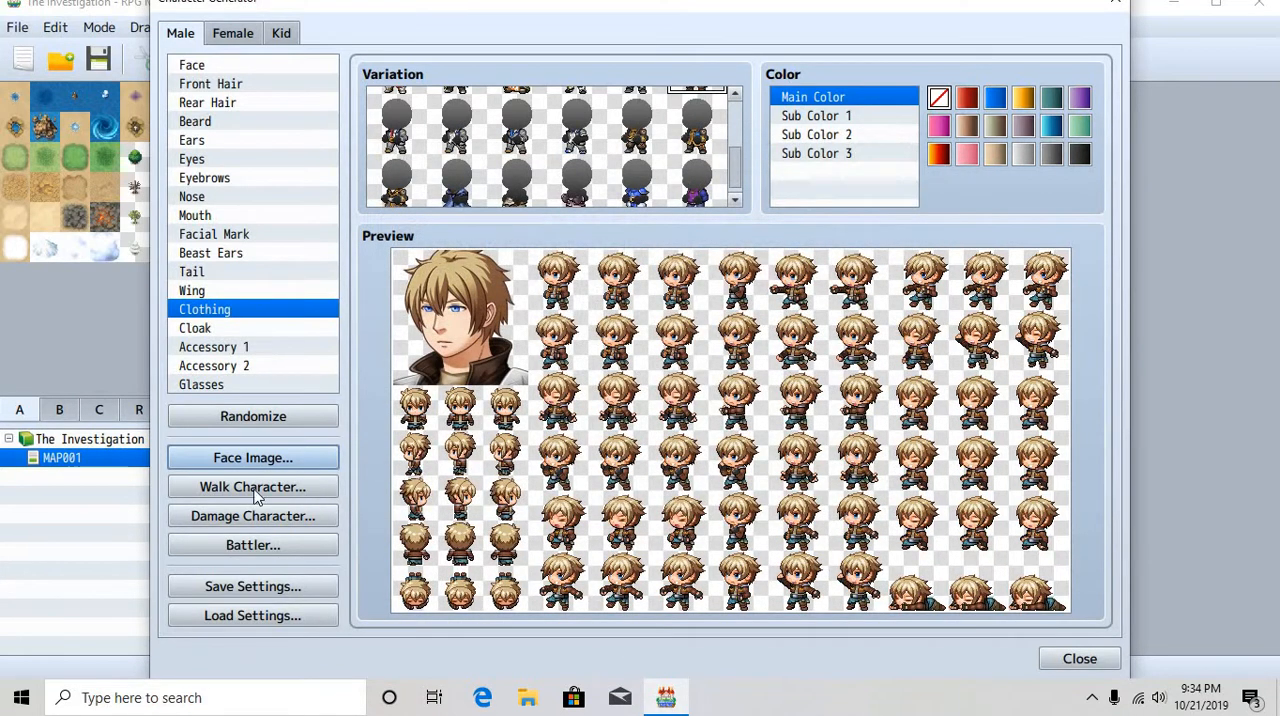
# Export the walking sprite sheet to Saved Pictures, then bring up the damage sprites
pyautogui.click(252, 488)
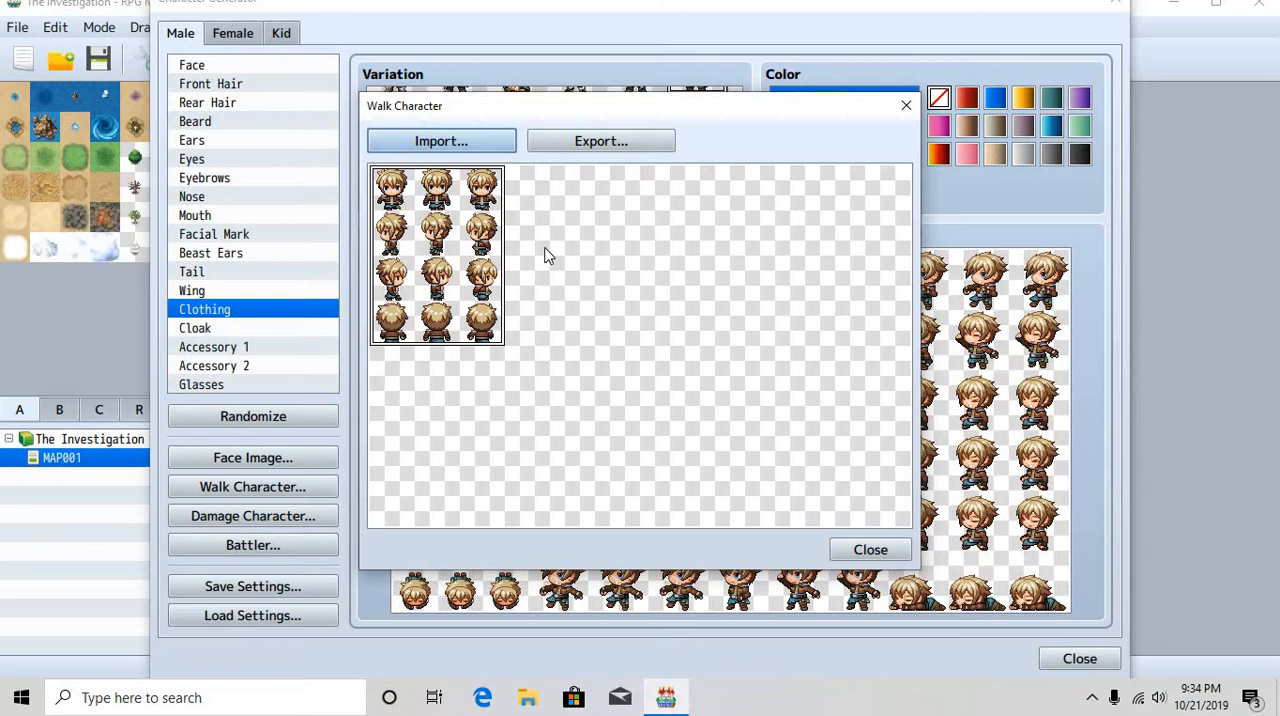
pyautogui.moveTo(458, 308)
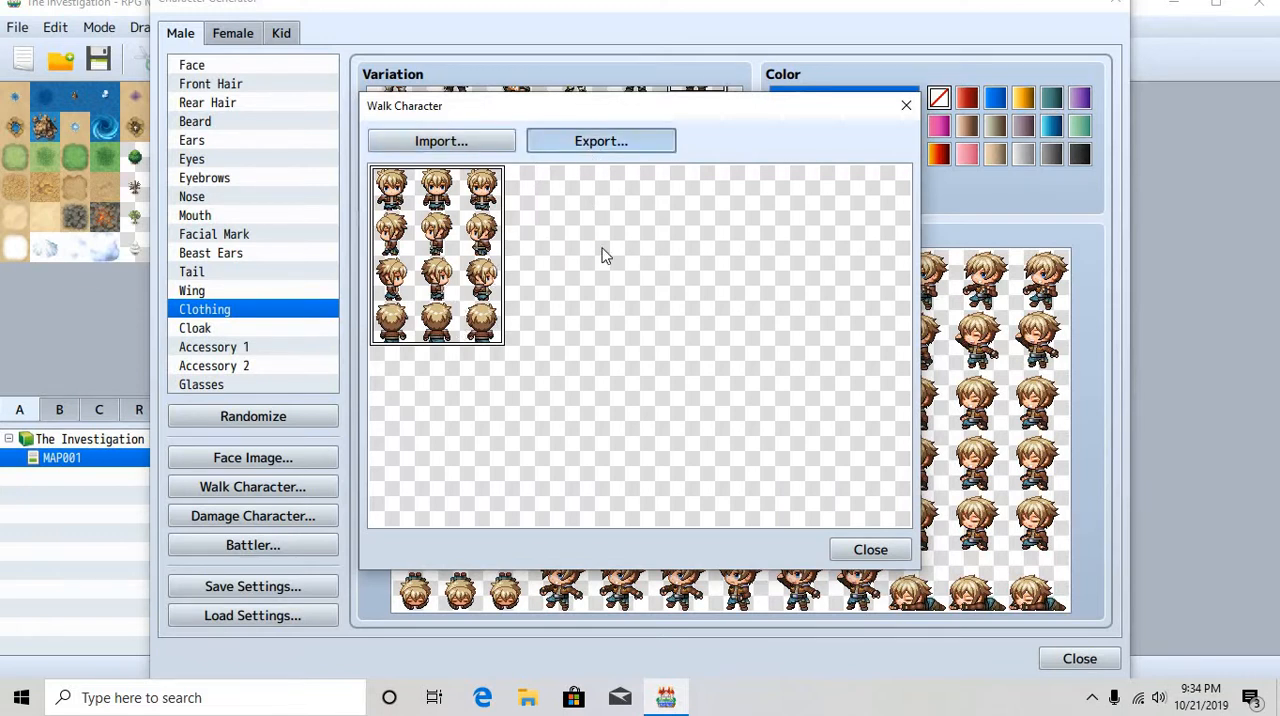
pyautogui.click(600, 140)
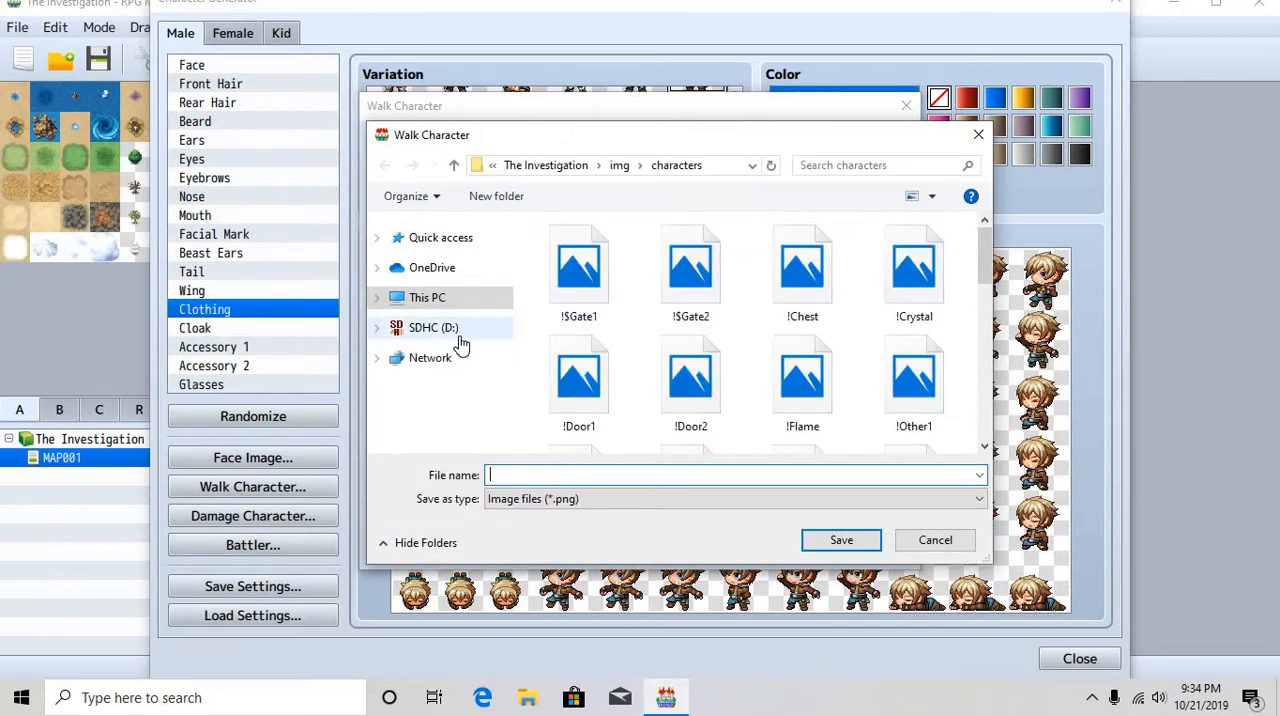
pyautogui.click(452, 312)
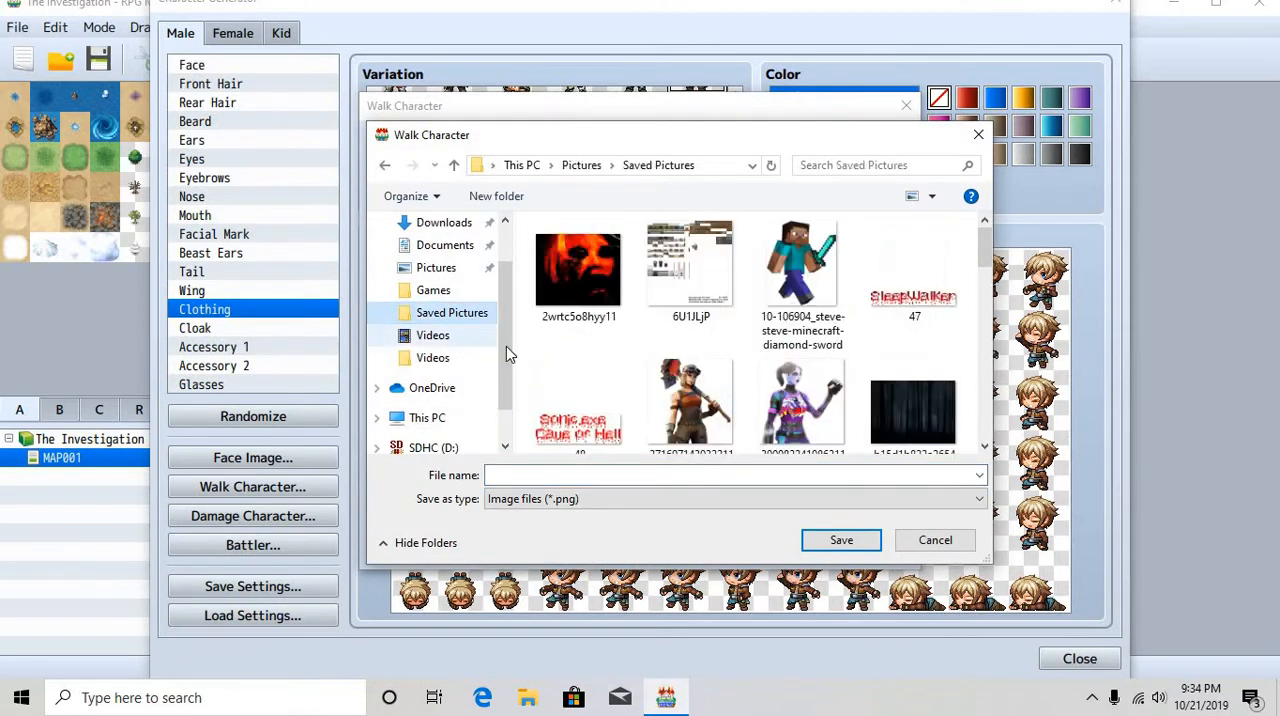
pyautogui.click(570, 474)
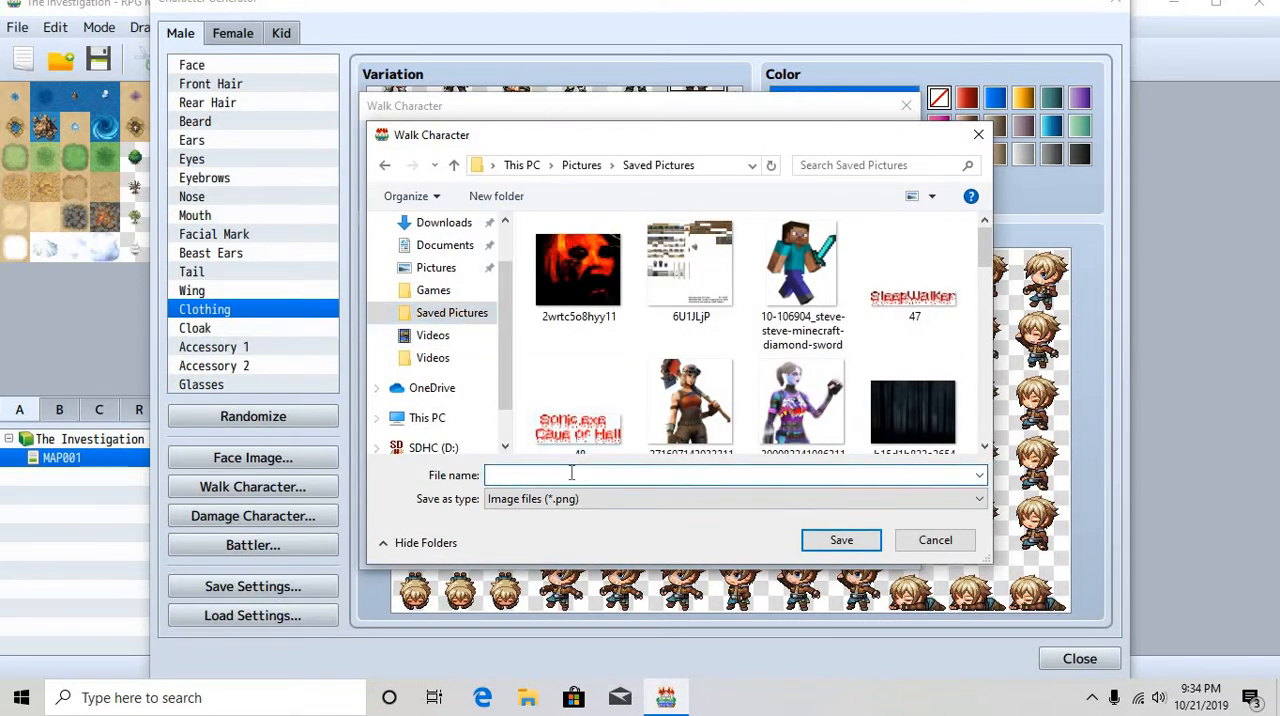
pyautogui.write('Char')
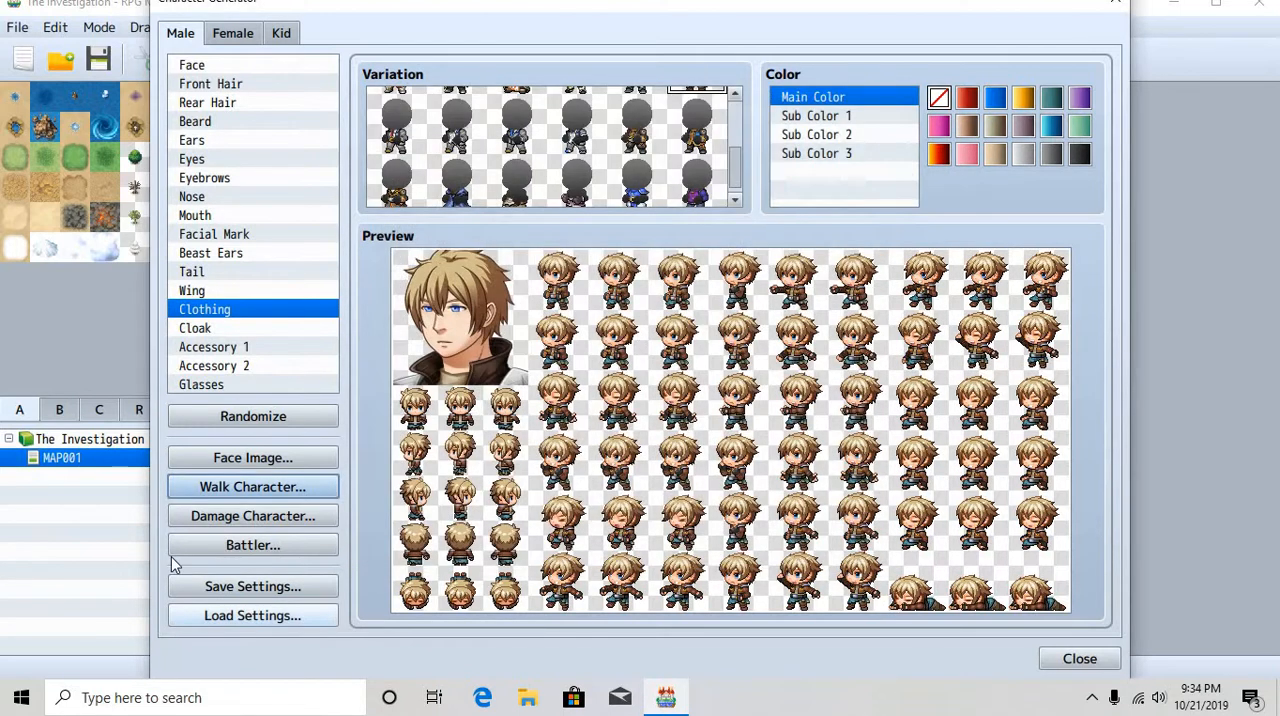
pyautogui.click(252, 516)
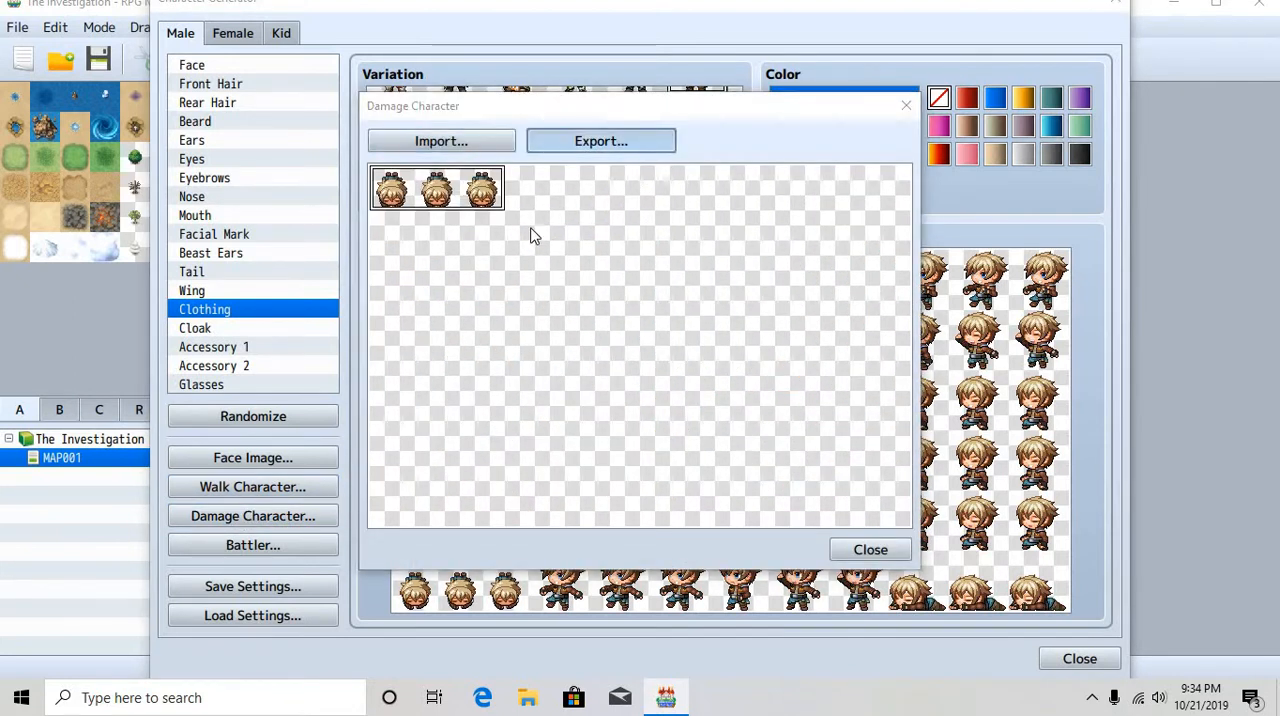
# Export the damage sprite sheet to Saved Pictures as 'Dead nick'
pyautogui.click(600, 140)
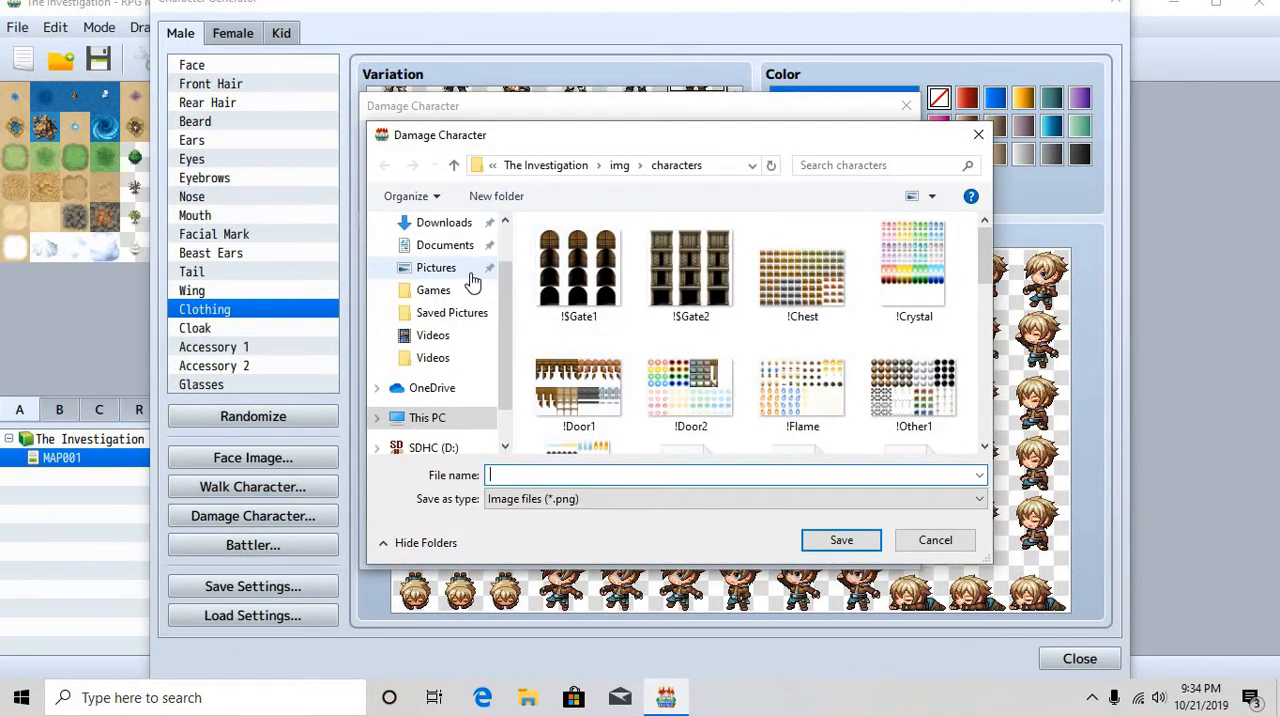
pyautogui.click(452, 312)
pyautogui.write('Dead n')
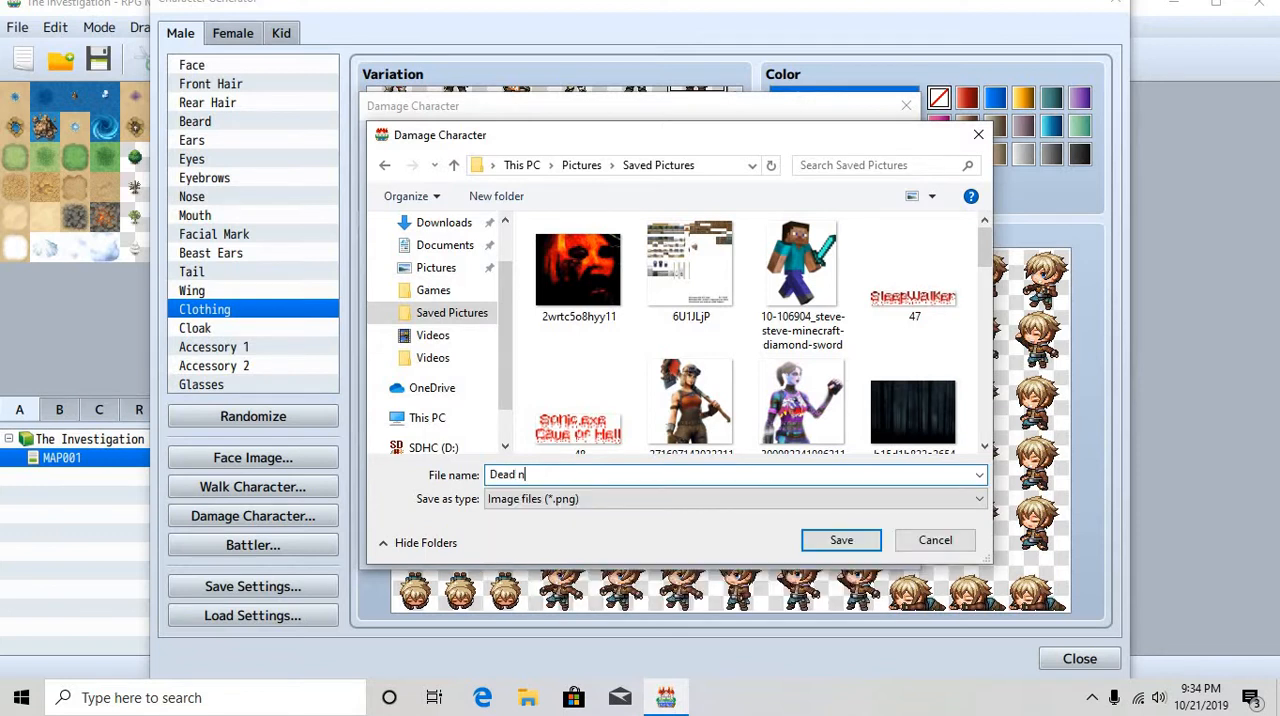
pyautogui.write('ick')
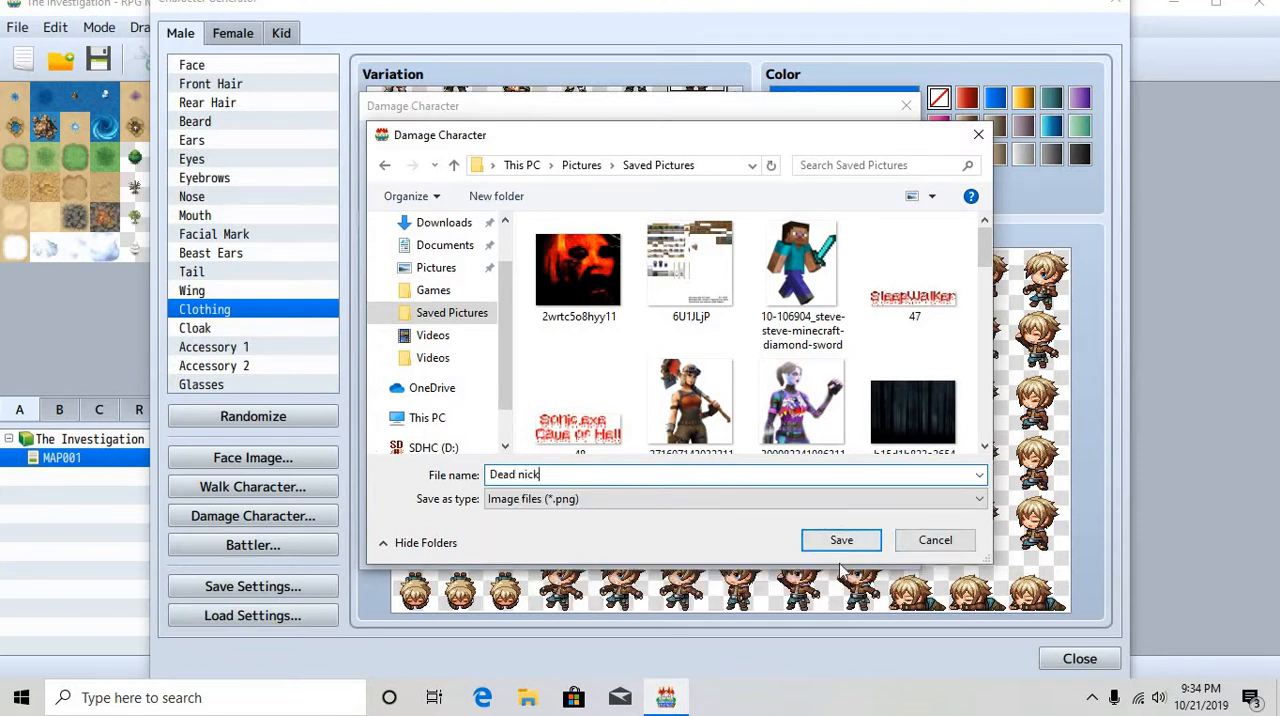
pyautogui.click(840, 540)
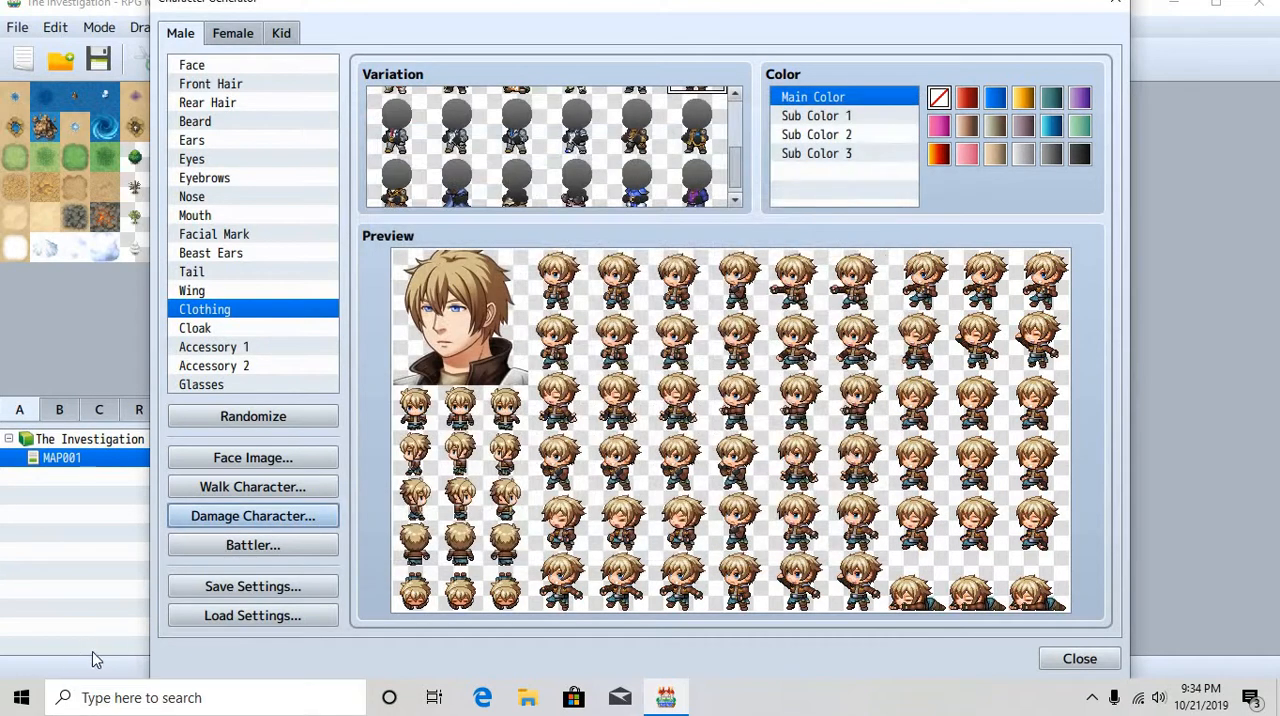
# Export the battler sprite sheet to Saved Pictures as 'Nick fight' and close the Character Generator
pyautogui.click(252, 544)
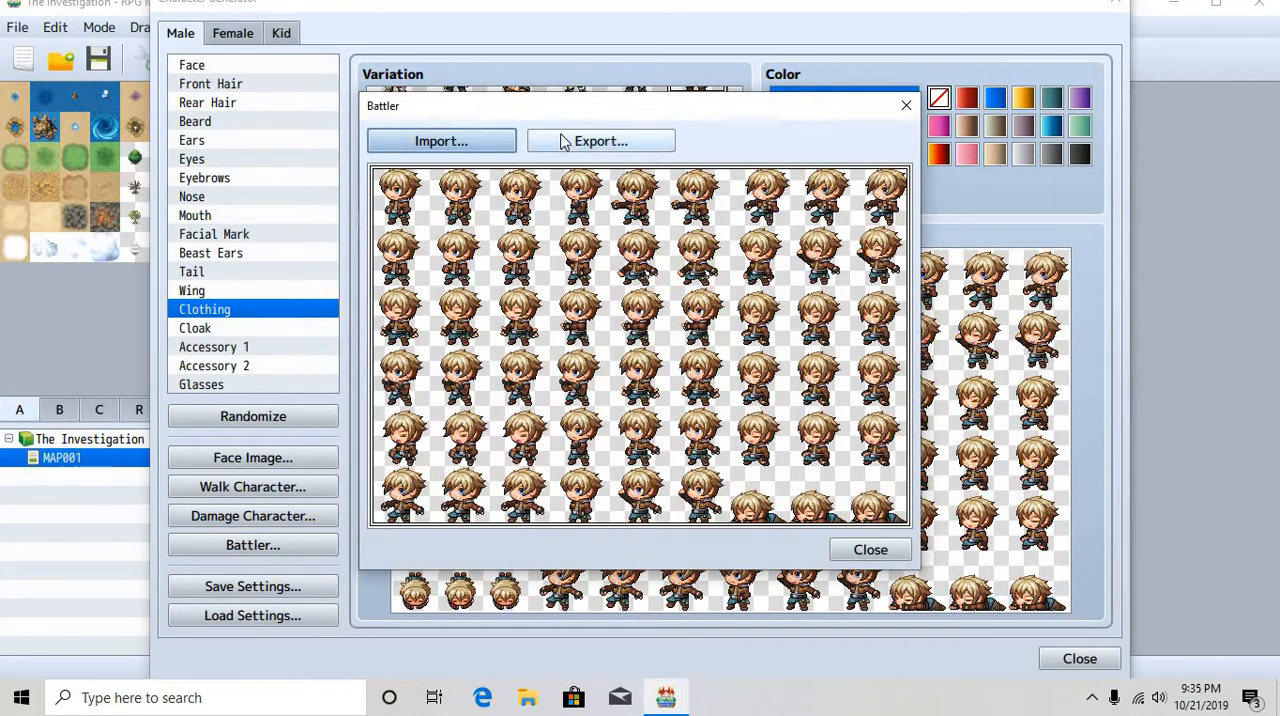
pyautogui.click(440, 140)
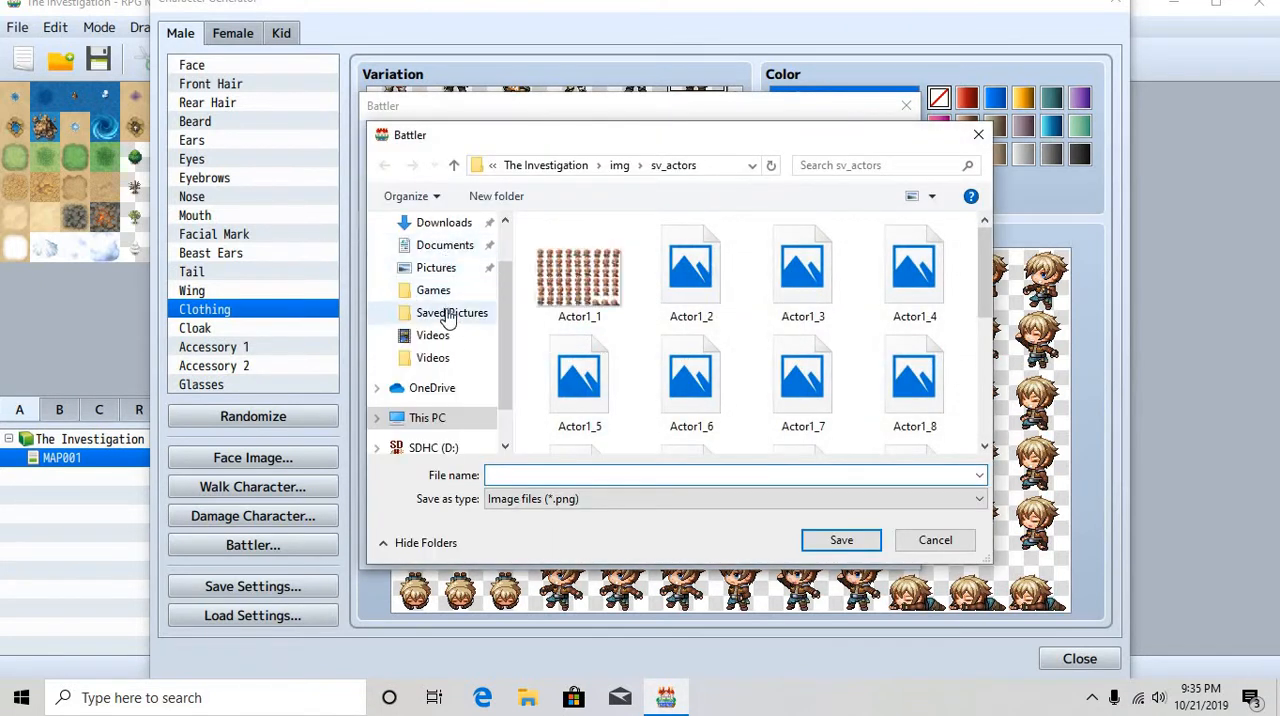
pyautogui.click(452, 312)
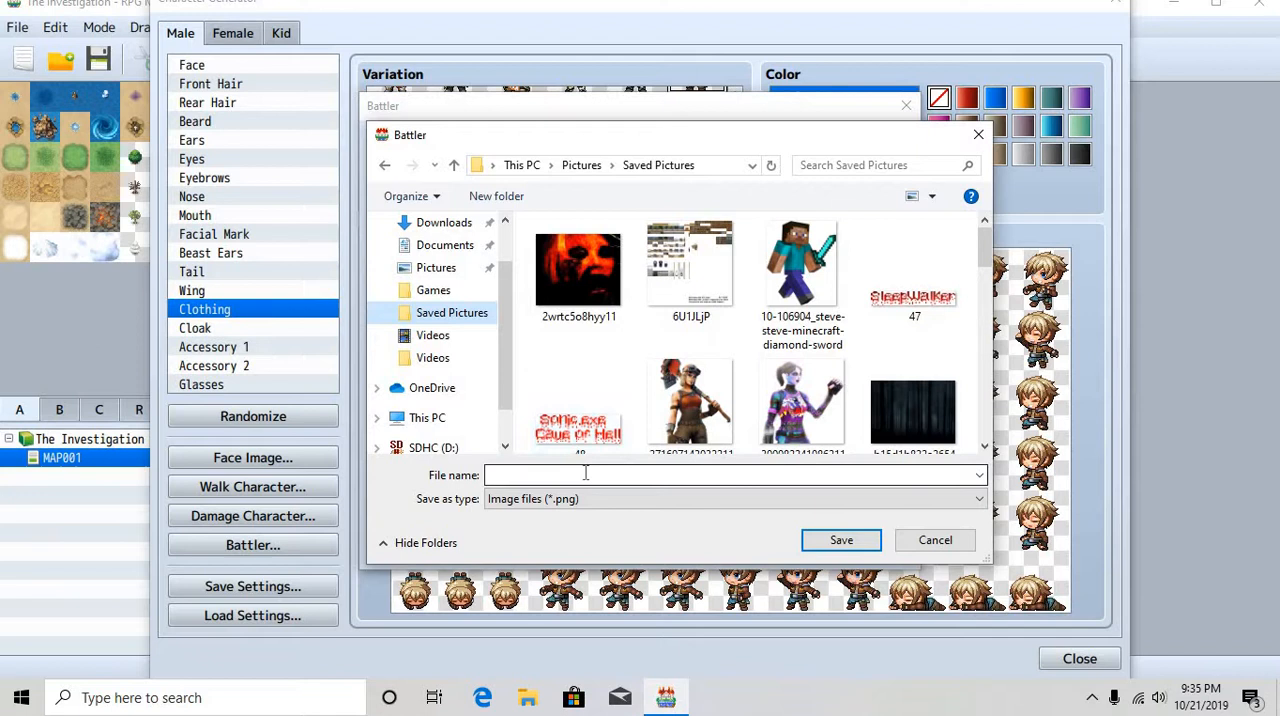
pyautogui.write('Nick f')
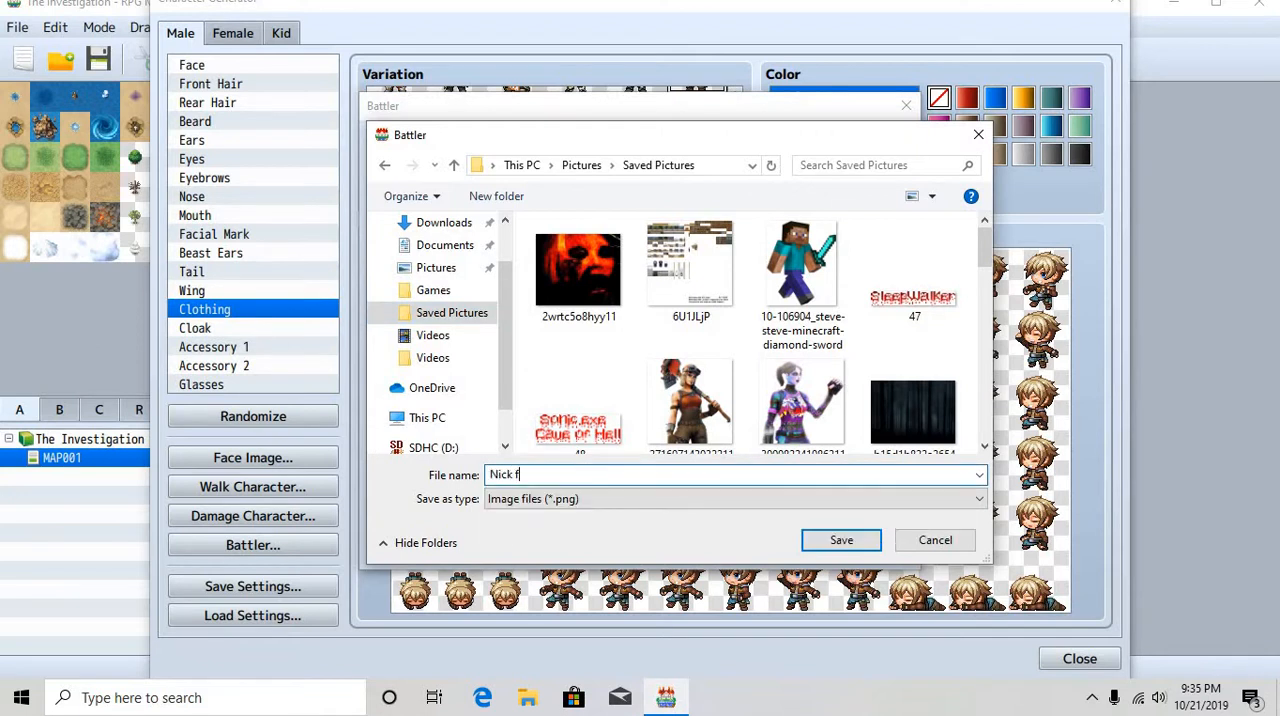
pyautogui.write('ight')
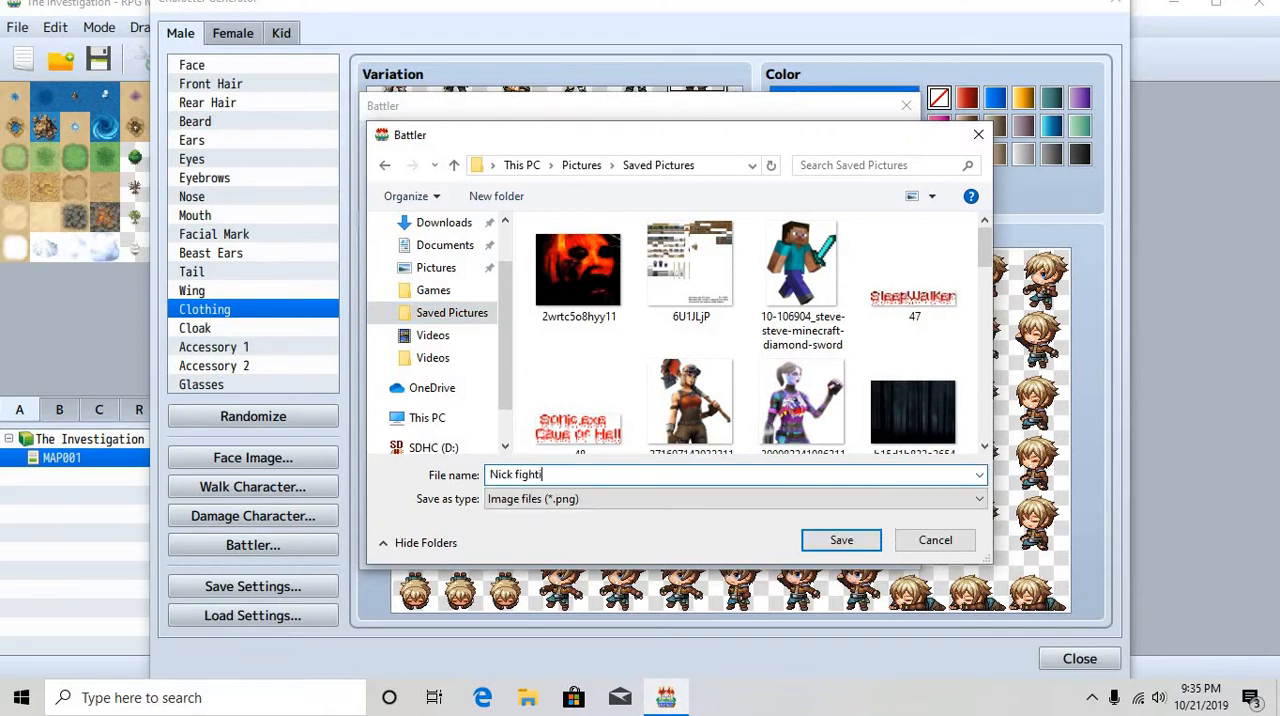
pyautogui.write('ing')
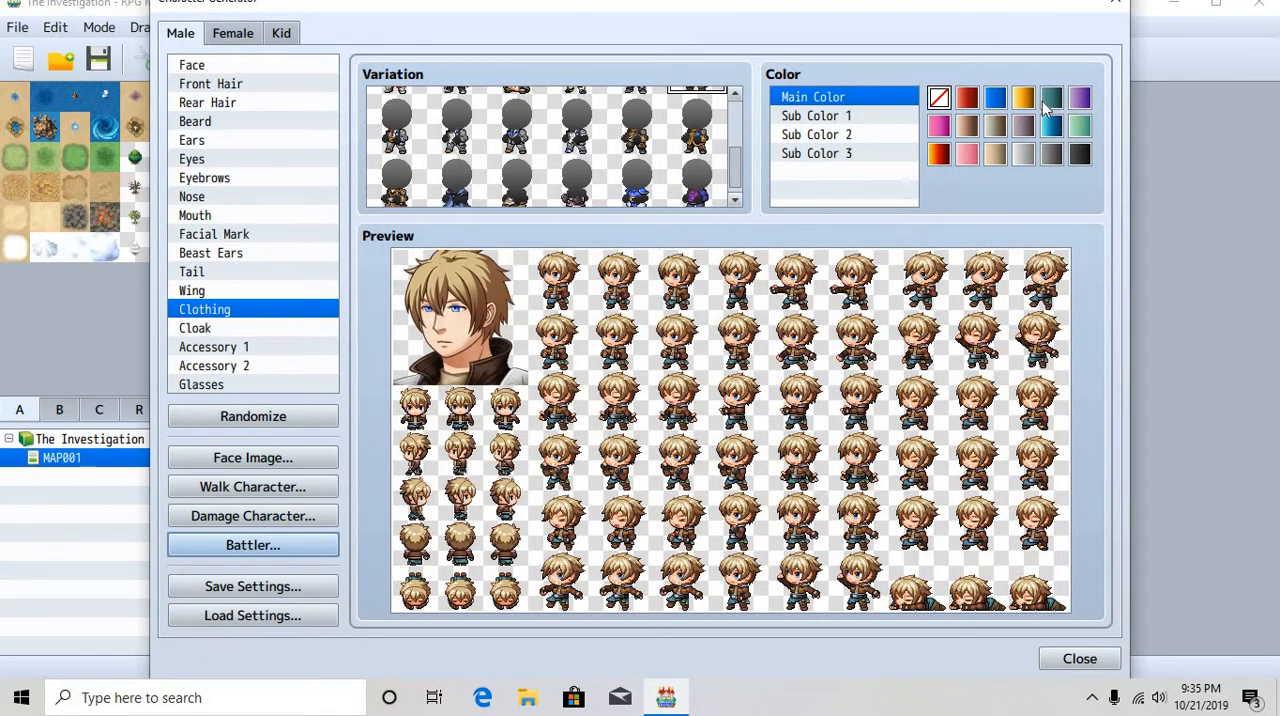
pyautogui.click(1080, 658)
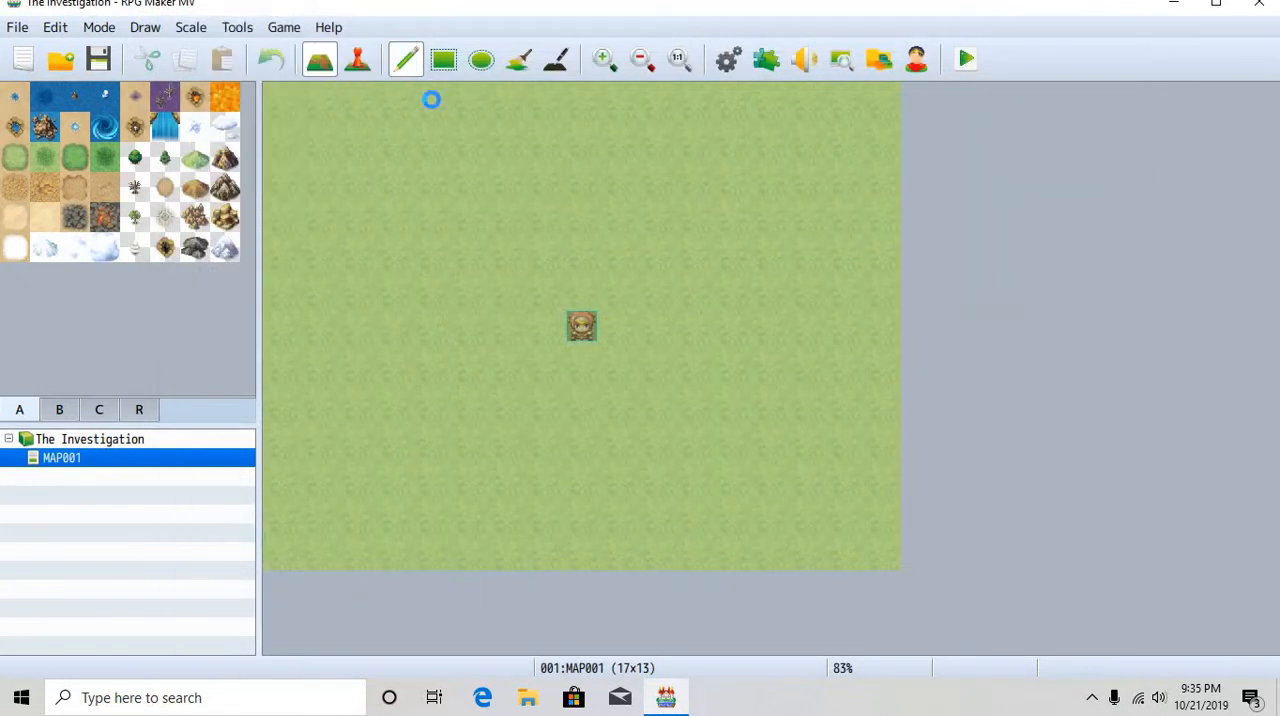
pyautogui.click(728, 60)
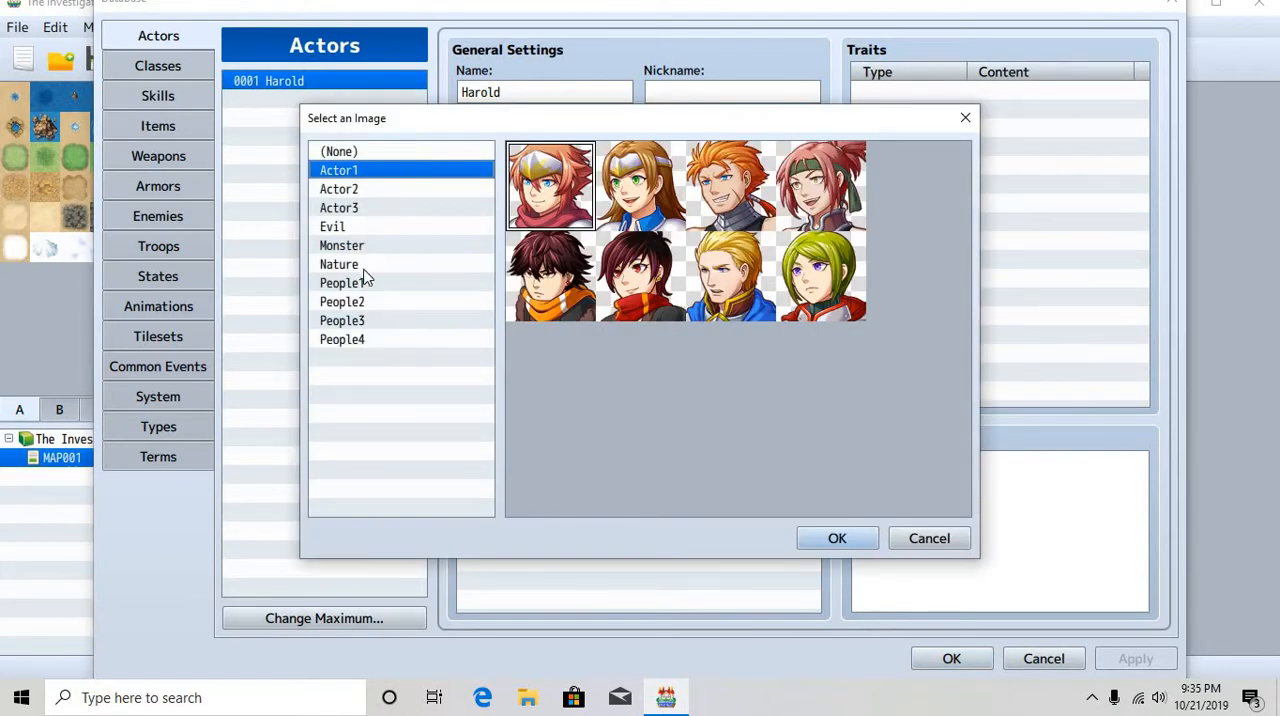
pyautogui.click(836, 538)
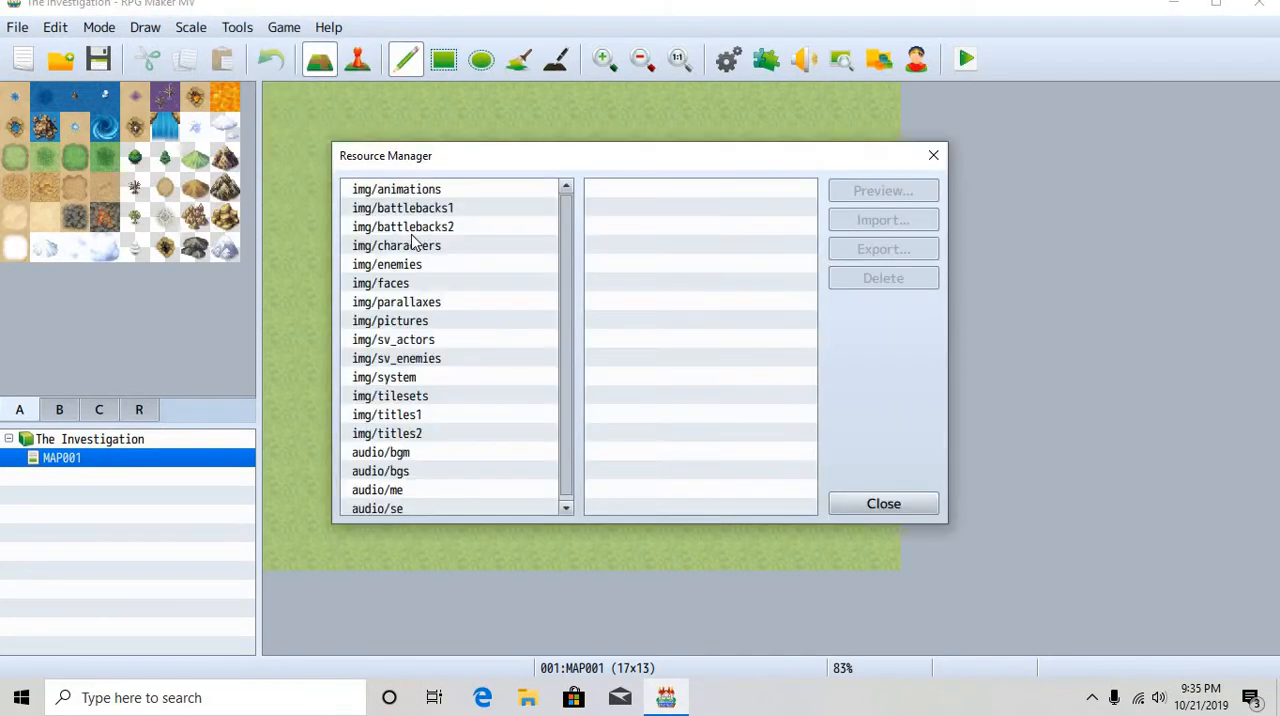
# Browse Saved Pictures from the characters folder import dialog, then cancel without importing
pyautogui.click(396, 244)
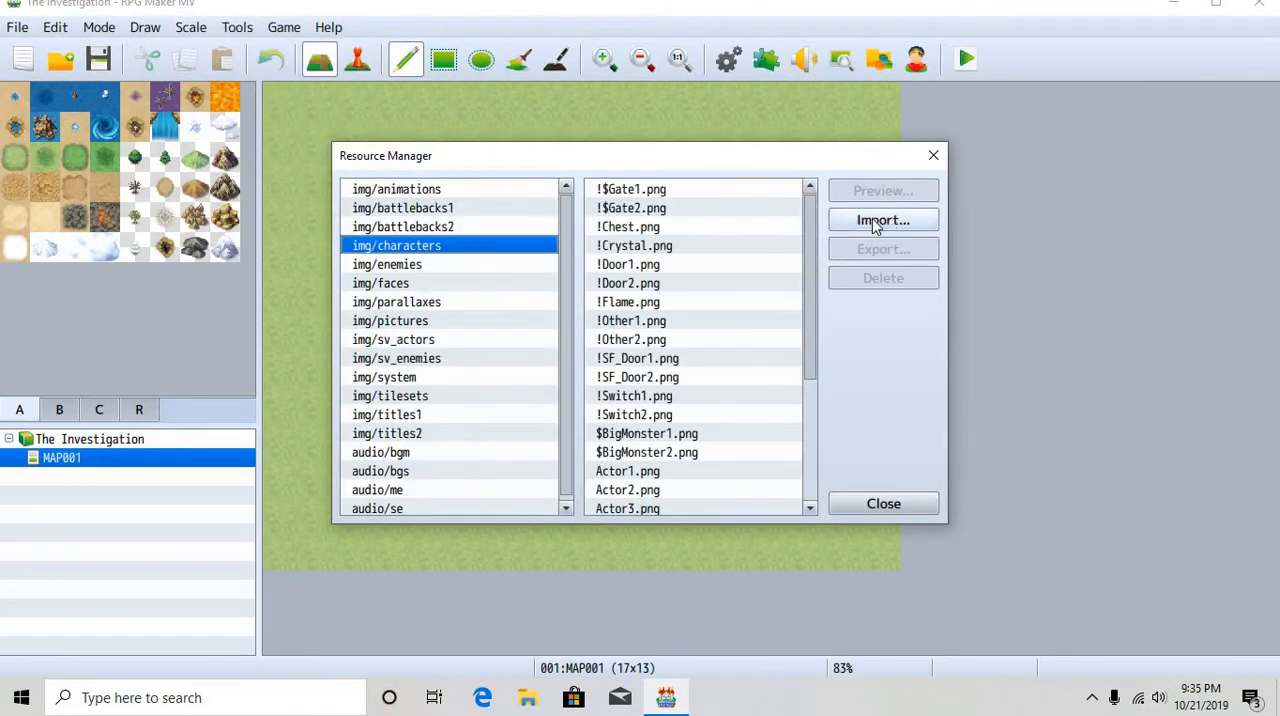
pyautogui.click(882, 220)
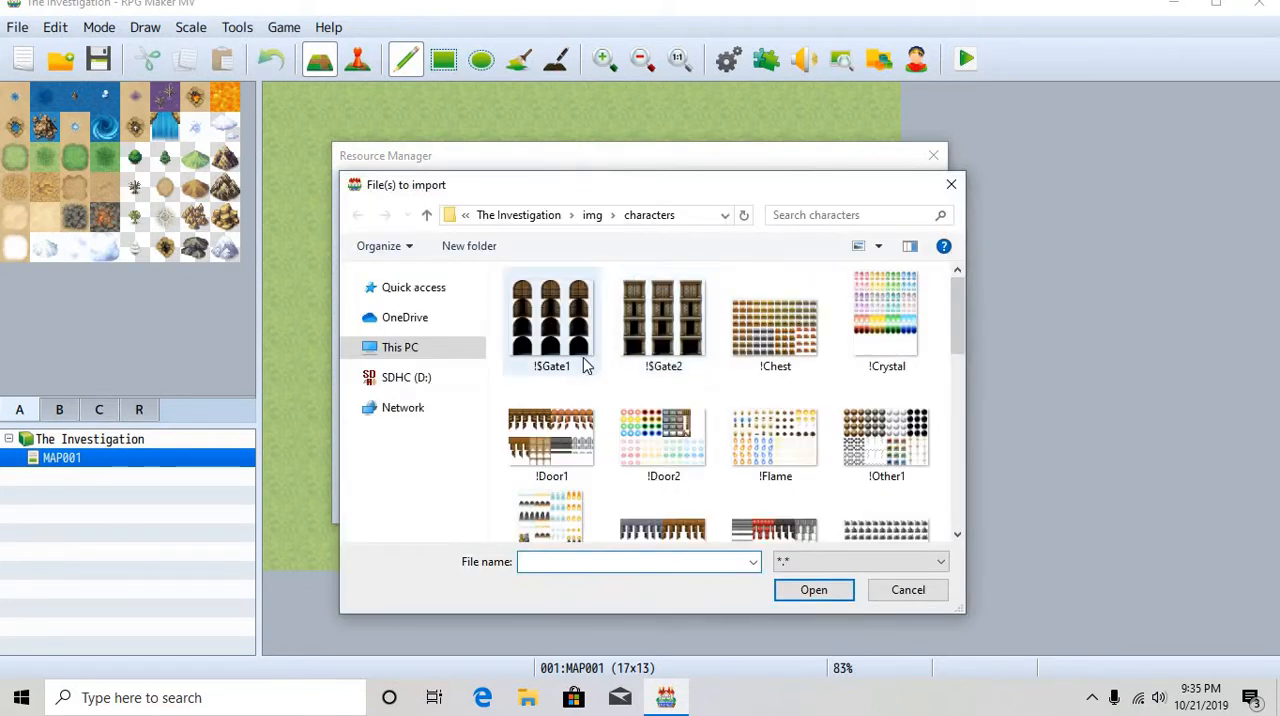
pyautogui.click(424, 422)
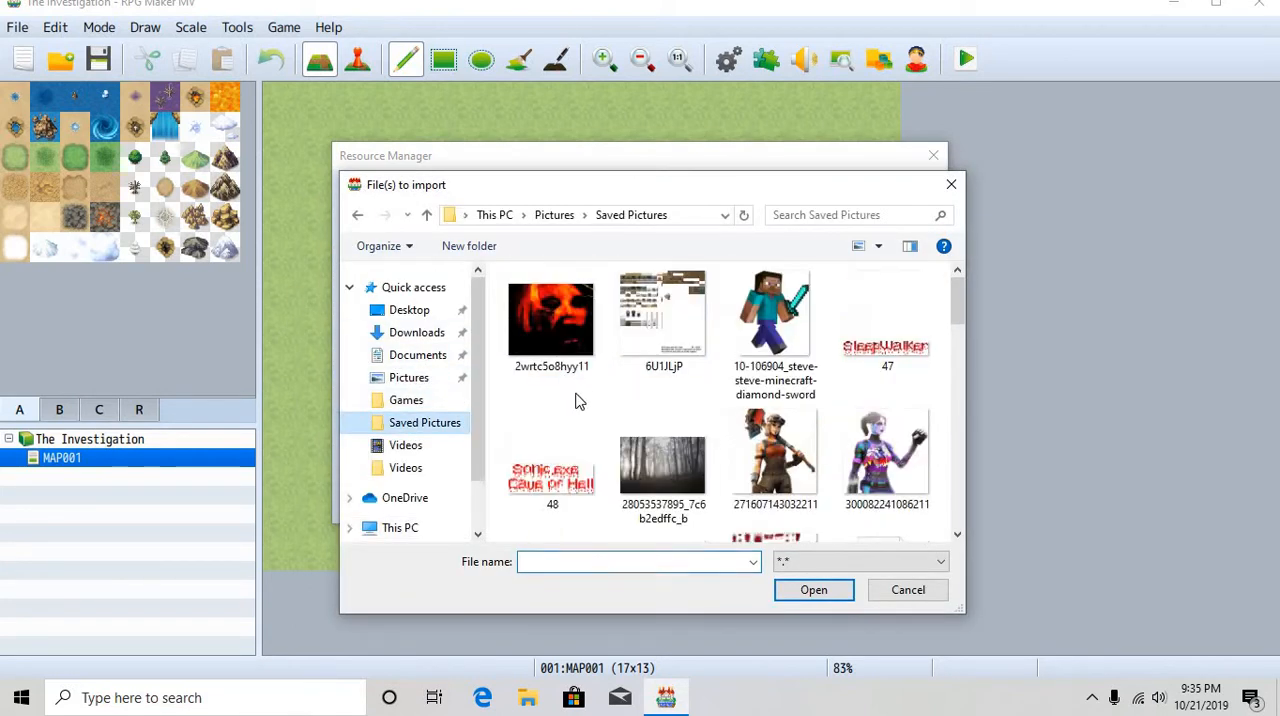
pyautogui.scroll(-3)
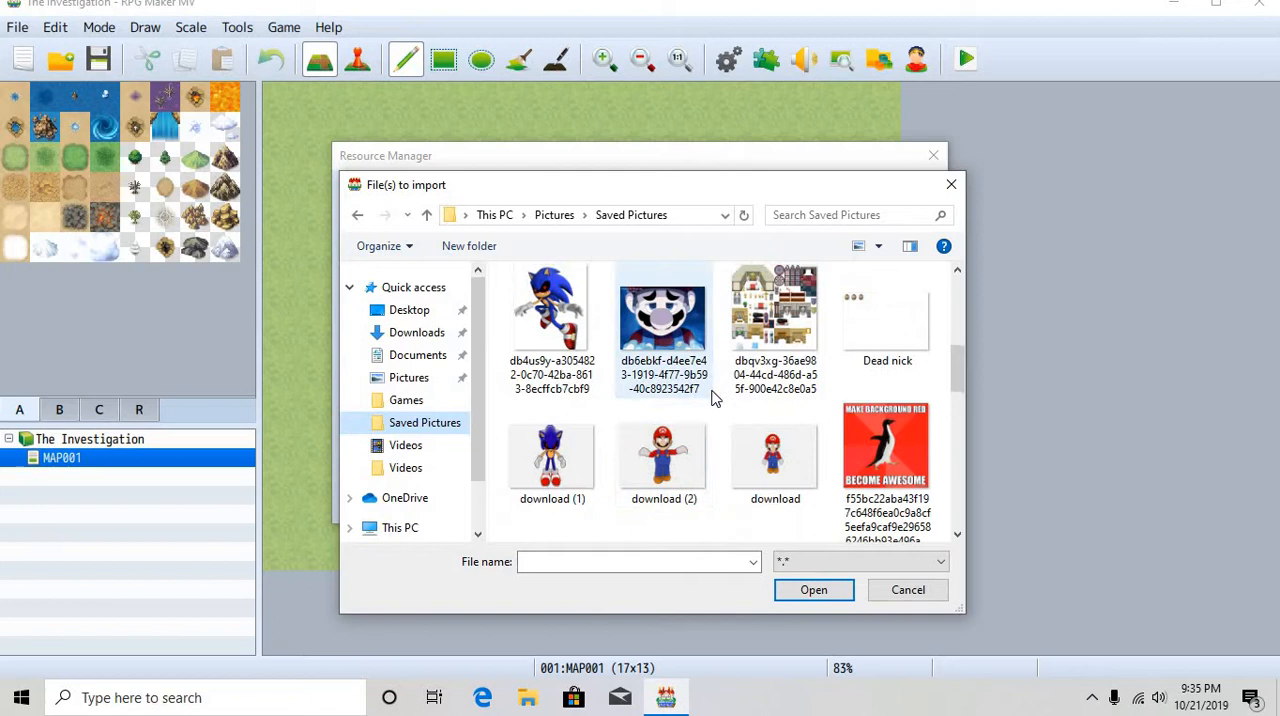
pyautogui.click(908, 588)
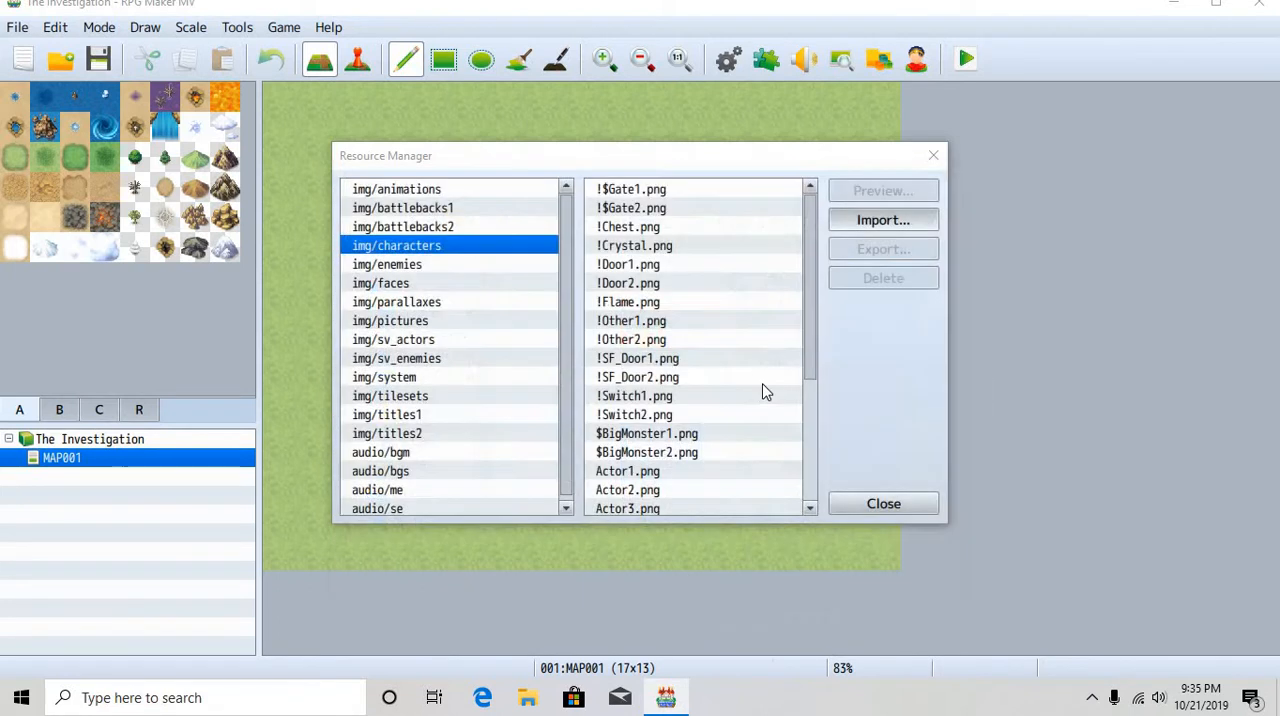
# Import the Face Nick 1 picture into the img/faces folder
pyautogui.click(380, 284)
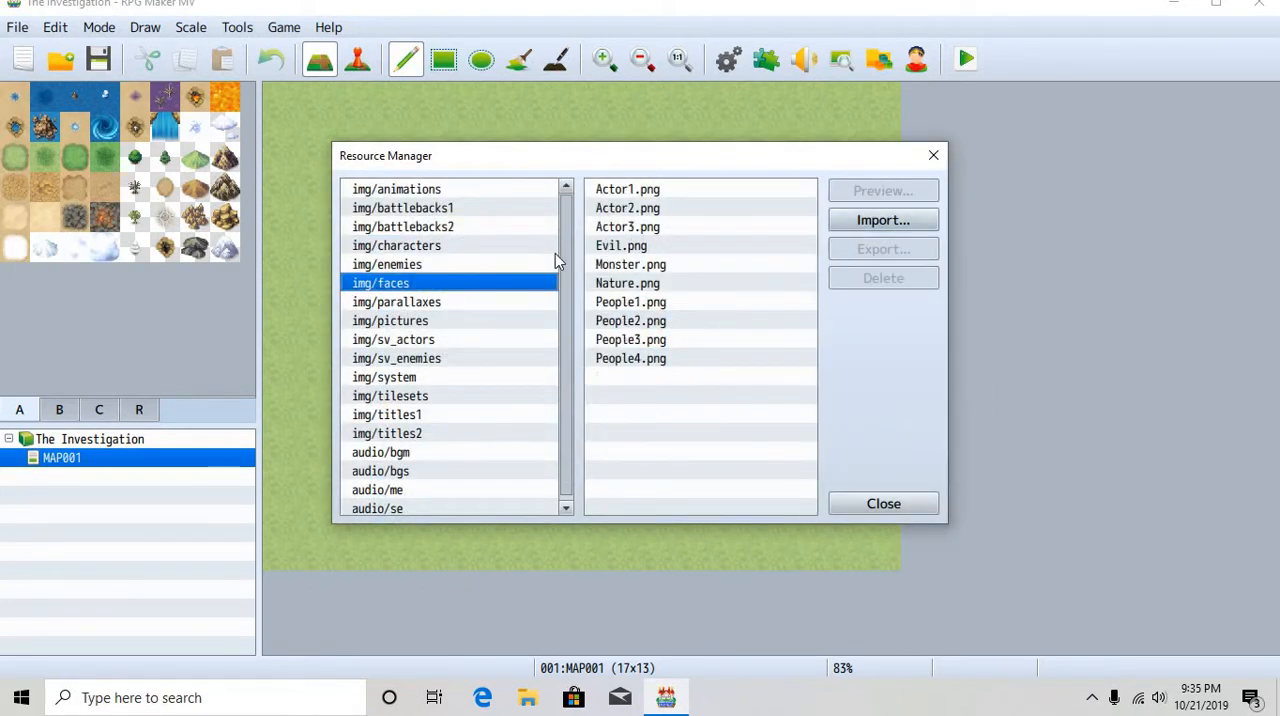
pyautogui.click(882, 220)
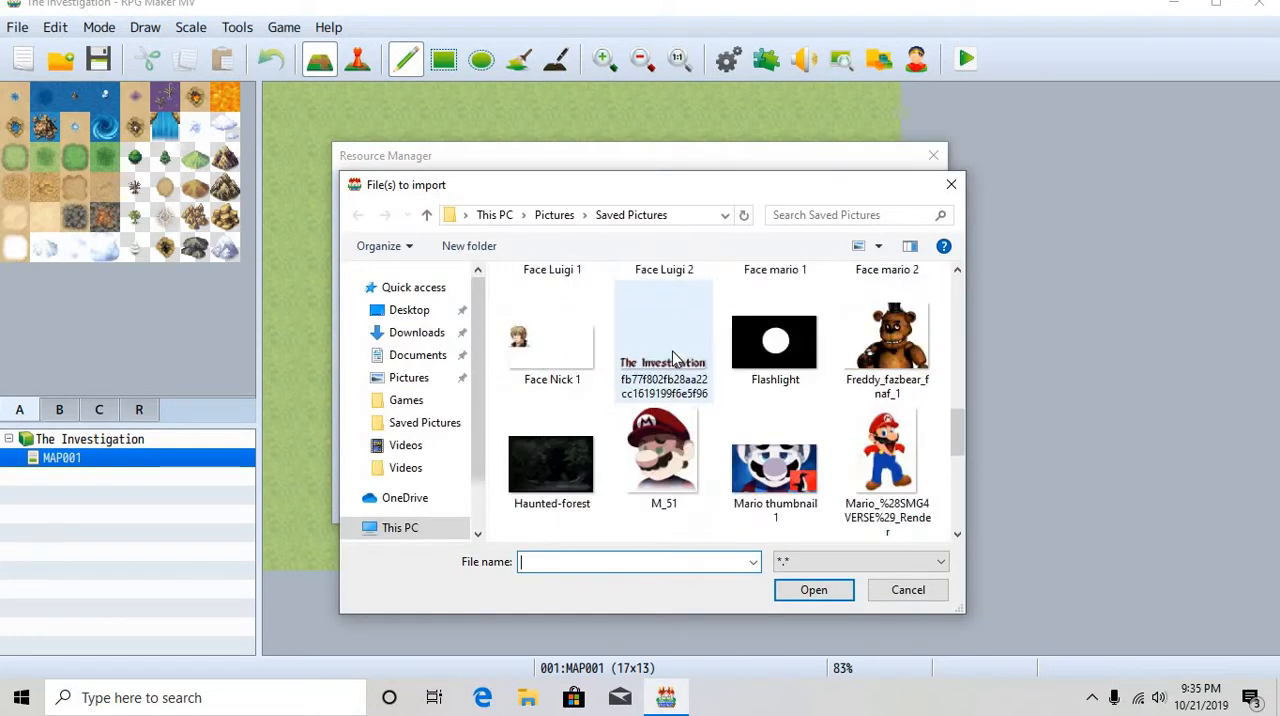
pyautogui.scroll(-3)
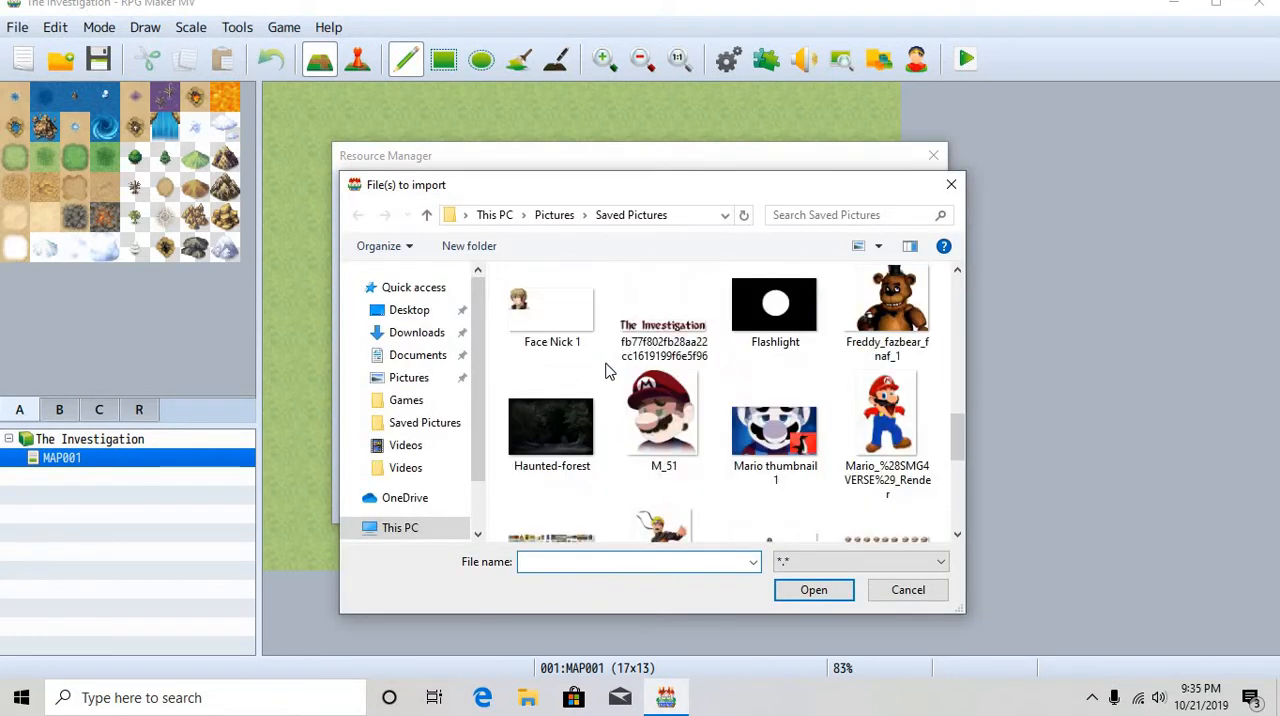
pyautogui.click(908, 588)
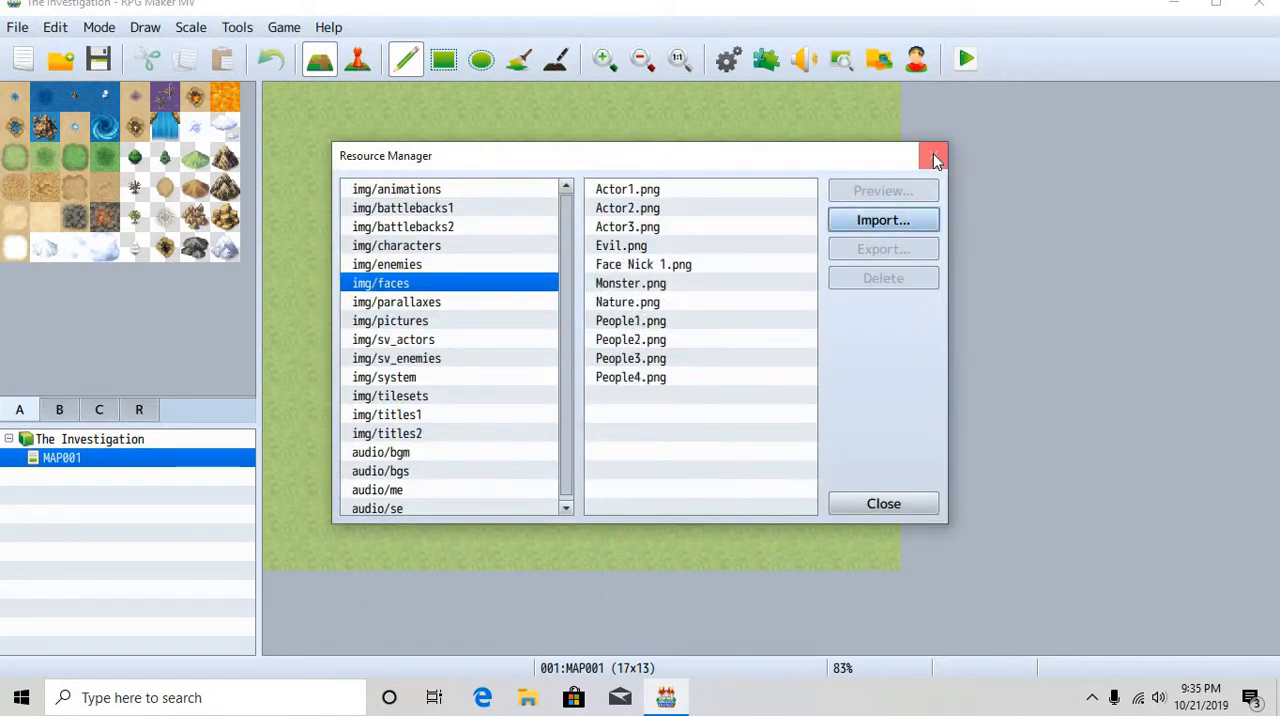
# Close the Resource Manager and reopen it from the Tools menu
pyautogui.click(932, 156)
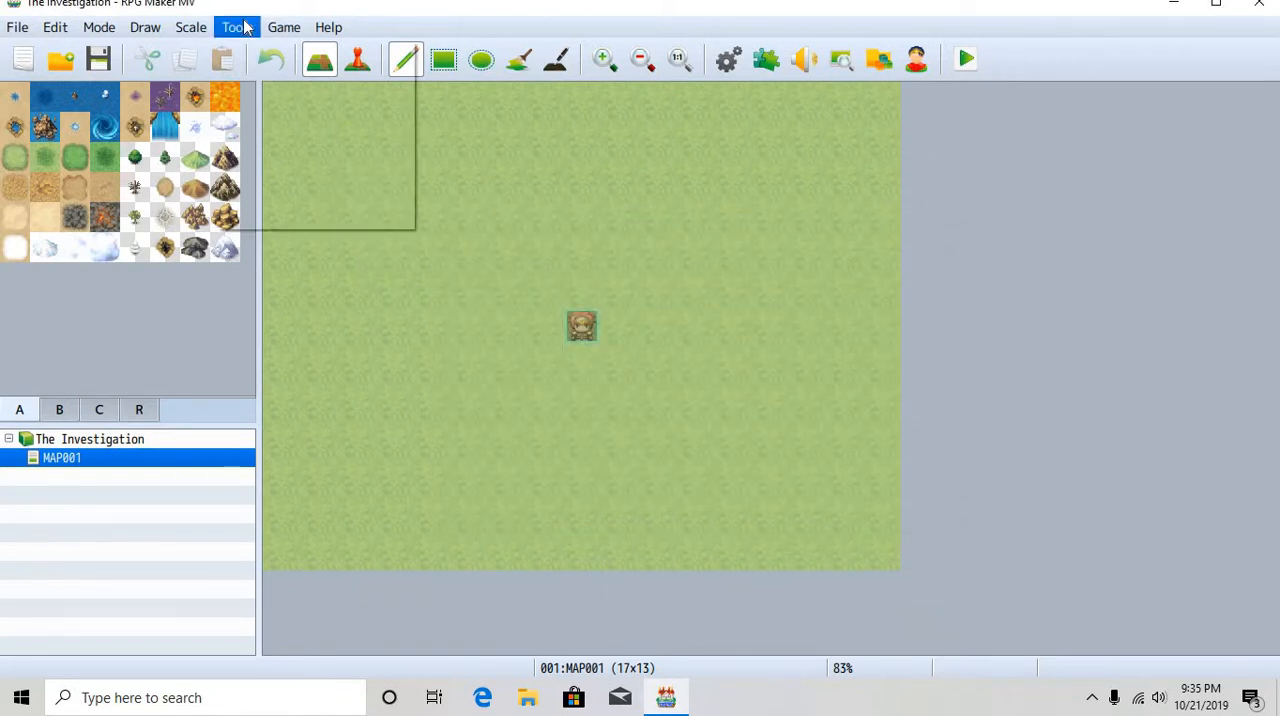
pyautogui.click(236, 28)
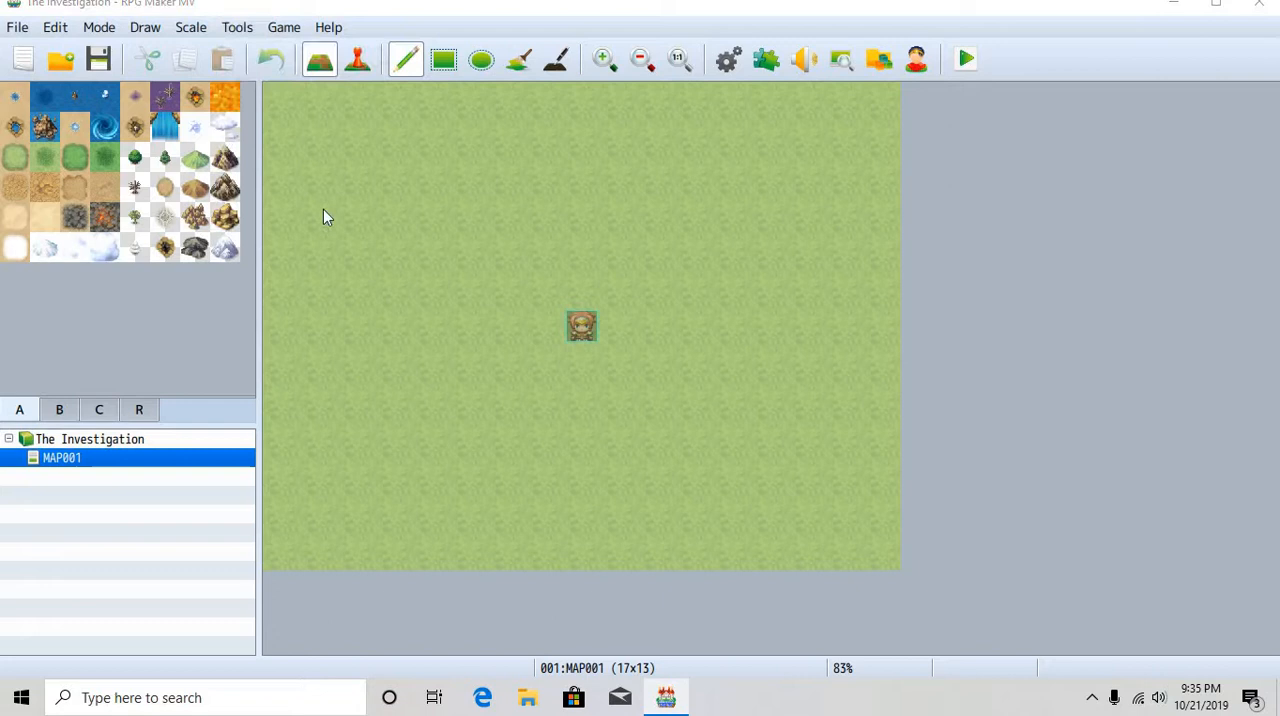
pyautogui.click(878, 60)
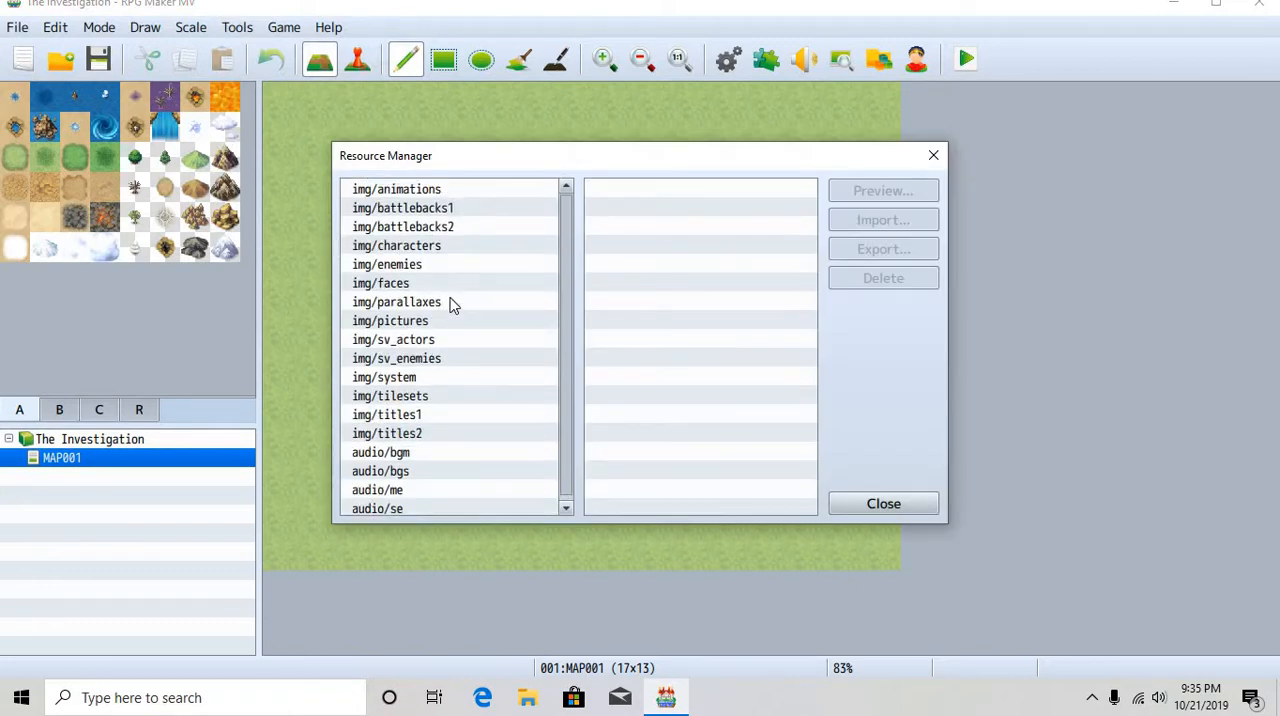
pyautogui.moveTo(410, 208)
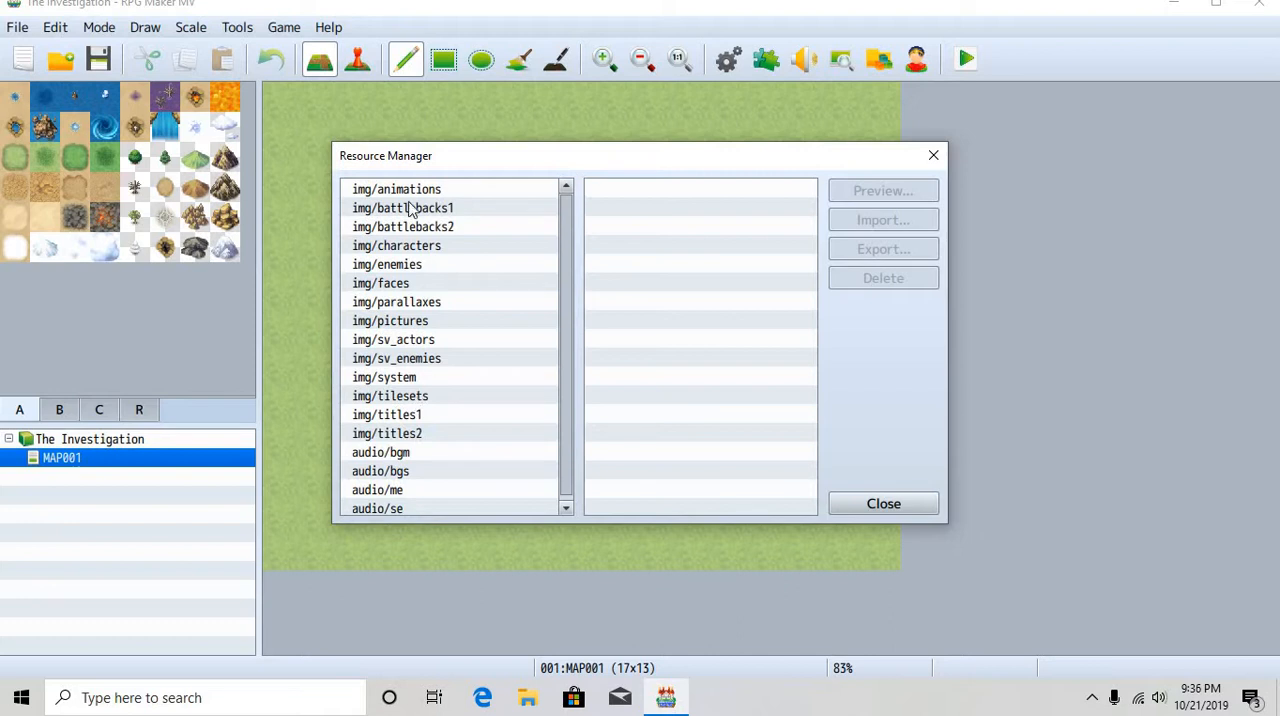
# Look through the animations, battlebacks1 and enemies folders, selecting the Cerberus enemy image
pyautogui.click(396, 188)
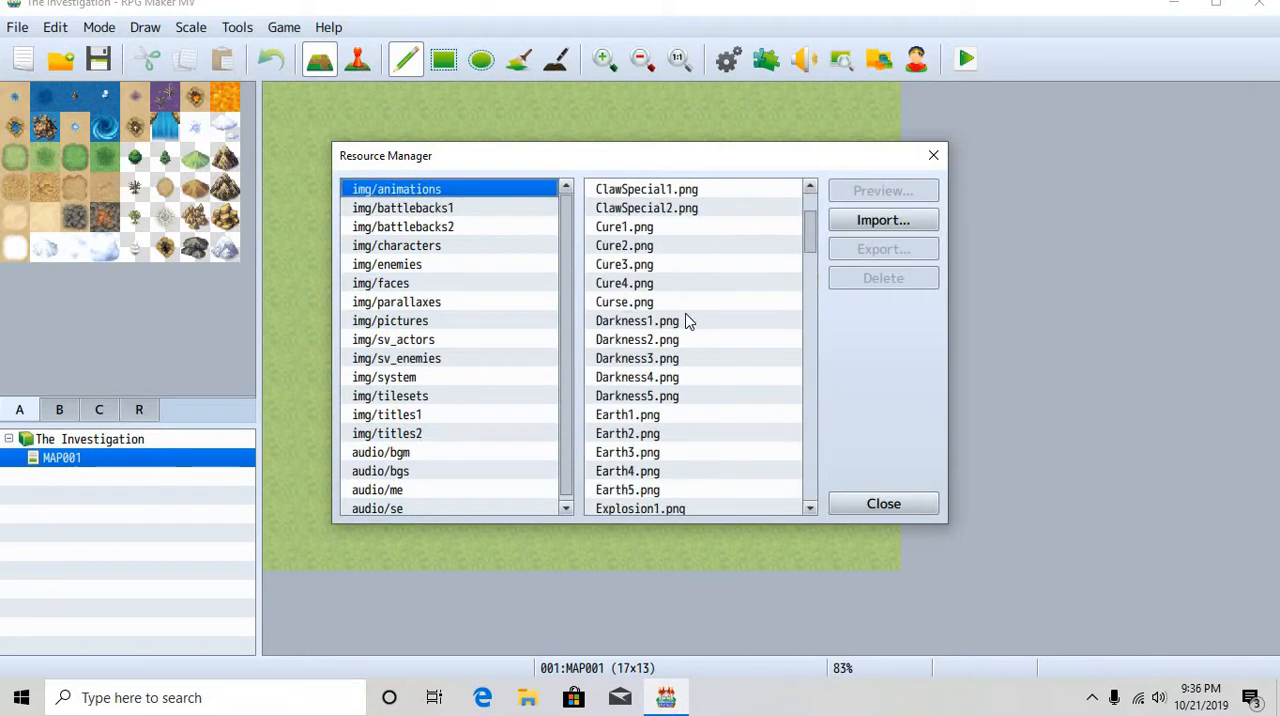
pyautogui.scroll(-3)
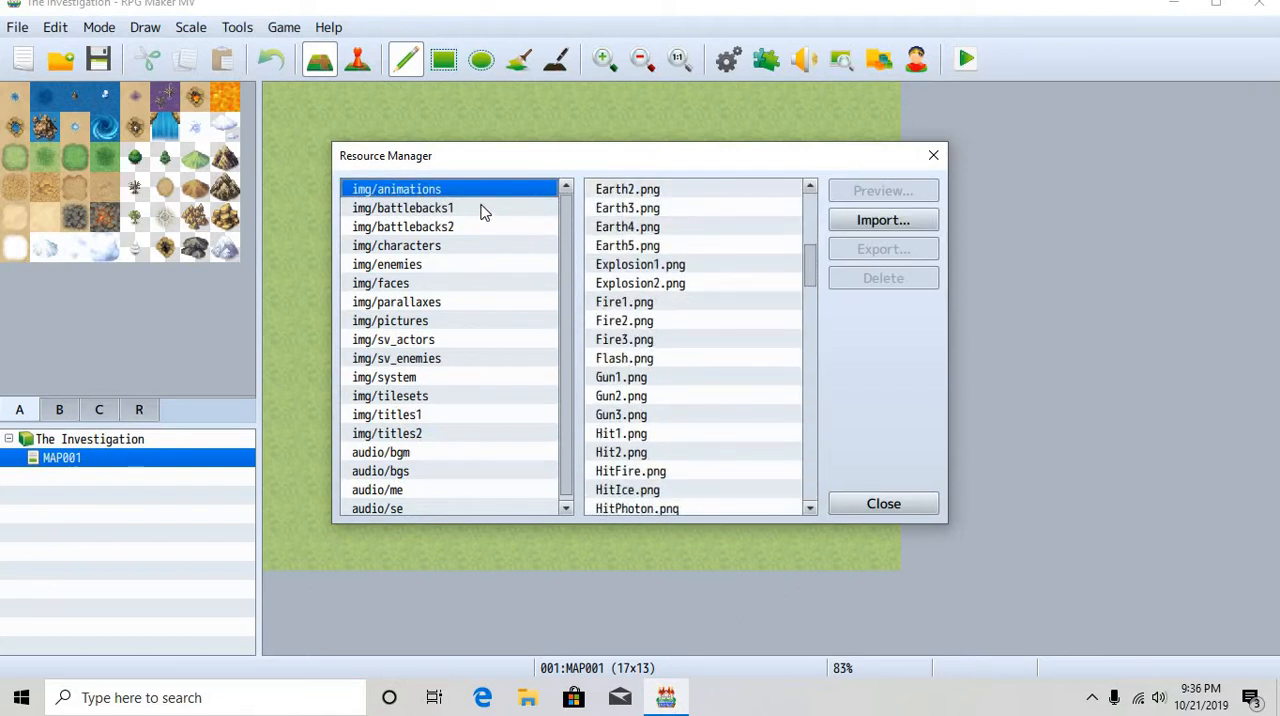
pyautogui.click(402, 208)
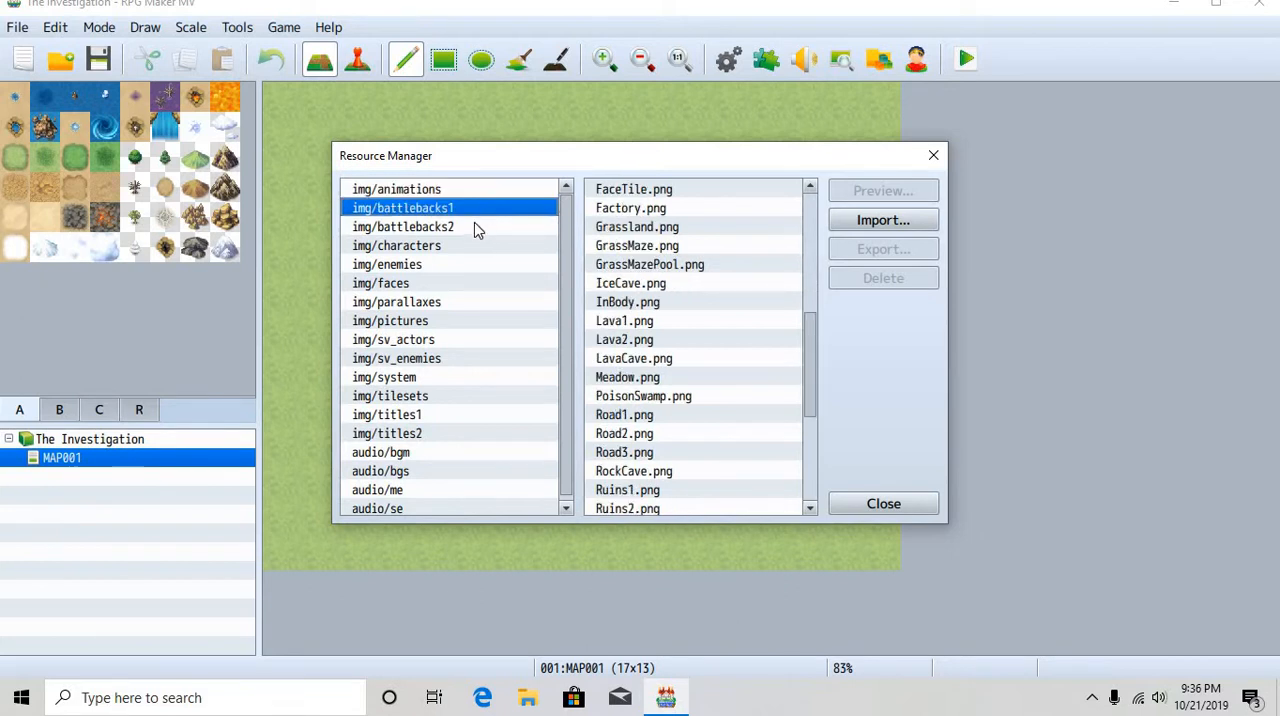
pyautogui.moveTo(540, 268)
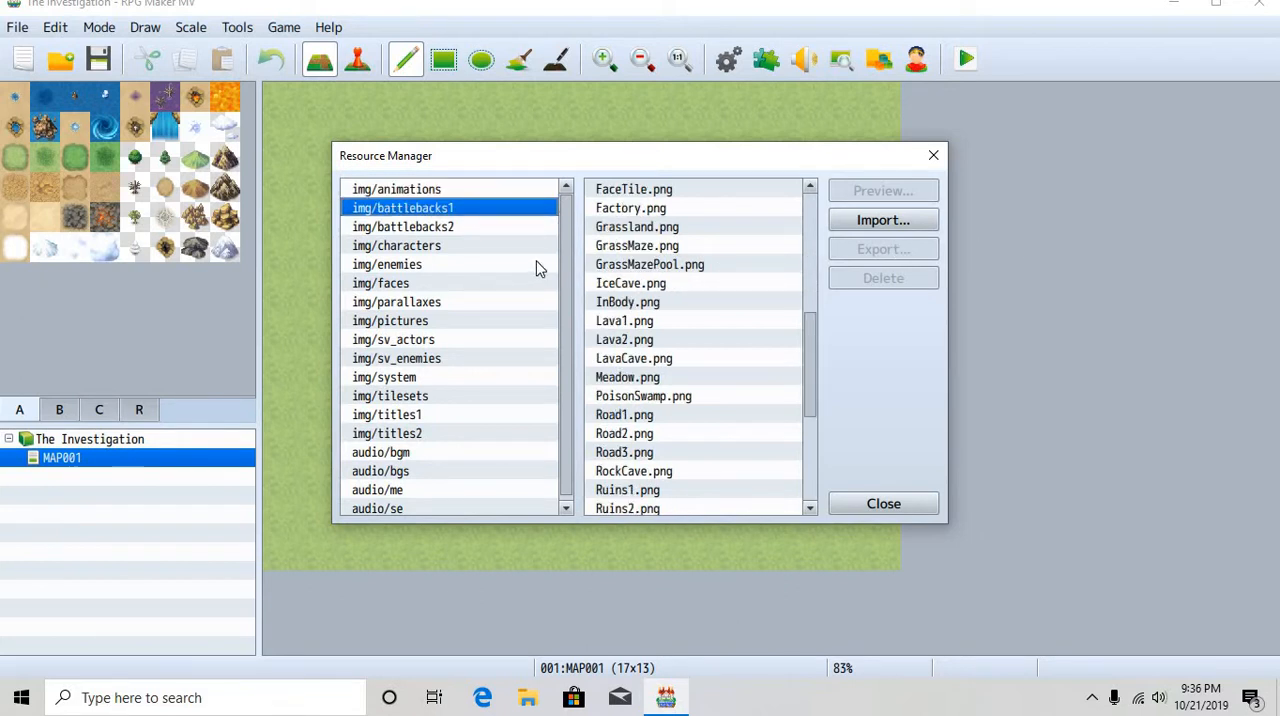
pyautogui.click(388, 264)
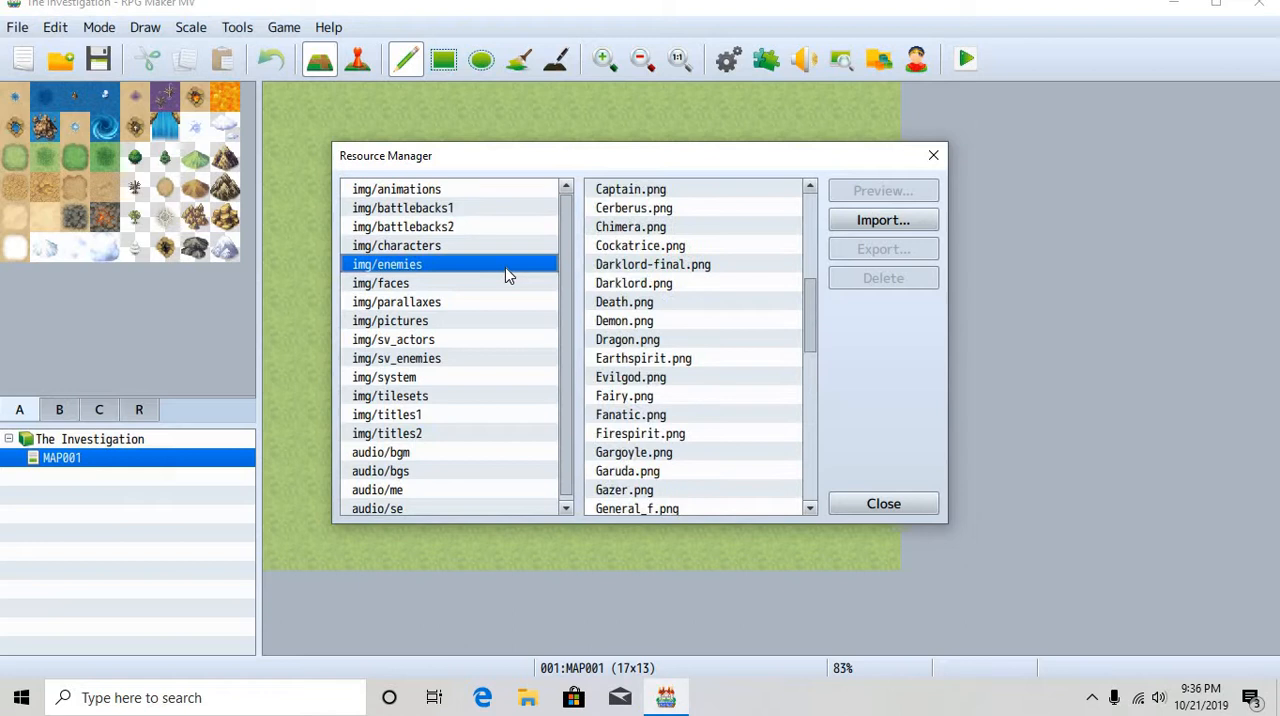
pyautogui.click(634, 208)
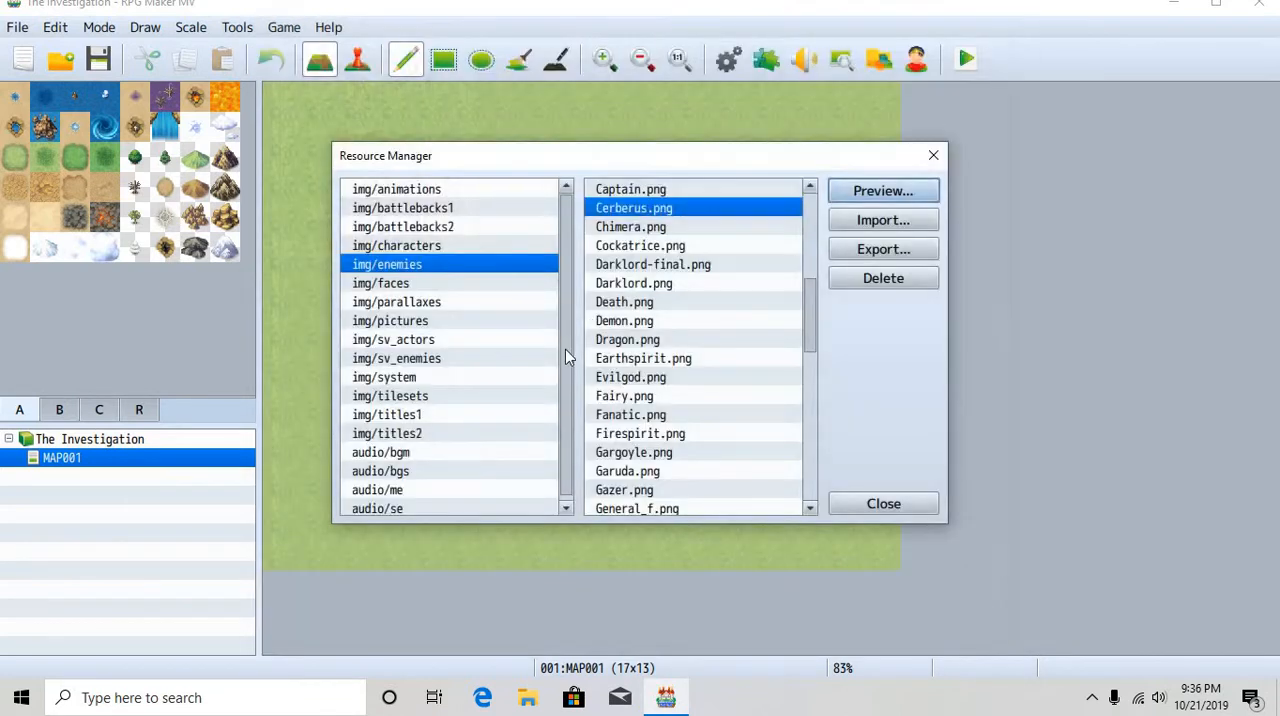
# Move through faces and pictures to sv_actors and preview the Actor1_1 battler sheet
pyautogui.click(380, 284)
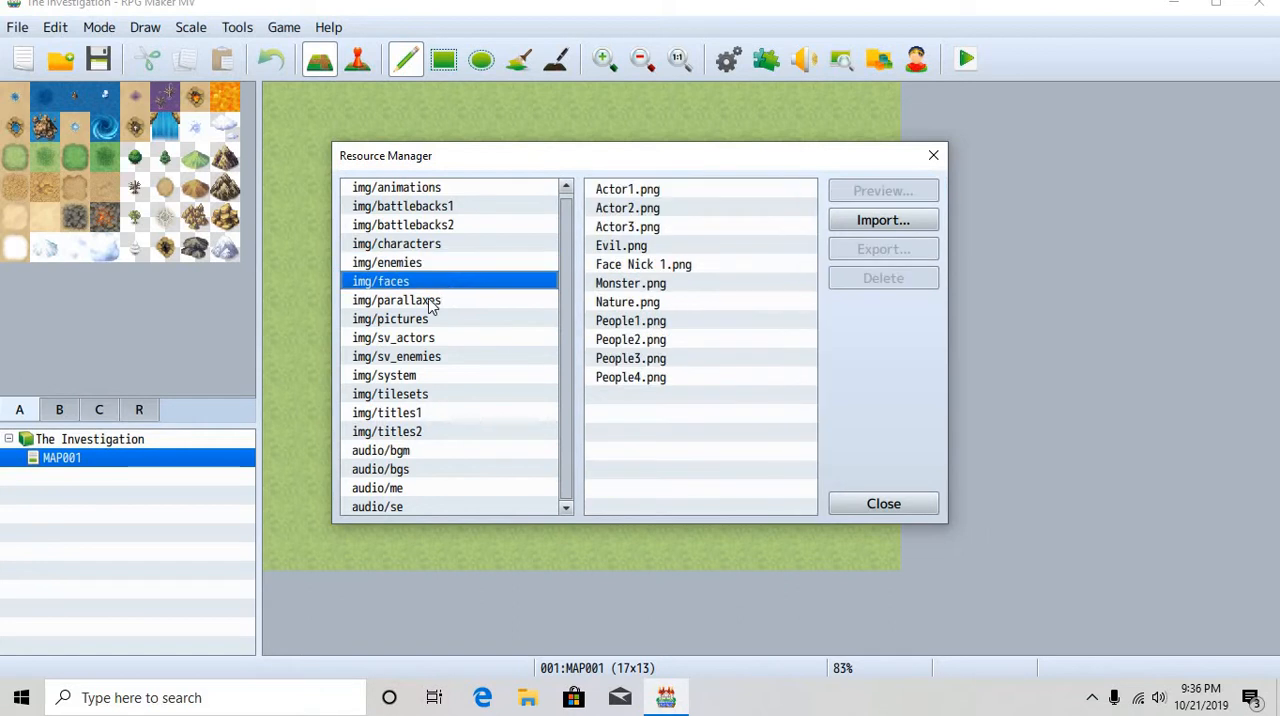
pyautogui.click(390, 318)
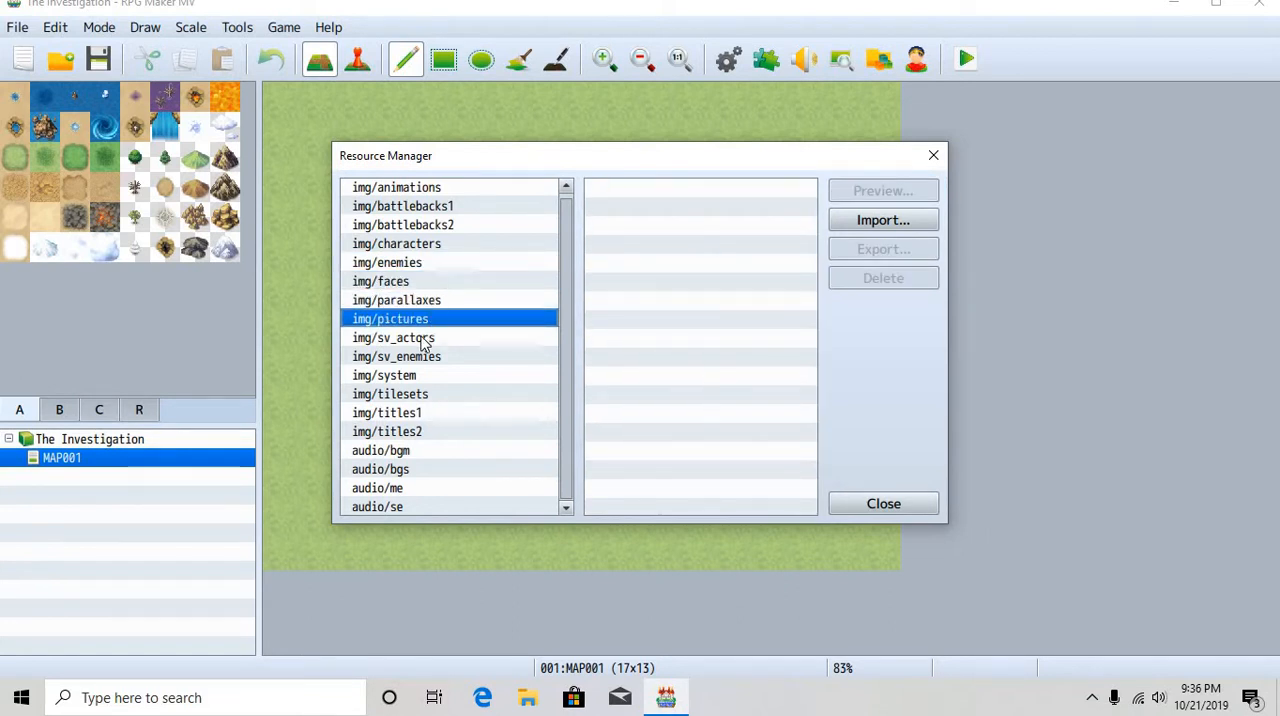
pyautogui.click(392, 336)
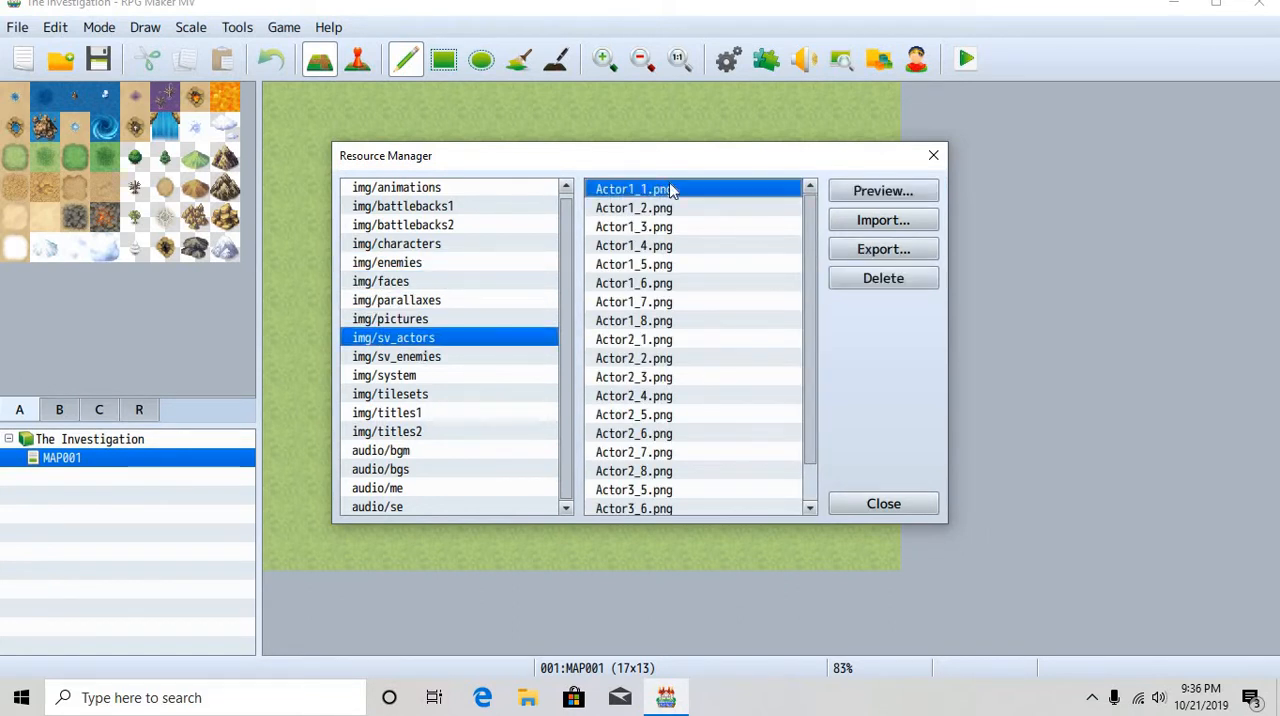
pyautogui.click(882, 190)
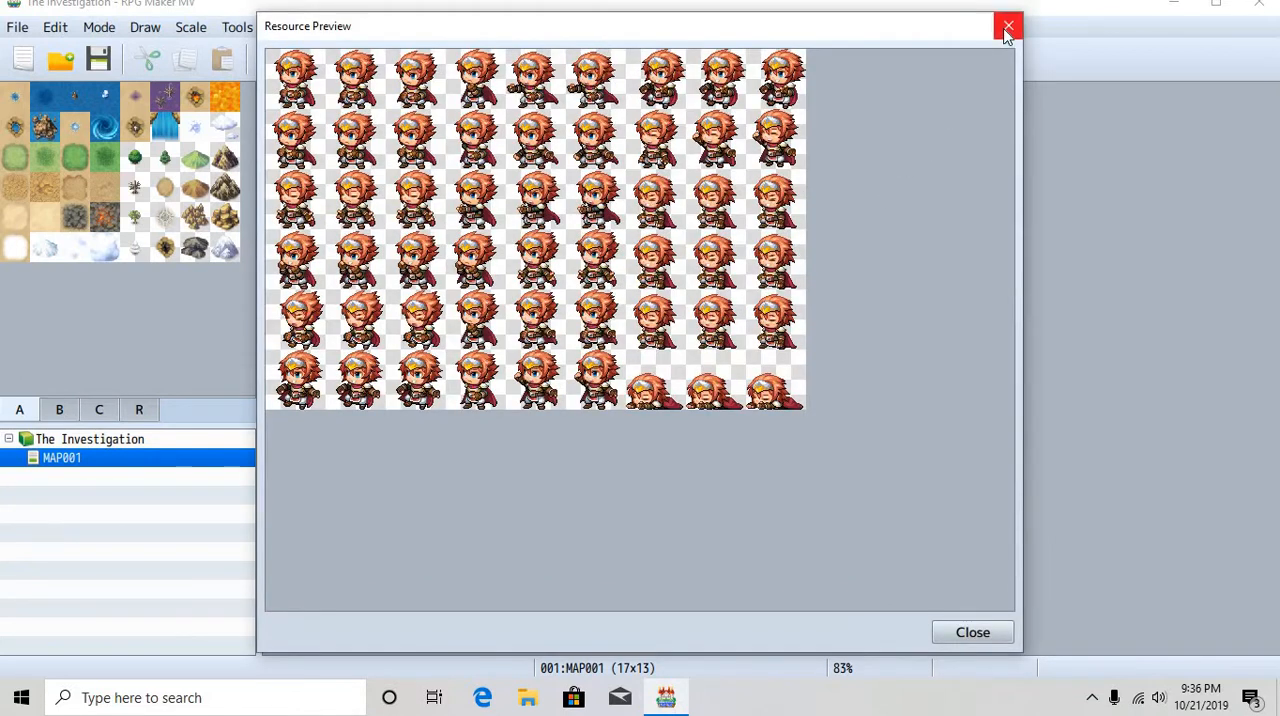
pyautogui.click(1008, 26)
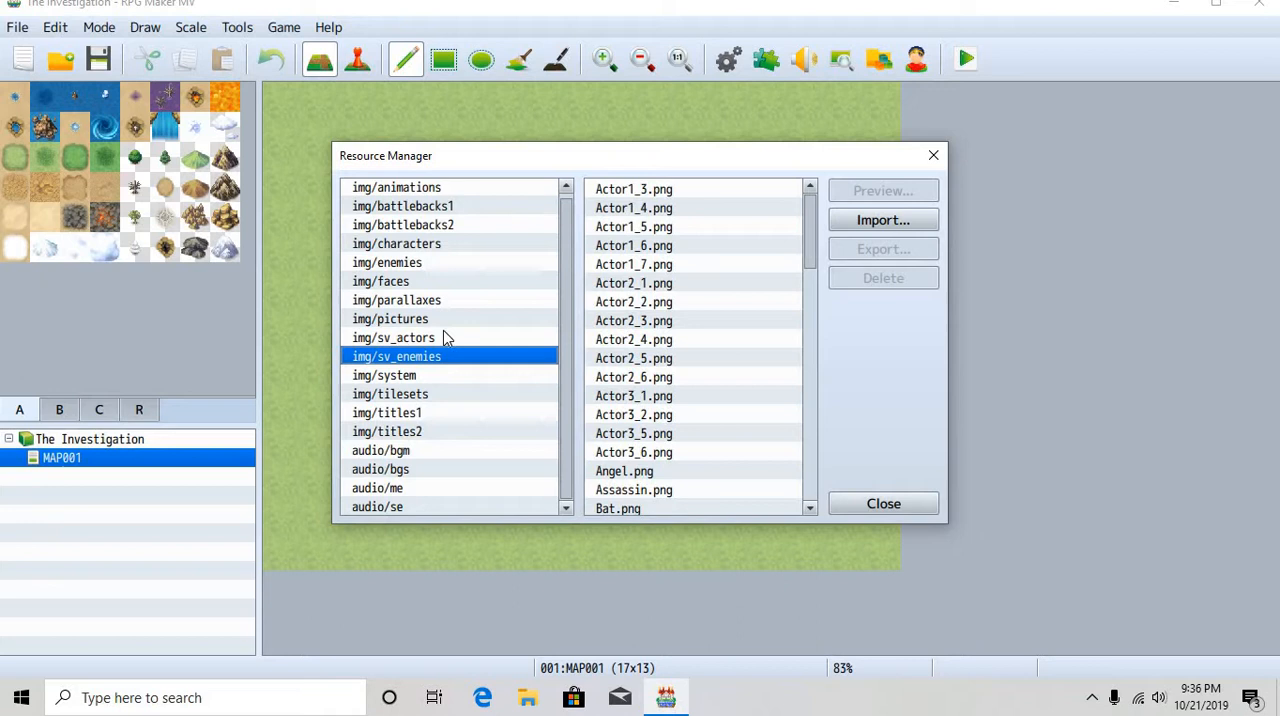
# Preview a second side-view actor battler sheet in the sv_actors folder
pyautogui.click(392, 336)
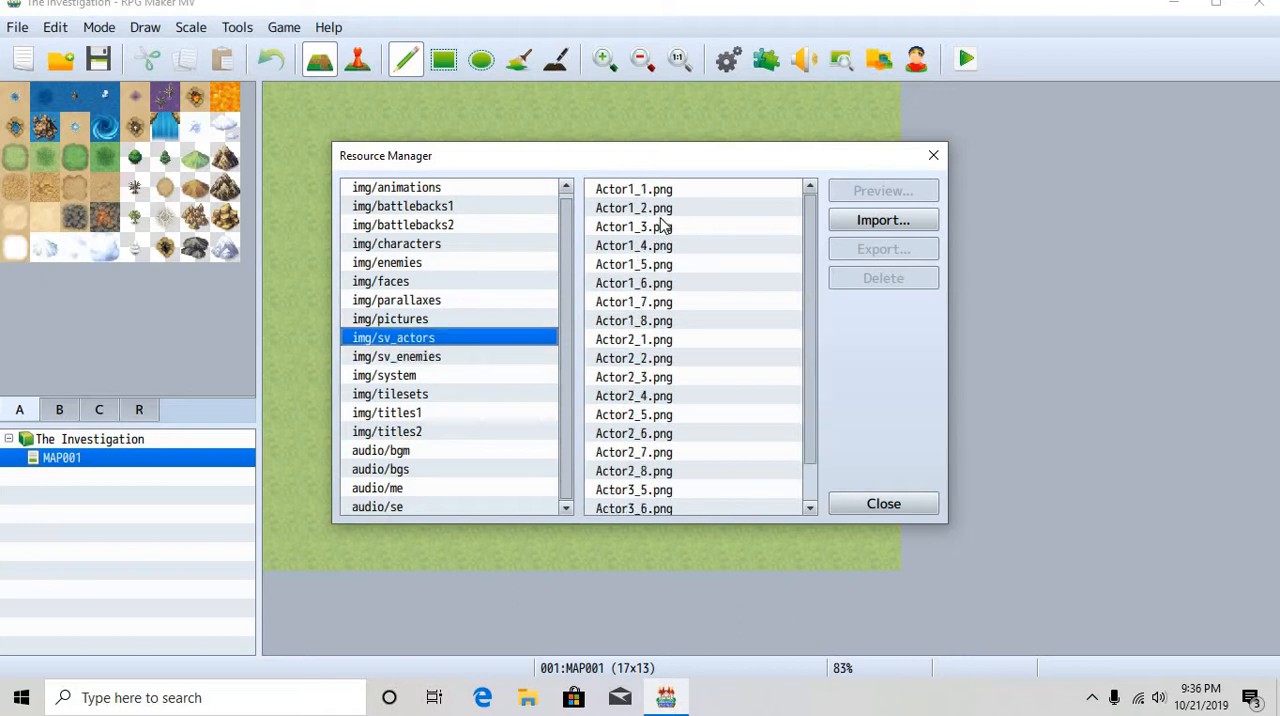
pyautogui.click(880, 190)
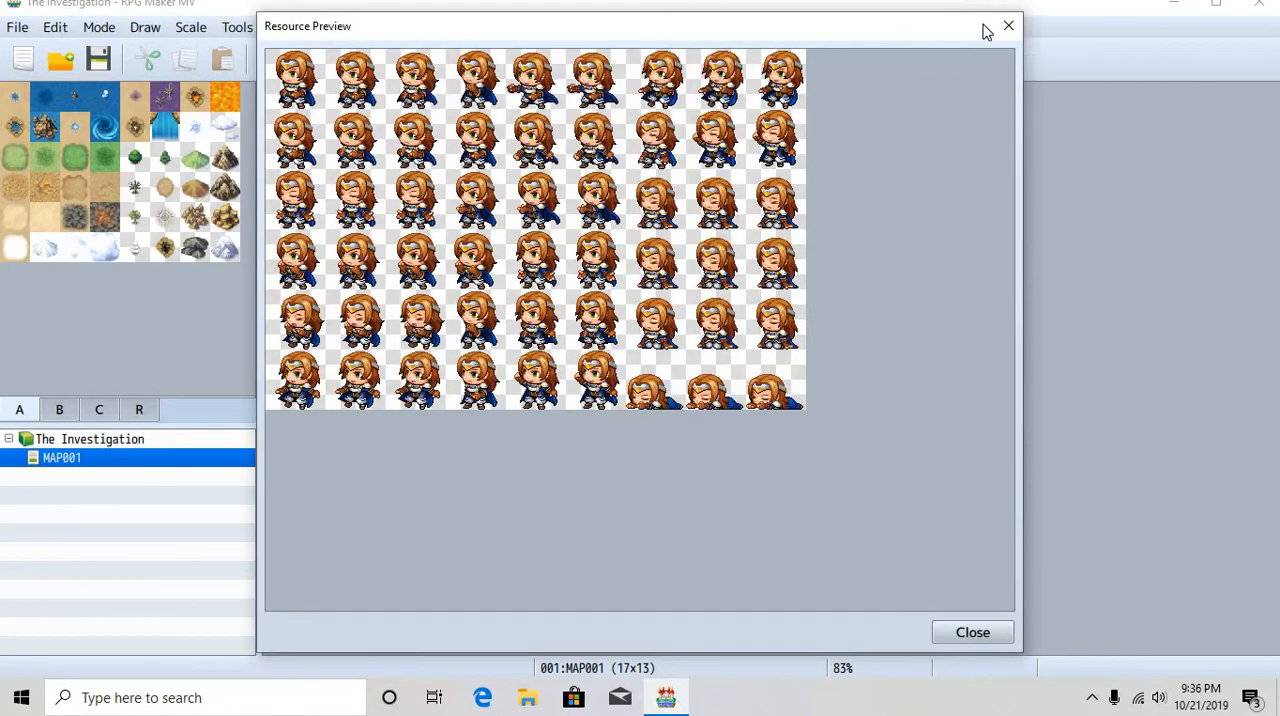
pyautogui.click(972, 632)
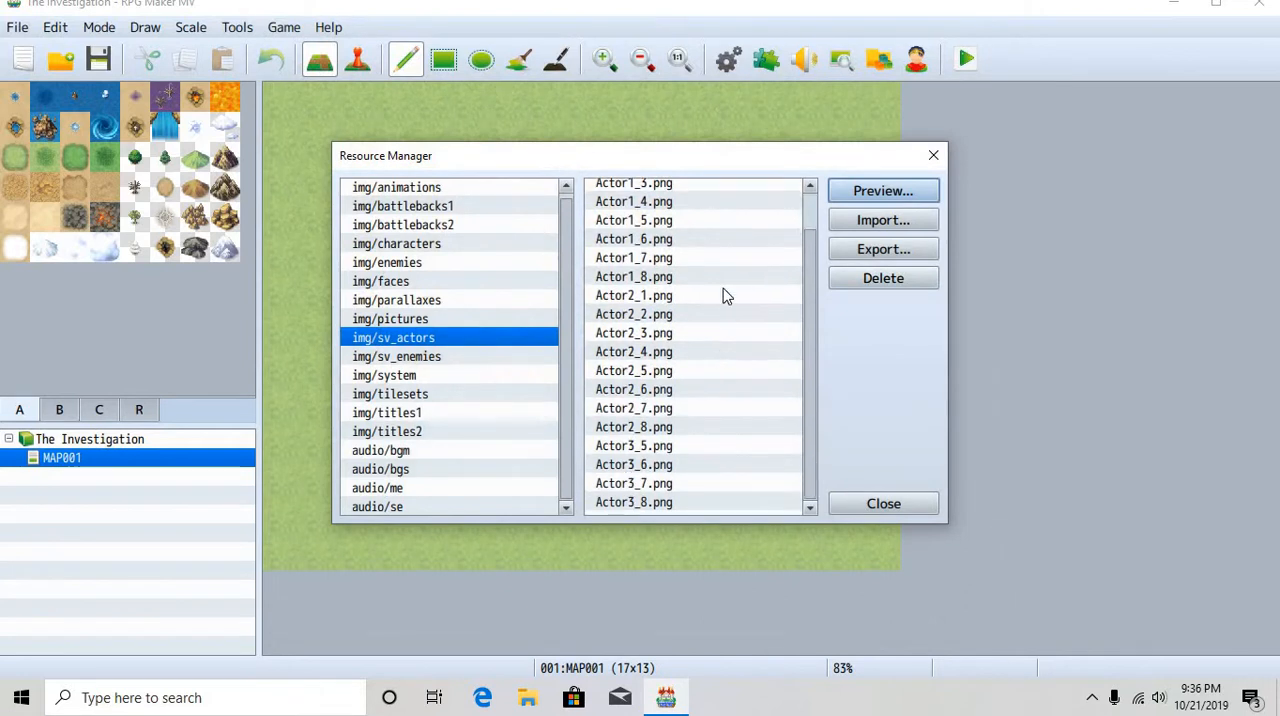
pyautogui.moveTo(480, 192)
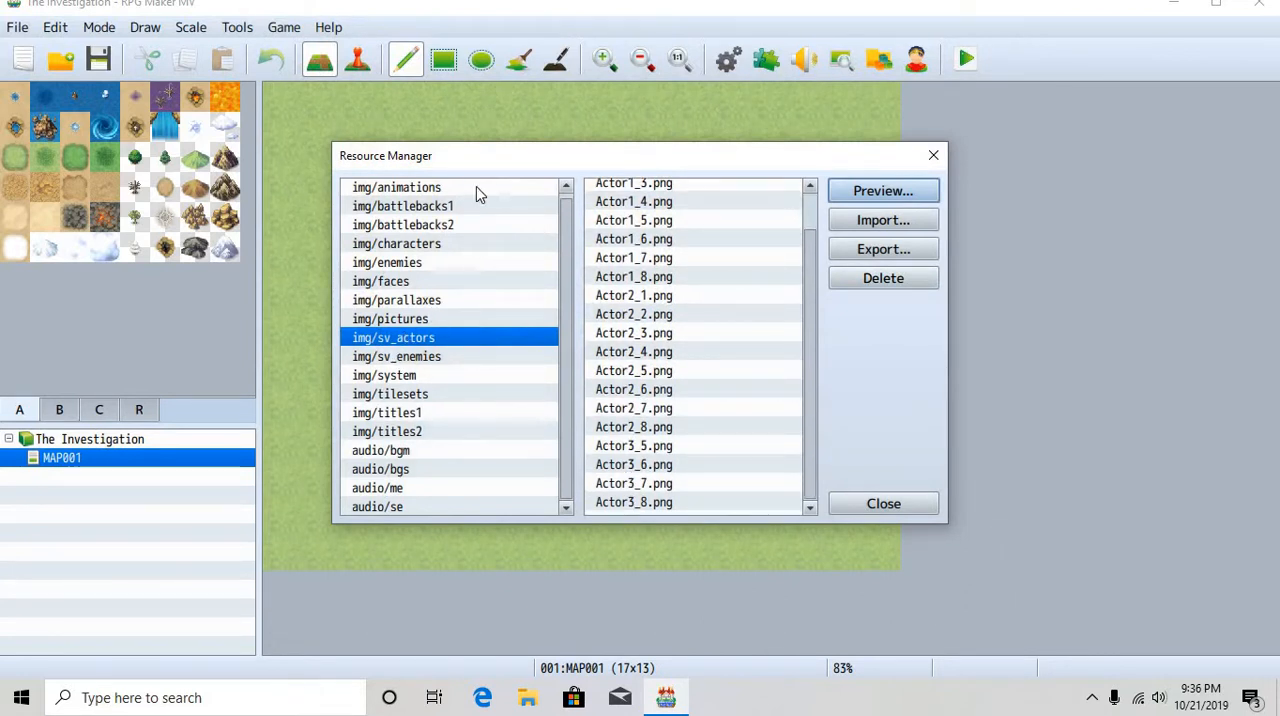
# Import the Dead nick image from Pictures > Saved Pictures into the img/animations folder
pyautogui.click(396, 188)
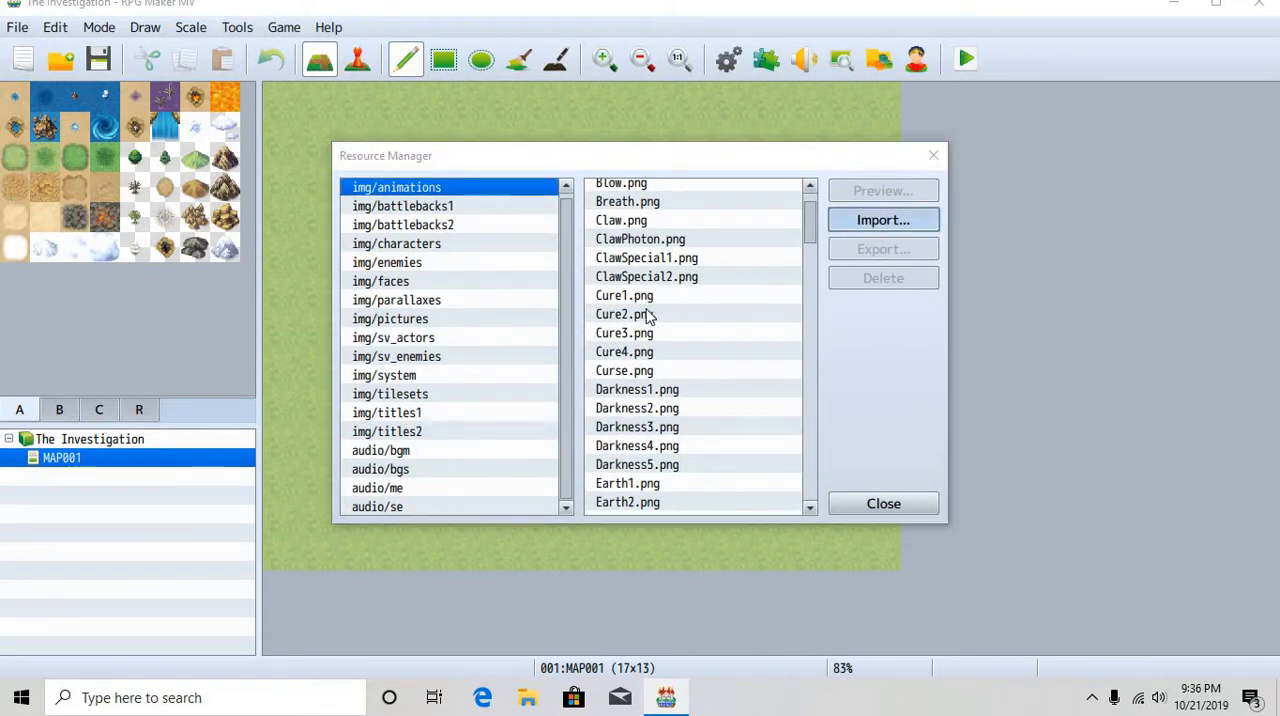
pyautogui.click(882, 220)
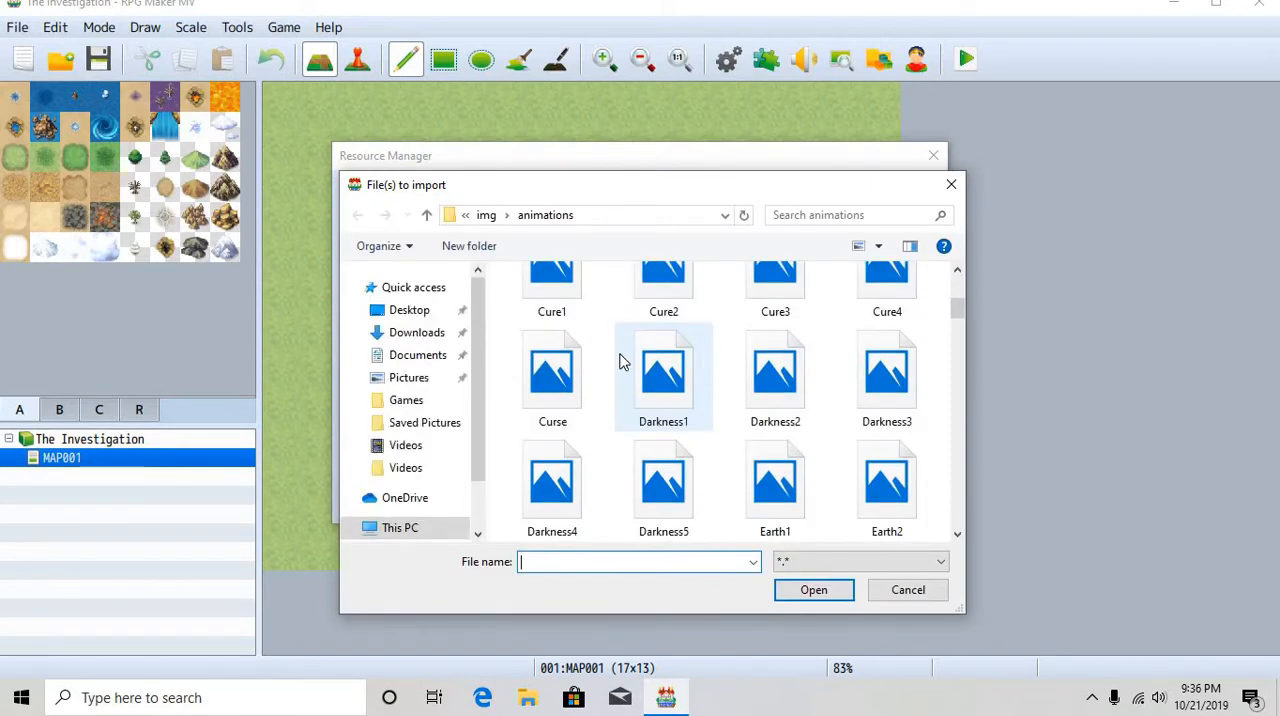
pyautogui.click(406, 398)
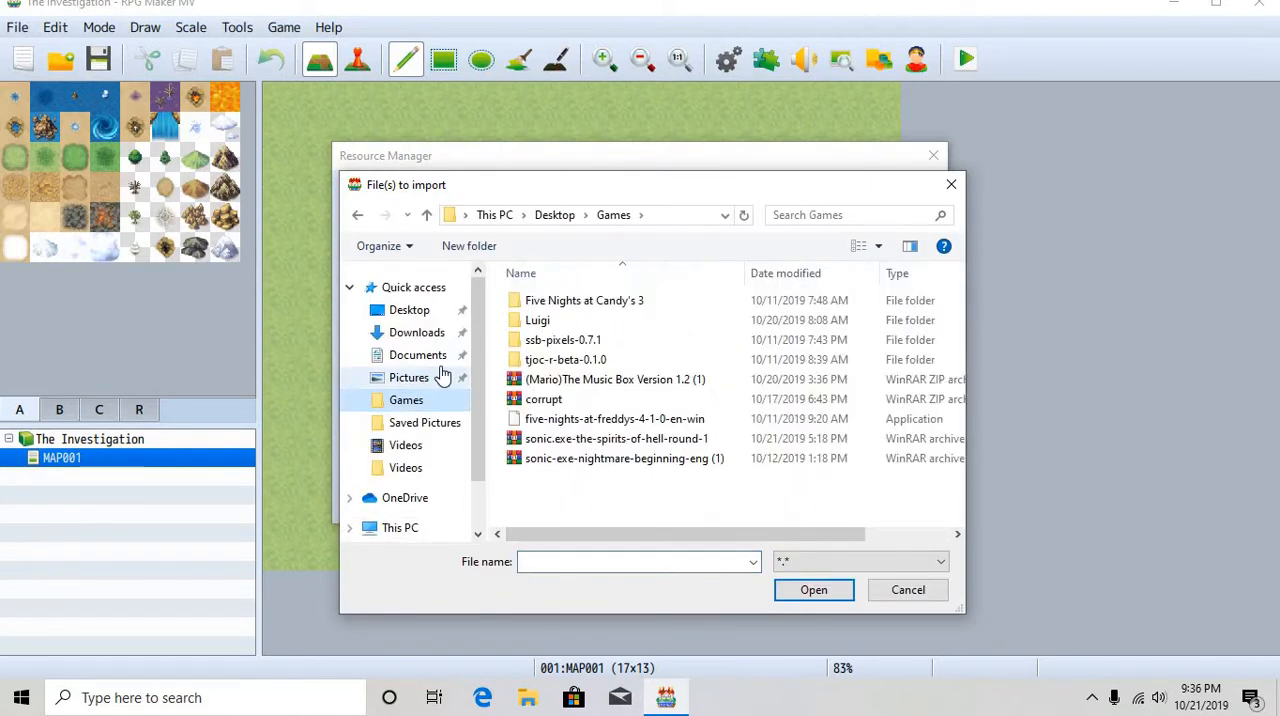
pyautogui.click(408, 376)
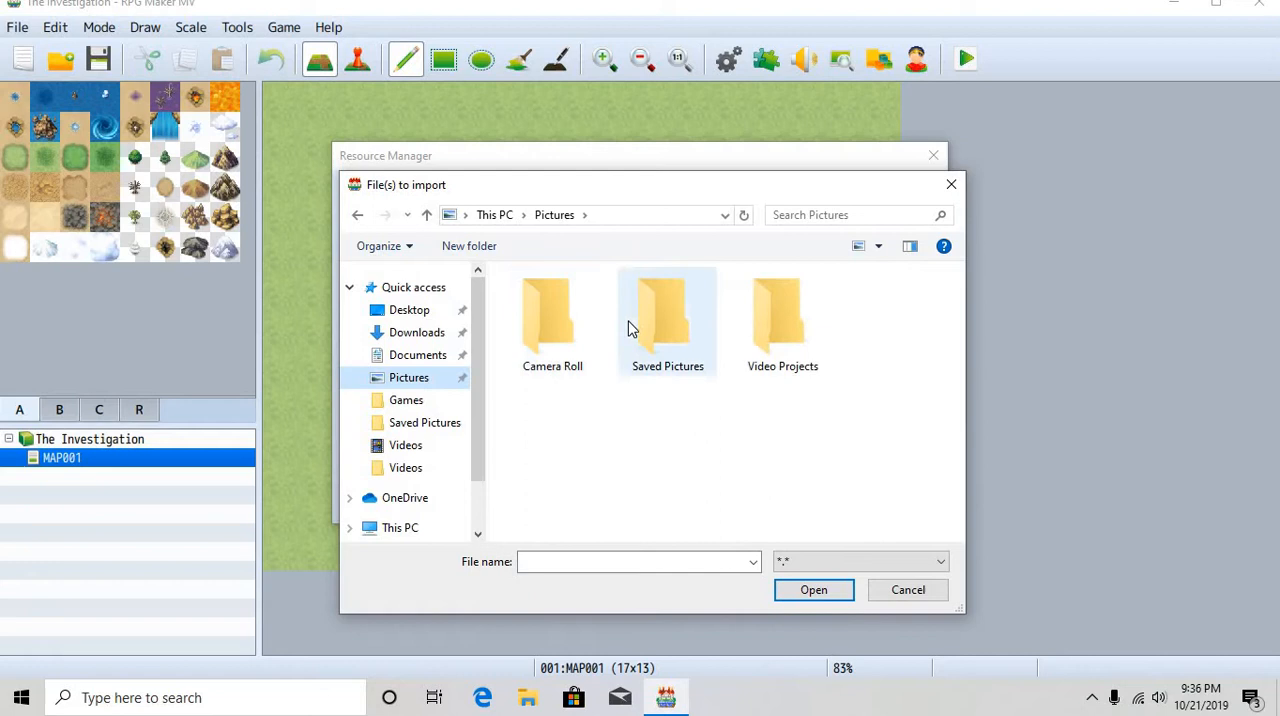
pyautogui.doubleClick(668, 316)
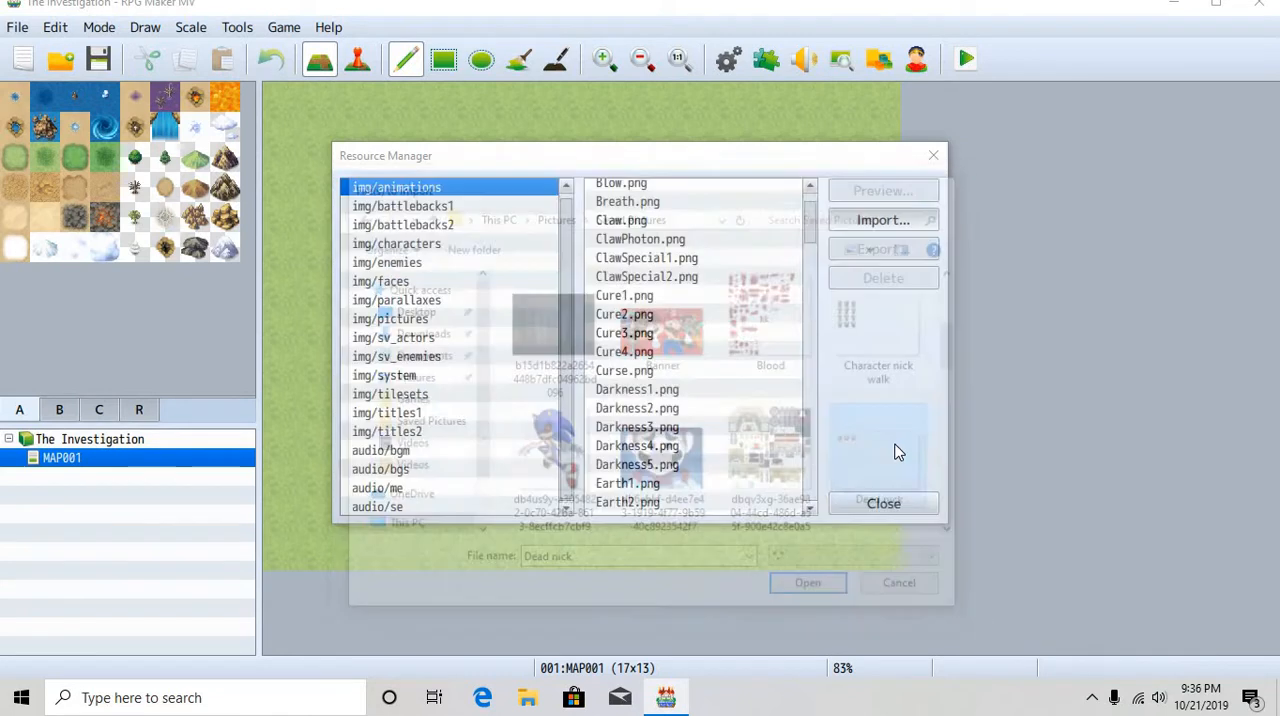
pyautogui.click(808, 582)
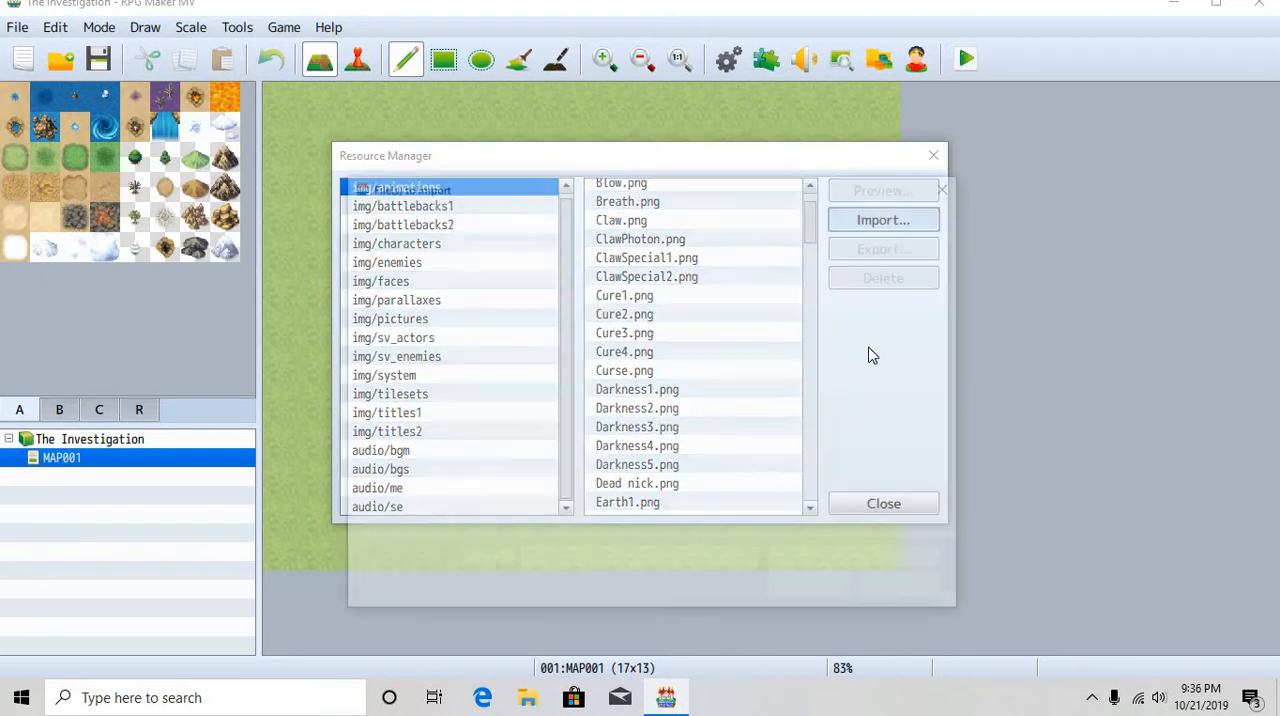
# Start another import, scroll through the file list, then close the Resource Manager
pyautogui.click(882, 220)
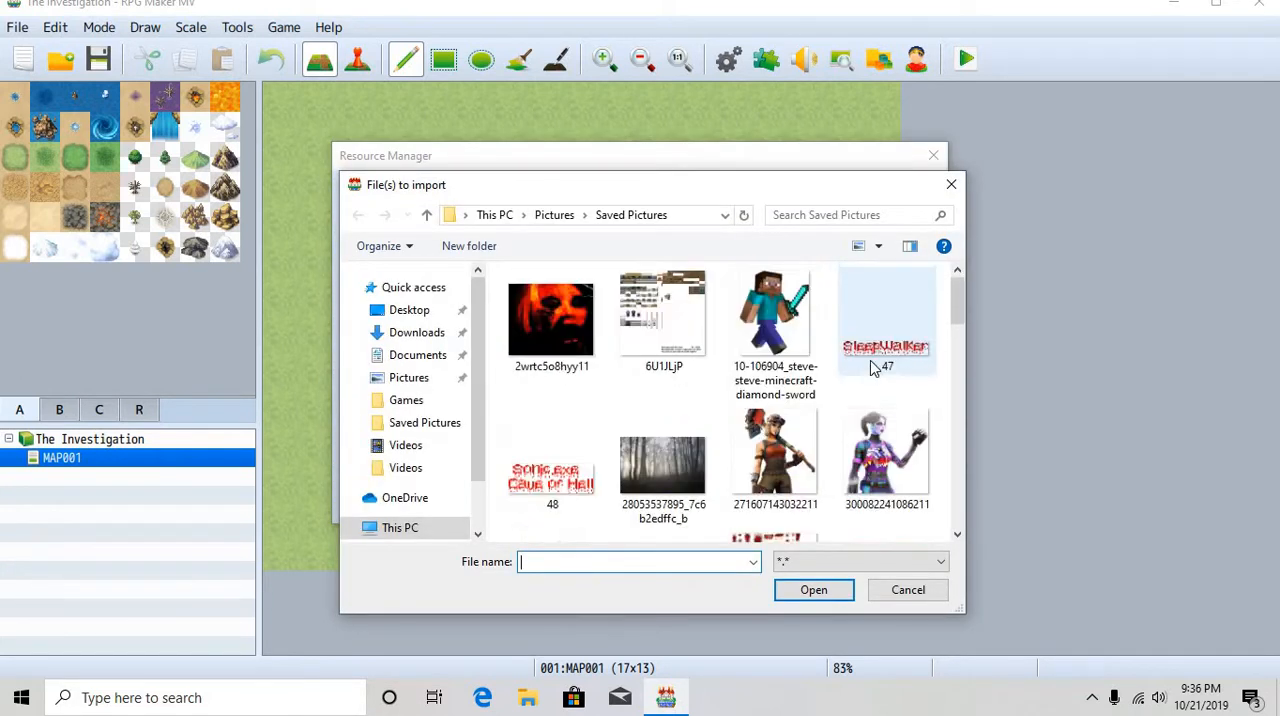
pyautogui.scroll(-3)
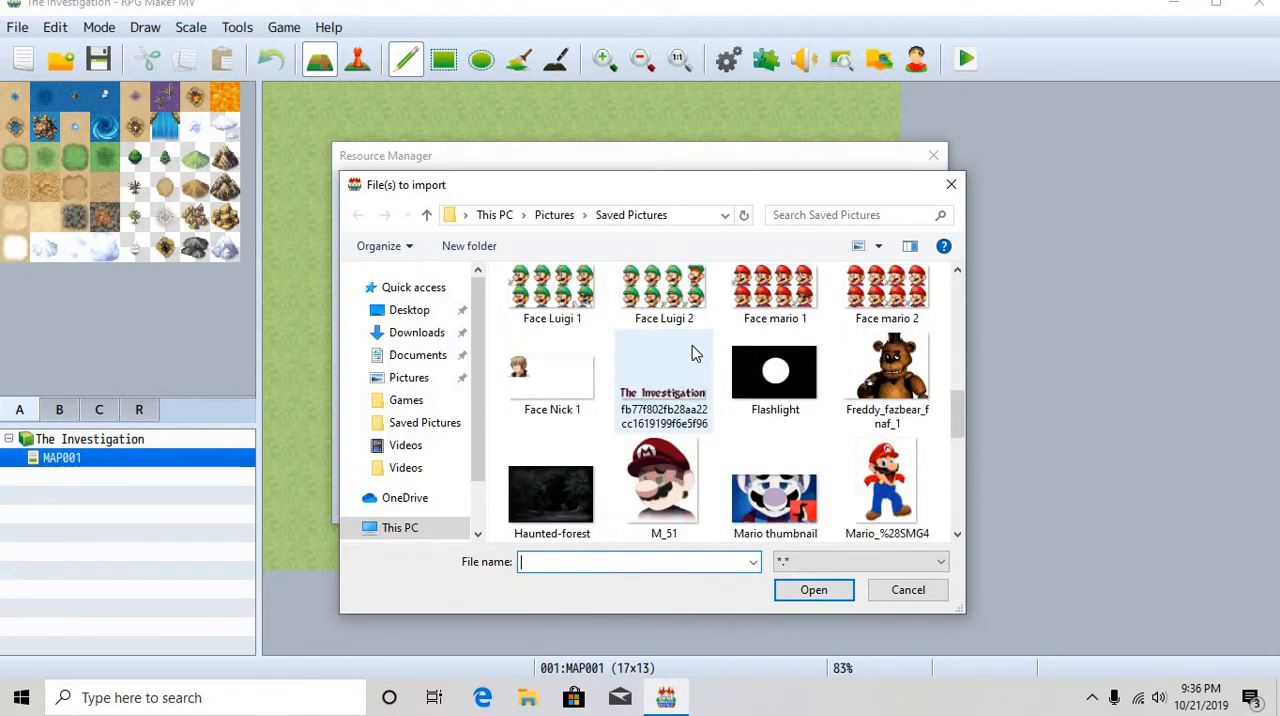
pyautogui.scroll(-3)
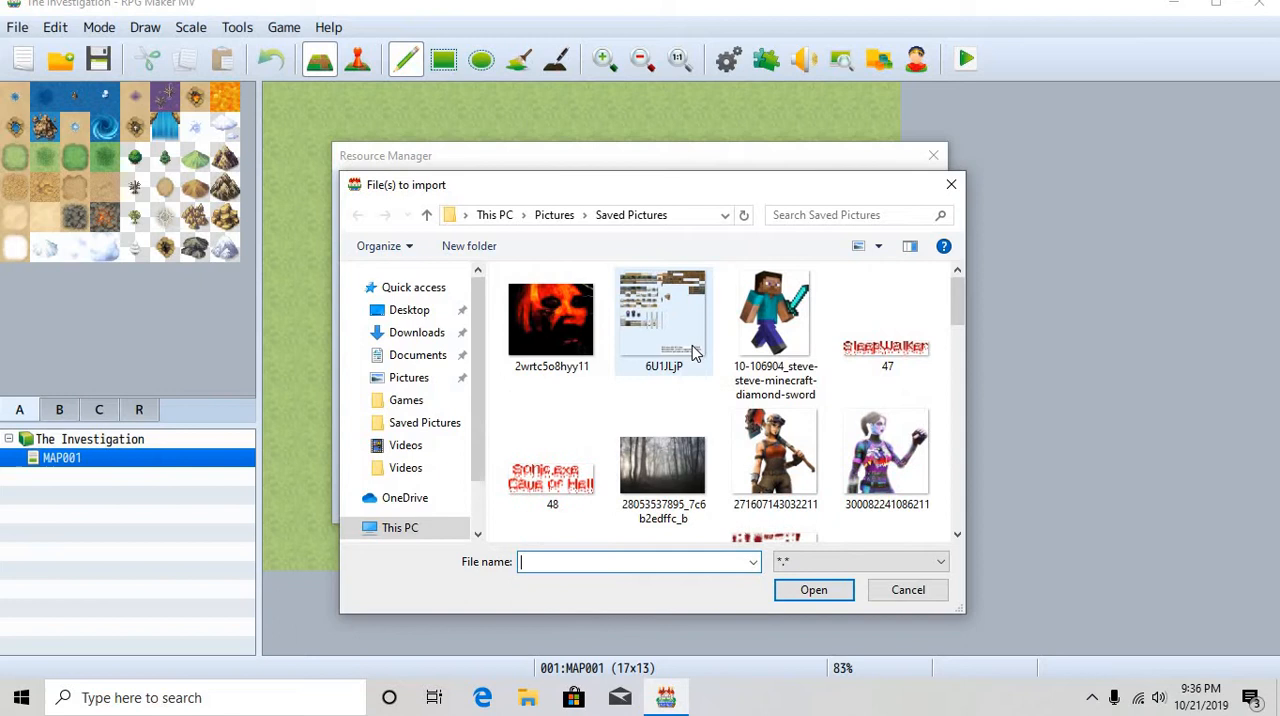
pyautogui.scroll(-3)
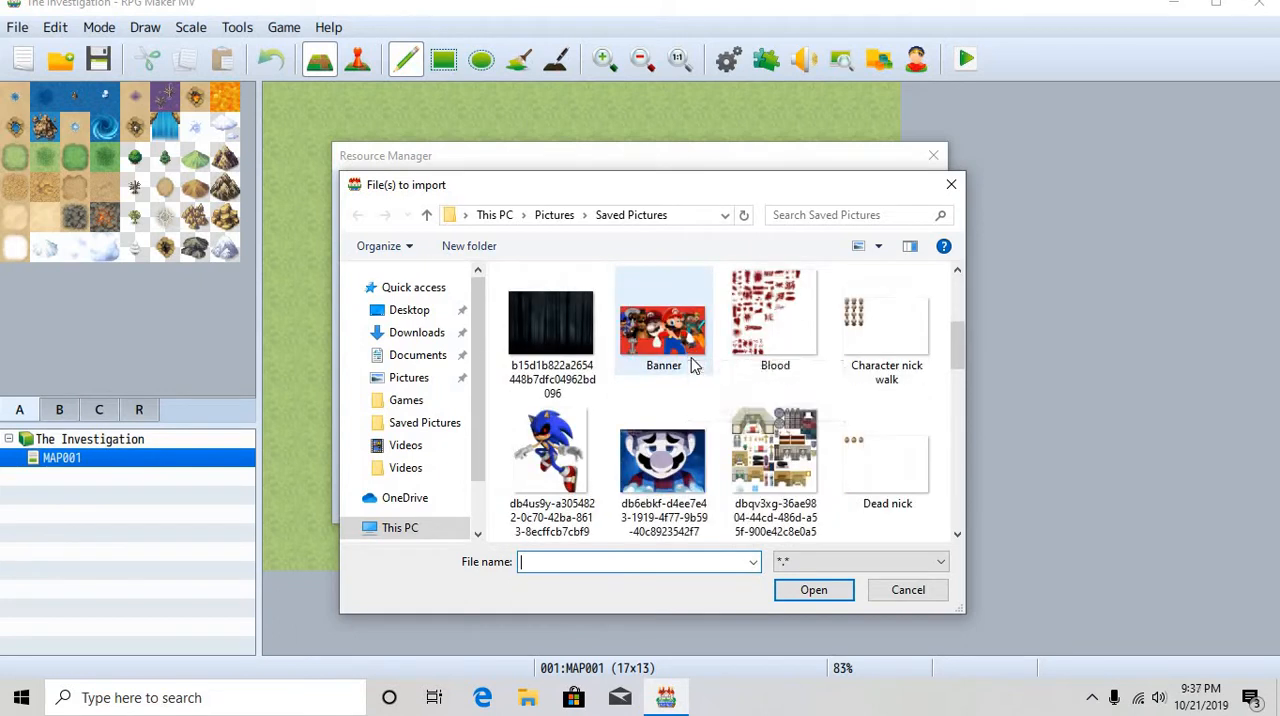
pyautogui.scroll(-3)
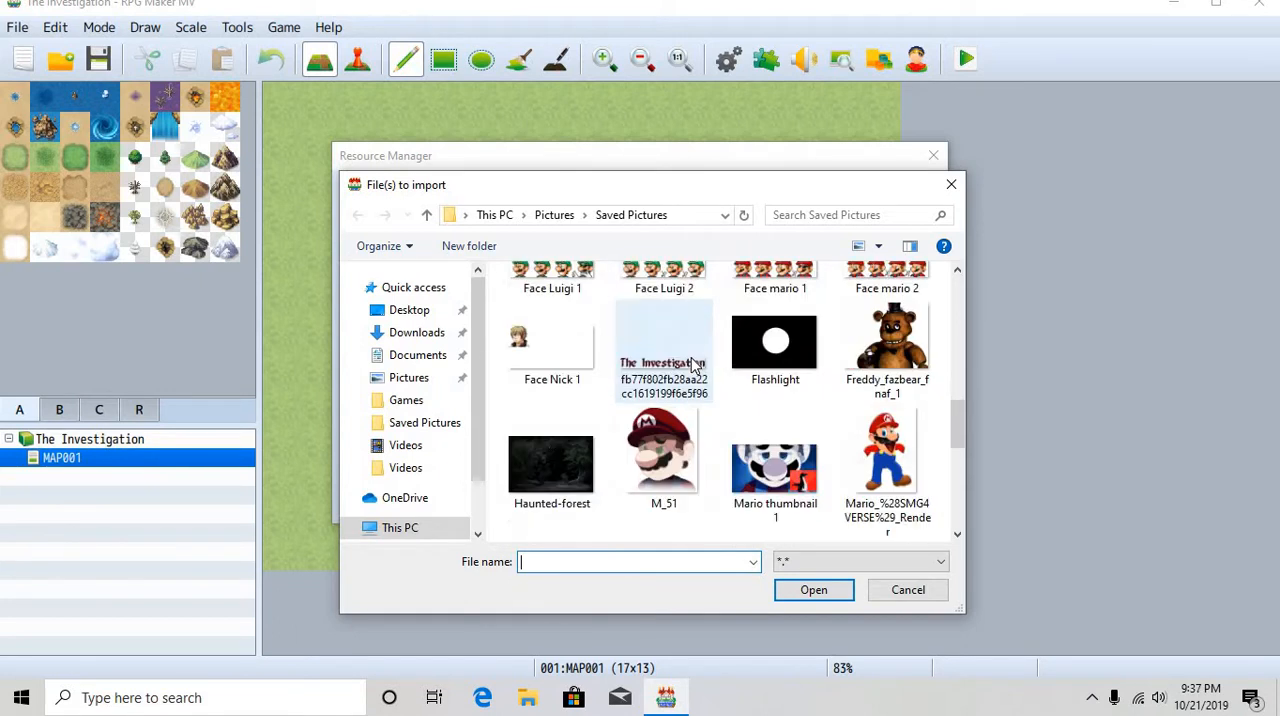
pyautogui.scroll(-3)
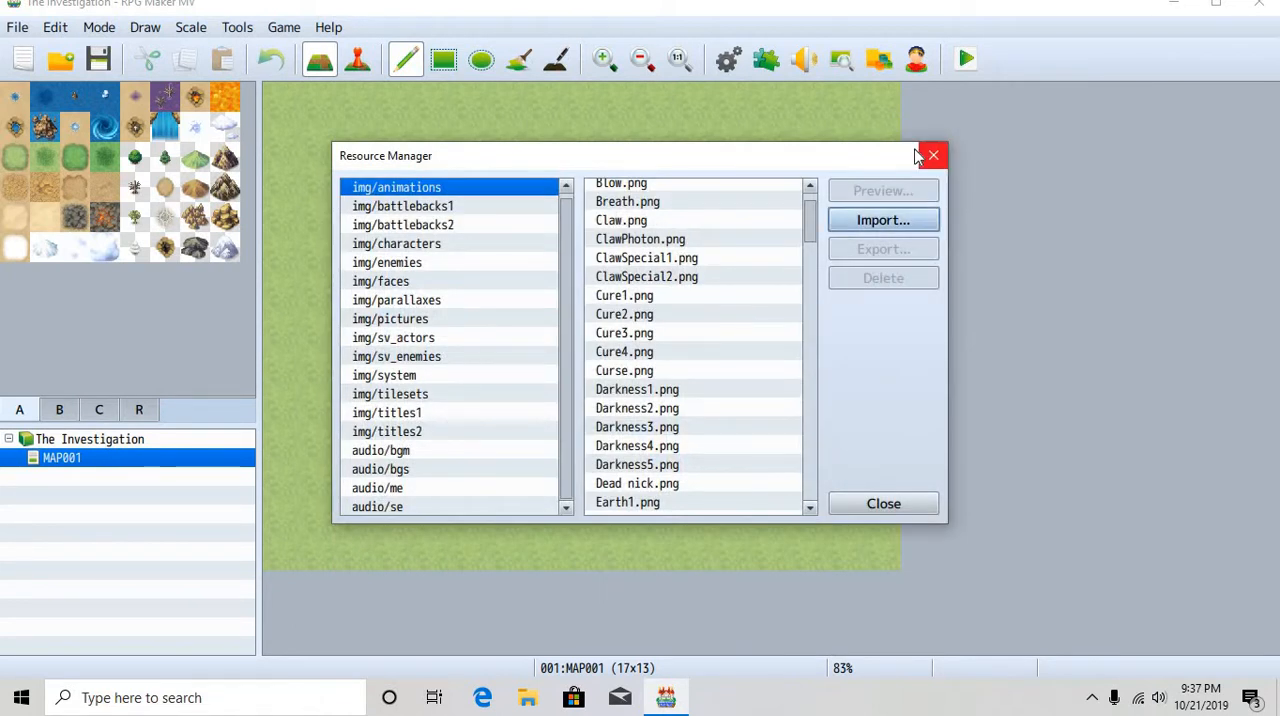
pyautogui.click(932, 156)
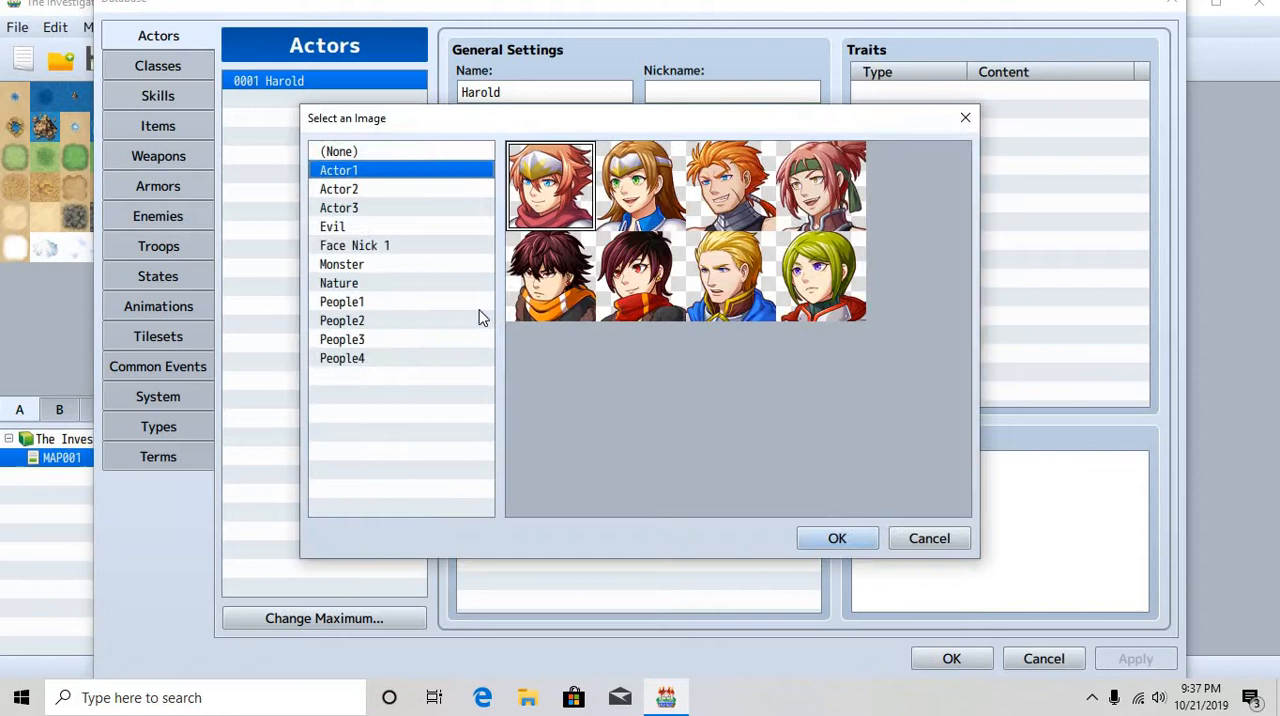
# Assign Harold the Face Nick 1 face and Character nick walk sprite, then confirm the database
pyautogui.click(354, 244)
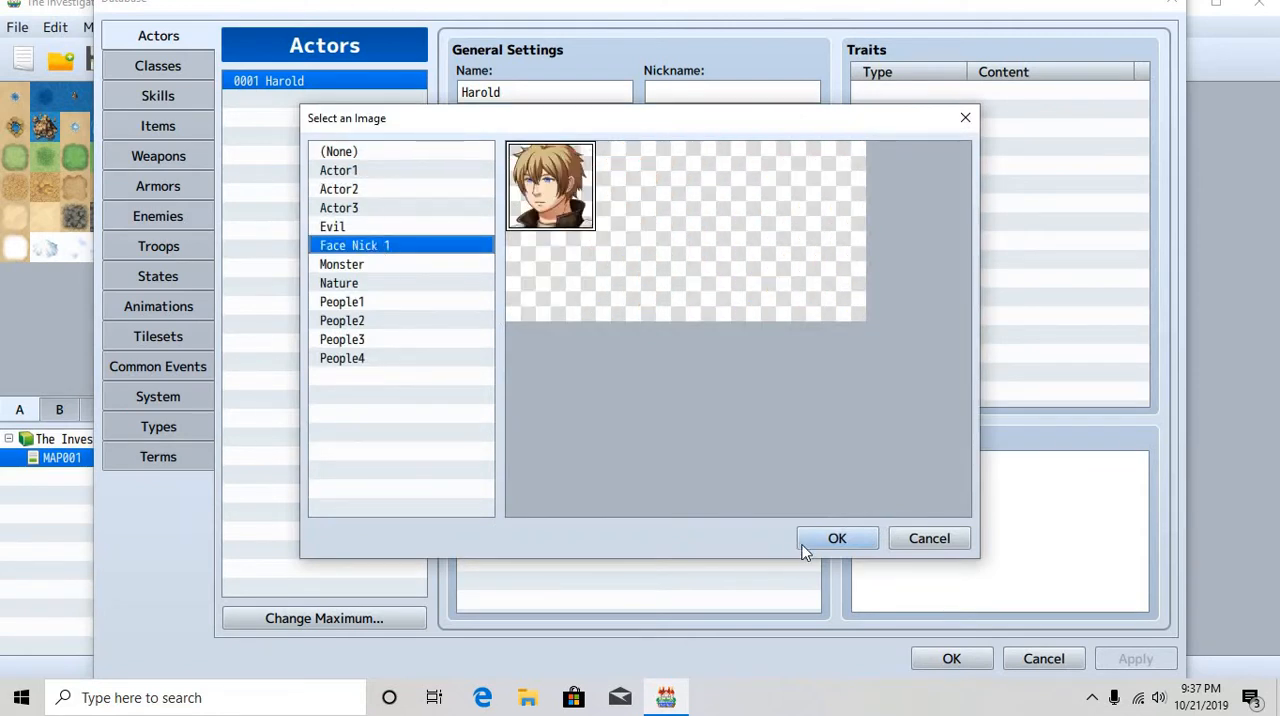
pyautogui.click(338, 170)
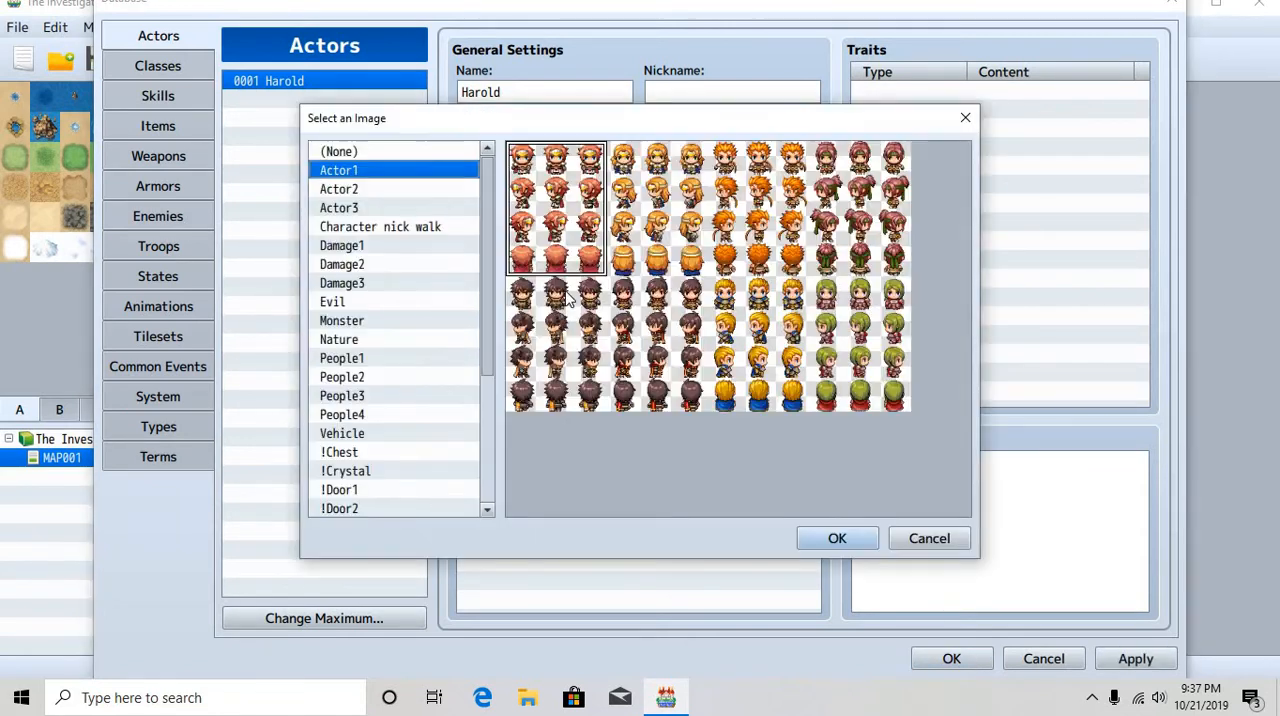
pyautogui.click(380, 226)
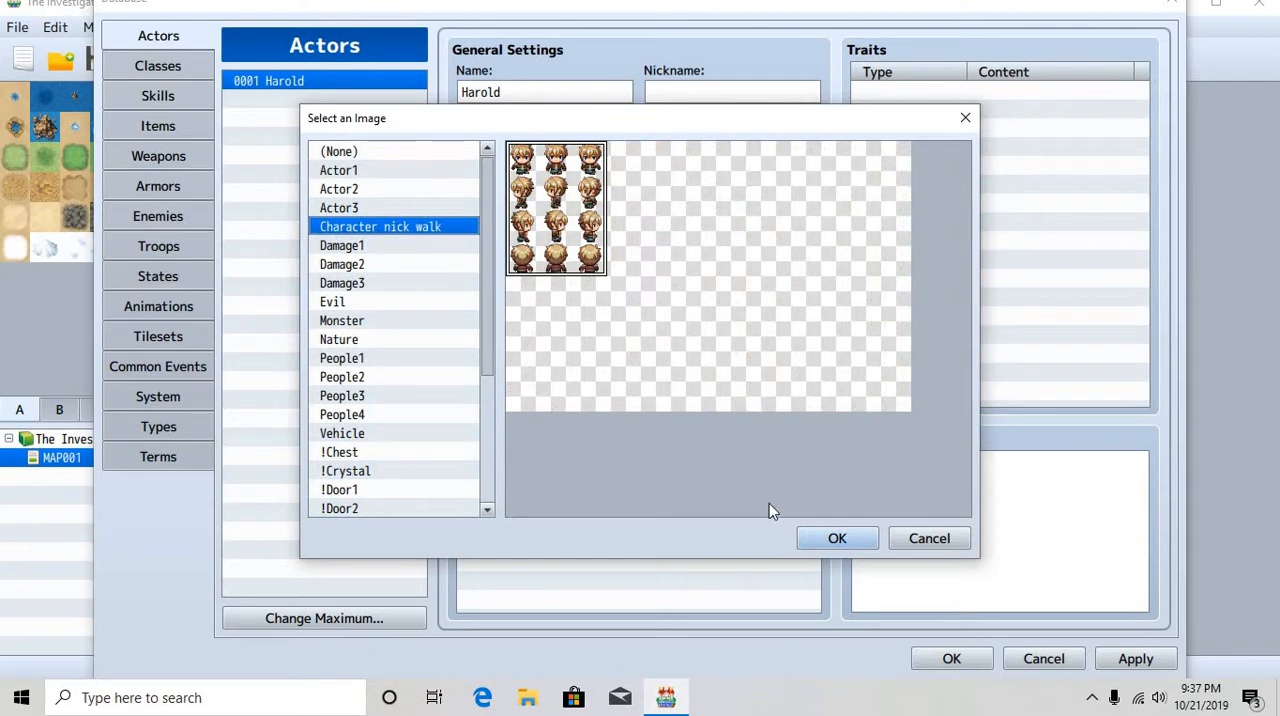
pyautogui.click(836, 538)
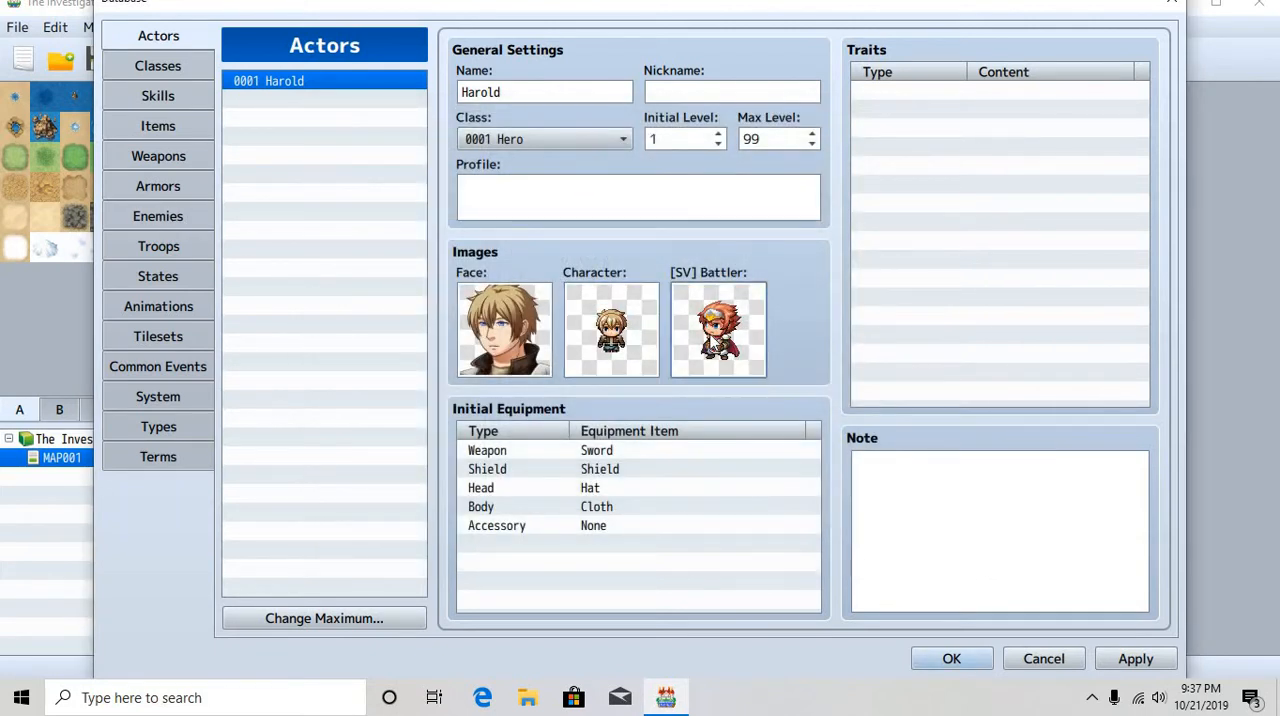
pyautogui.click(612, 330)
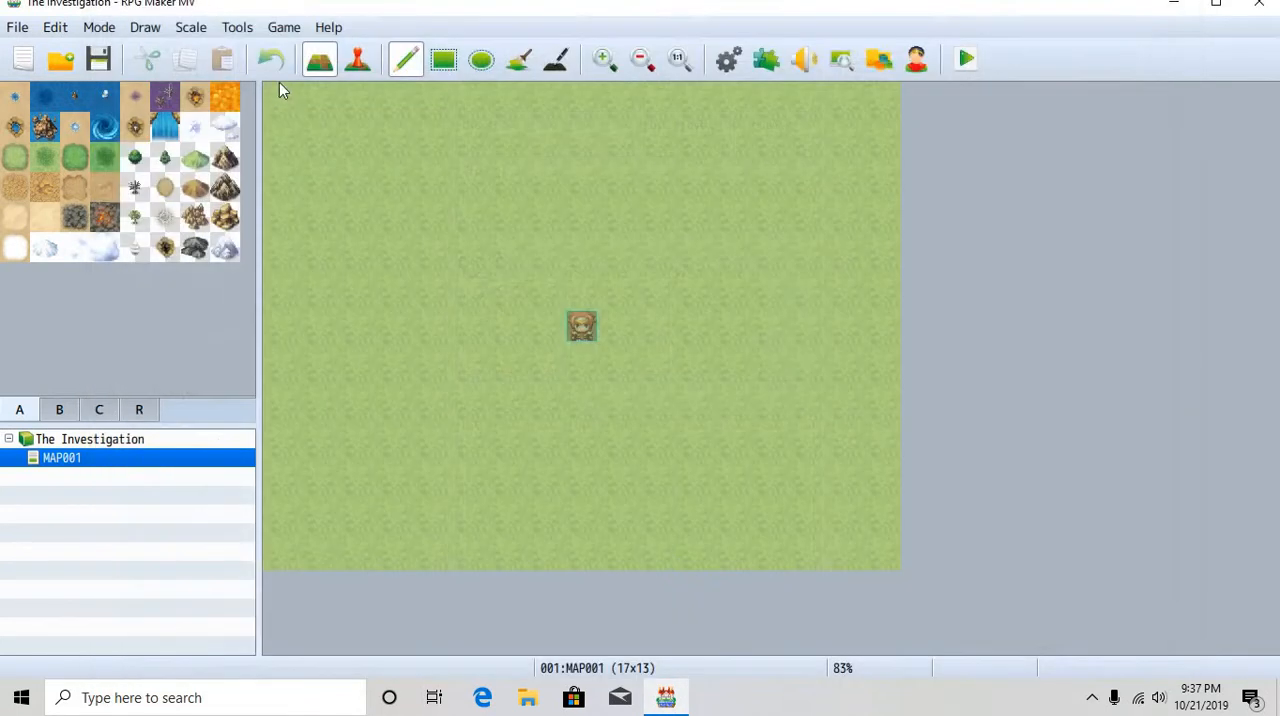
# Import the Nick fighting image from Saved Pictures into img/sv_actors and close the Resource Manager
pyautogui.click(236, 28)
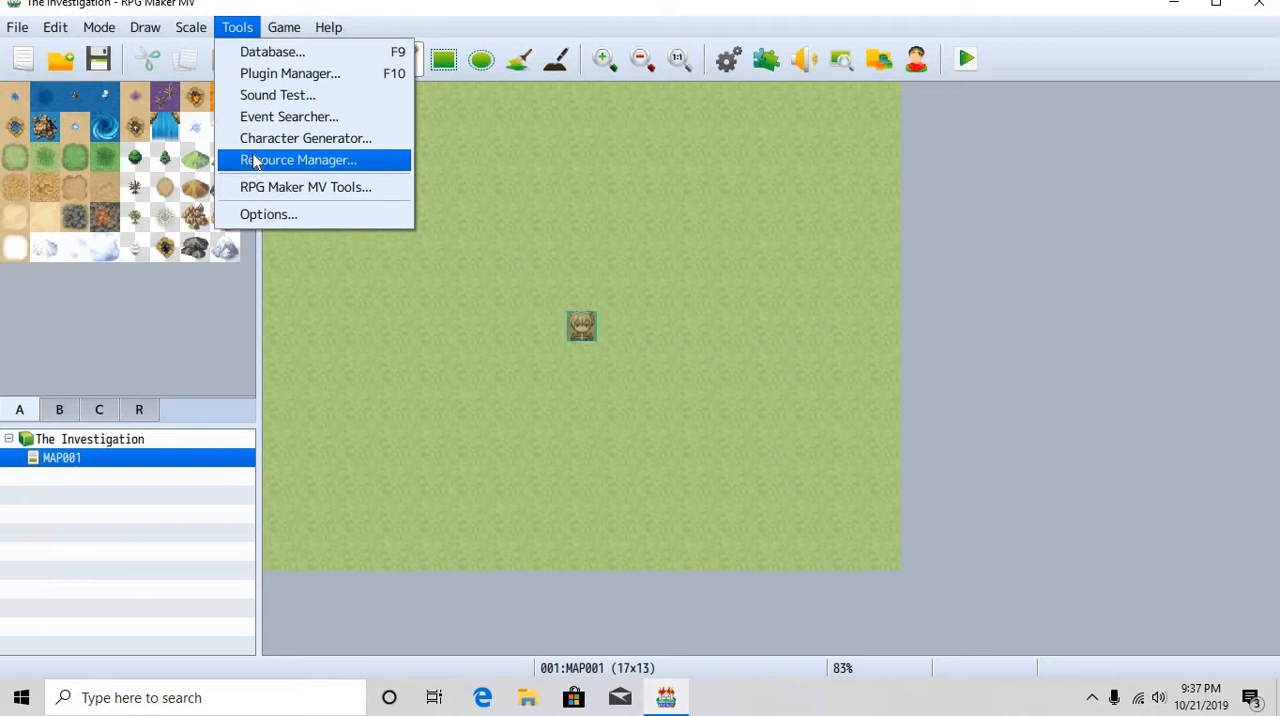
pyautogui.click(296, 160)
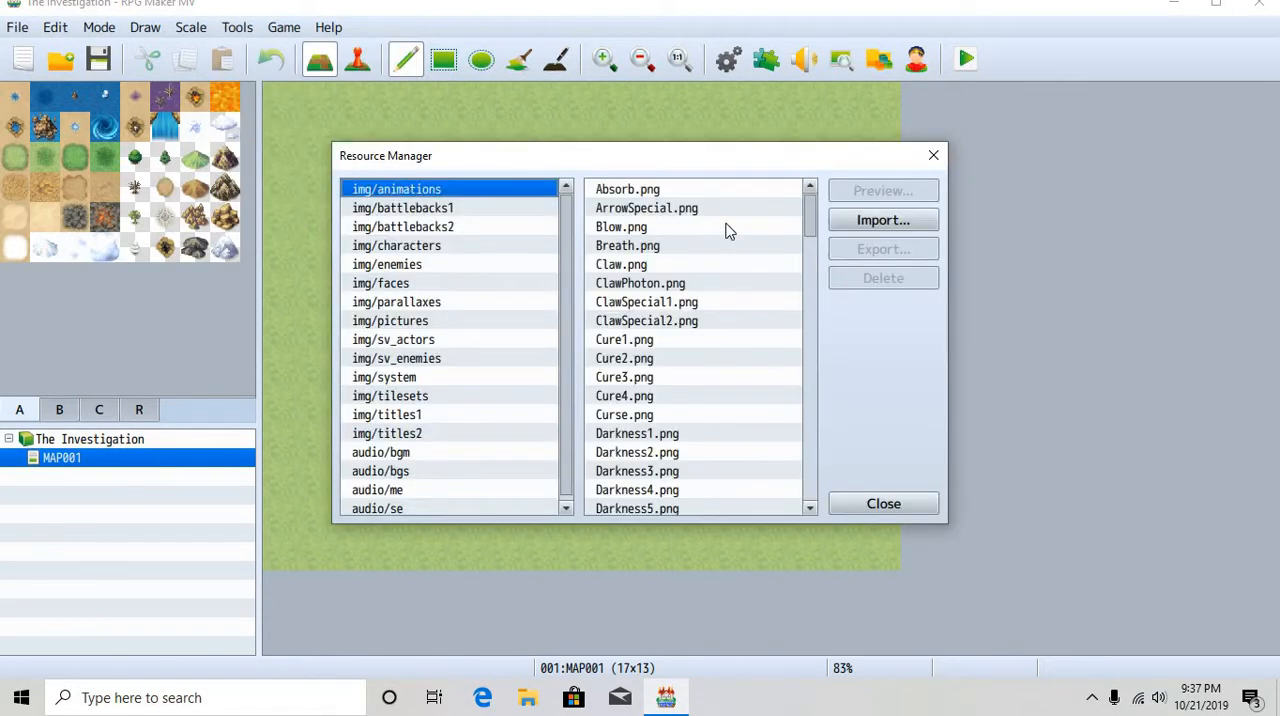
pyautogui.moveTo(676, 194)
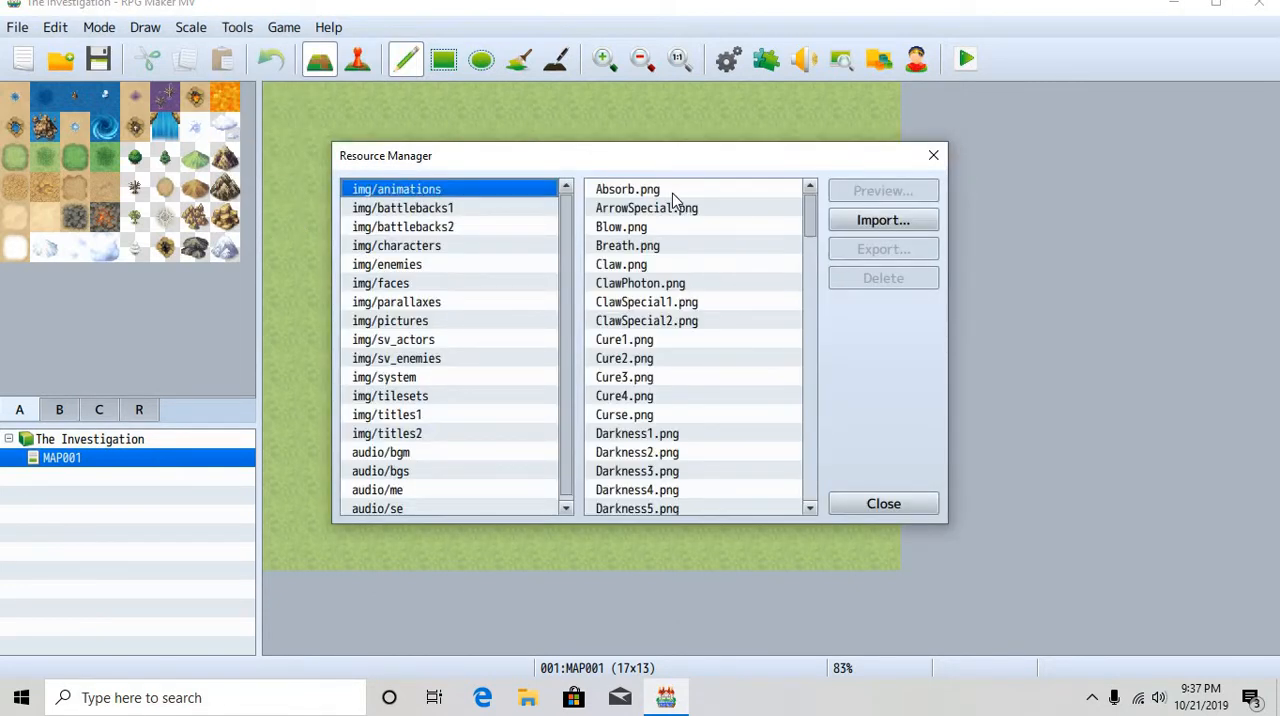
pyautogui.click(392, 340)
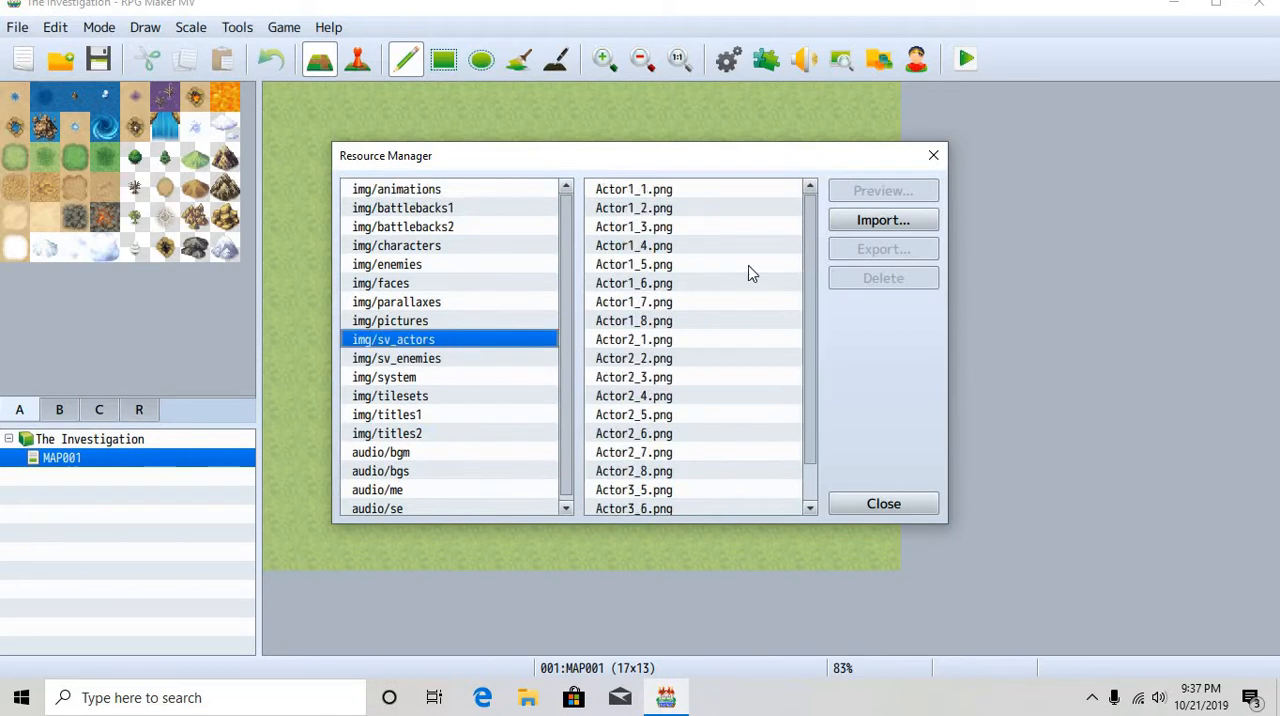
pyautogui.click(882, 220)
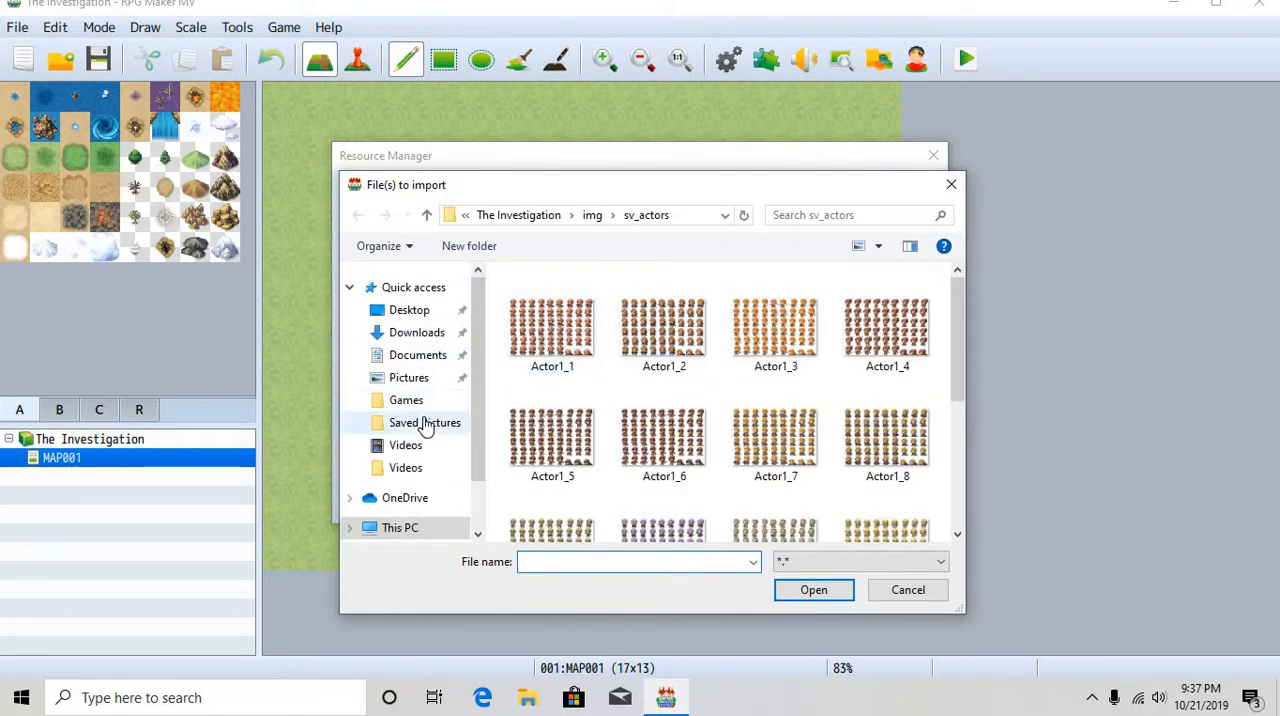
pyautogui.click(424, 422)
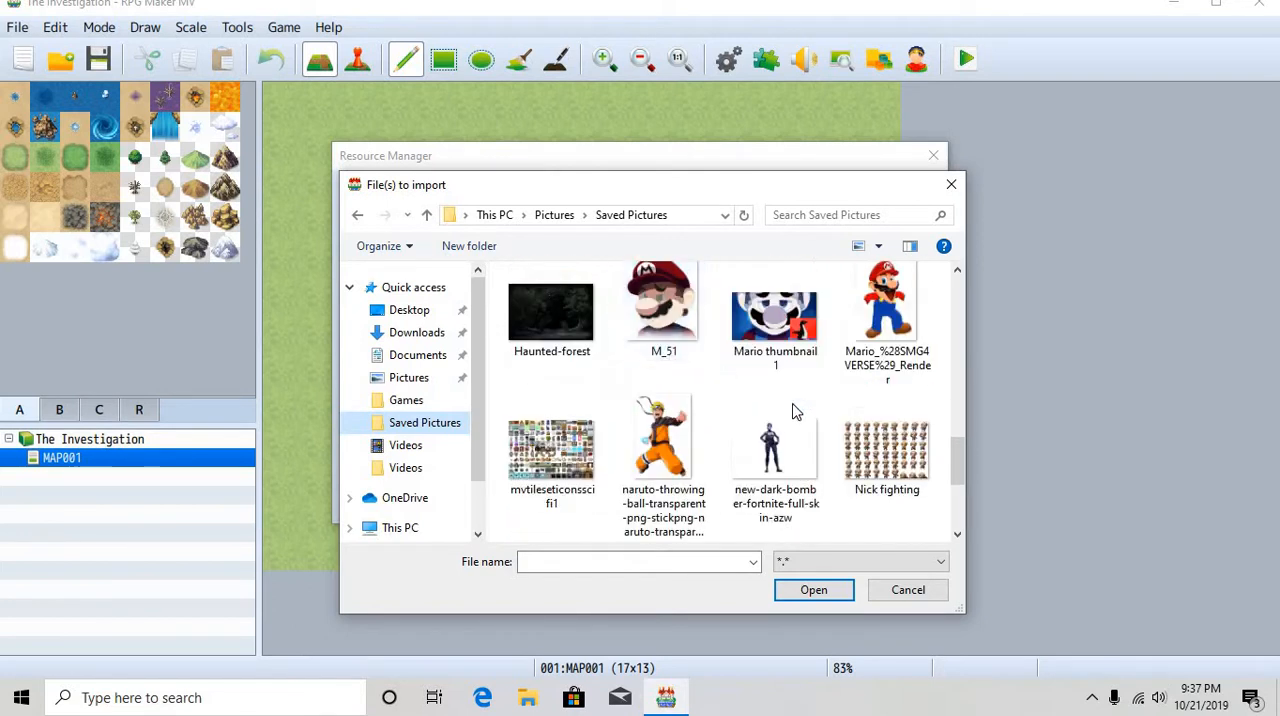
pyautogui.click(908, 588)
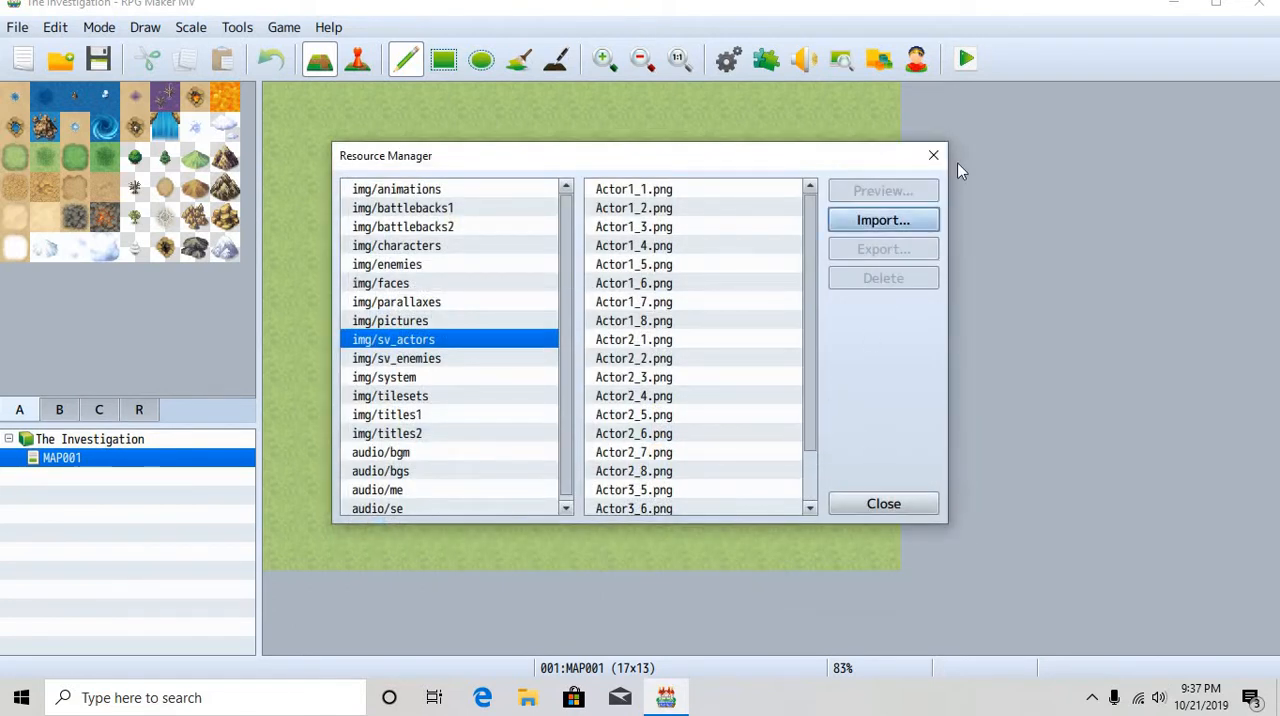
pyautogui.click(884, 504)
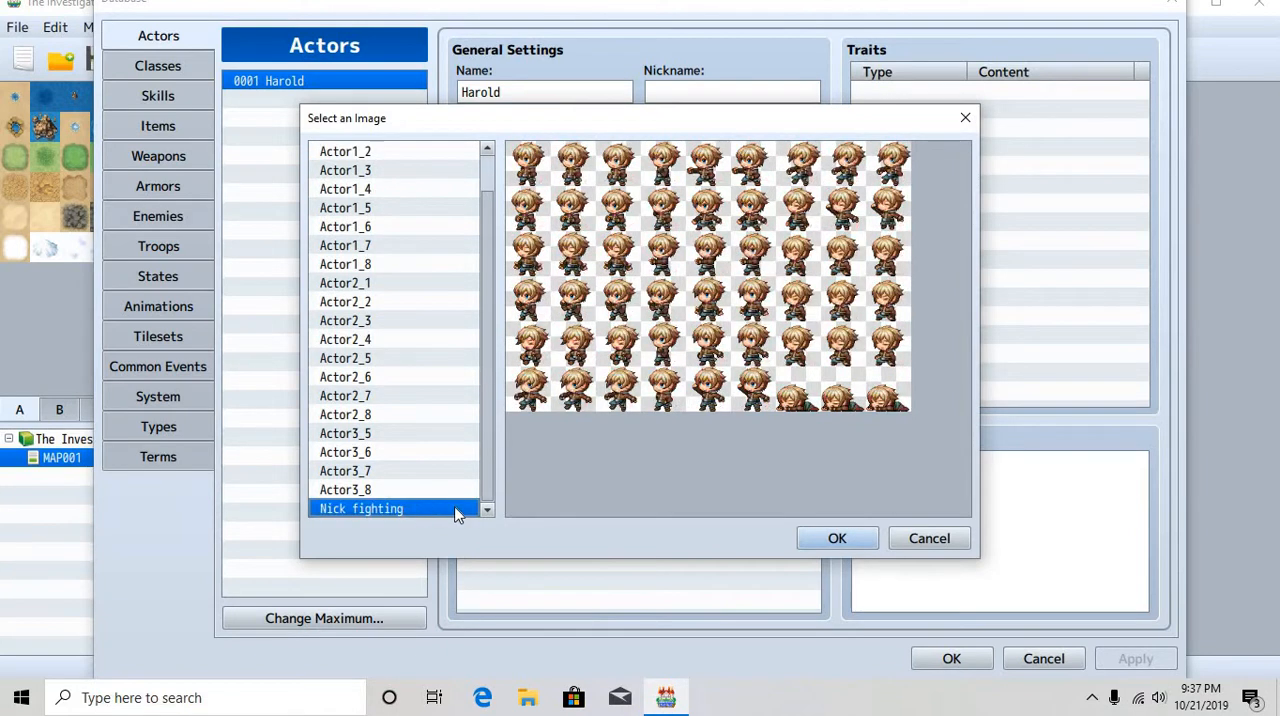
# Confirm Nick fighting as the battler, rename the actor starting with 'Ni', keep the Hero class and begin the profile
pyautogui.click(836, 538)
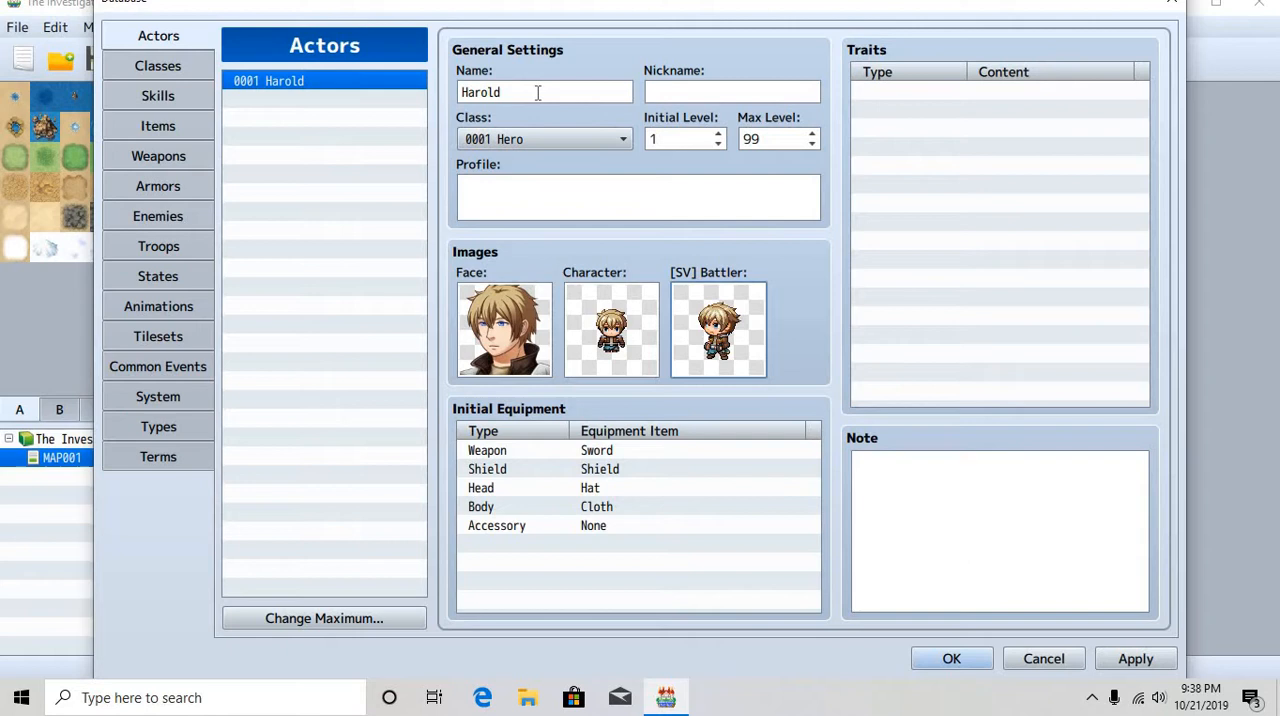
pyautogui.write('Nick')
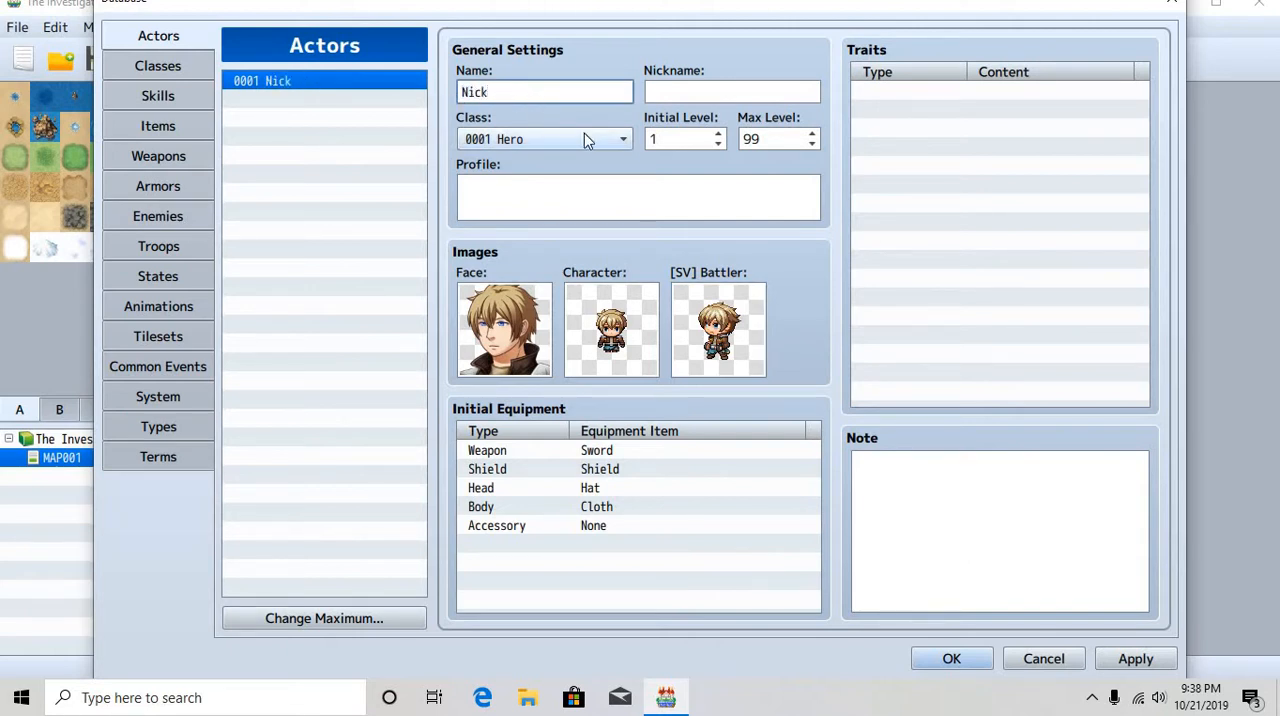
pyautogui.click(622, 140)
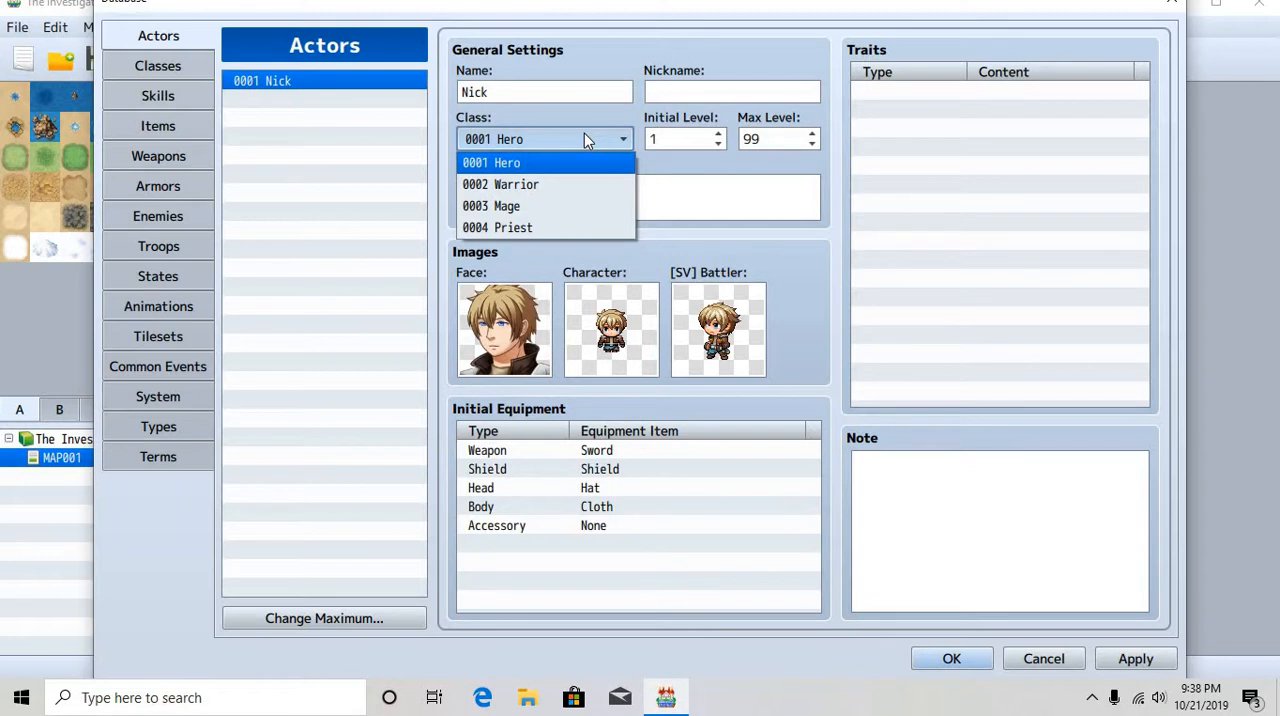
pyautogui.click(492, 162)
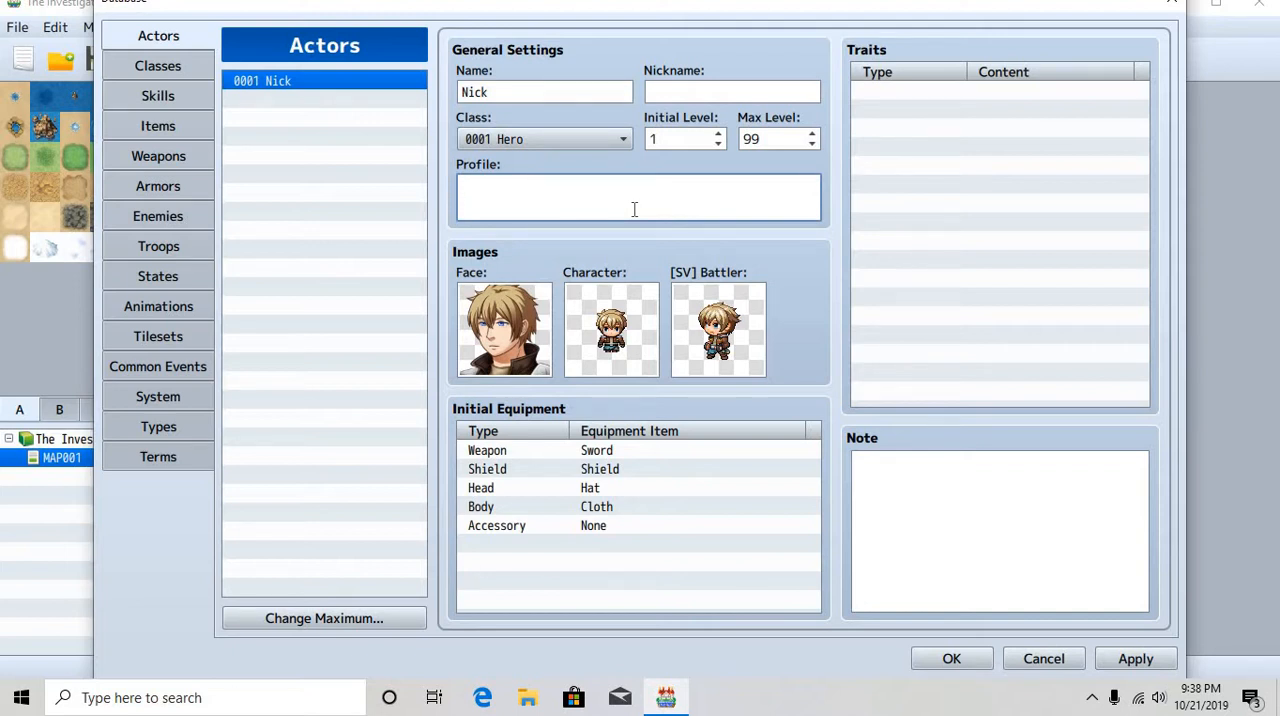
pyautogui.click(634, 190)
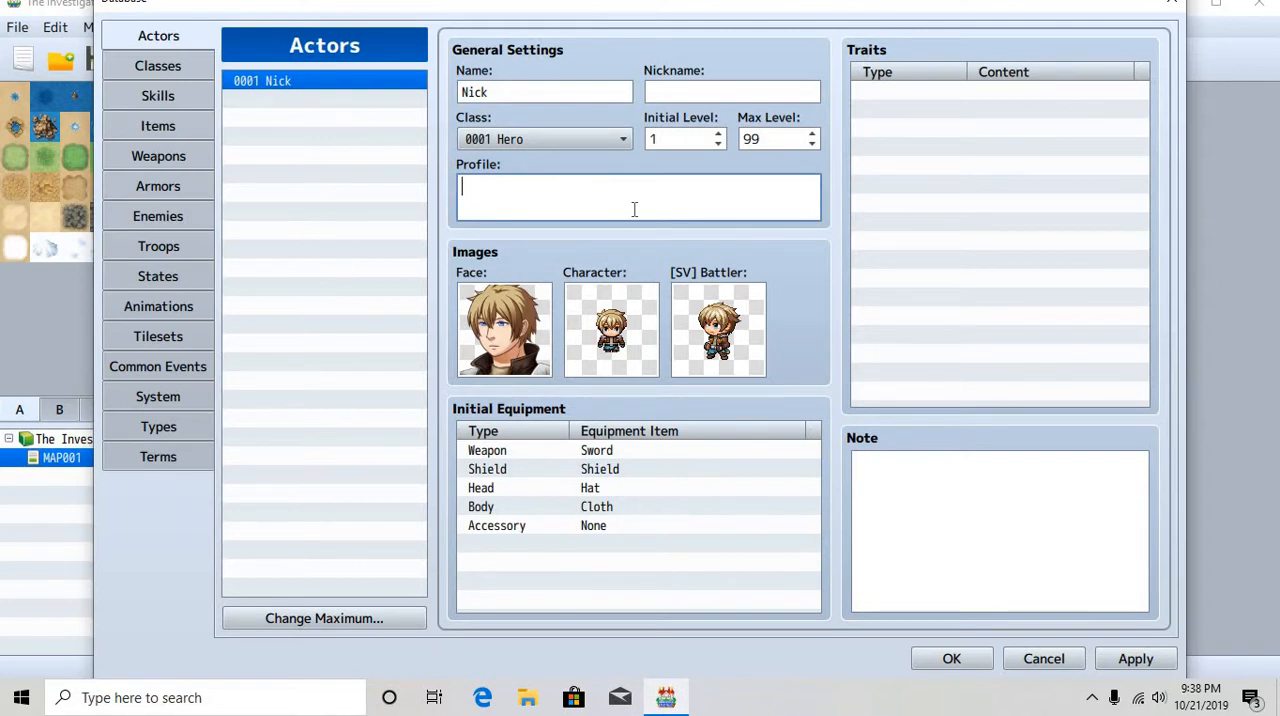
pyautogui.moveTo(1000, 430)
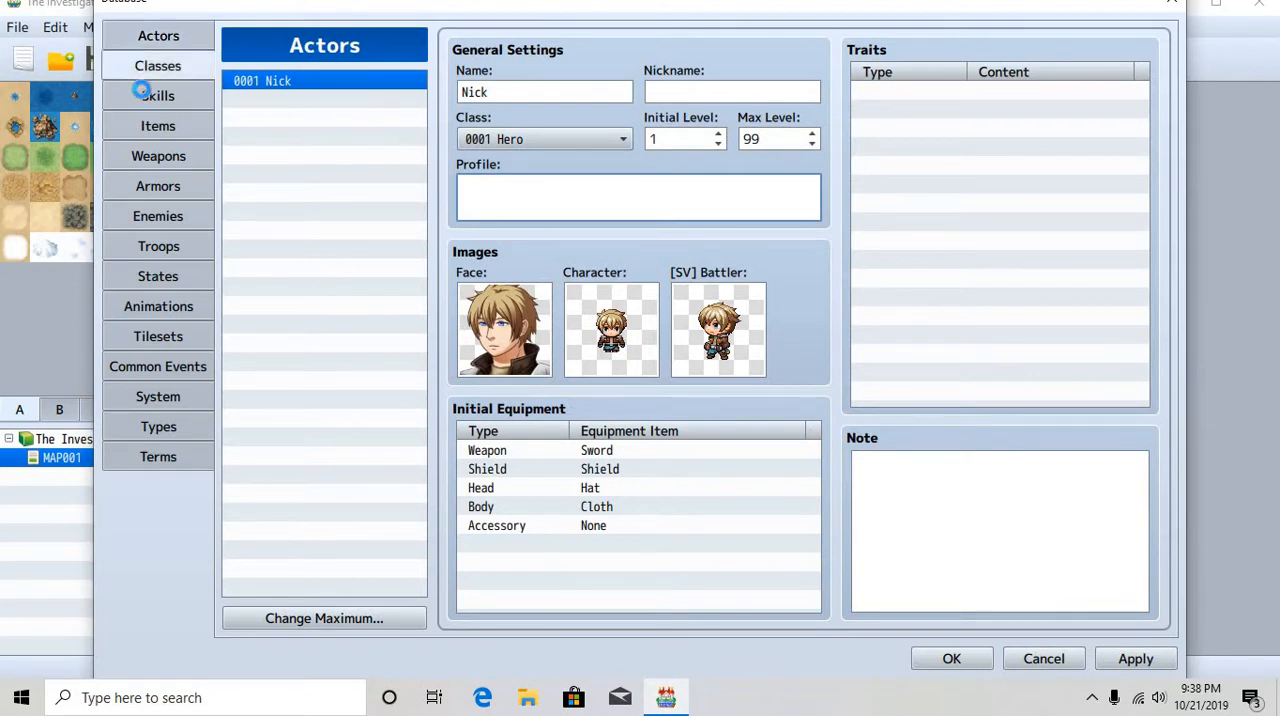
# Glance through the Classes, Weapons, Items and Armors tabs, then close the database
pyautogui.click(158, 64)
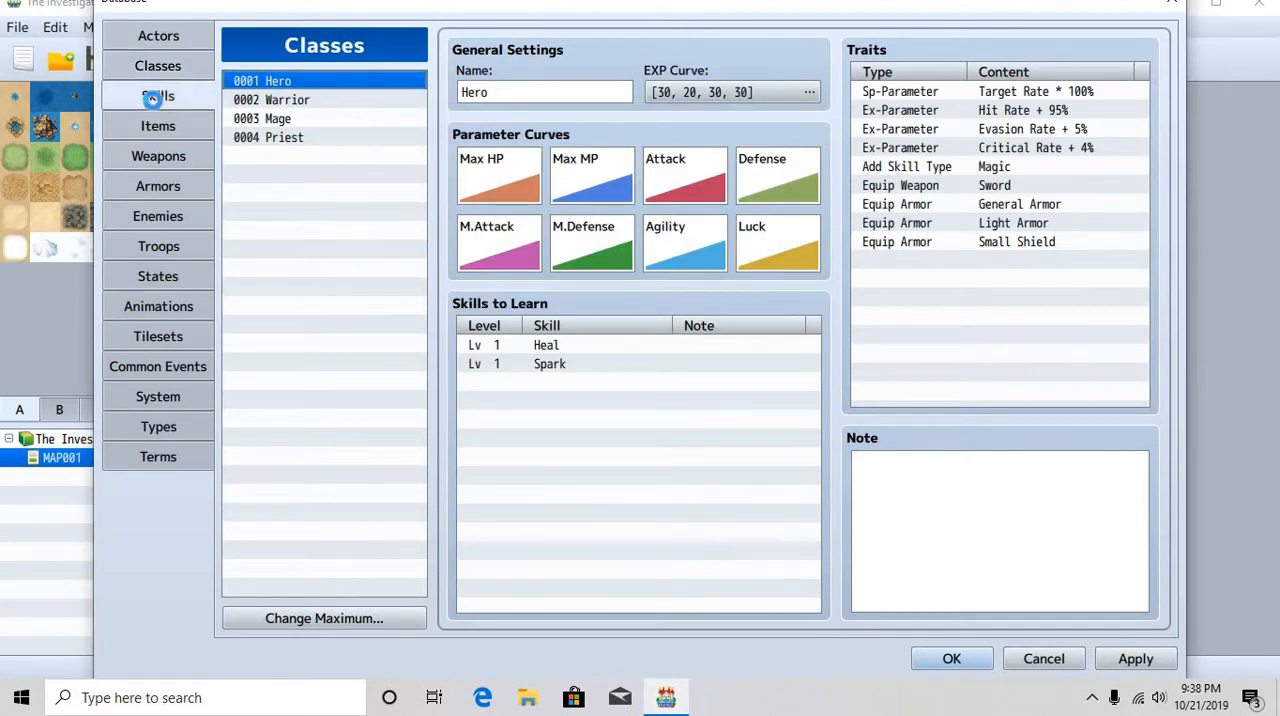
pyautogui.click(158, 156)
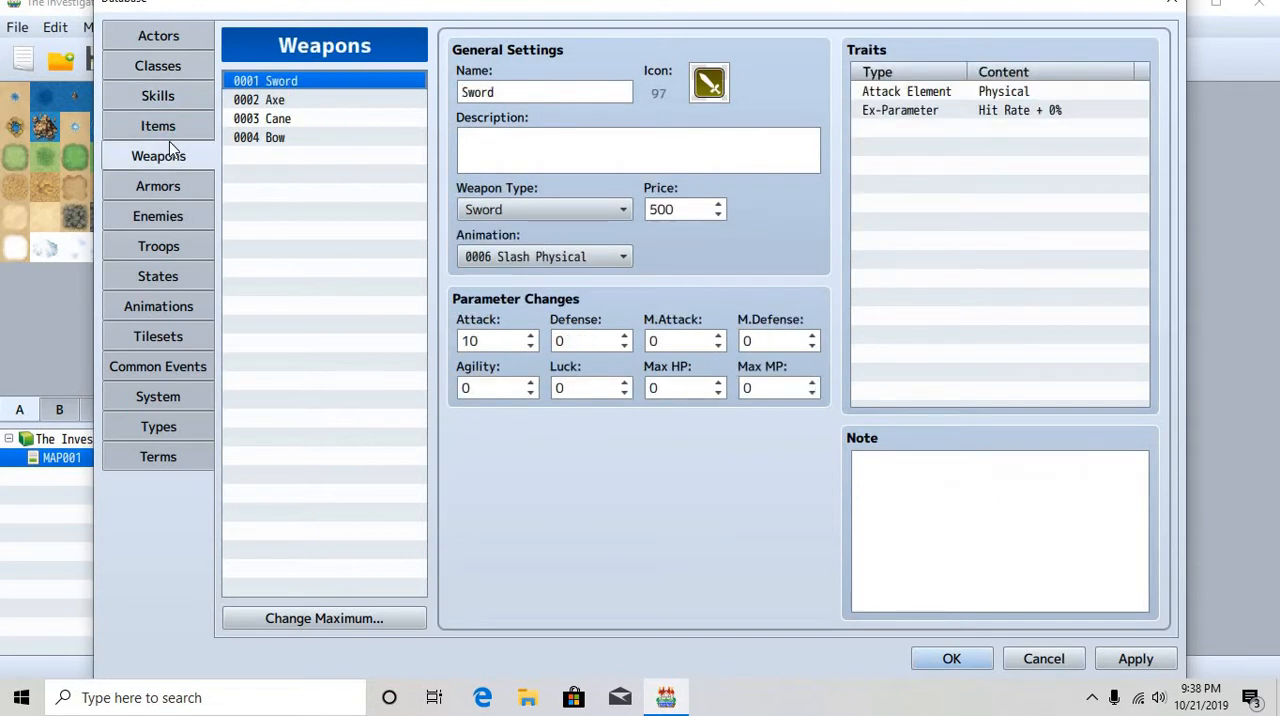
pyautogui.click(158, 124)
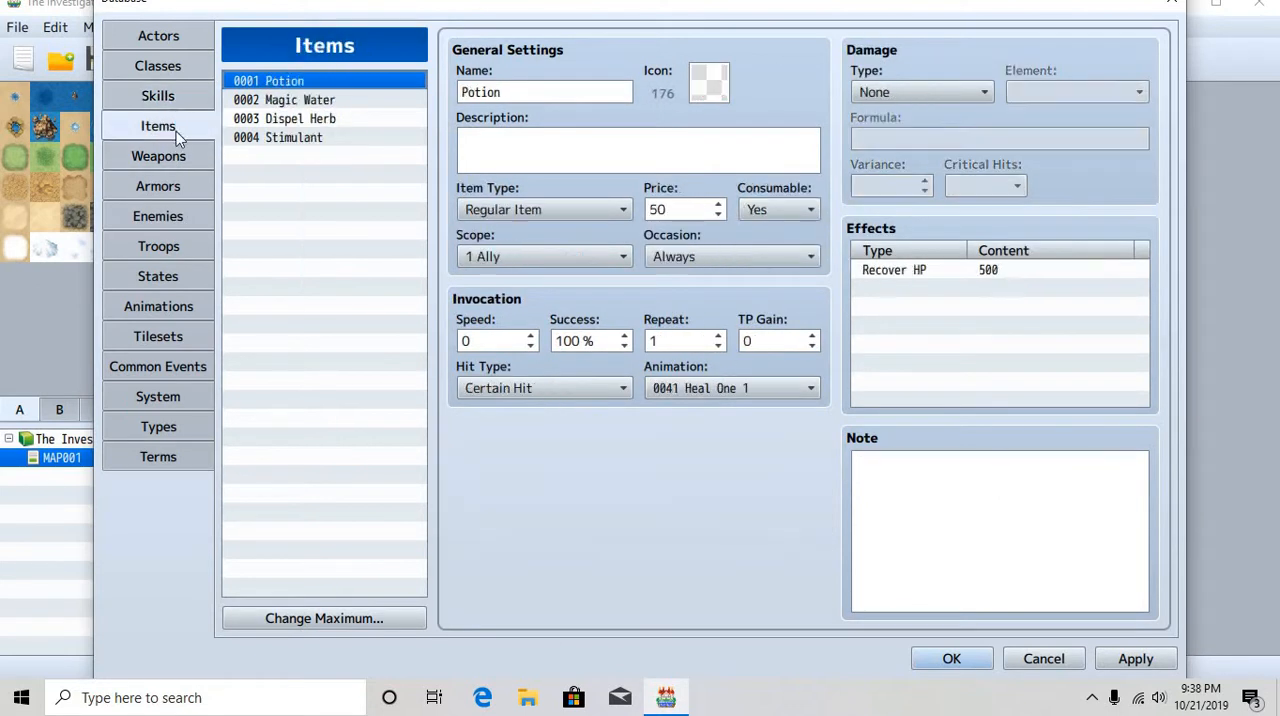
pyautogui.click(158, 184)
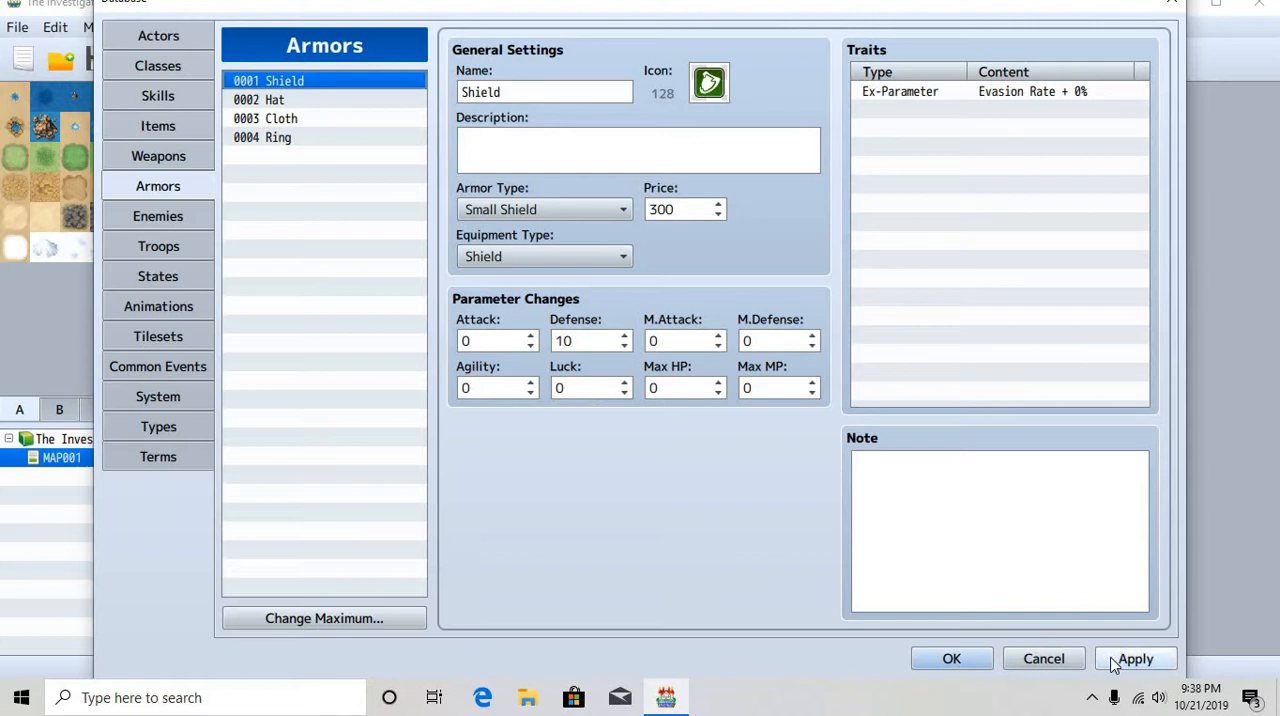
pyautogui.click(952, 658)
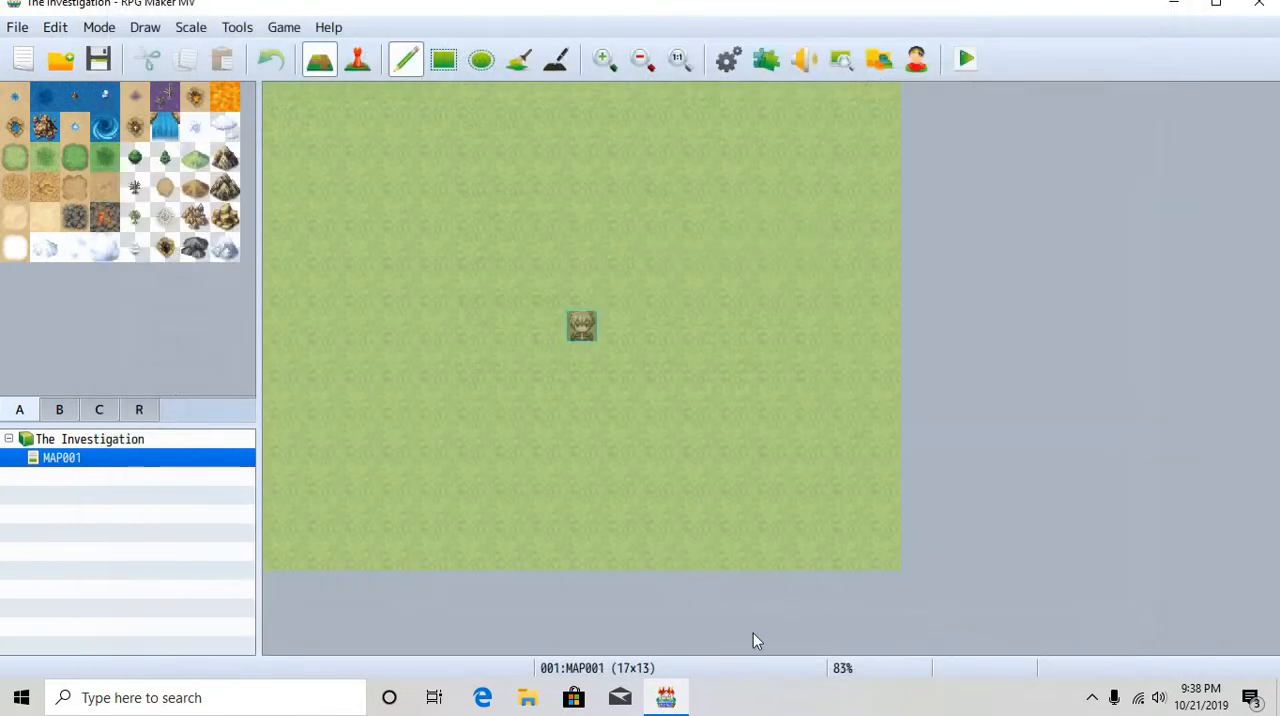
# Flip between tile palette pages B and A on the map editor
pyautogui.click(60, 410)
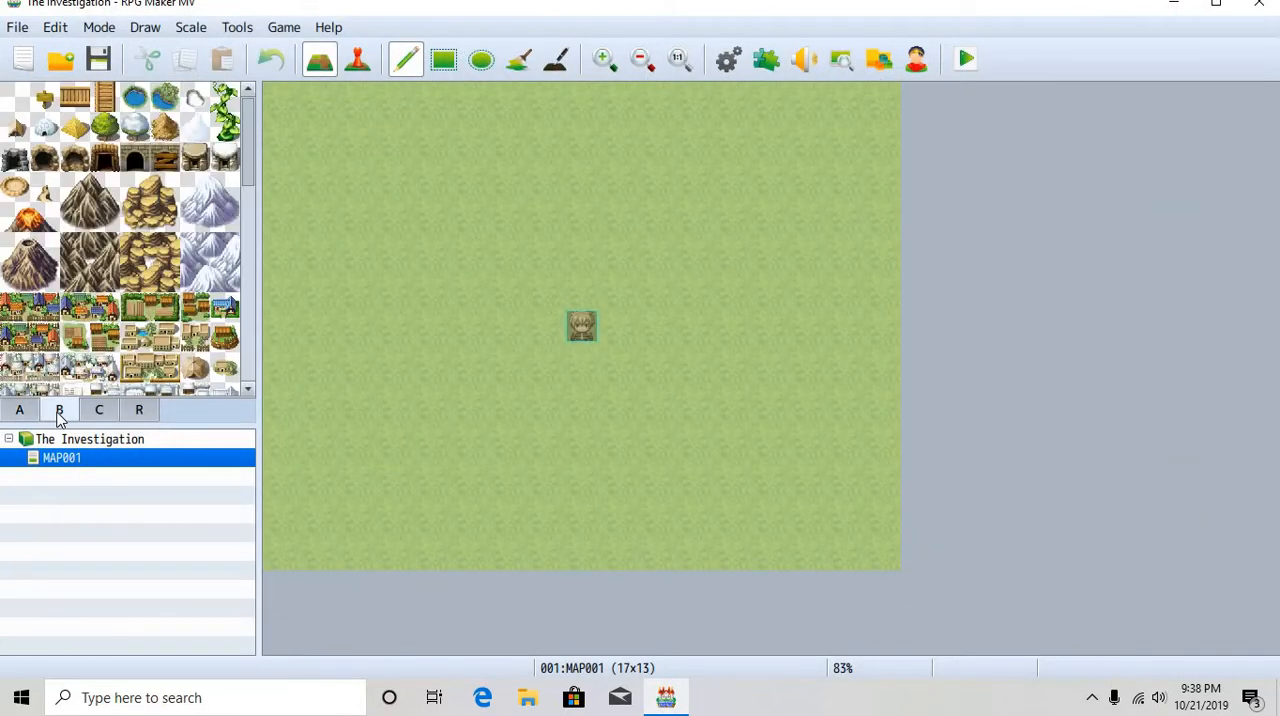
pyautogui.click(20, 408)
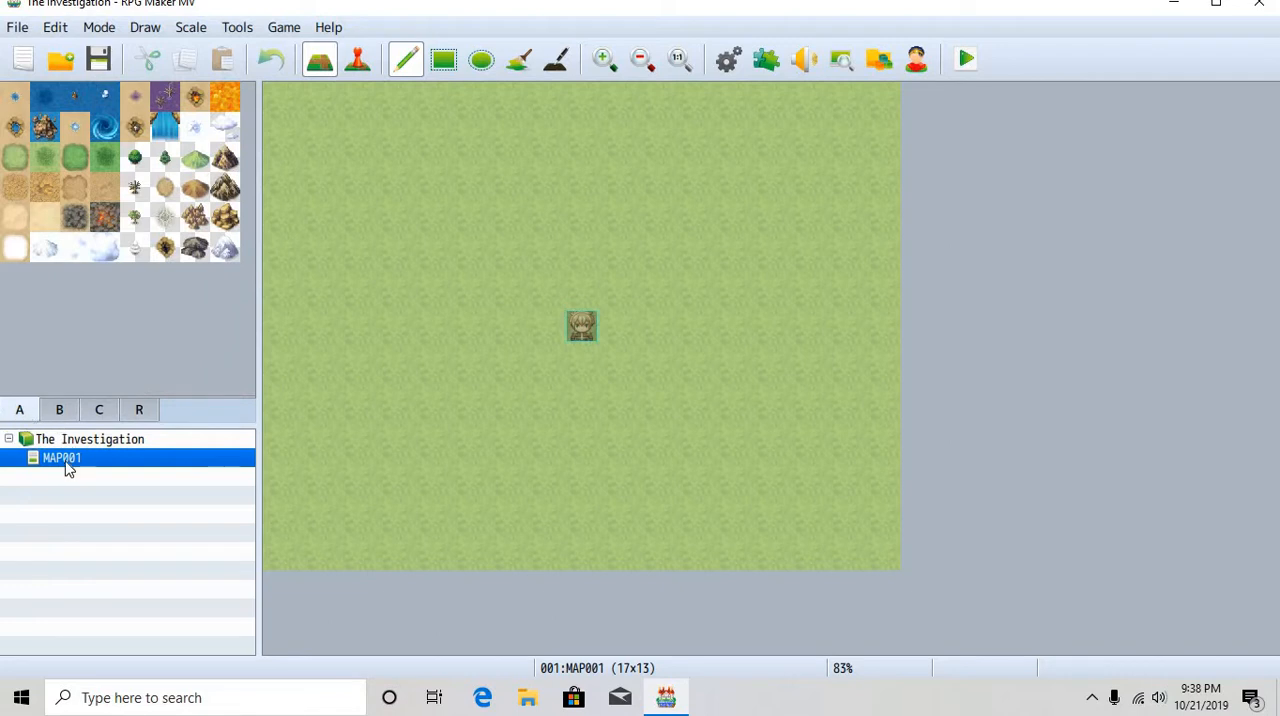
pyautogui.rightClick(60, 456)
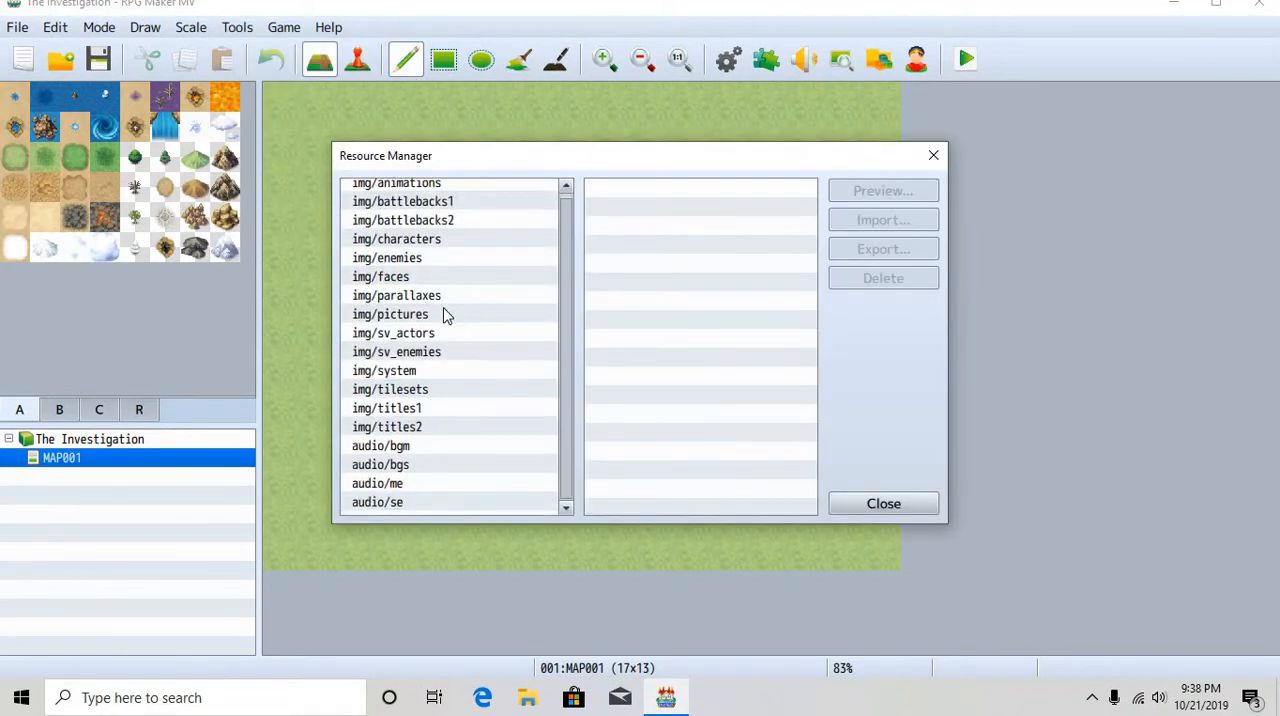
# List the tileset images, close the Resource Manager, and reopen the database on the Tilesets tab
pyautogui.click(390, 392)
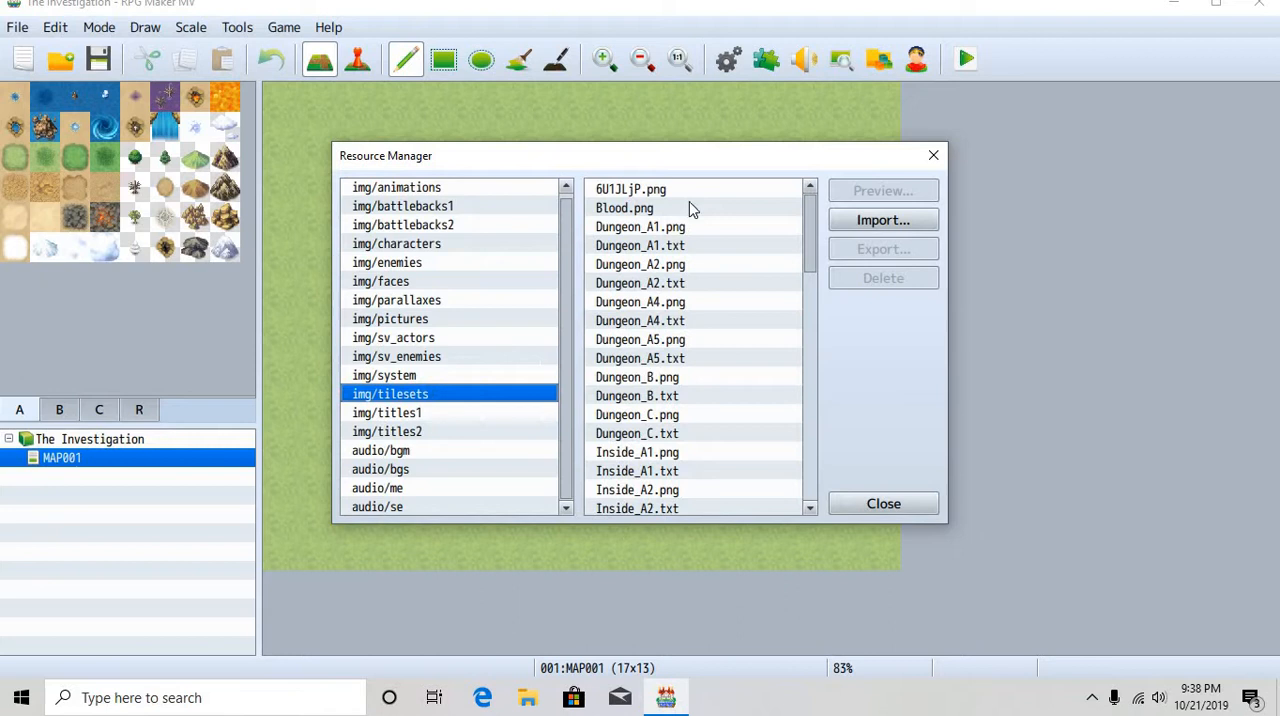
pyautogui.click(236, 28)
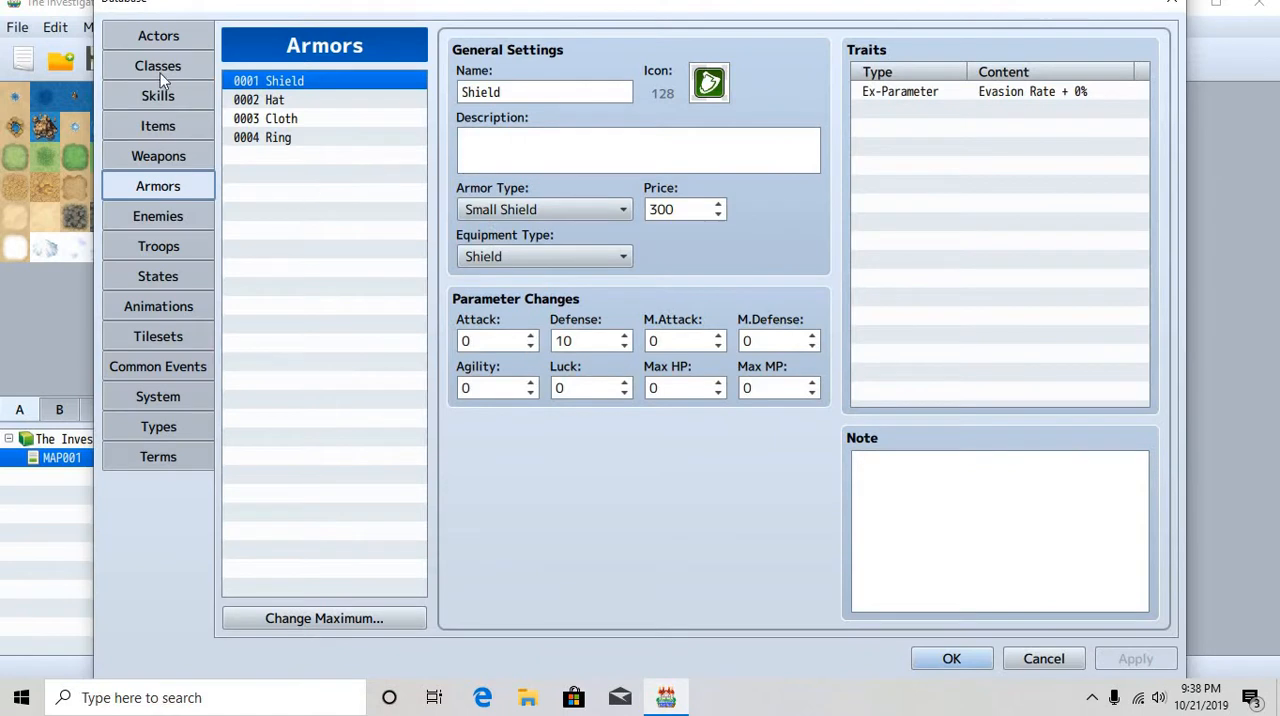
pyautogui.click(158, 36)
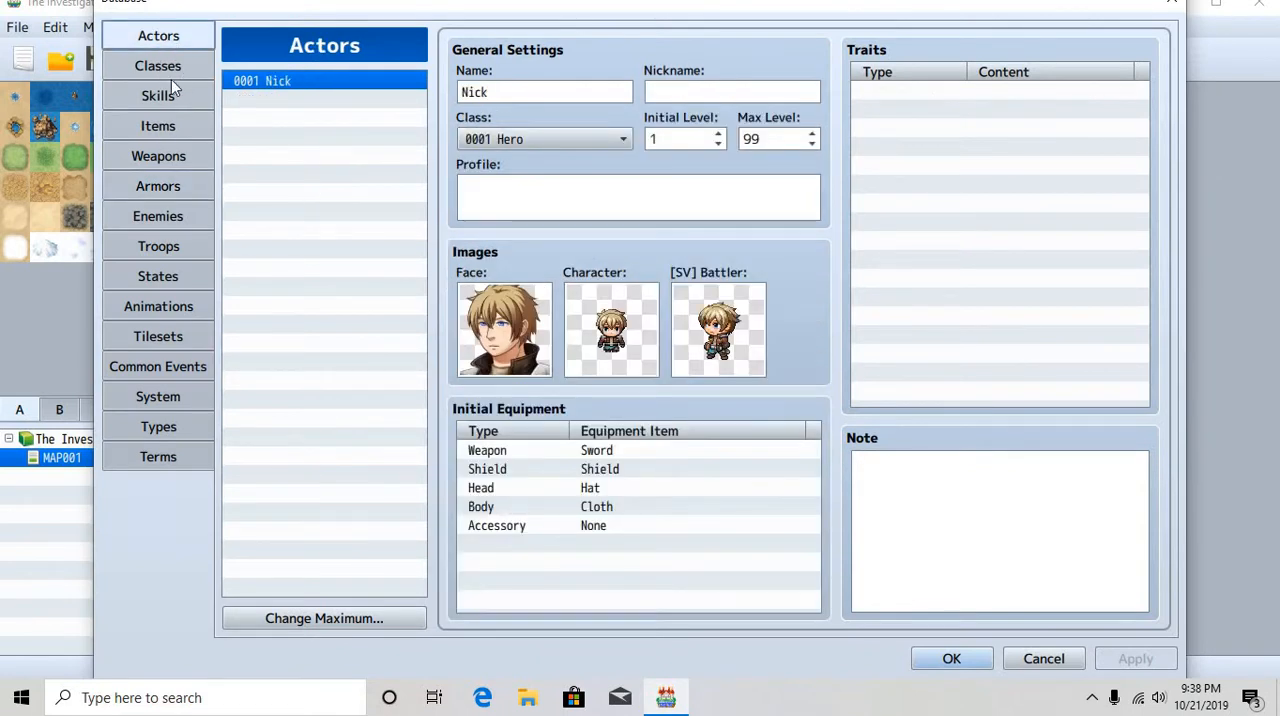
pyautogui.click(156, 64)
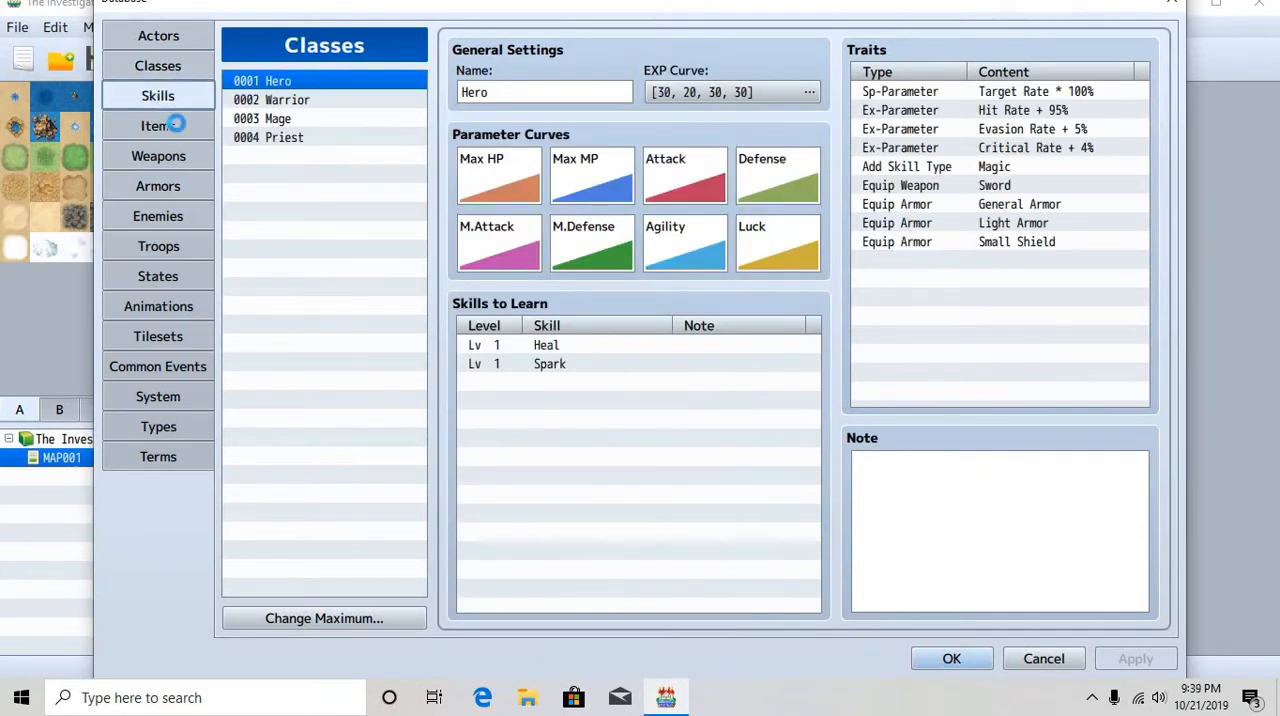
pyautogui.click(158, 124)
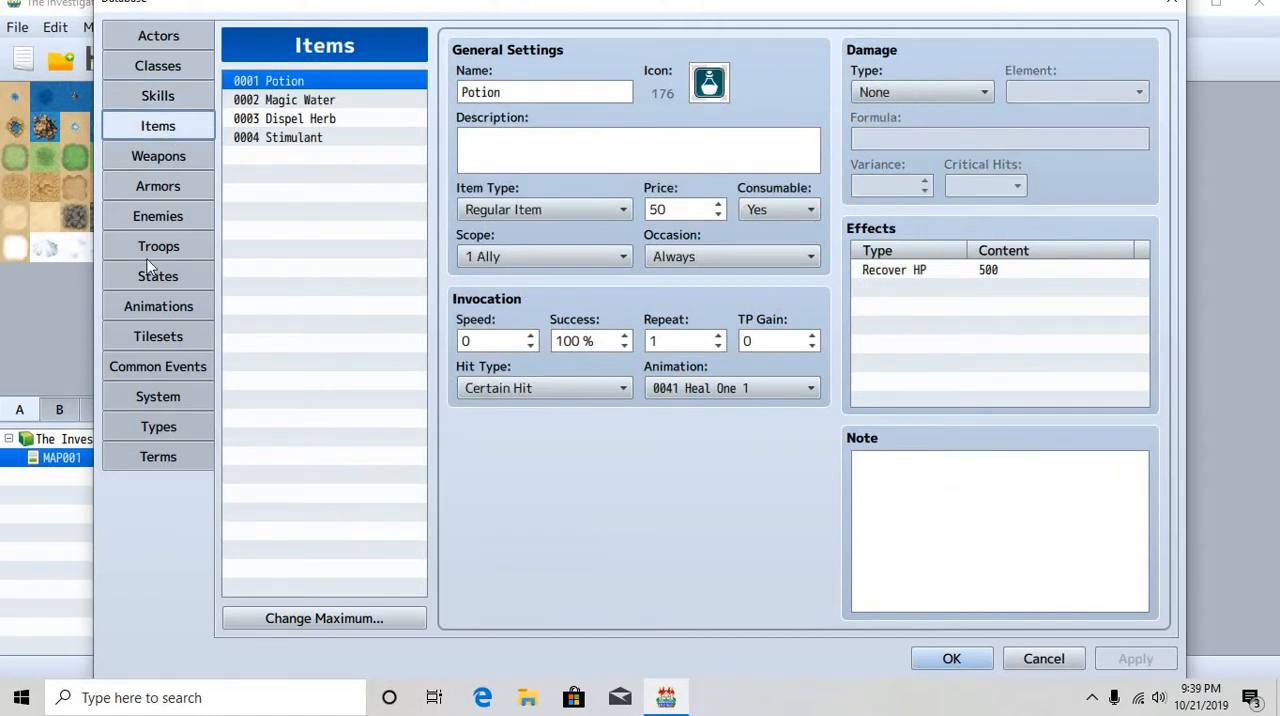
pyautogui.click(156, 336)
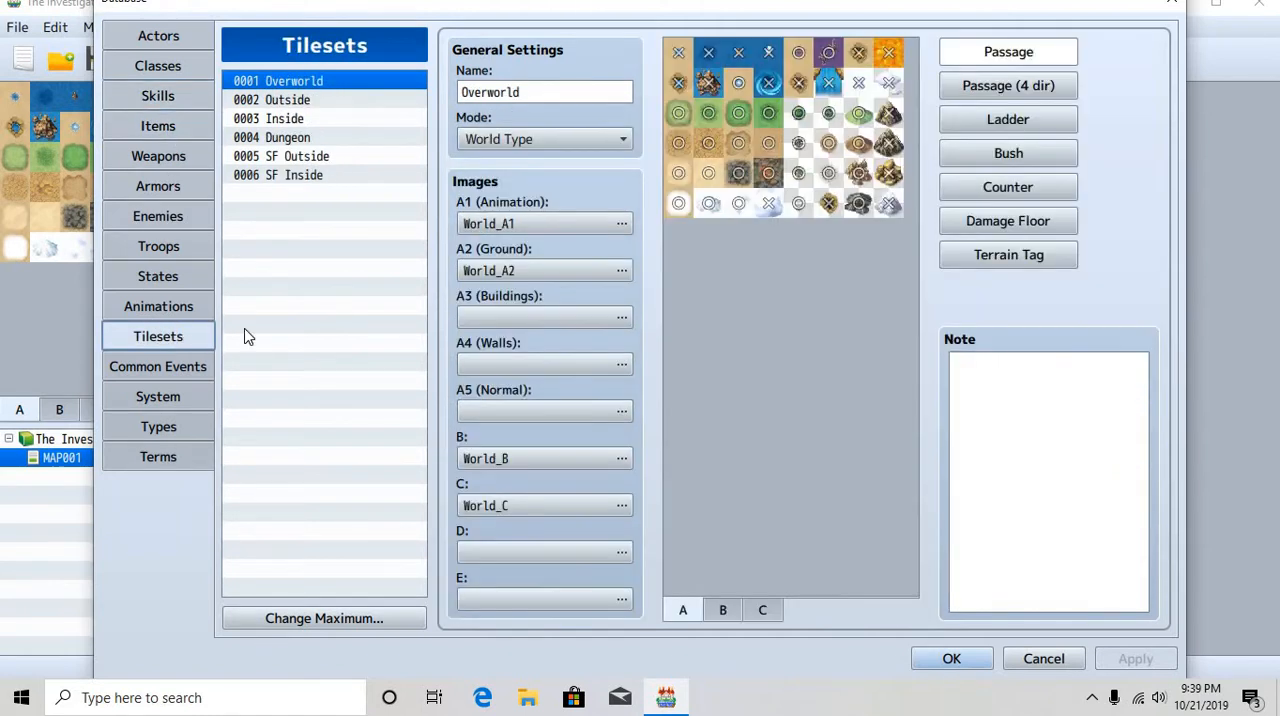
# Give the Inside tileset the sci-fi icons image in its D slot after previewing the custom images
pyautogui.click(284, 118)
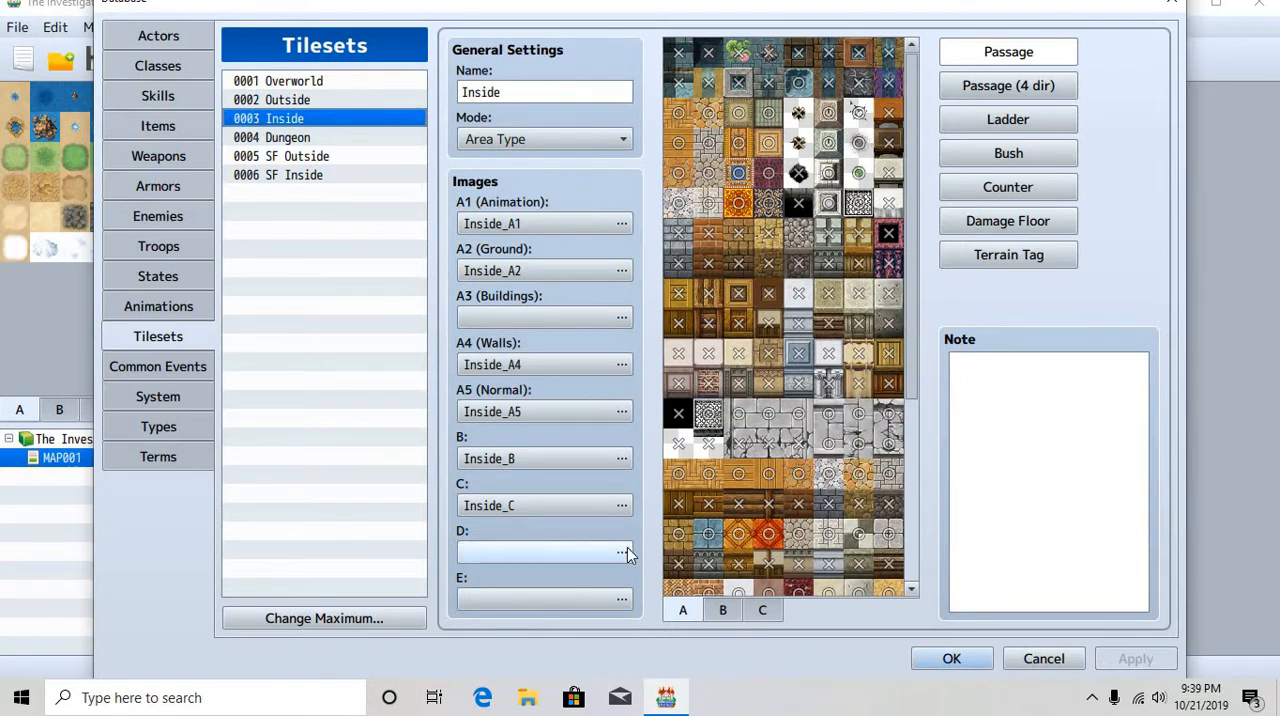
pyautogui.click(620, 552)
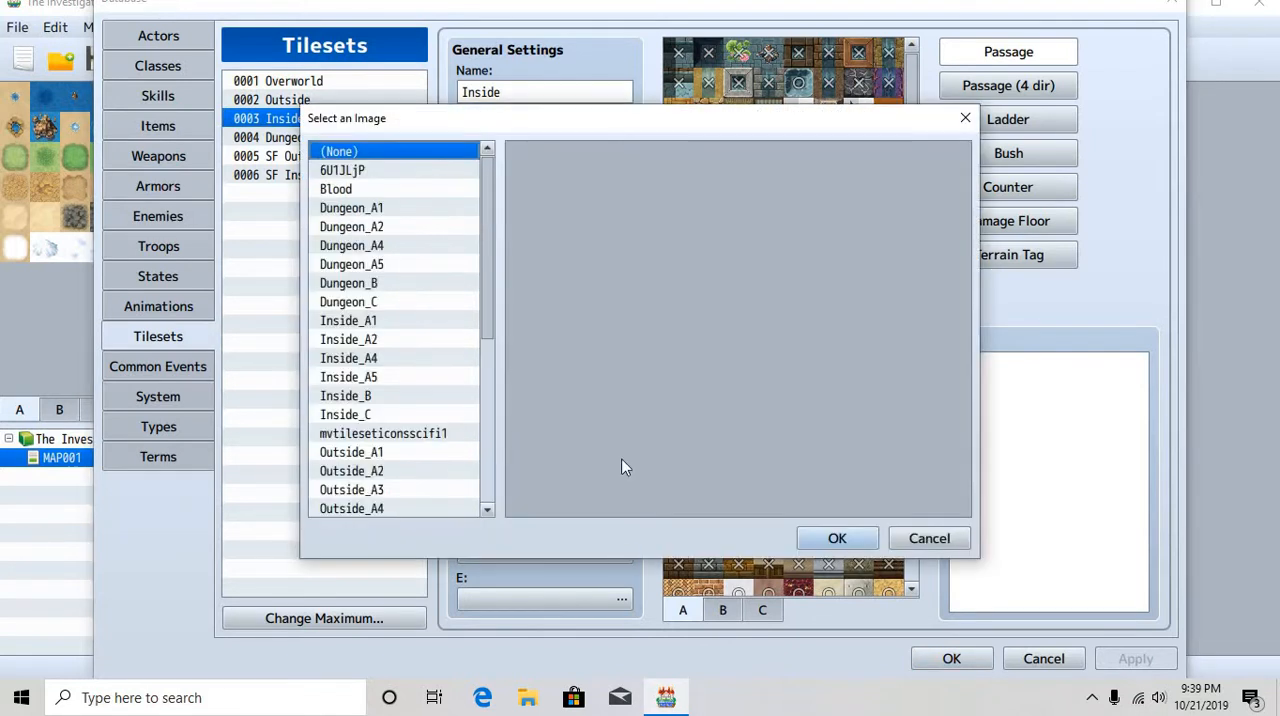
pyautogui.click(342, 168)
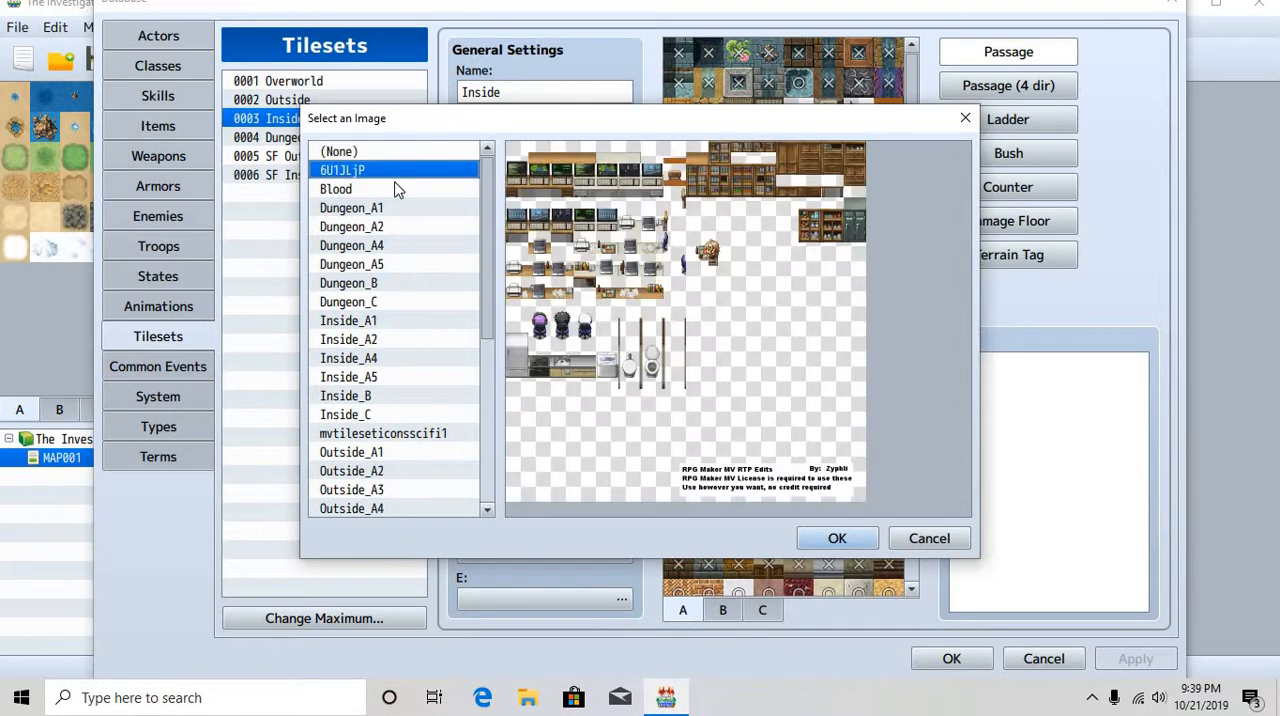
pyautogui.click(336, 188)
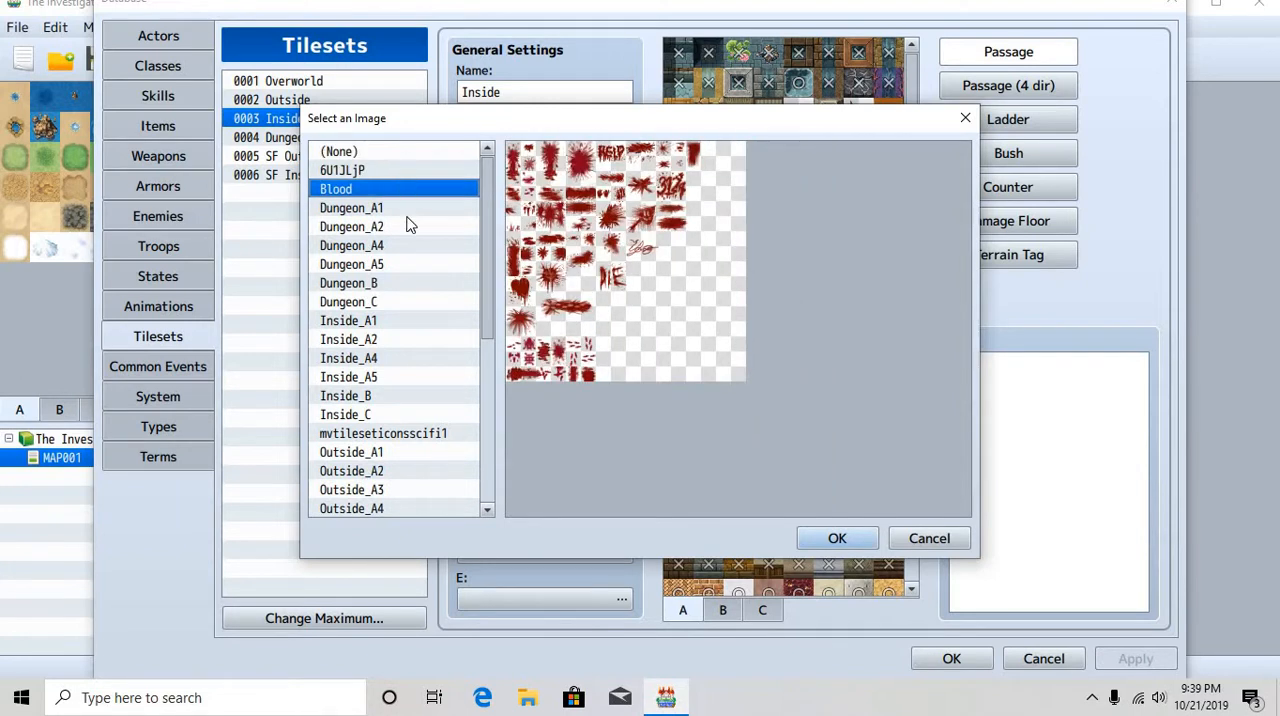
pyautogui.click(382, 434)
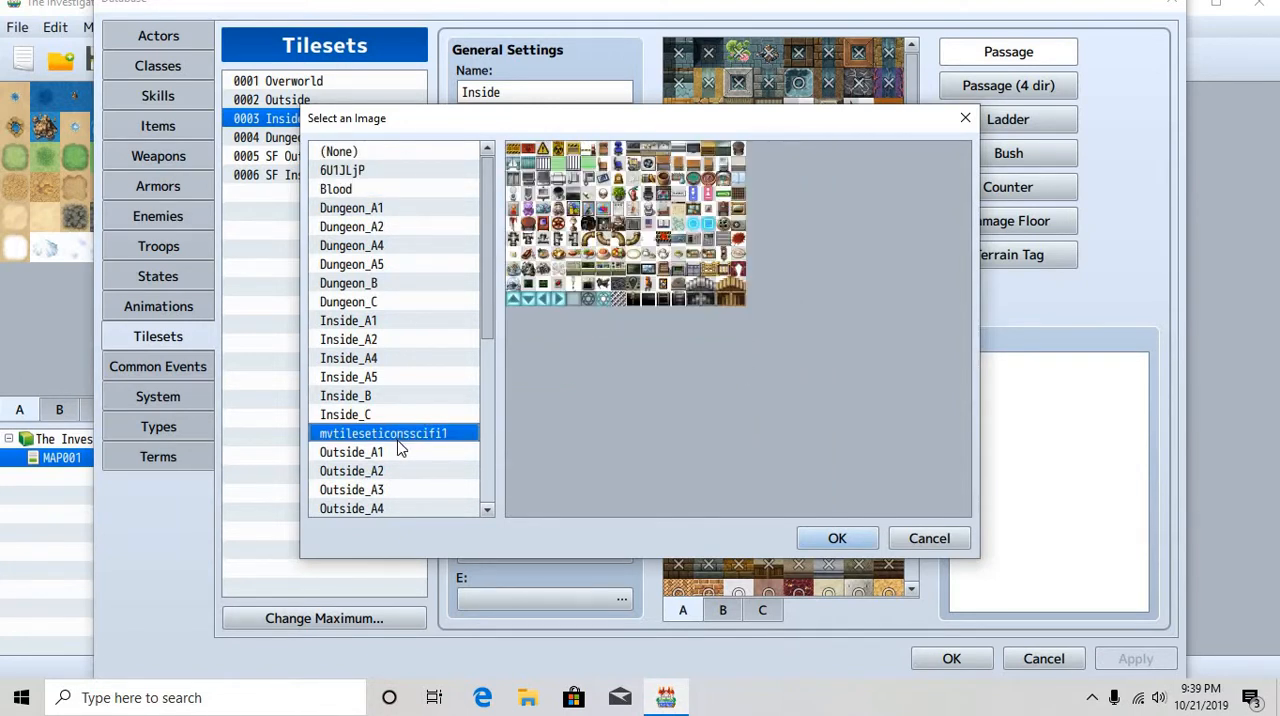
pyautogui.click(342, 168)
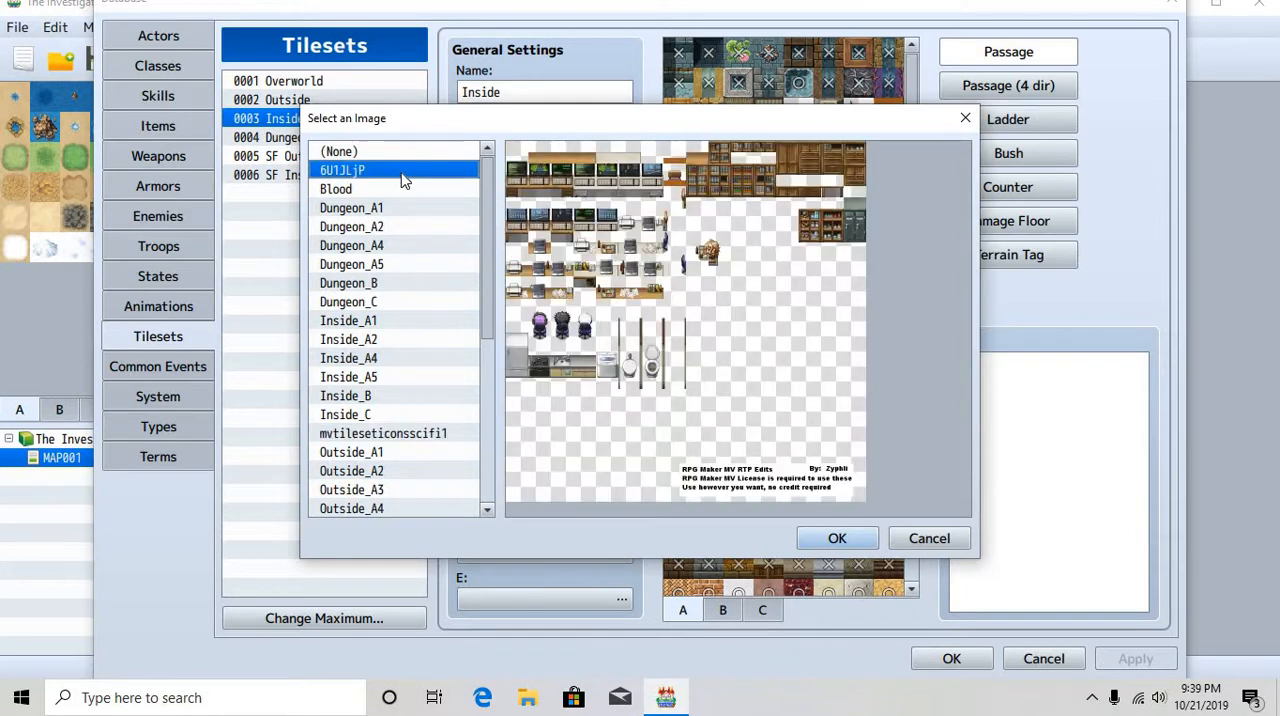
pyautogui.click(336, 188)
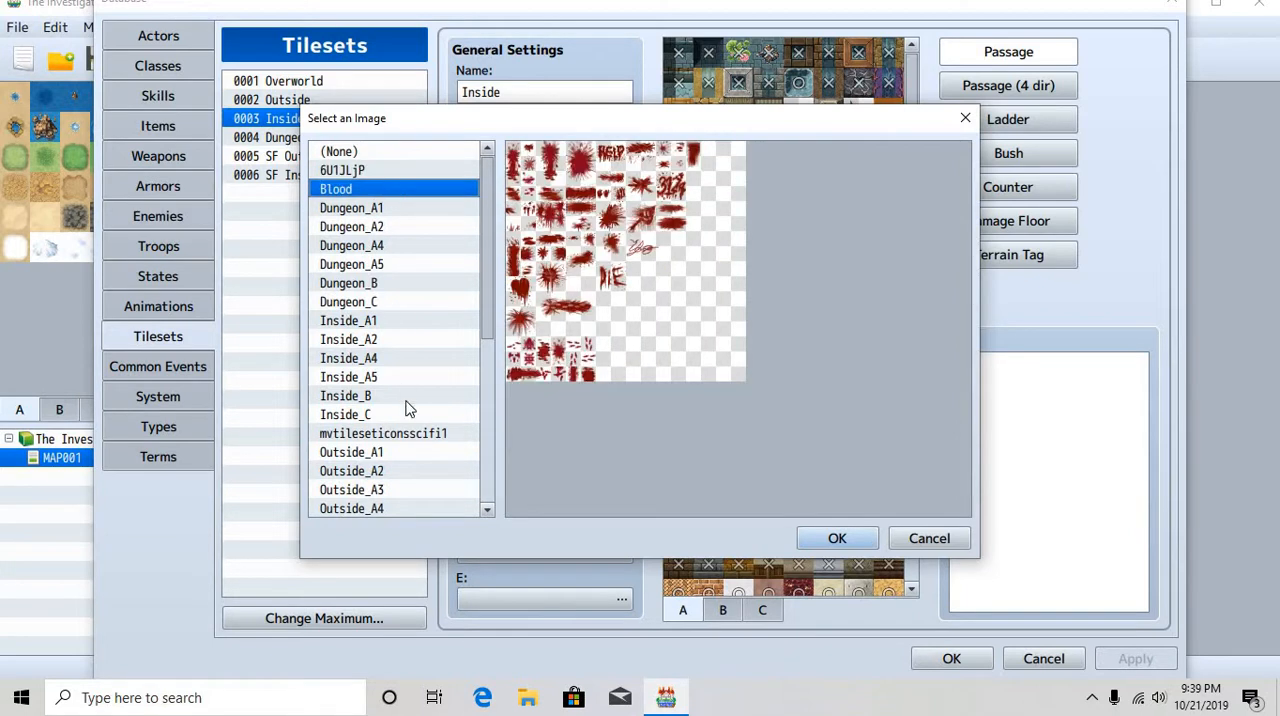
pyautogui.click(384, 434)
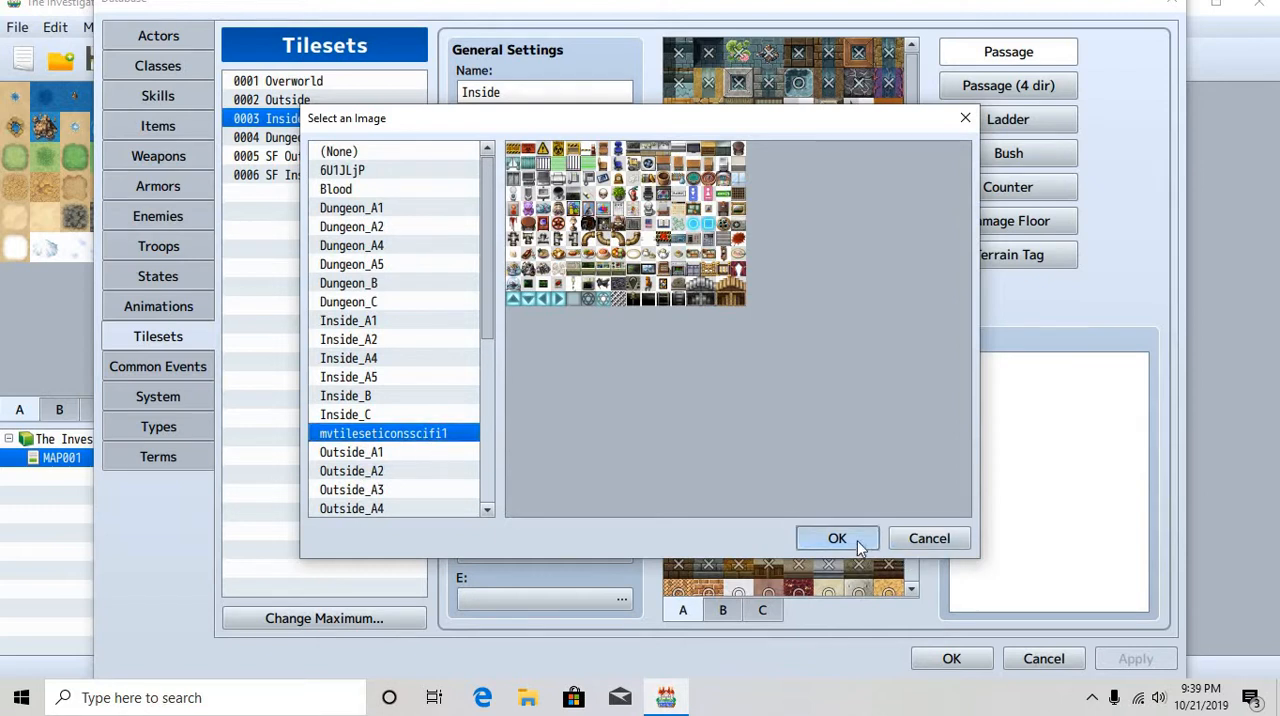
pyautogui.click(836, 538)
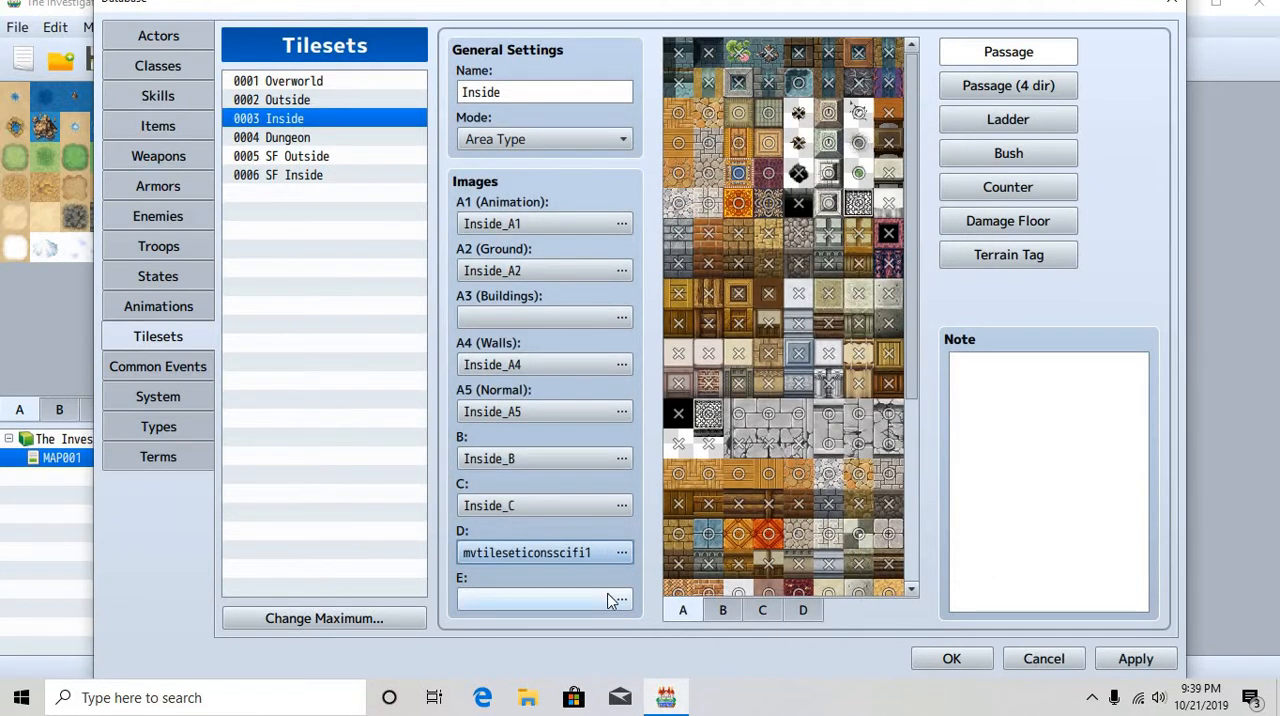
# Set the Inside tileset's E slot to the Blood image and save the database
pyautogui.click(620, 600)
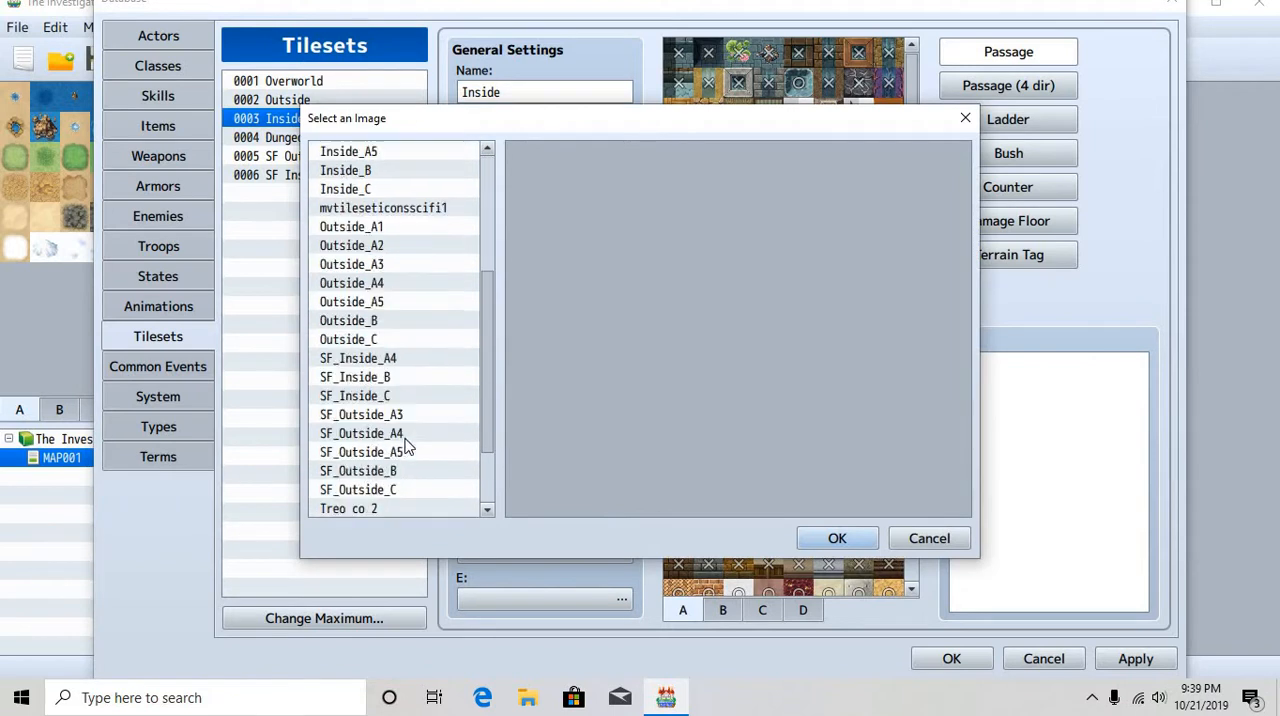
pyautogui.click(348, 452)
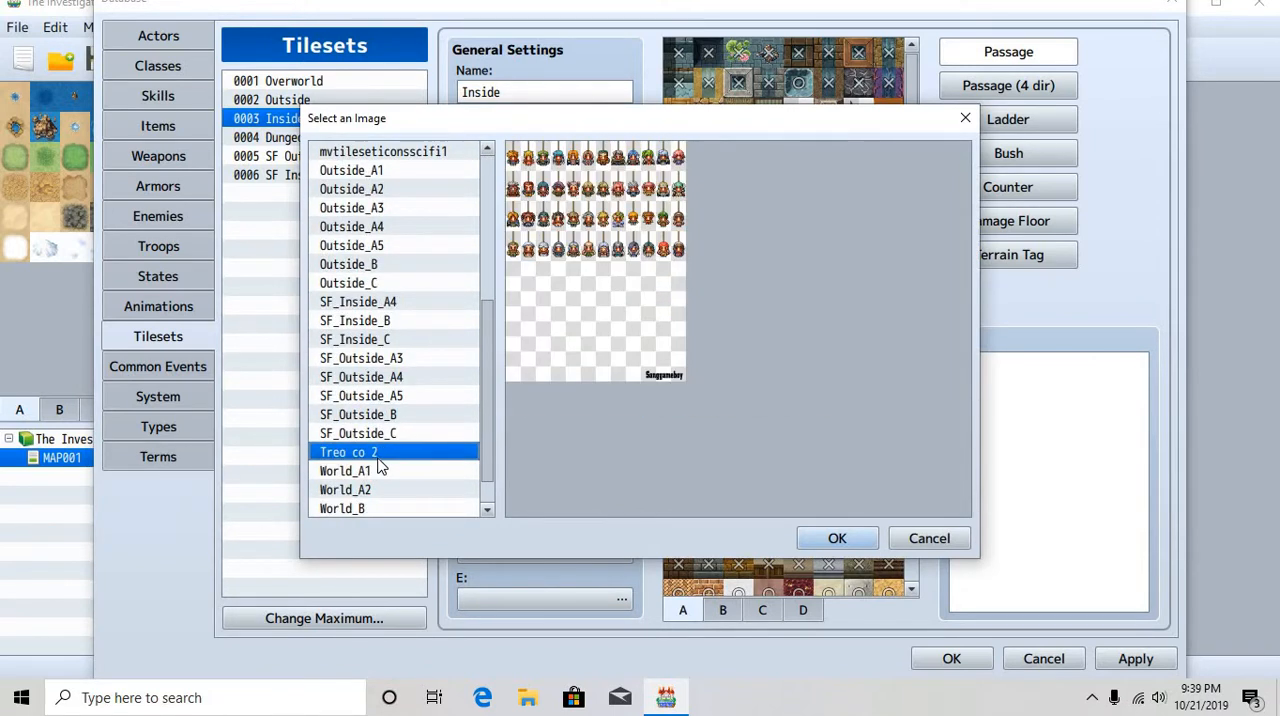
pyautogui.scroll(-3)
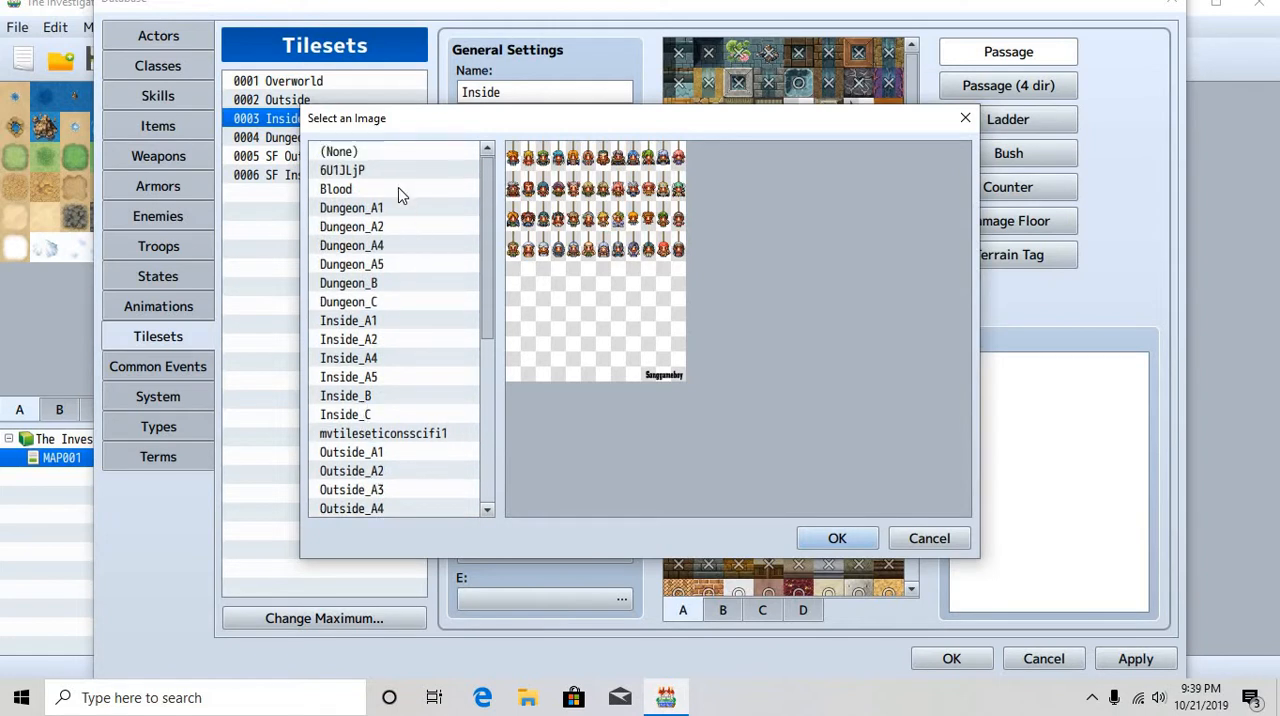
pyautogui.click(336, 188)
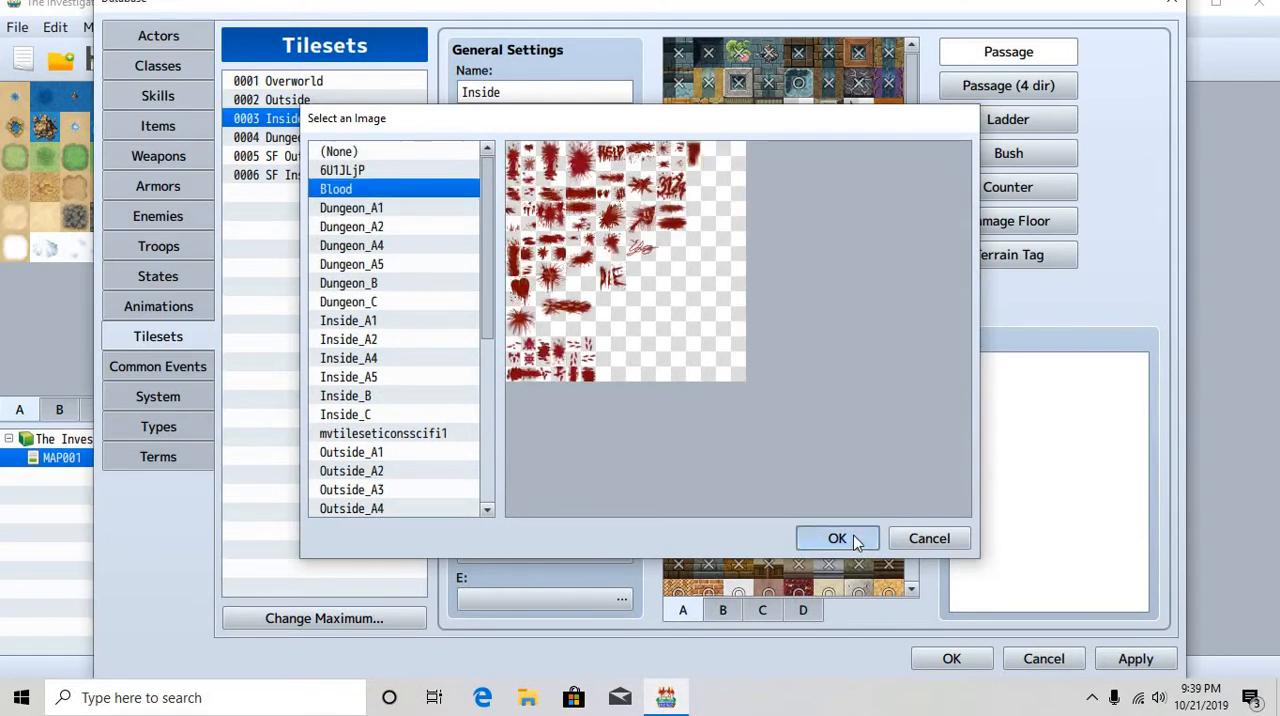
pyautogui.click(836, 538)
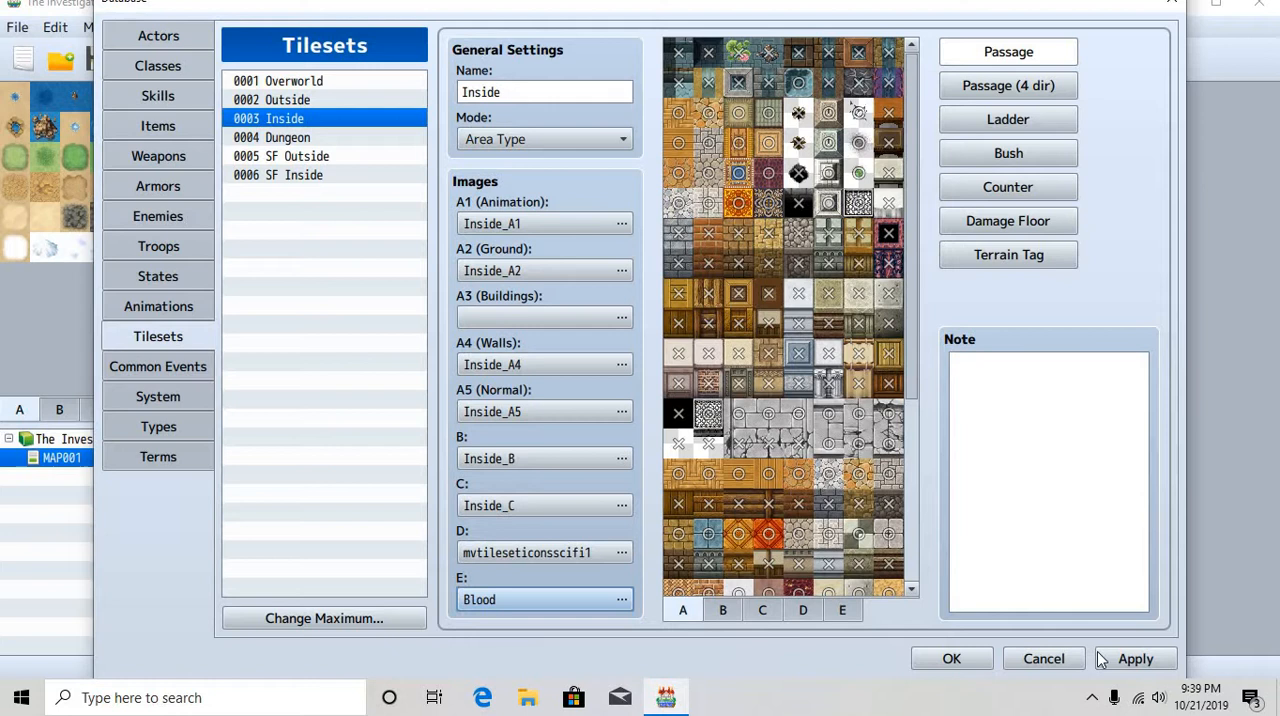
pyautogui.click(952, 658)
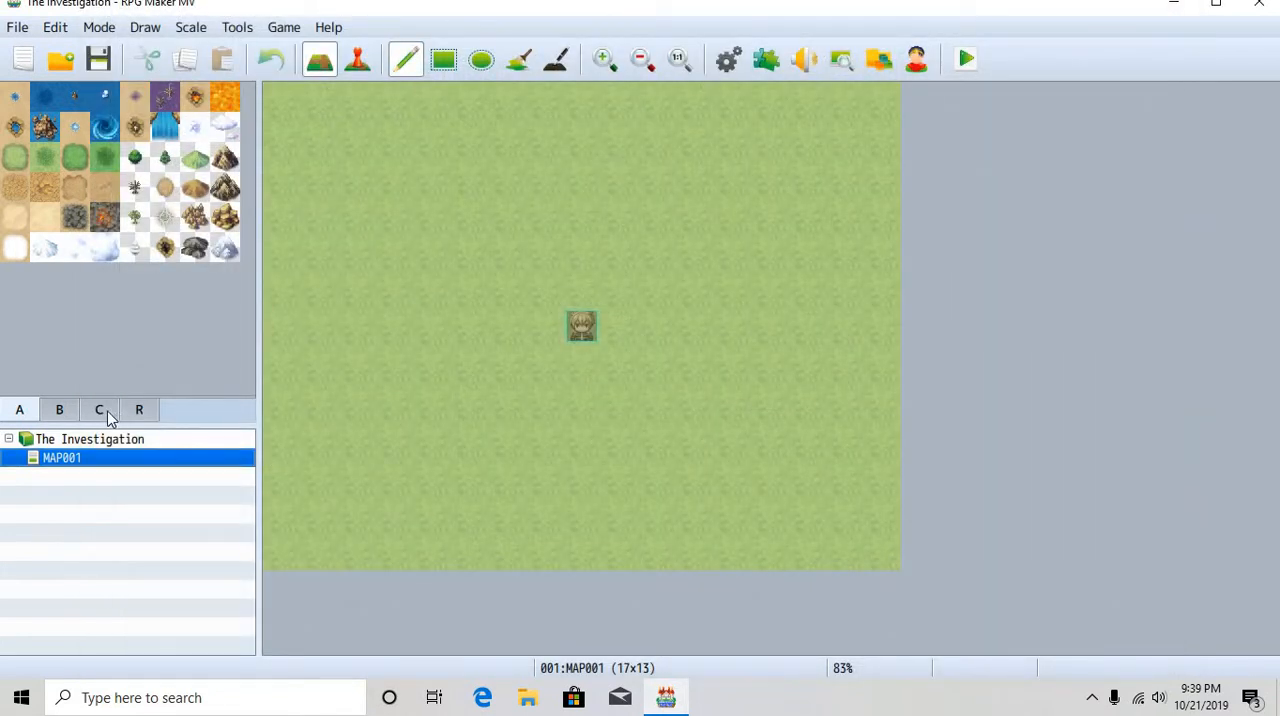
# Switch MAP001 to the Inside tileset in Map Properties and show its D tile page
pyautogui.click(60, 456)
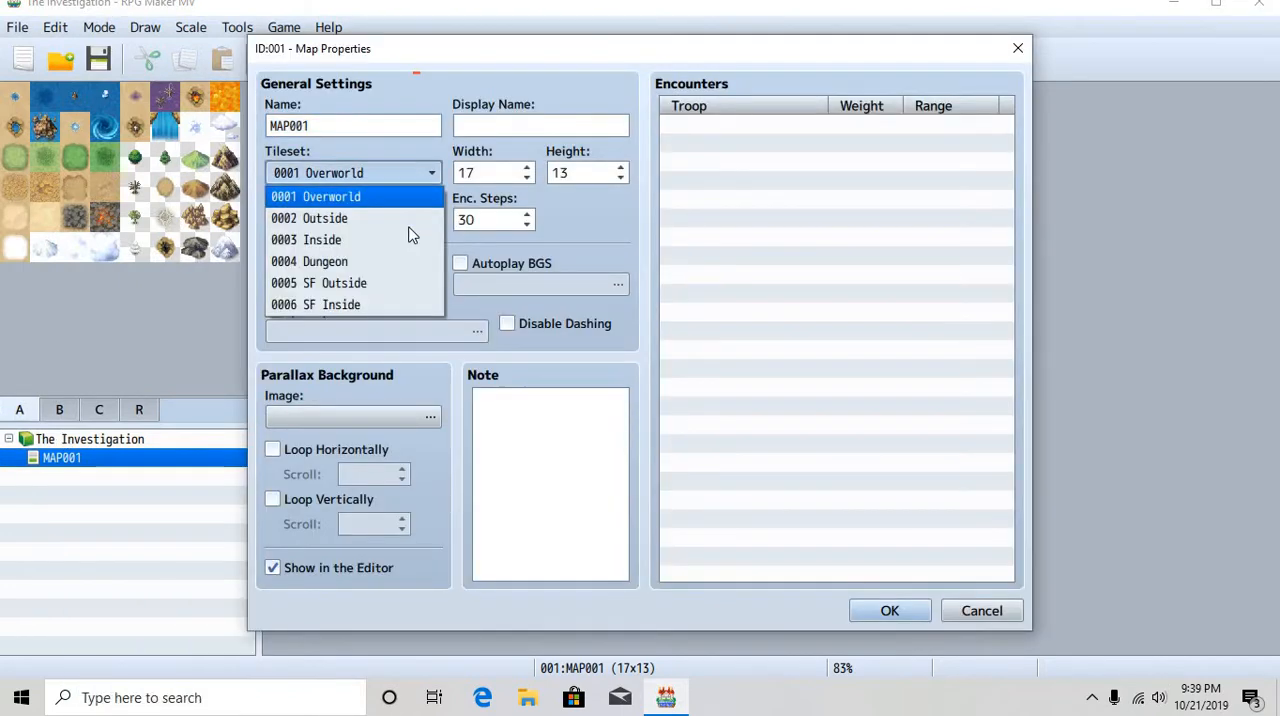
pyautogui.click(306, 240)
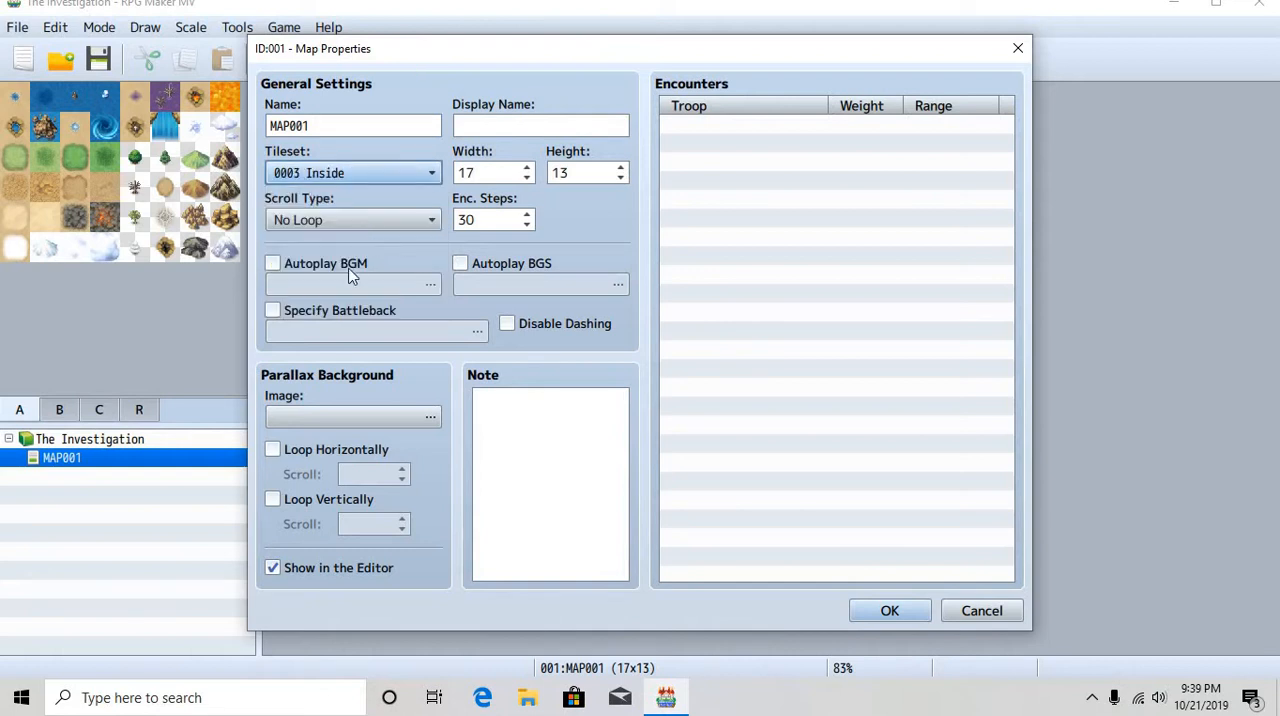
pyautogui.click(888, 610)
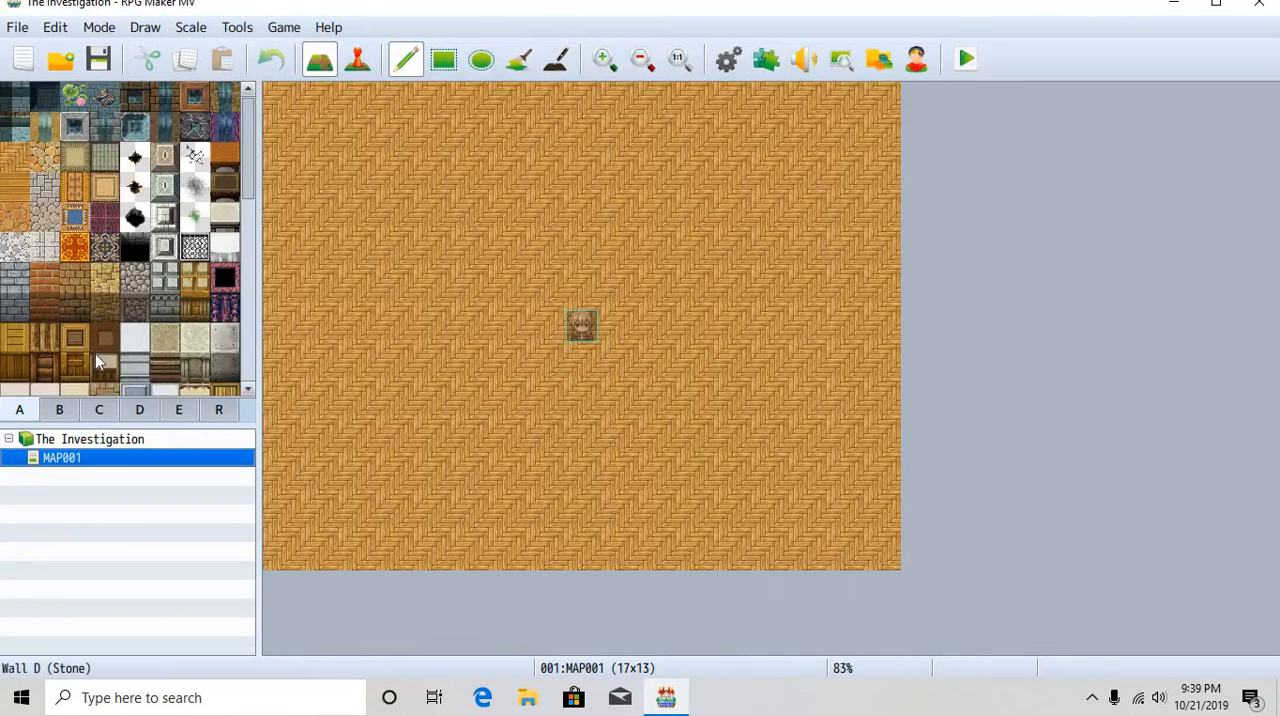
pyautogui.click(140, 408)
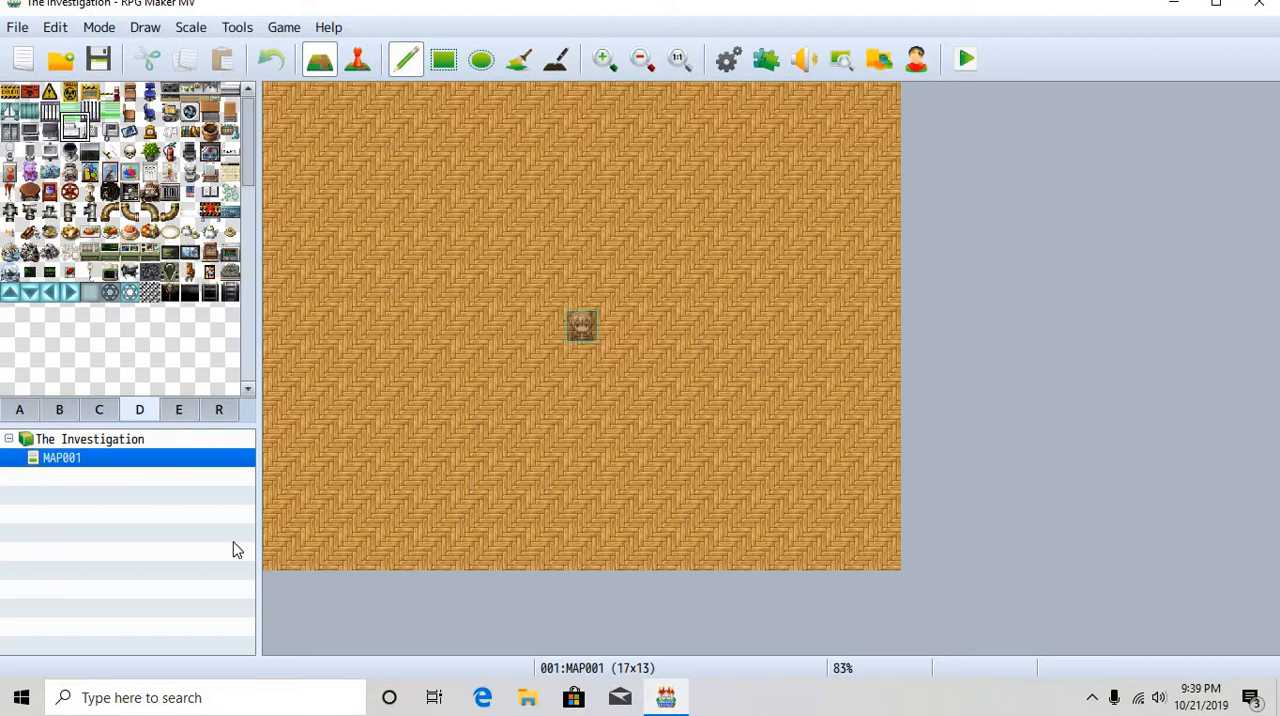
pyautogui.click(236, 28)
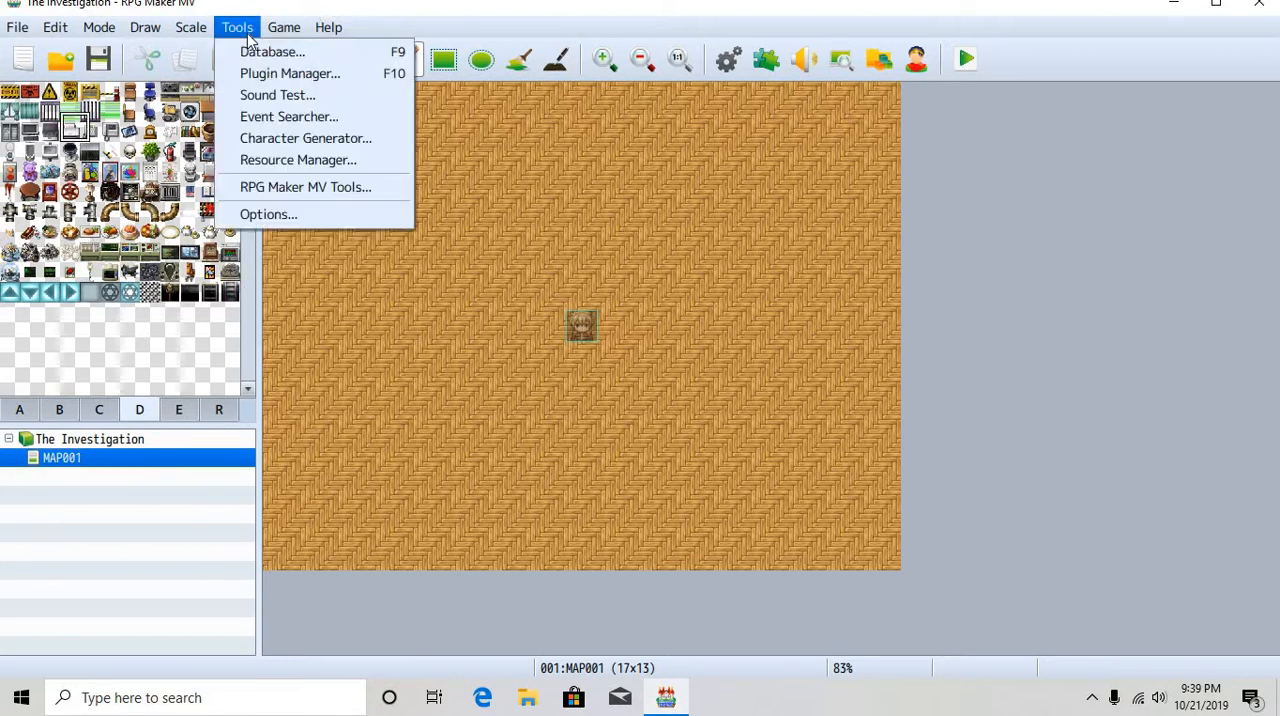
# Set the Inside tileset's D slot to the 6U1JLjP furniture image and apply the change
pyautogui.click(624, 388)
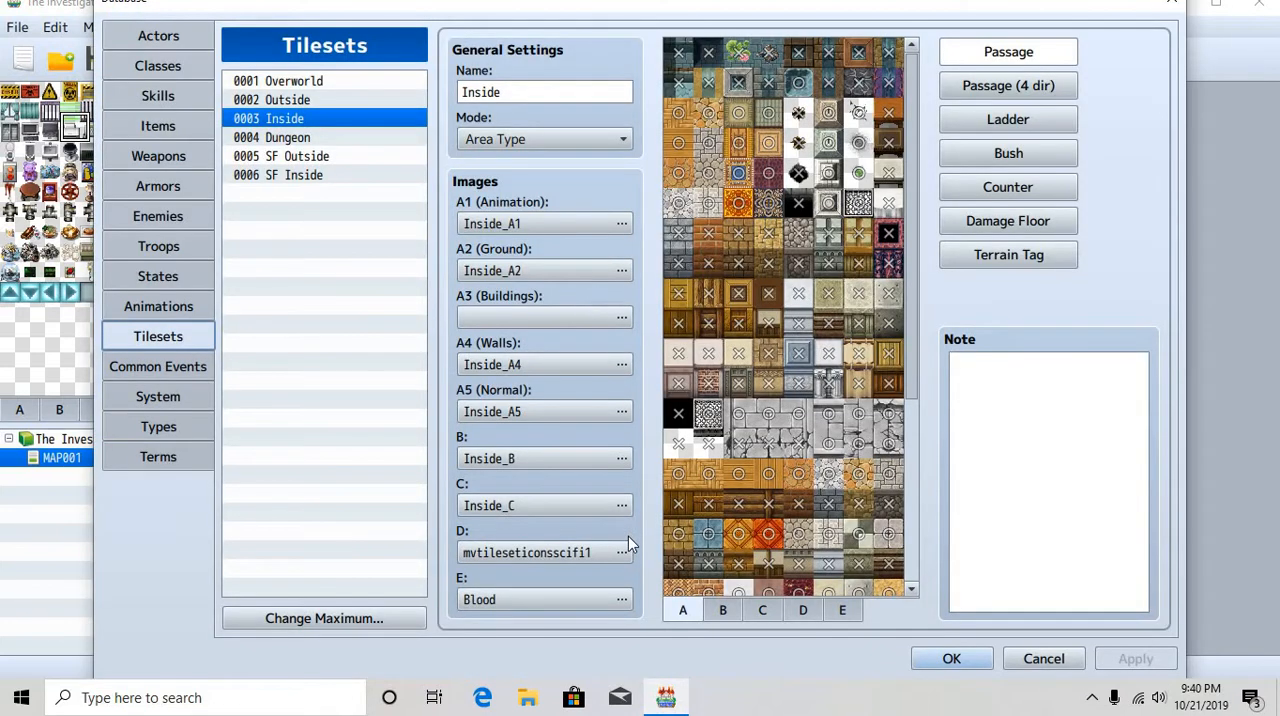
pyautogui.click(620, 552)
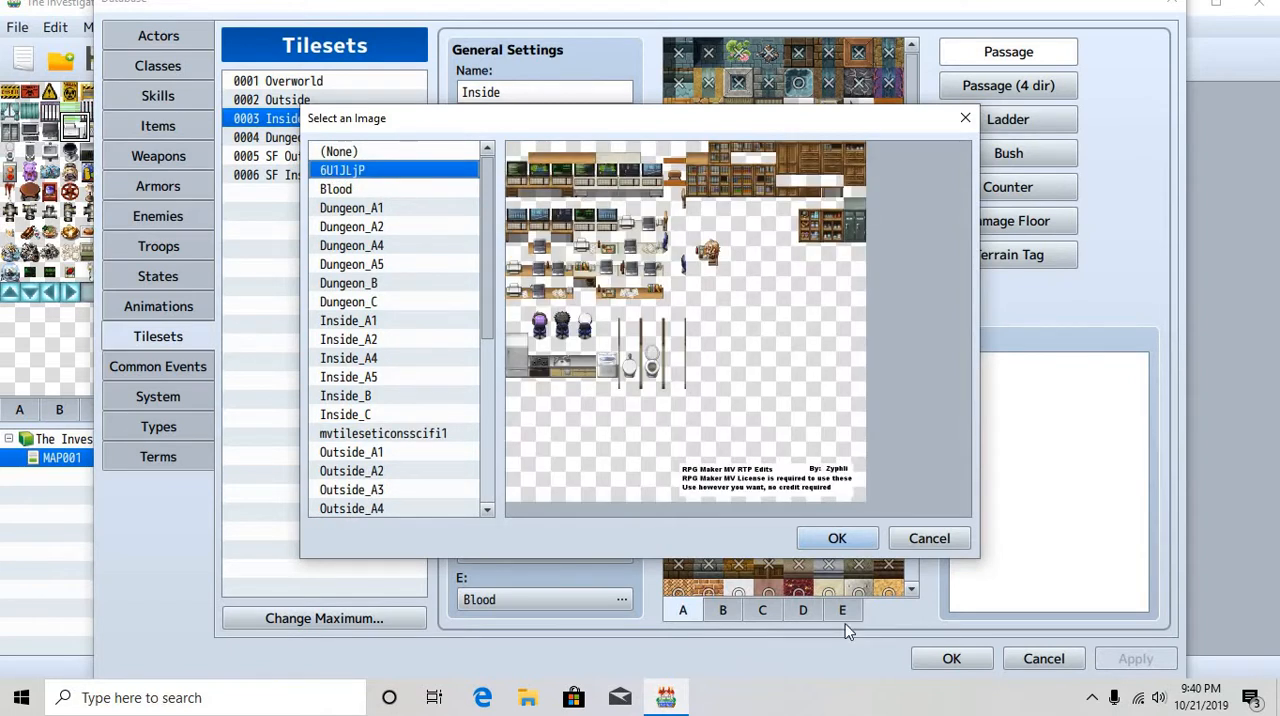
pyautogui.click(836, 538)
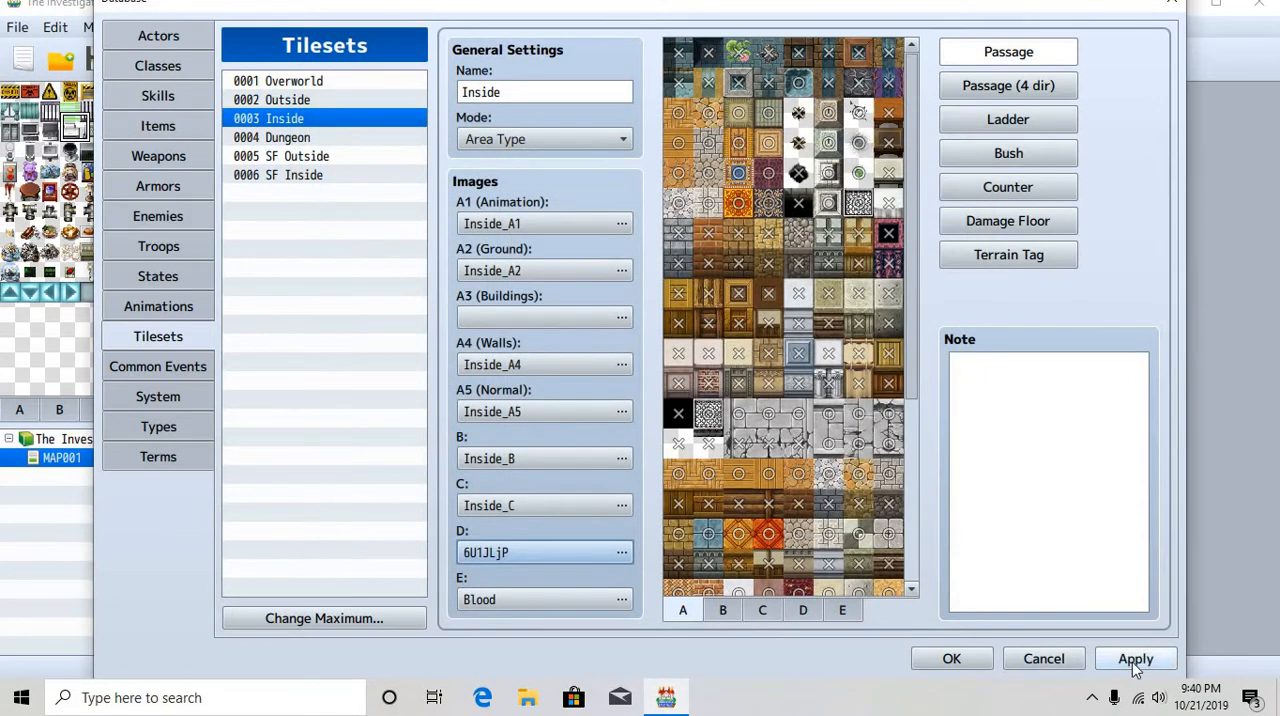
pyautogui.click(952, 658)
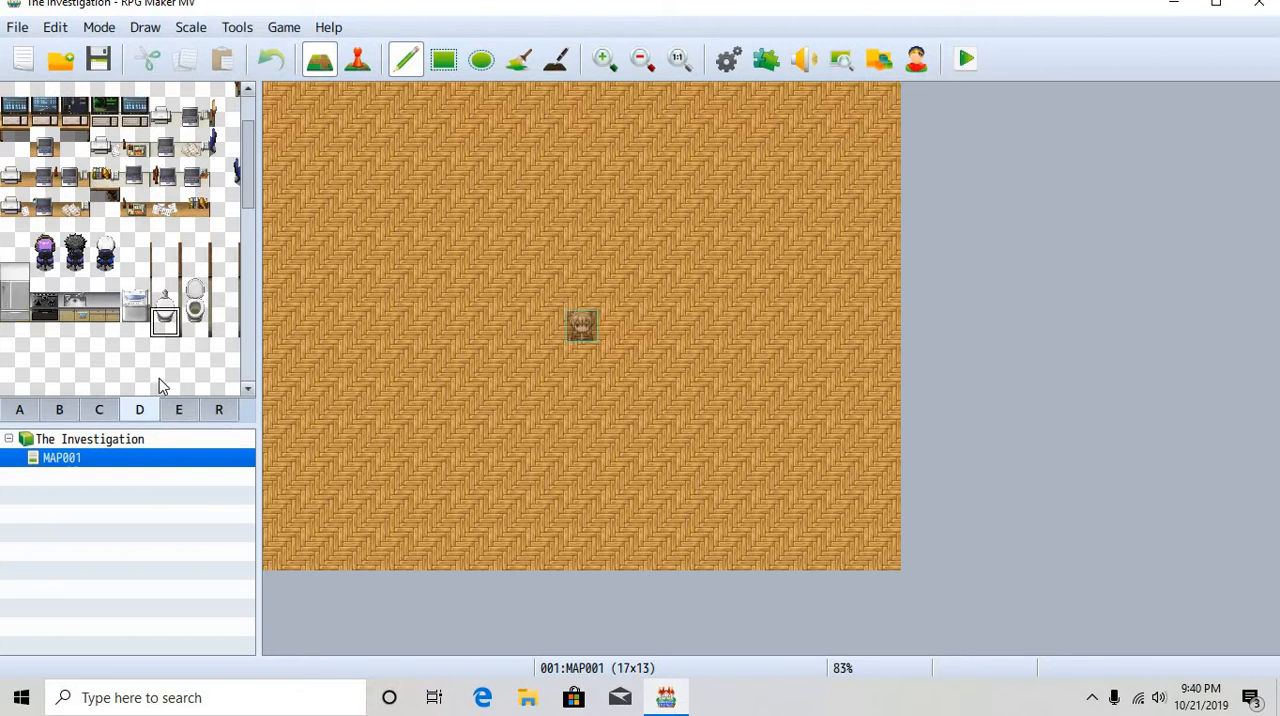
# Pick the black tile from tab A and flood-fill the whole bedroom map with it
pyautogui.scroll(-3)
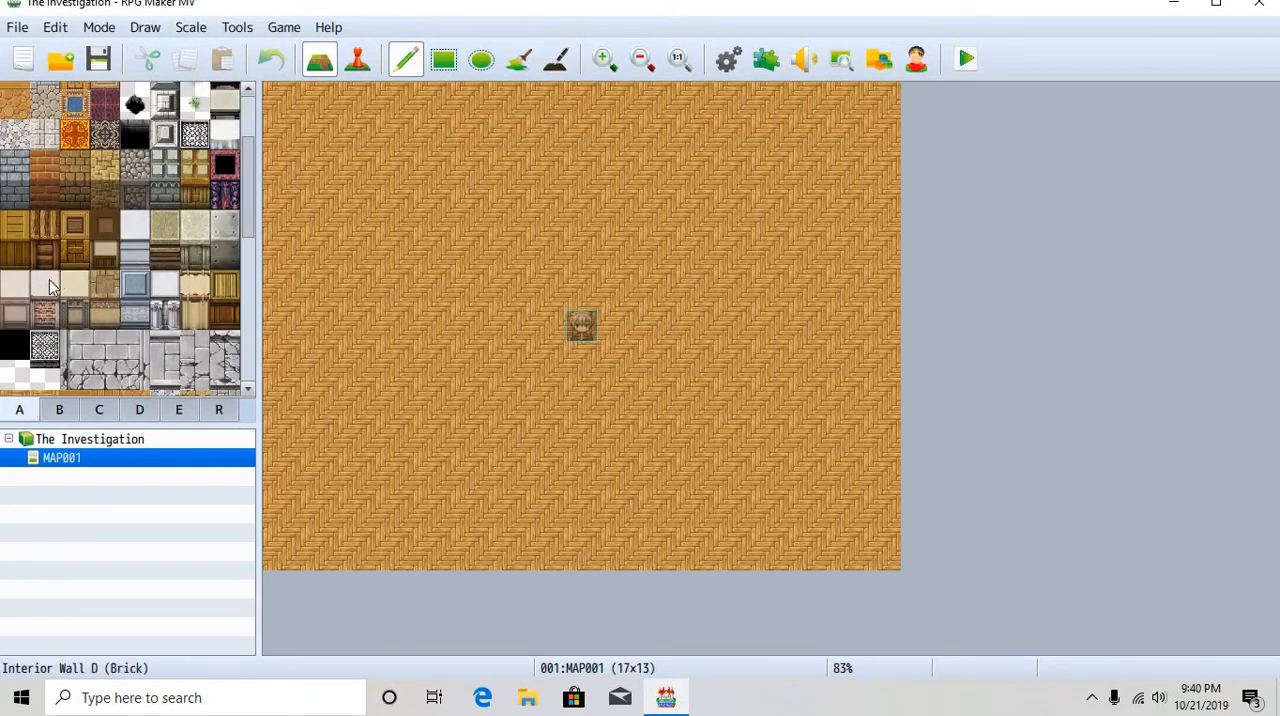
pyautogui.click(430, 170)
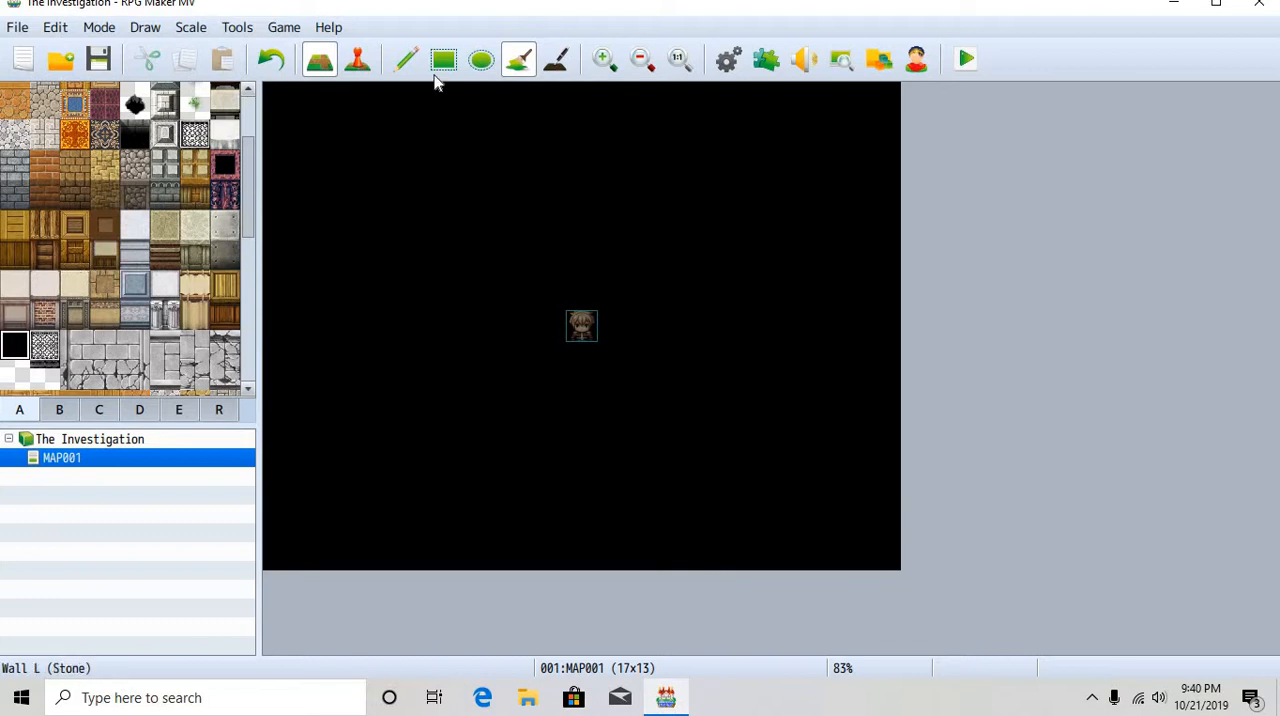
# With the Pencil tool, draw a stone wall along the top of the room, redoing a misplaced attempt
pyautogui.click(404, 60)
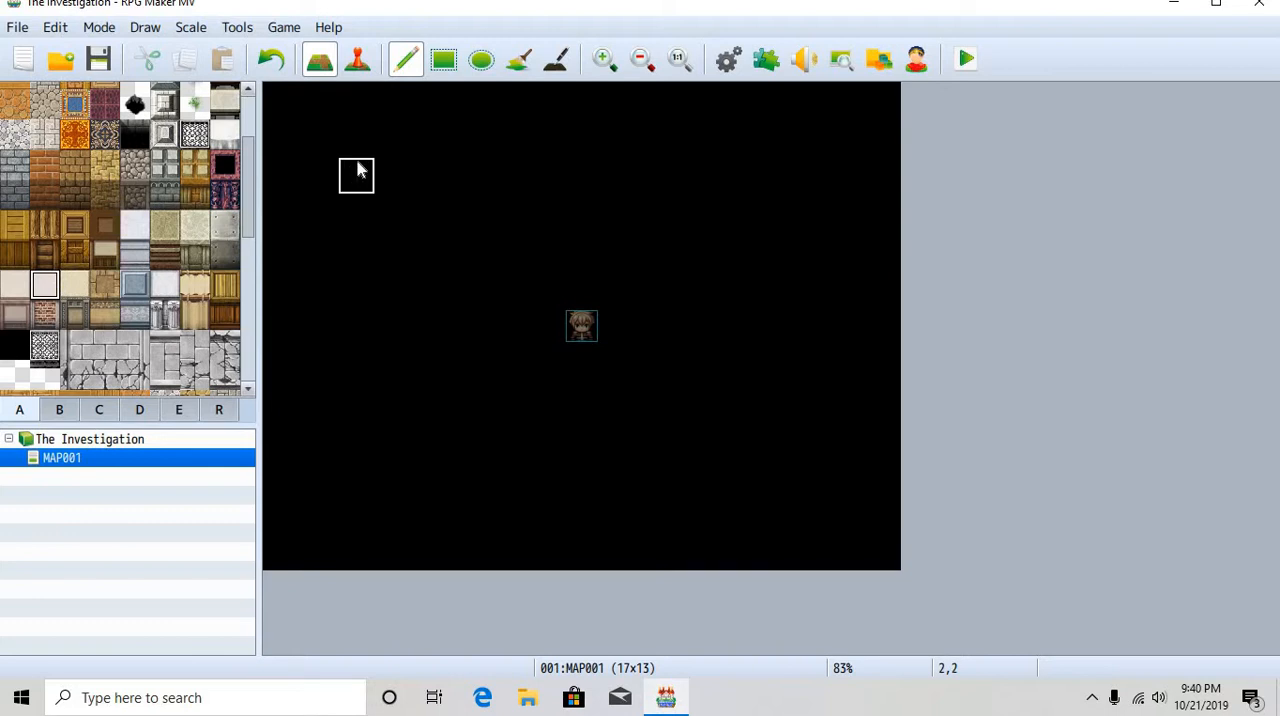
pyautogui.moveTo(430, 176)
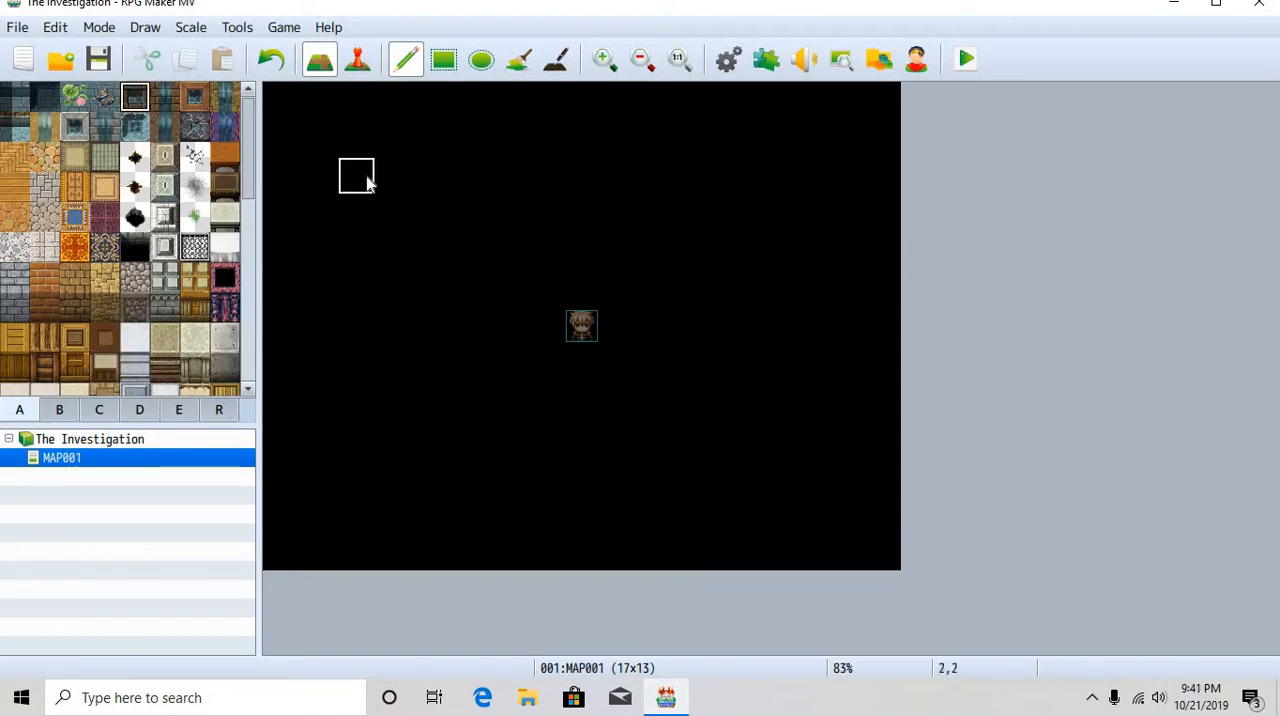
pyautogui.moveTo(356, 176); pyautogui.dragTo(616, 210)
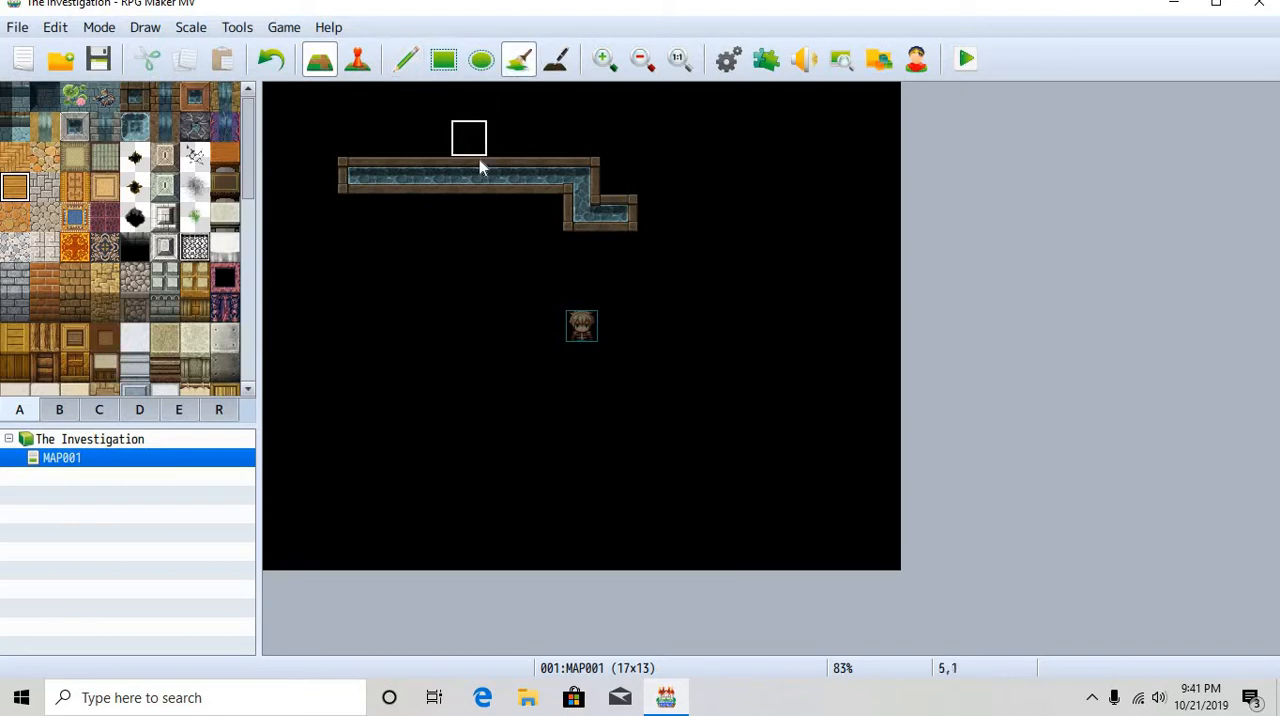
pyautogui.click(272, 60)
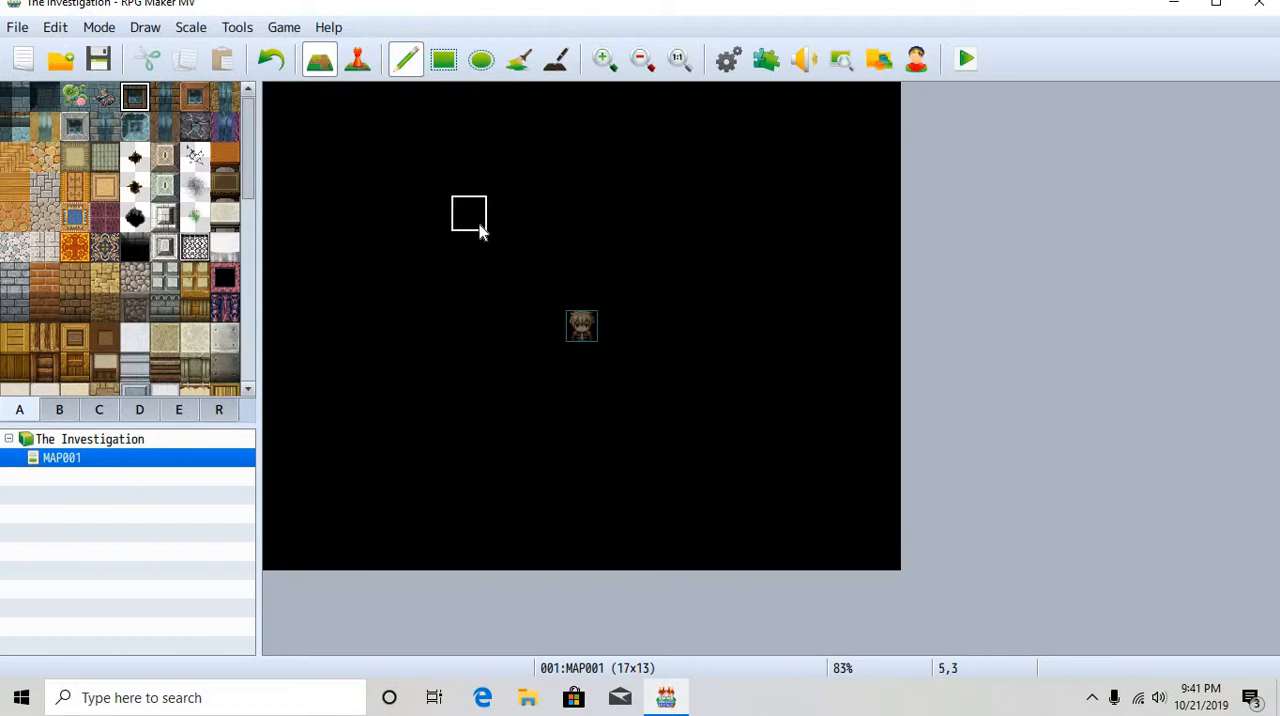
pyautogui.click(468, 212)
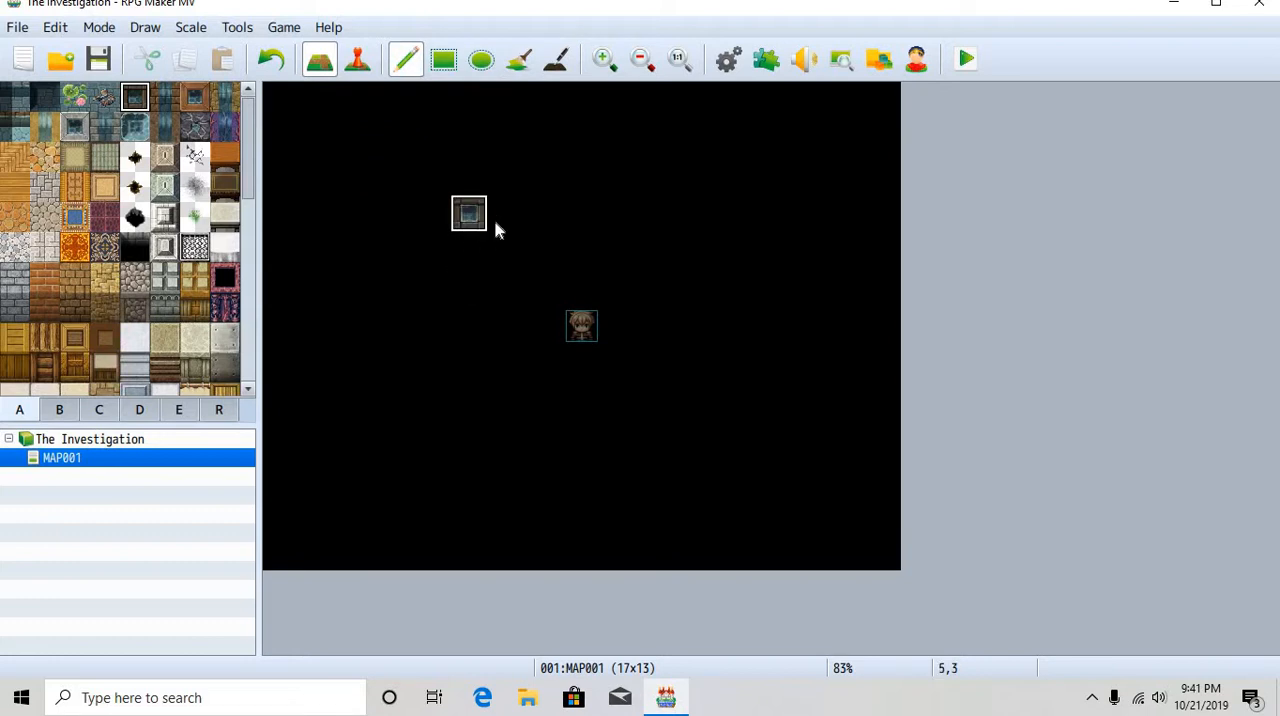
pyautogui.moveTo(468, 212); pyautogui.dragTo(618, 212)
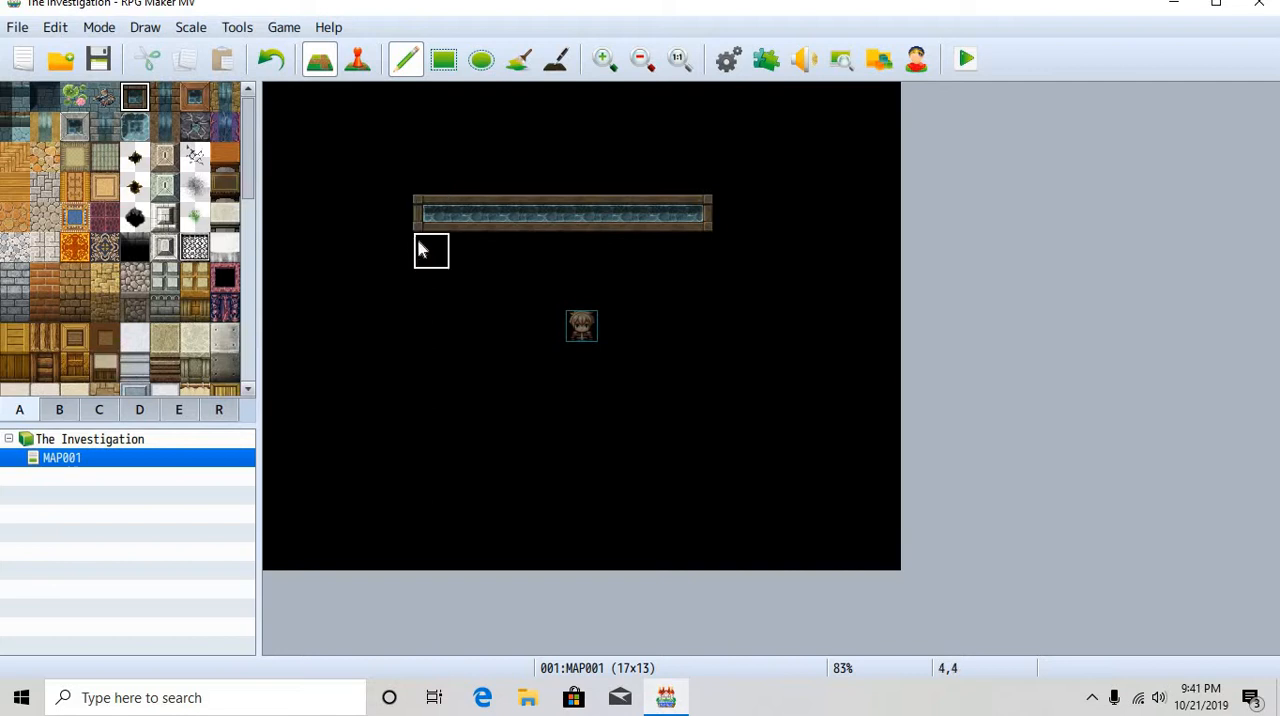
# Continue the stepped left wall down, across the bottom and up the right side to close the room outline
pyautogui.click(432, 250)
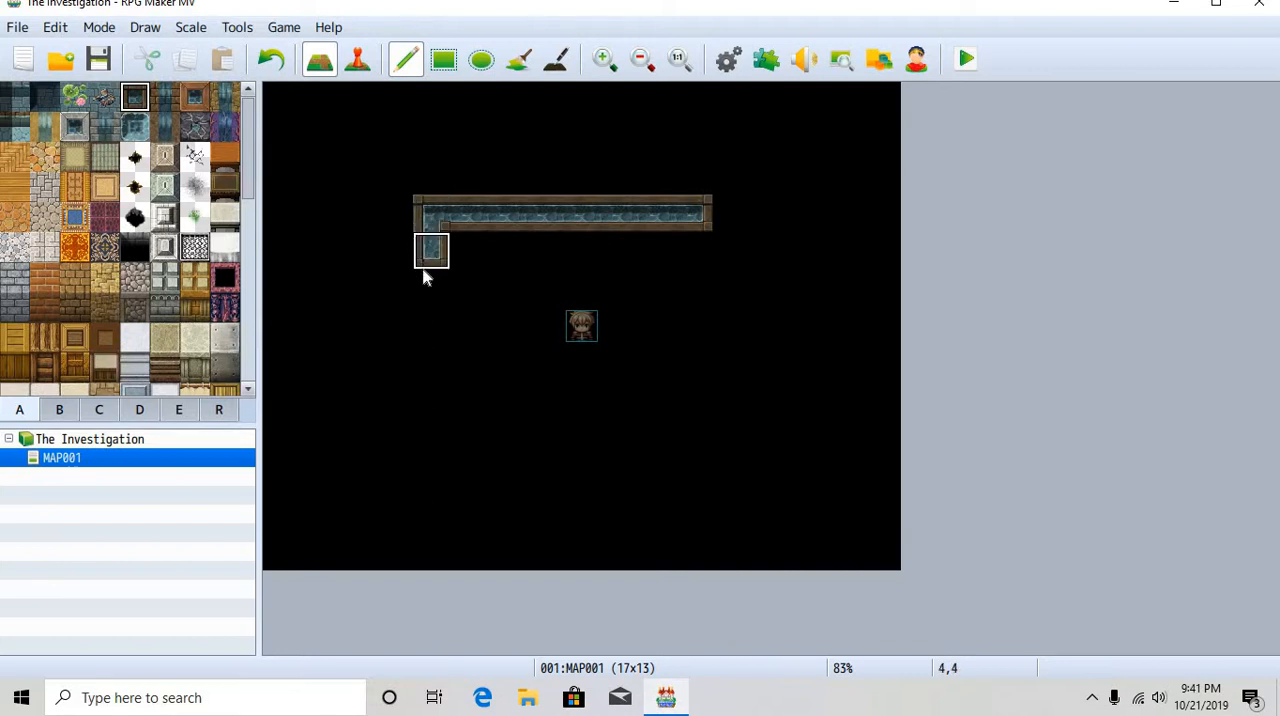
pyautogui.click(392, 288)
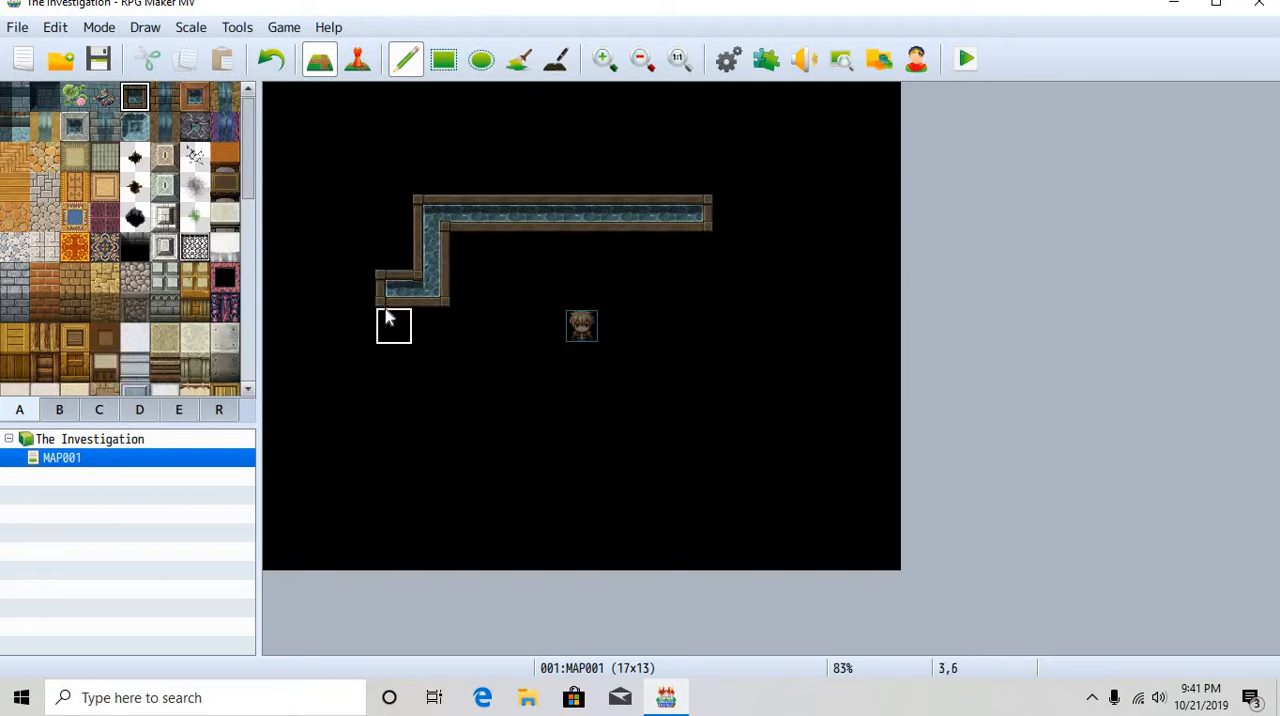
pyautogui.click(392, 358)
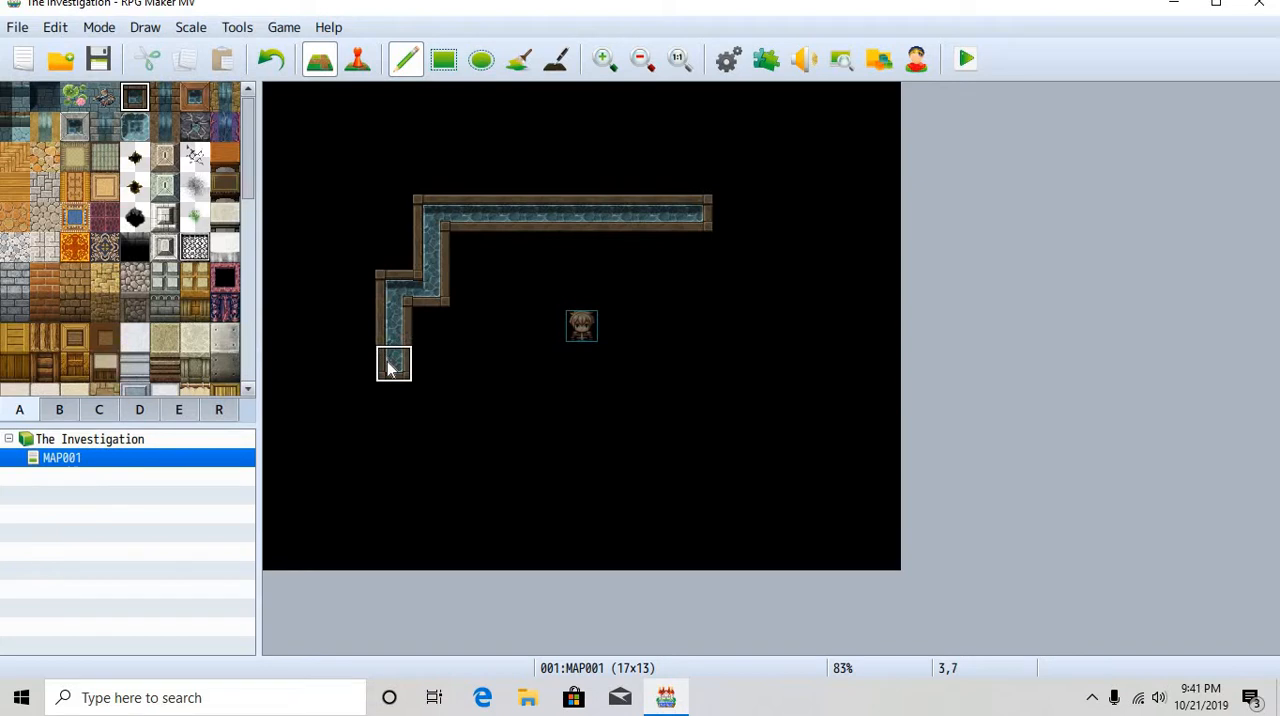
pyautogui.click(392, 400)
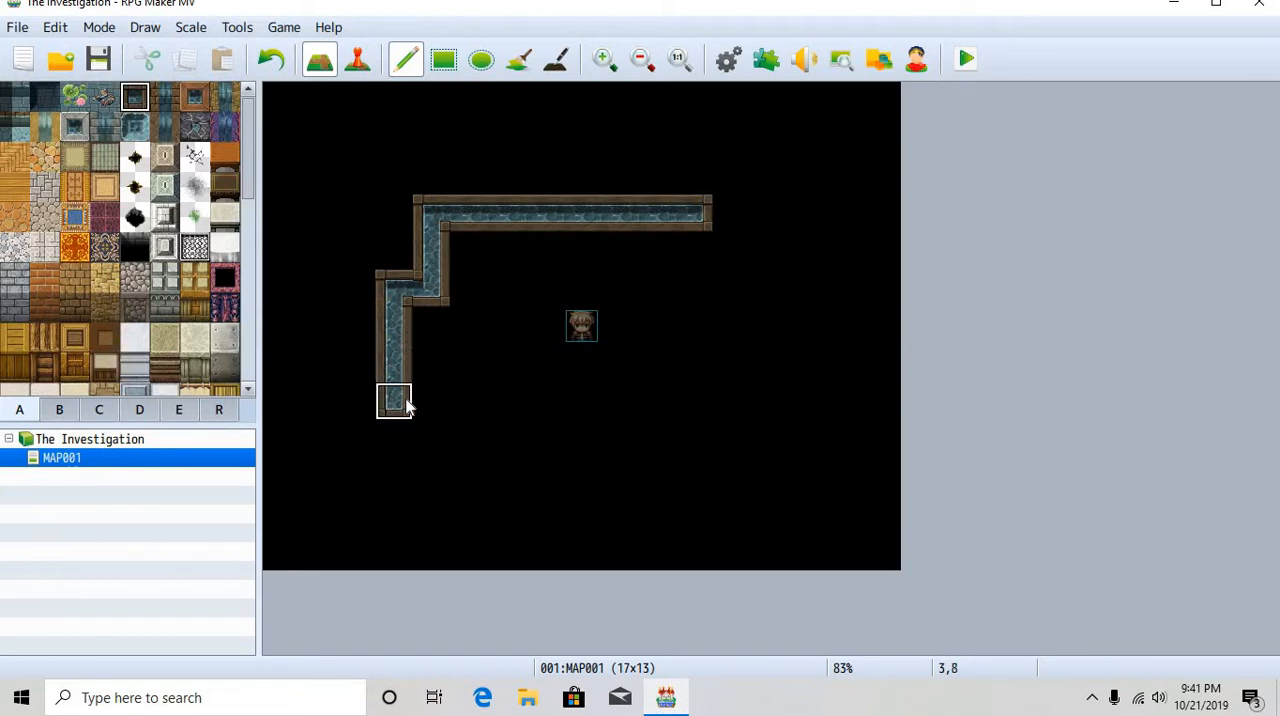
pyautogui.moveTo(392, 400); pyautogui.dragTo(656, 400)
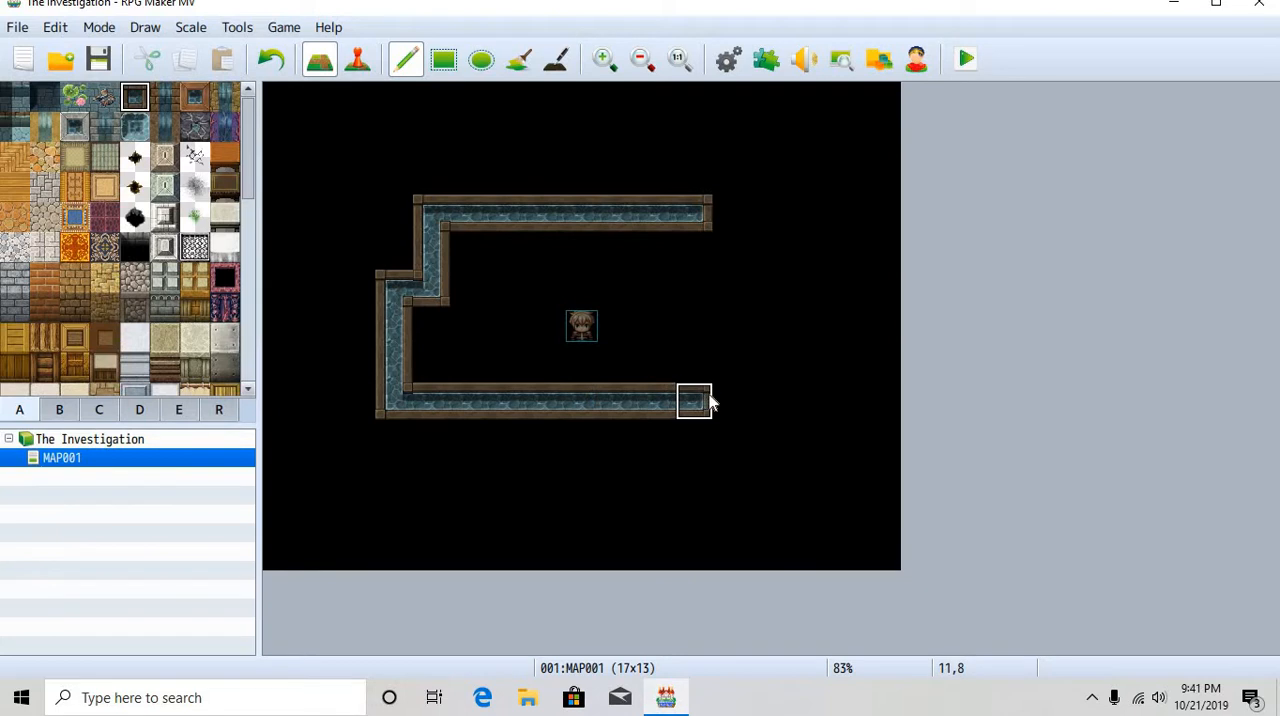
pyautogui.moveTo(692, 400); pyautogui.dragTo(692, 250)
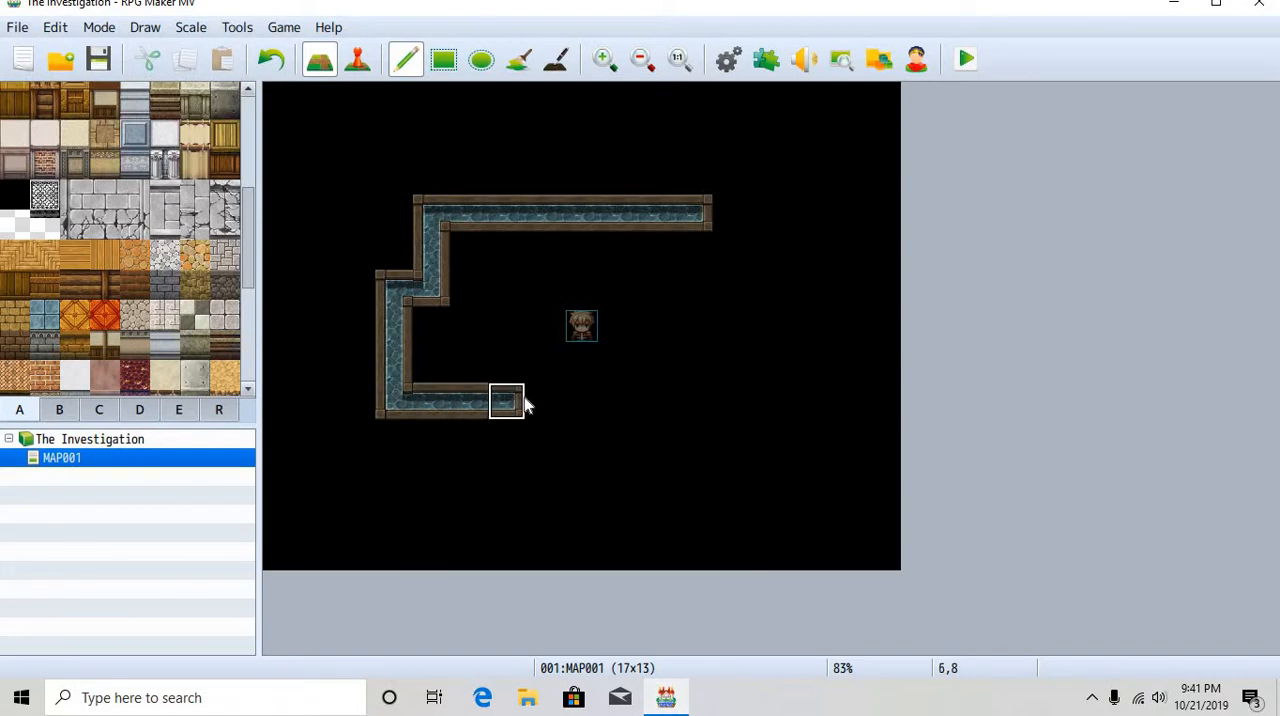
pyautogui.moveTo(544, 400)
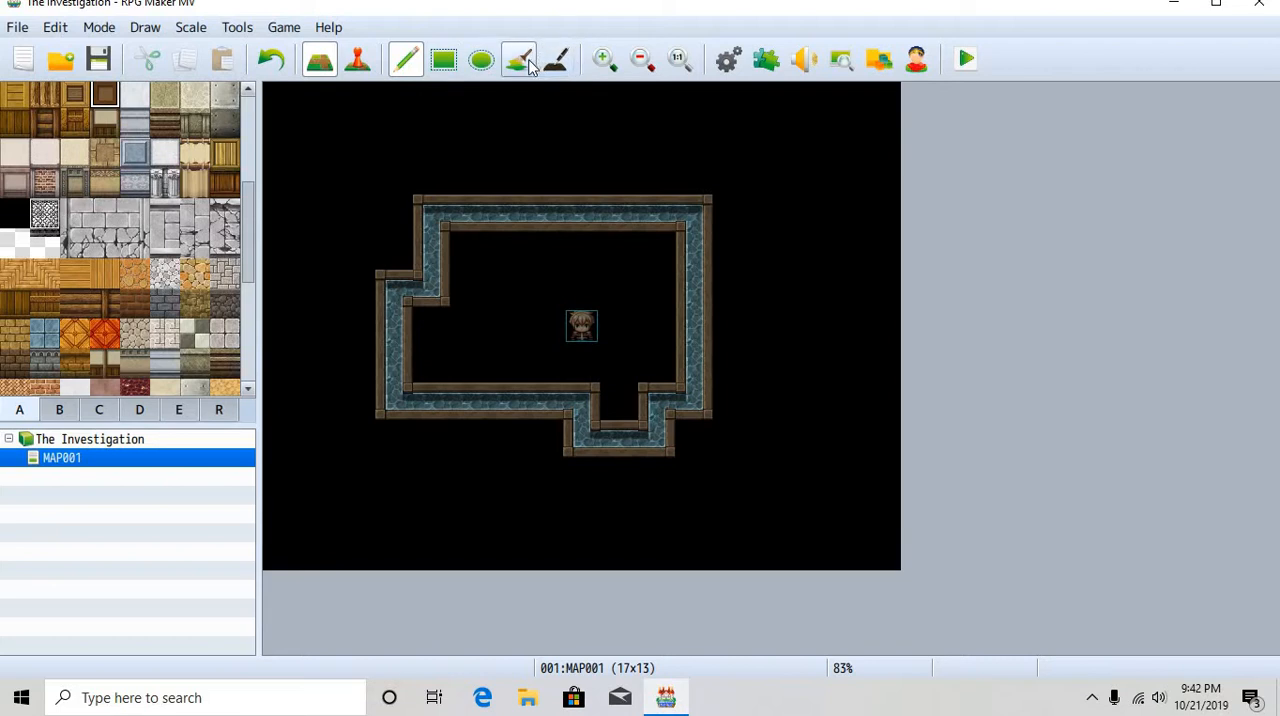
pyautogui.click(520, 60)
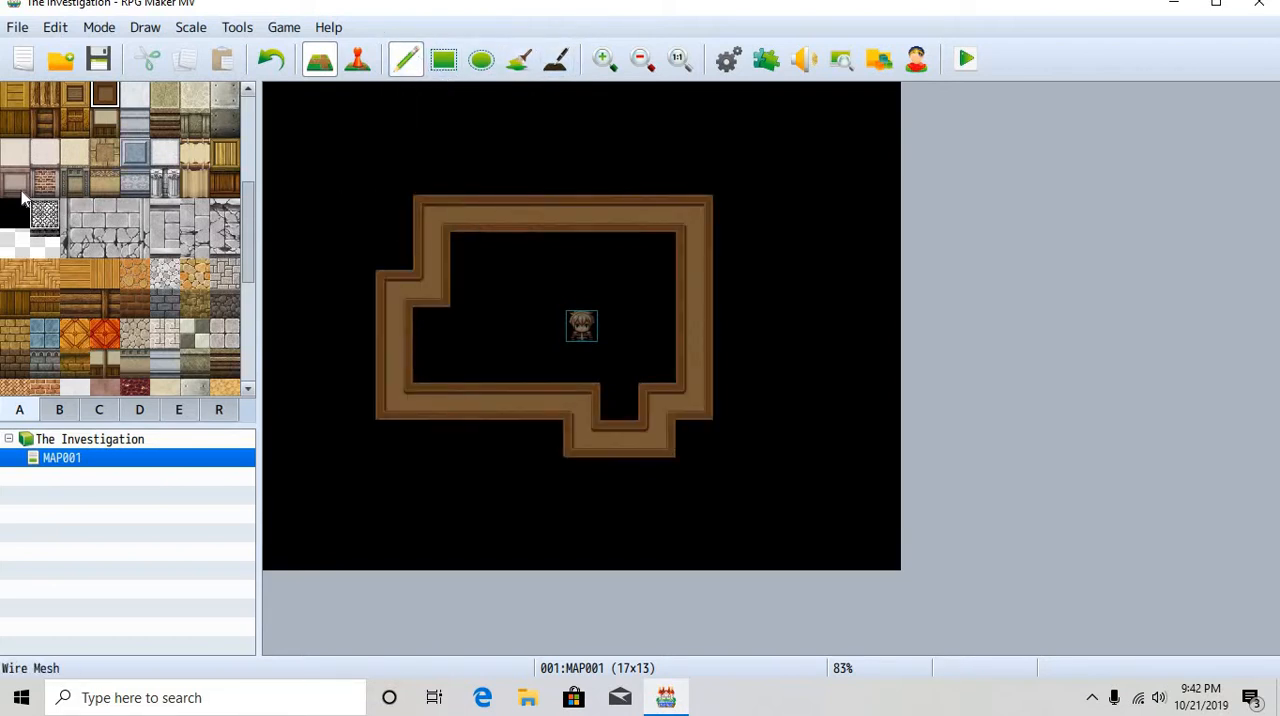
# Paint light floor inside the room, then undo it and most walls, keeping only the top wall
pyautogui.click(44, 152)
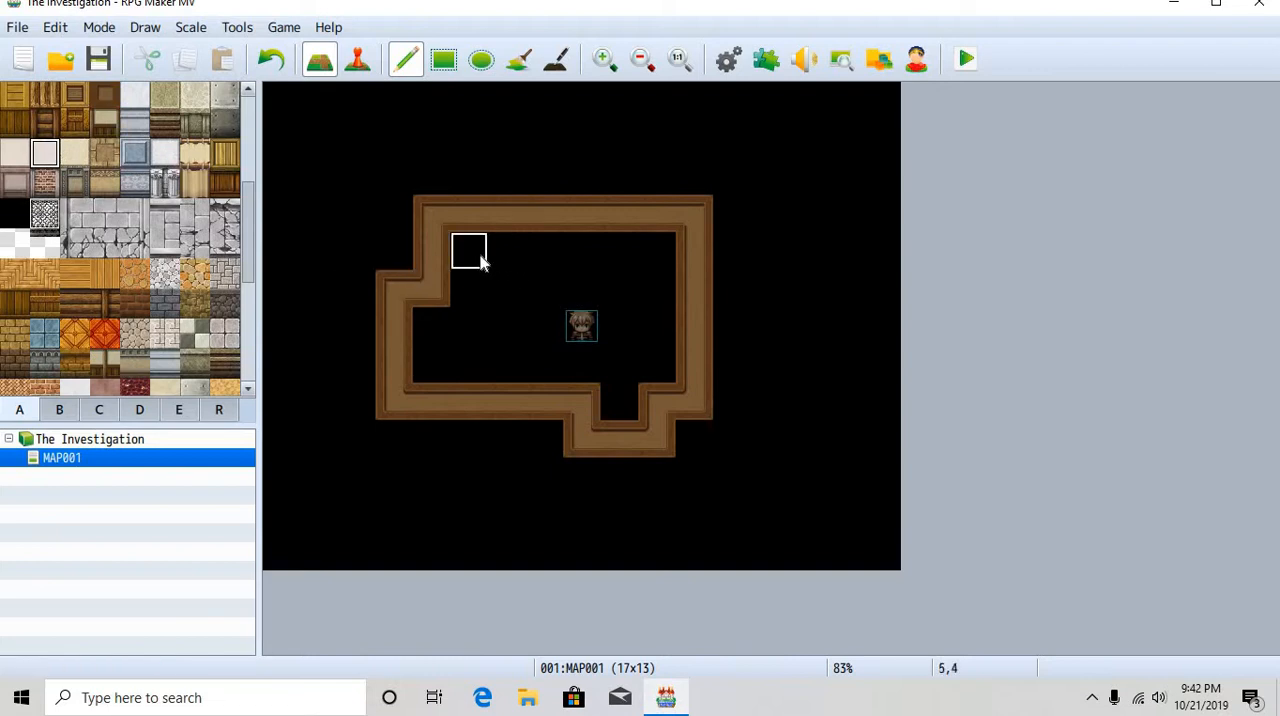
pyautogui.moveTo(470, 250); pyautogui.dragTo(544, 290)
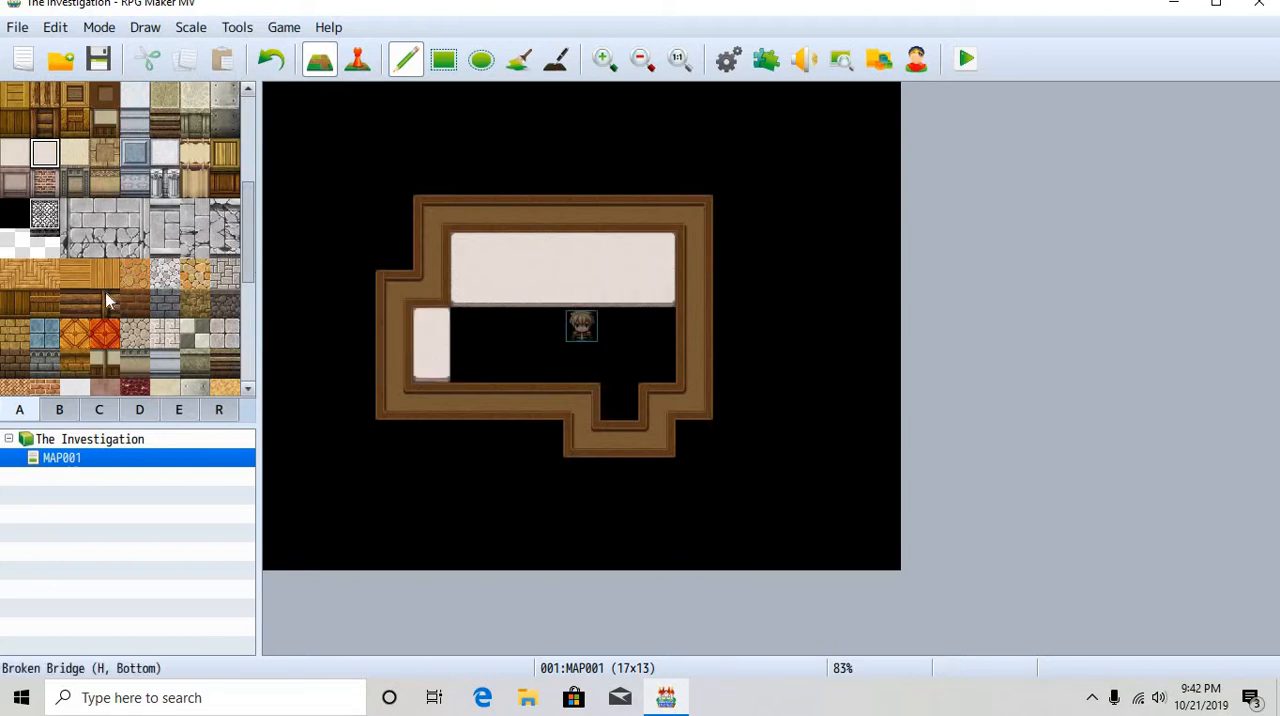
pyautogui.click(272, 60)
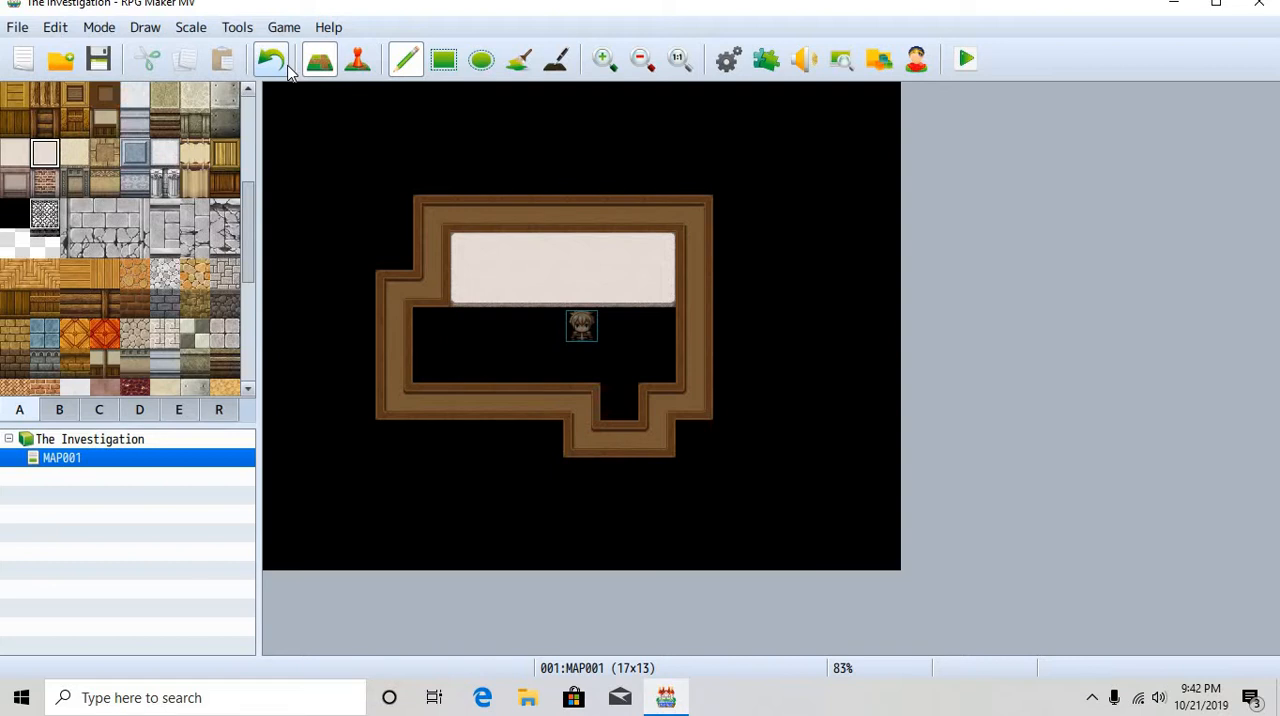
pyautogui.click(270, 58)
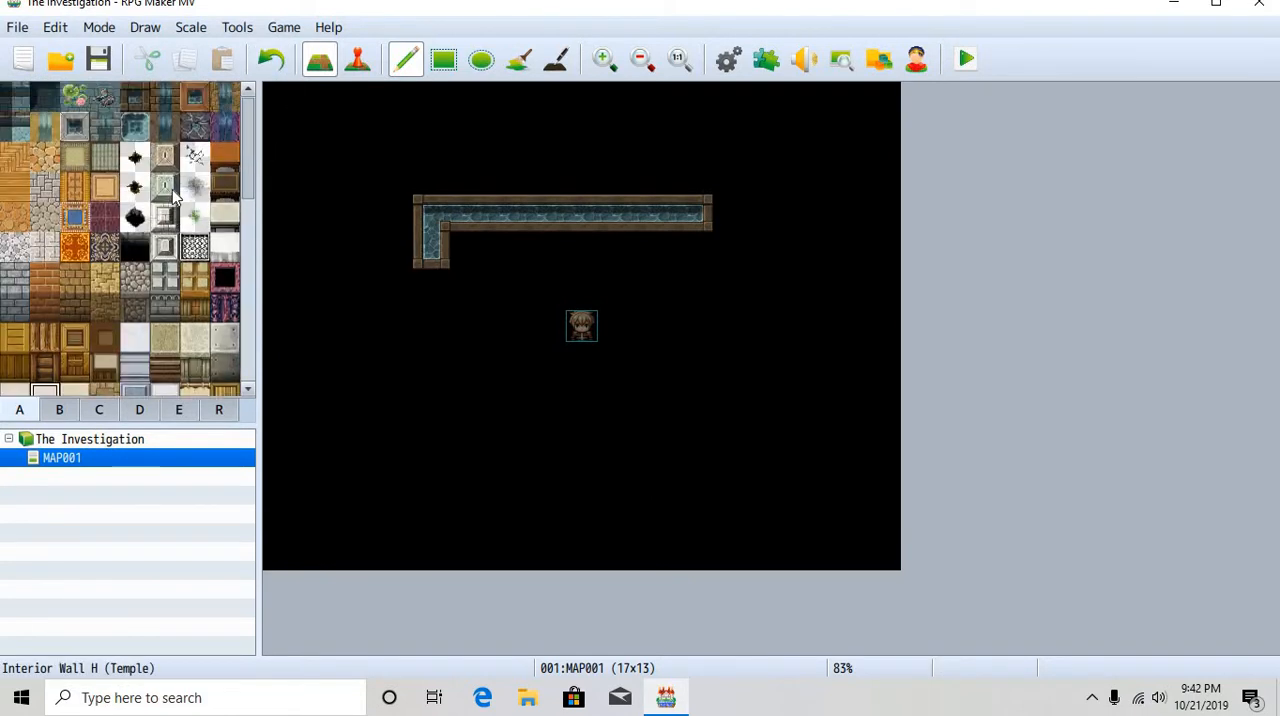
# Finish the rectangular stone wall's bottom row and choose the Interior Wall A (Wood) tile for the inner top wall
pyautogui.click(136, 96)
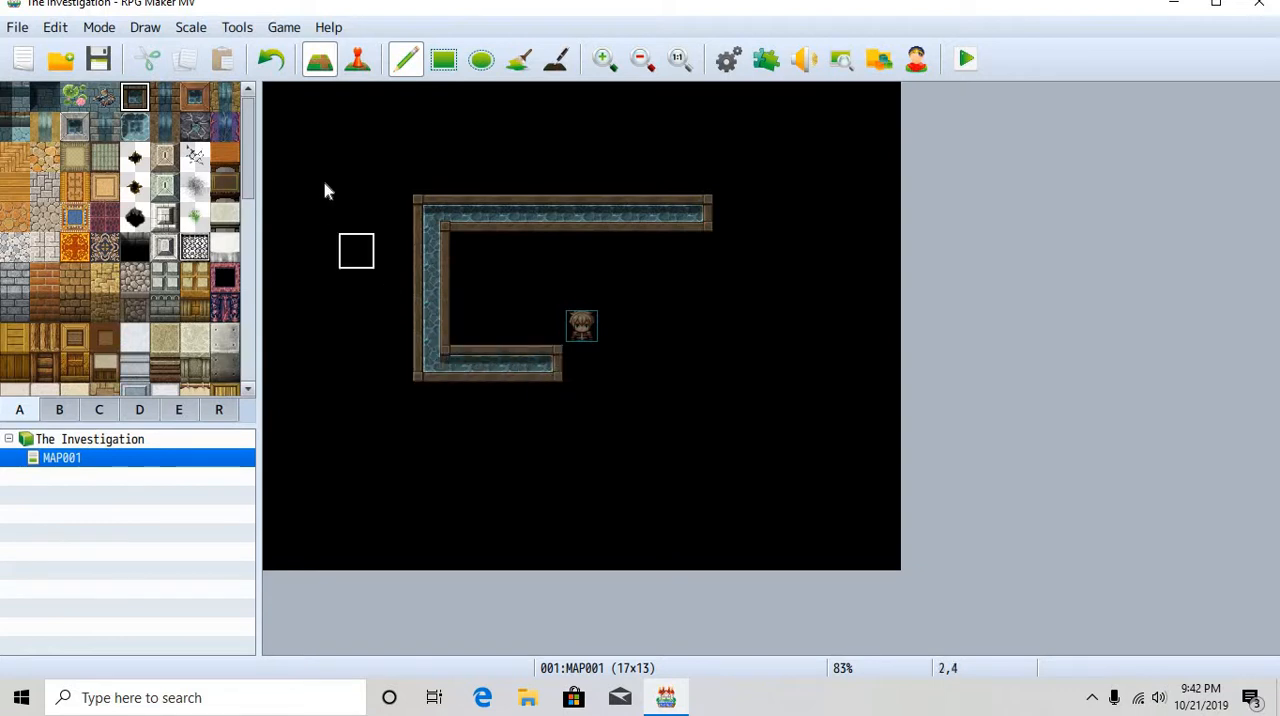
pyautogui.click(272, 60)
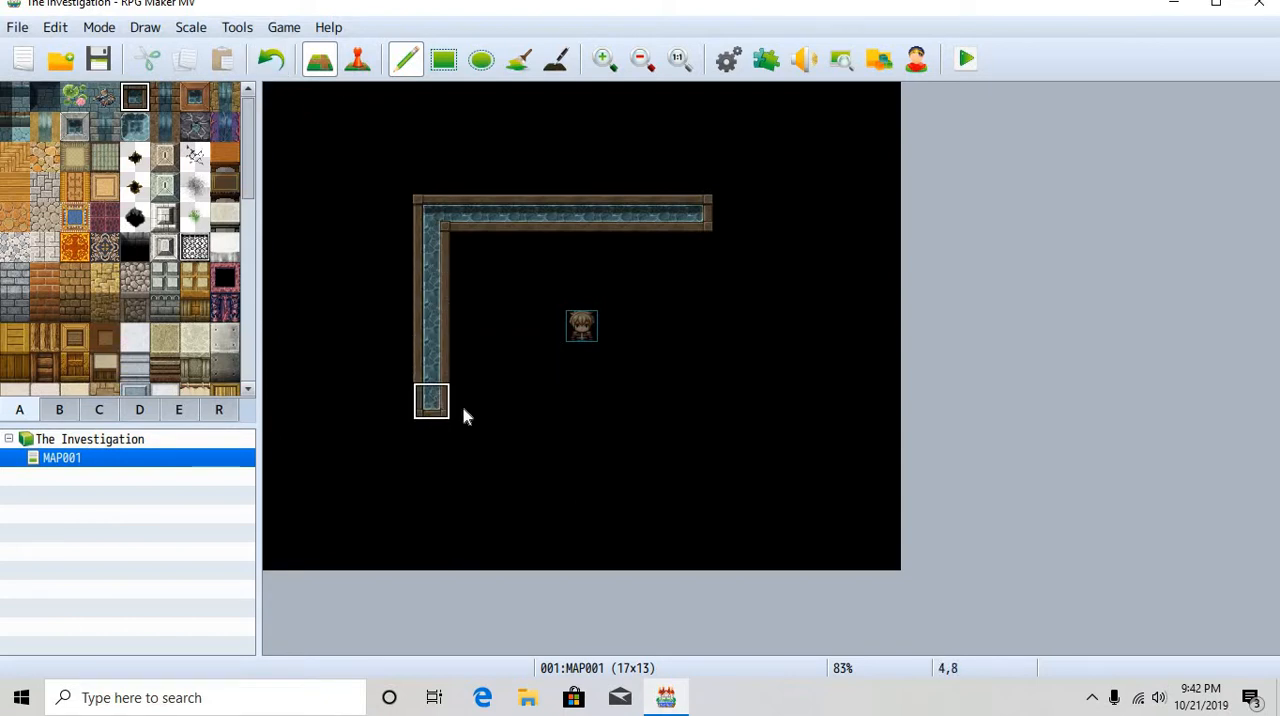
pyautogui.moveTo(432, 400); pyautogui.dragTo(692, 400)
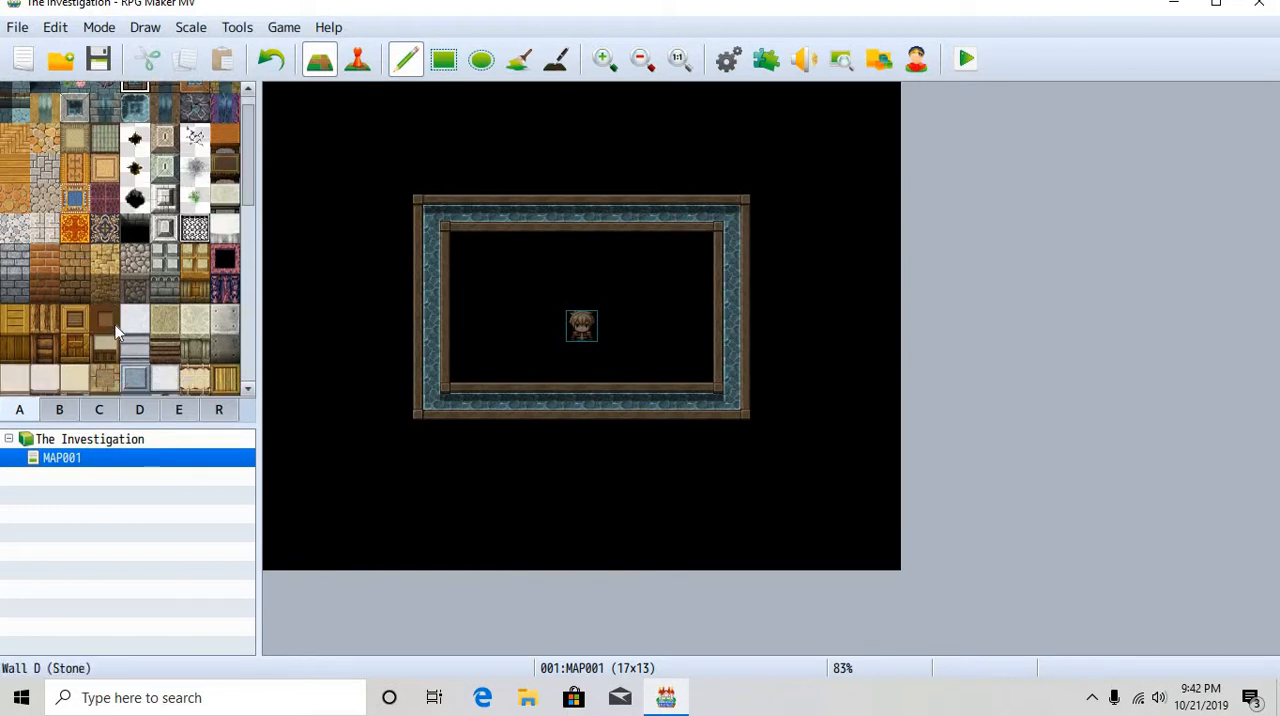
pyautogui.scroll(-3)
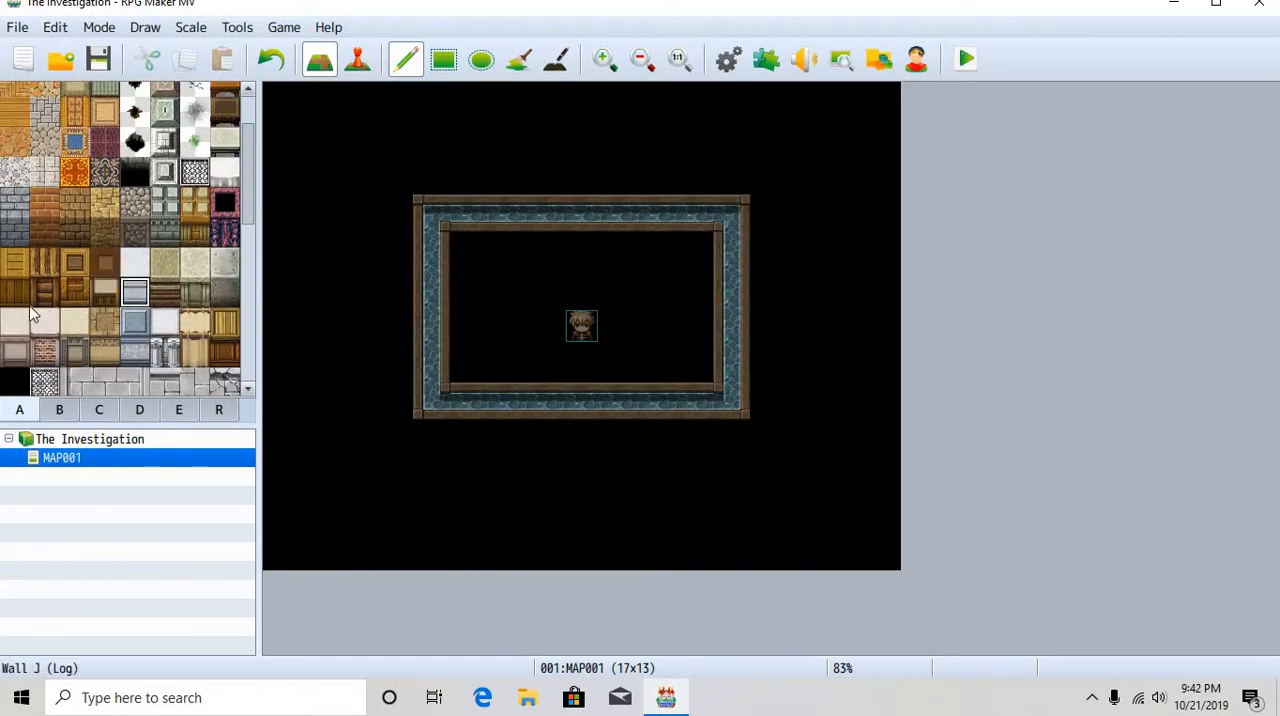
pyautogui.click(16, 352)
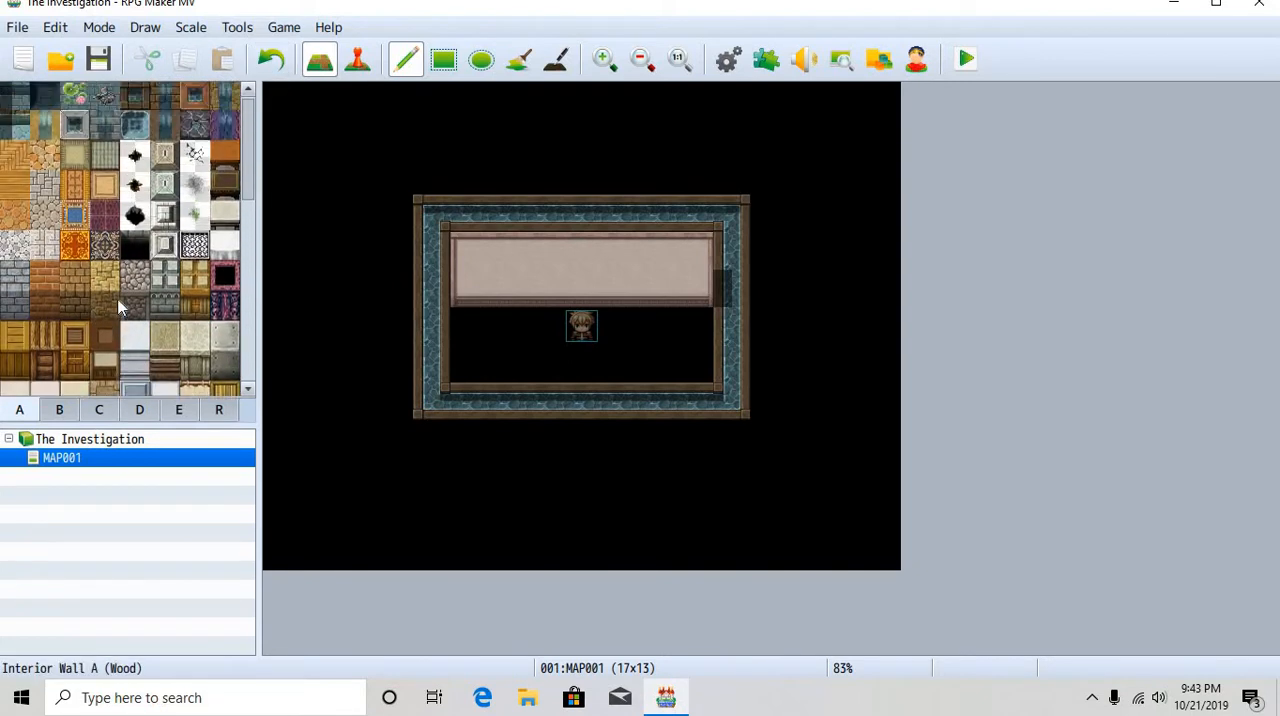
# Paint the wooden plank floor across the room and place a computer desk from tab D by the top wall
pyautogui.click(16, 188)
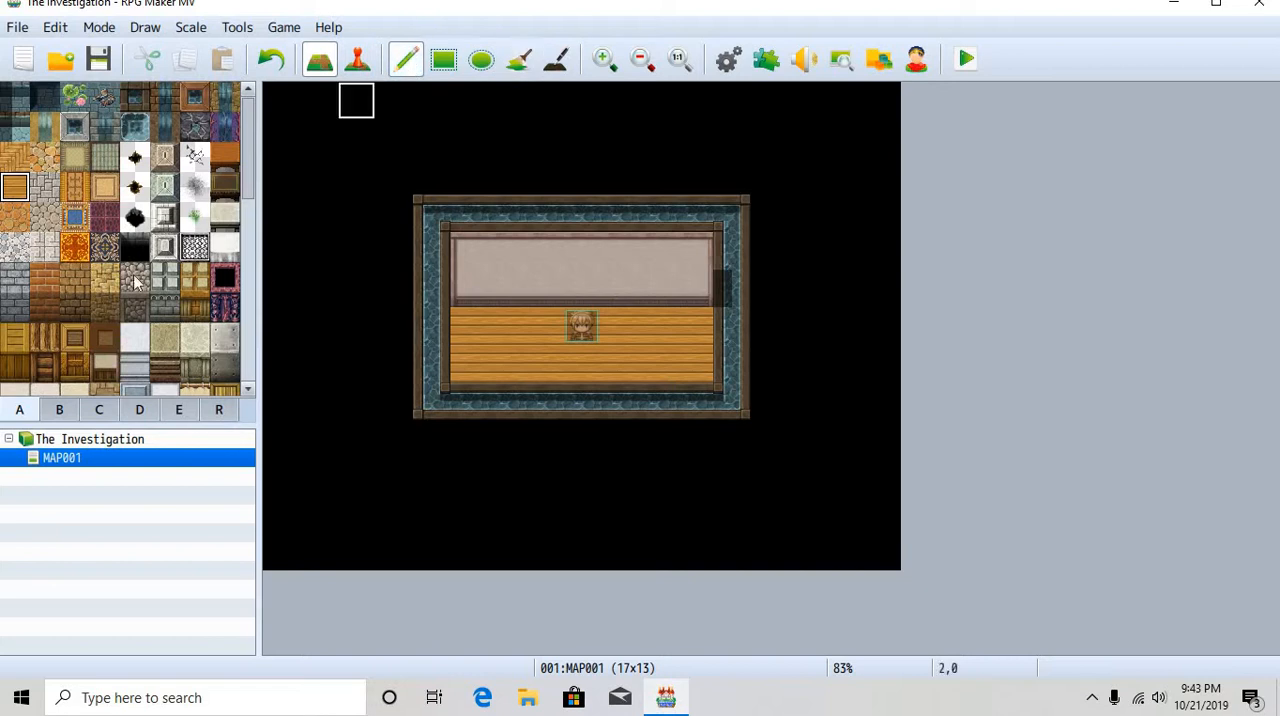
pyautogui.click(178, 408)
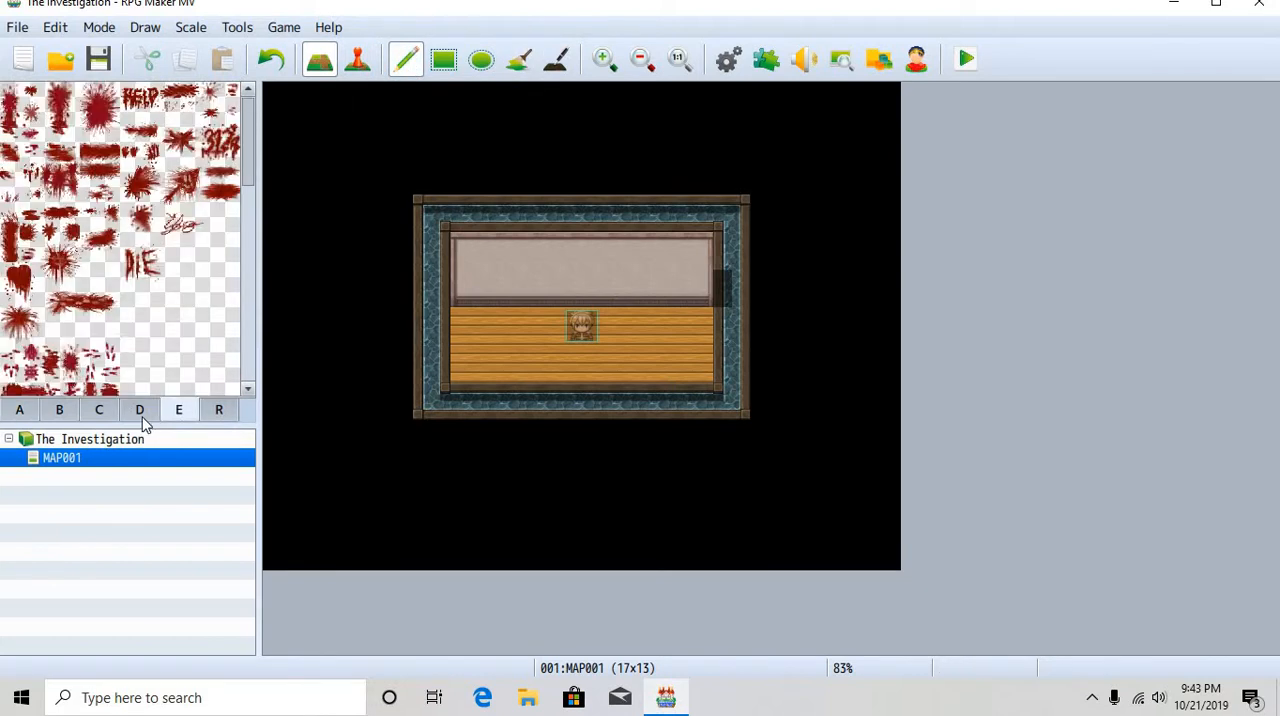
pyautogui.click(140, 408)
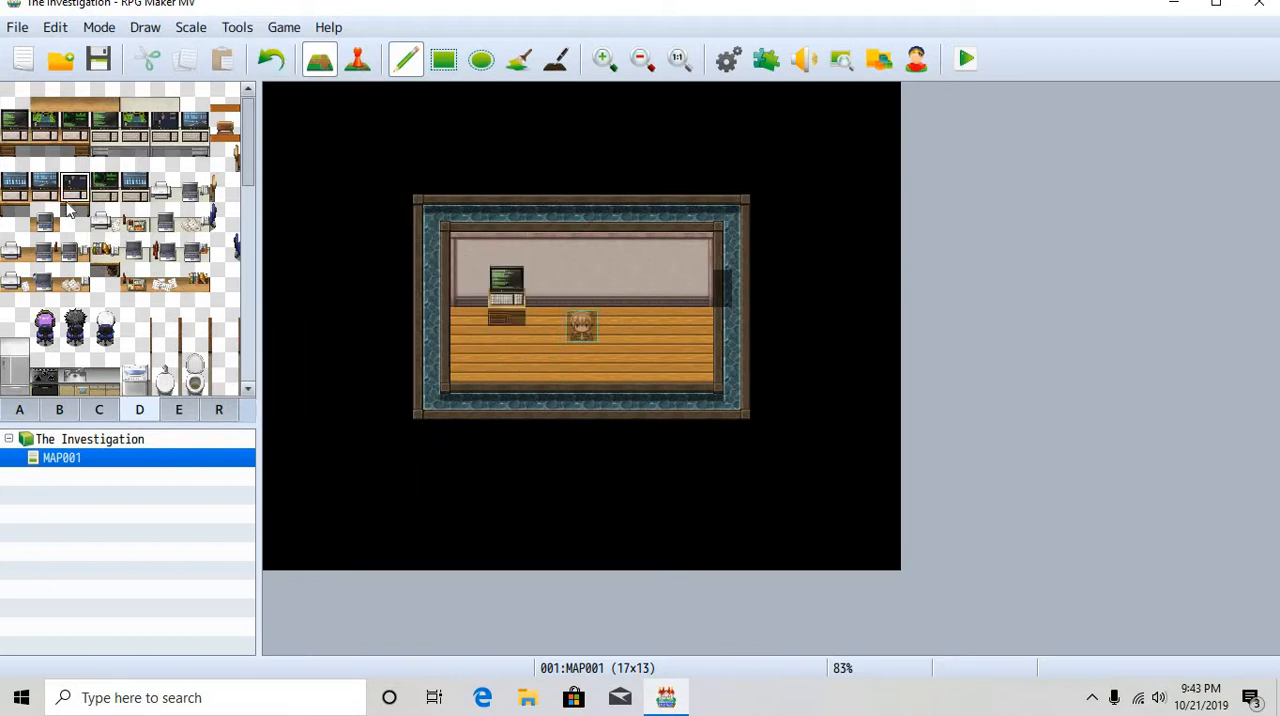
pyautogui.scroll(-3)
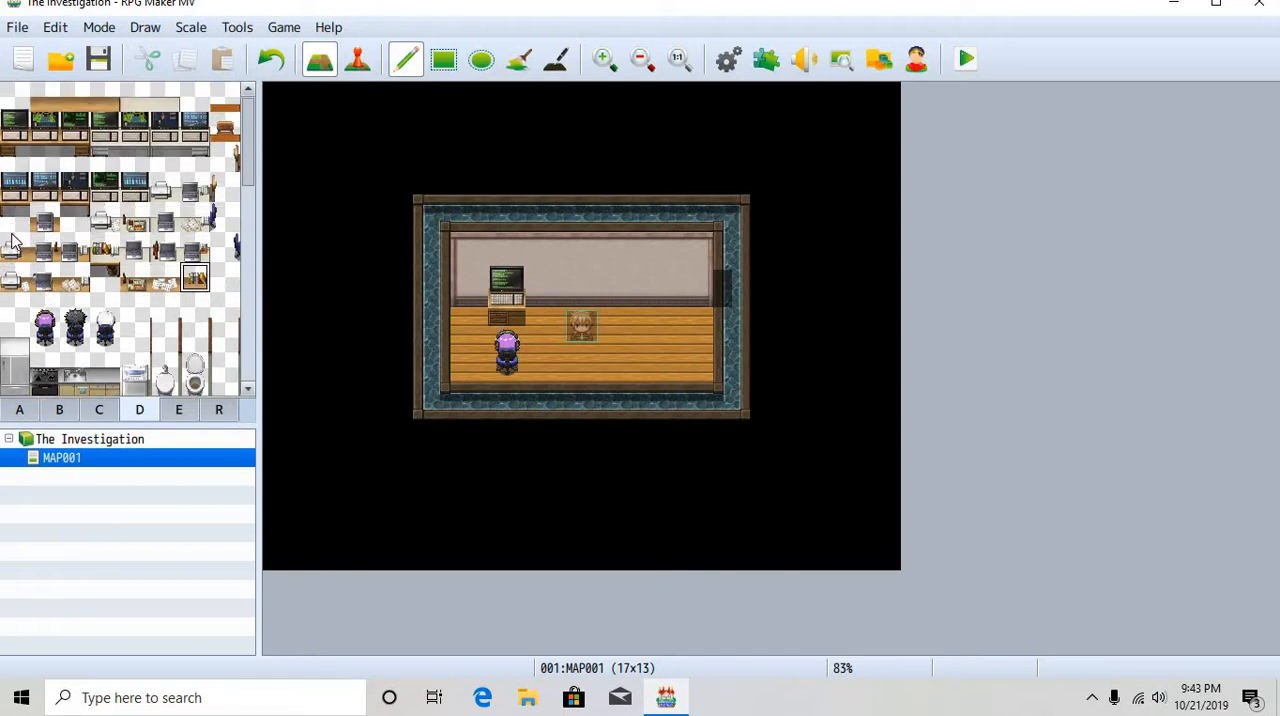
pyautogui.moveTo(170, 290)
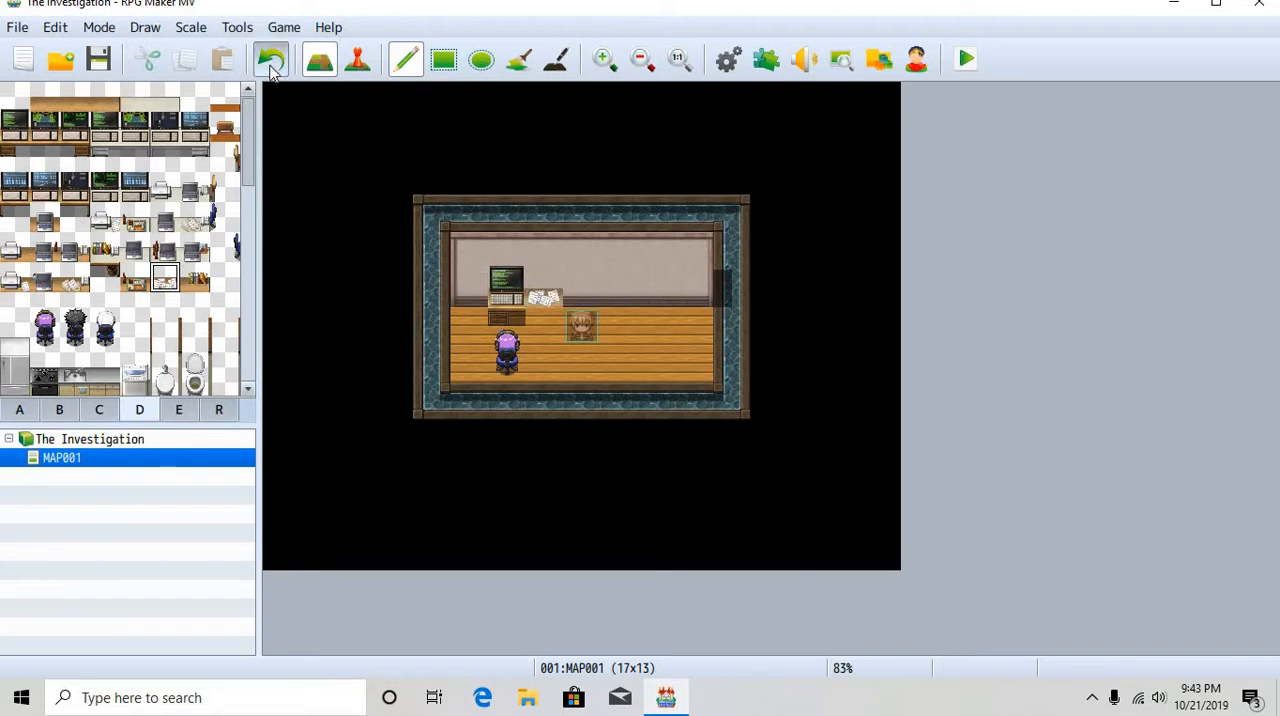
# Undo stray papers on the desk and add a purple office chair from the household items page
pyautogui.click(272, 60)
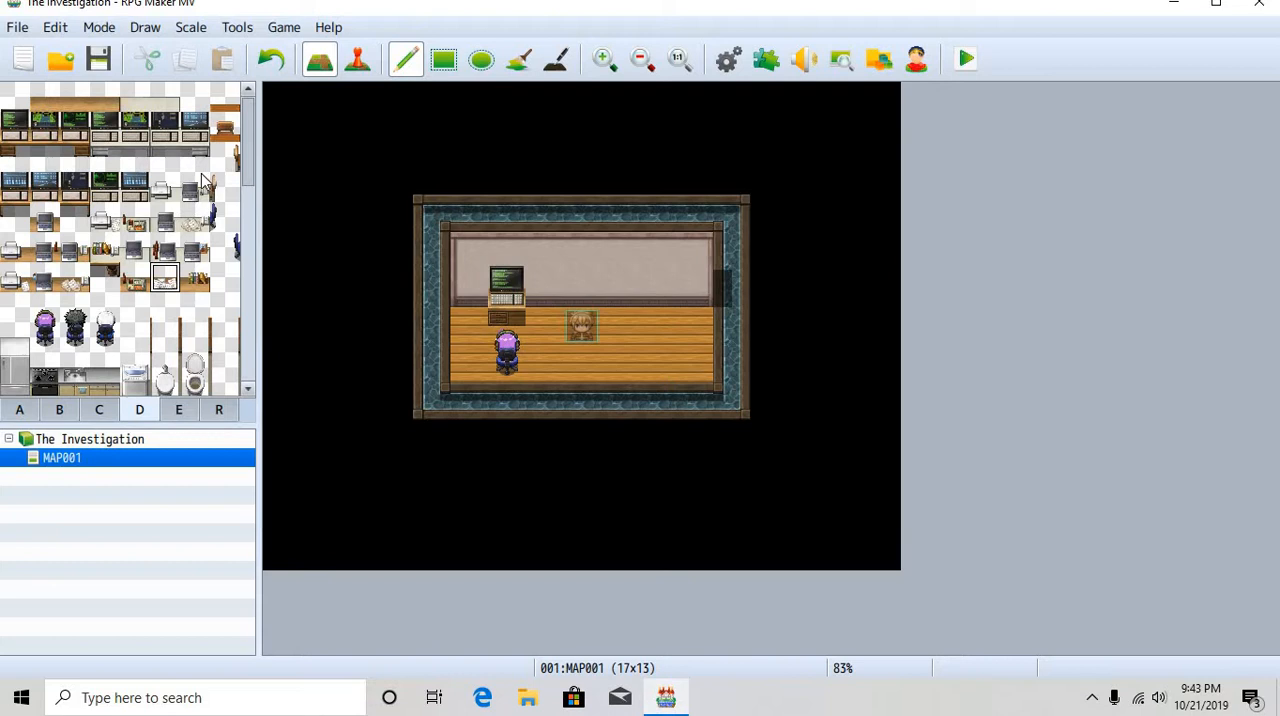
pyautogui.moveTo(118, 284)
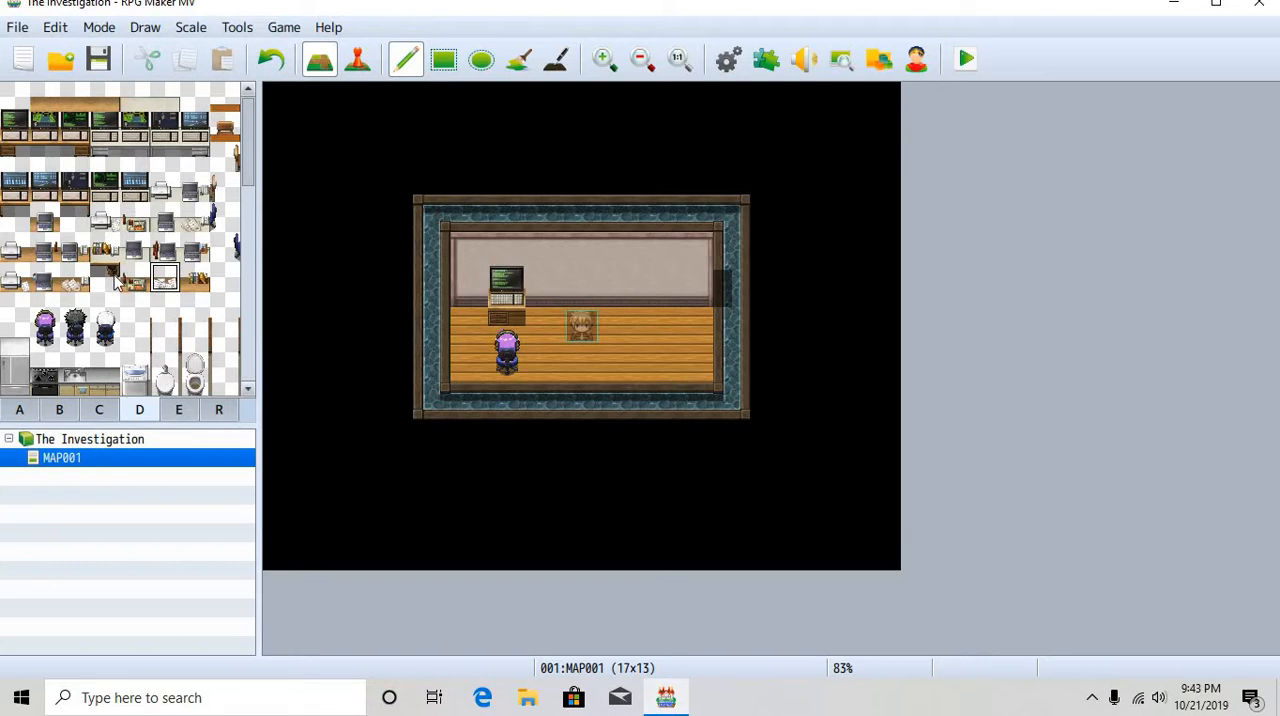
pyautogui.moveTo(98, 360)
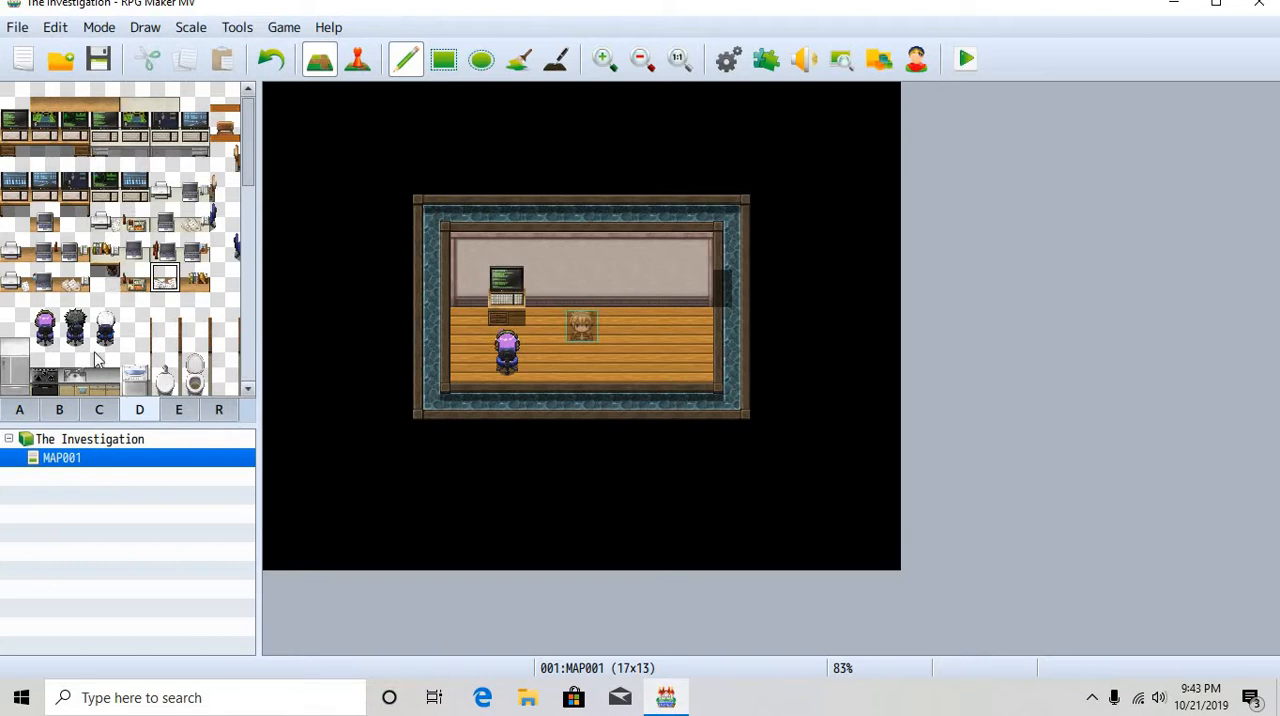
pyautogui.click(60, 410)
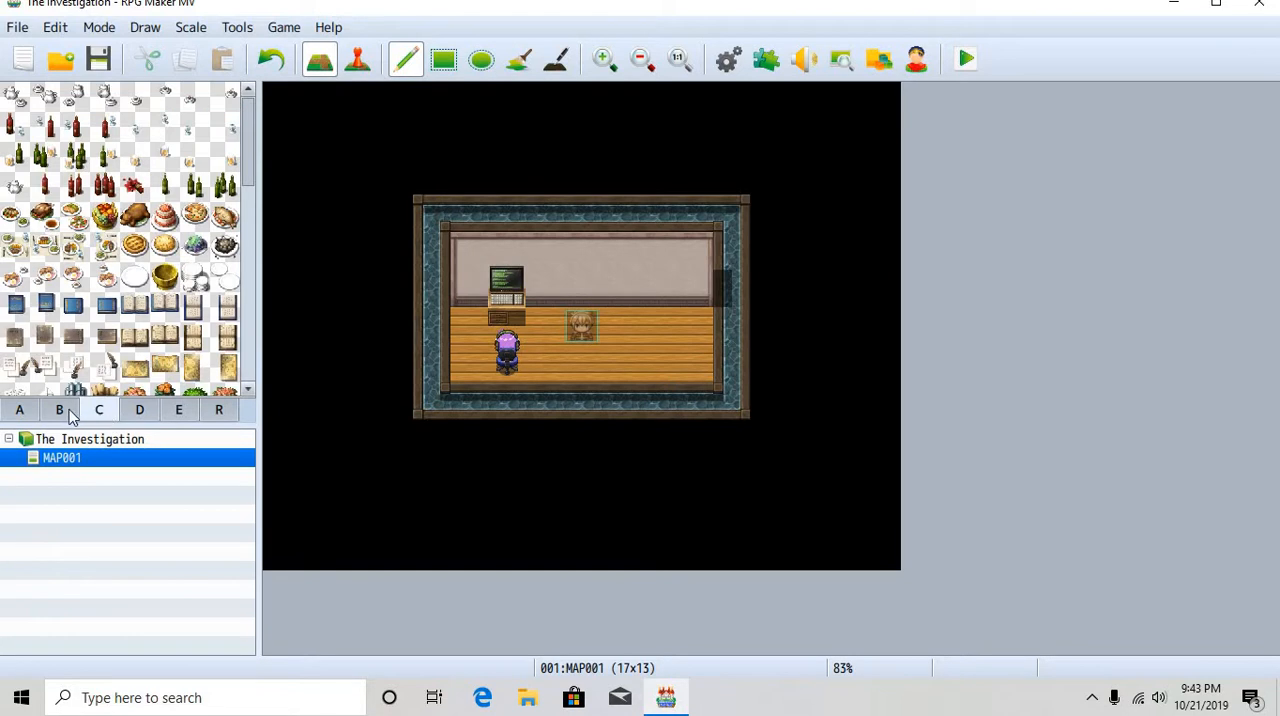
pyautogui.scroll(-3)
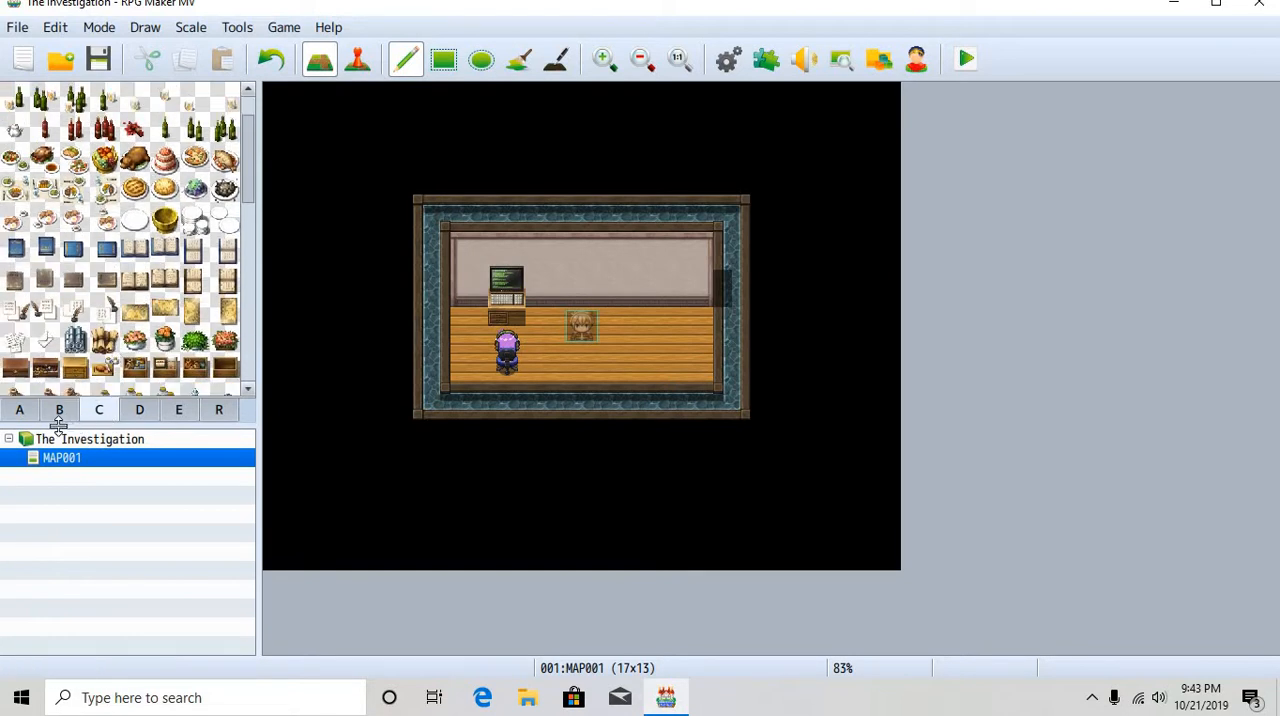
# Place a wide chest of drawers from tab B against the top right wall
pyautogui.click(18, 408)
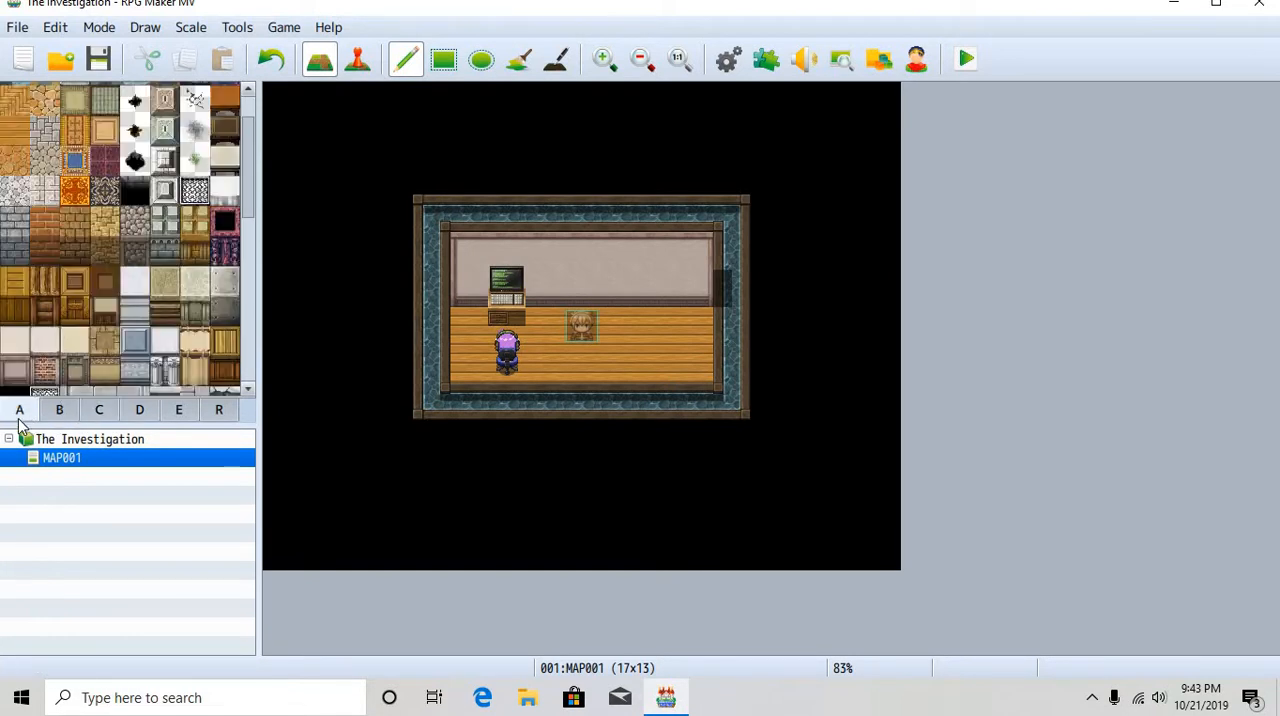
pyautogui.click(60, 408)
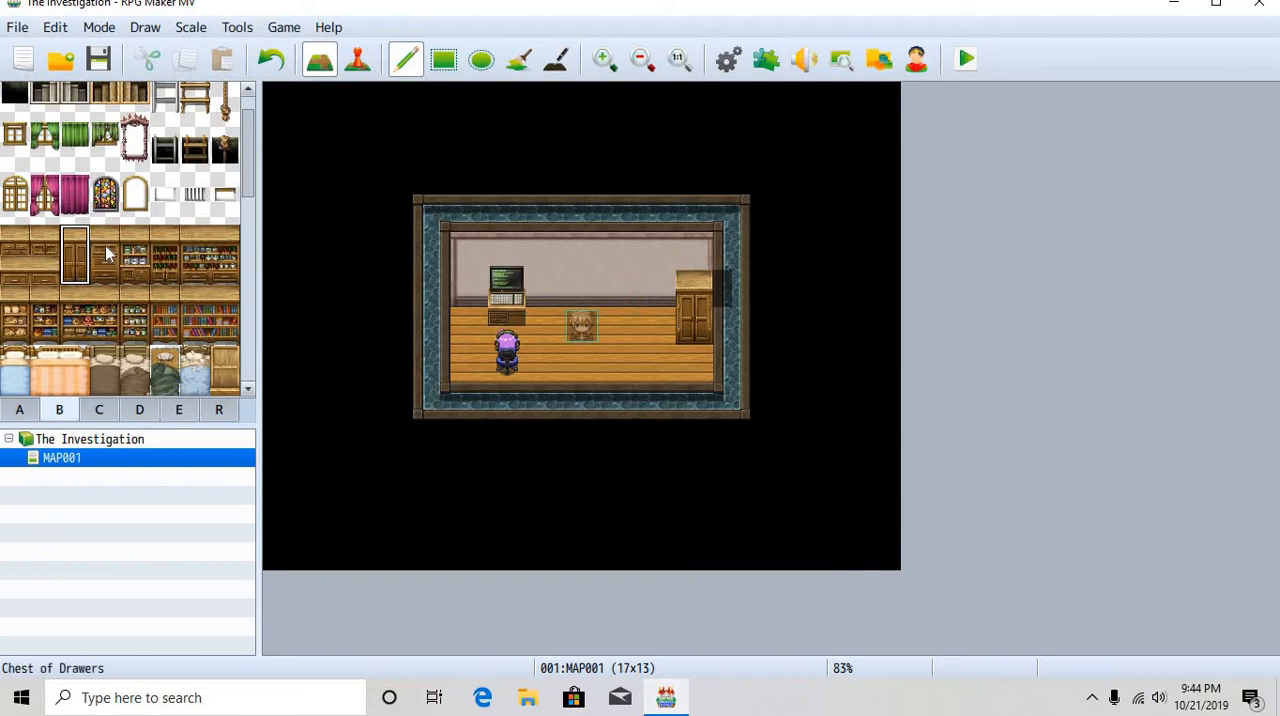
pyautogui.click(618, 300)
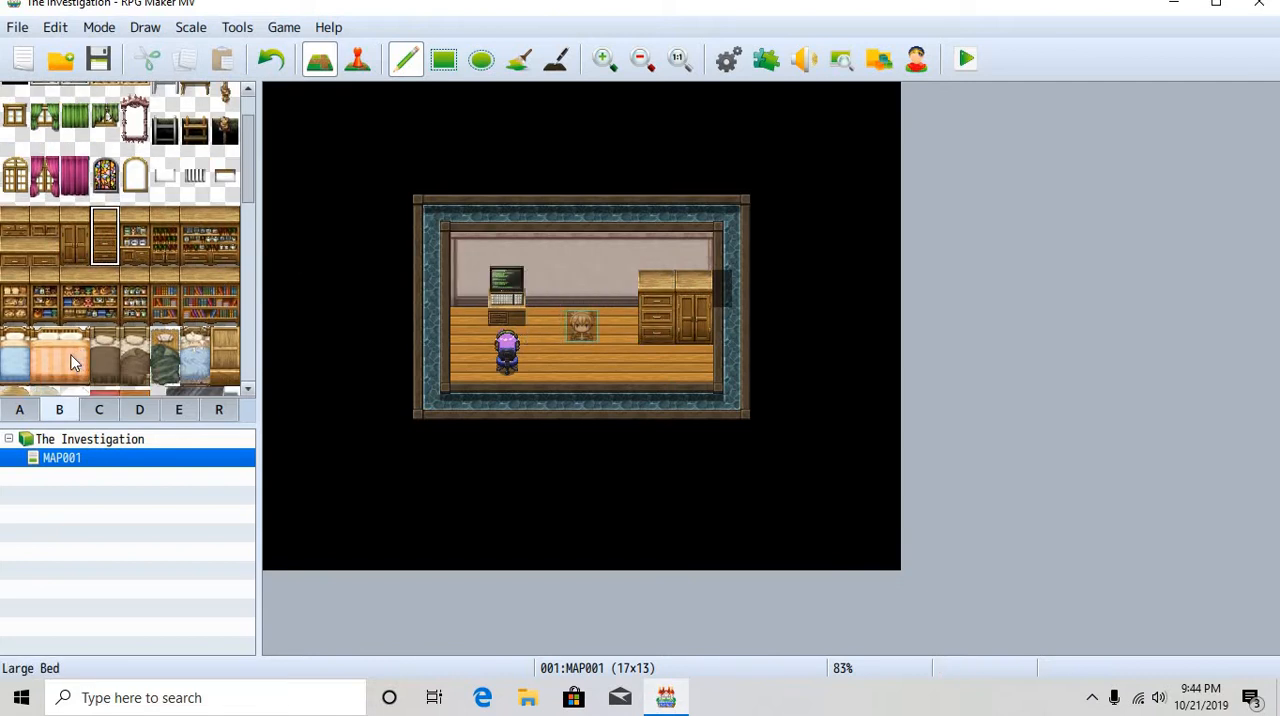
pyautogui.scroll(-3)
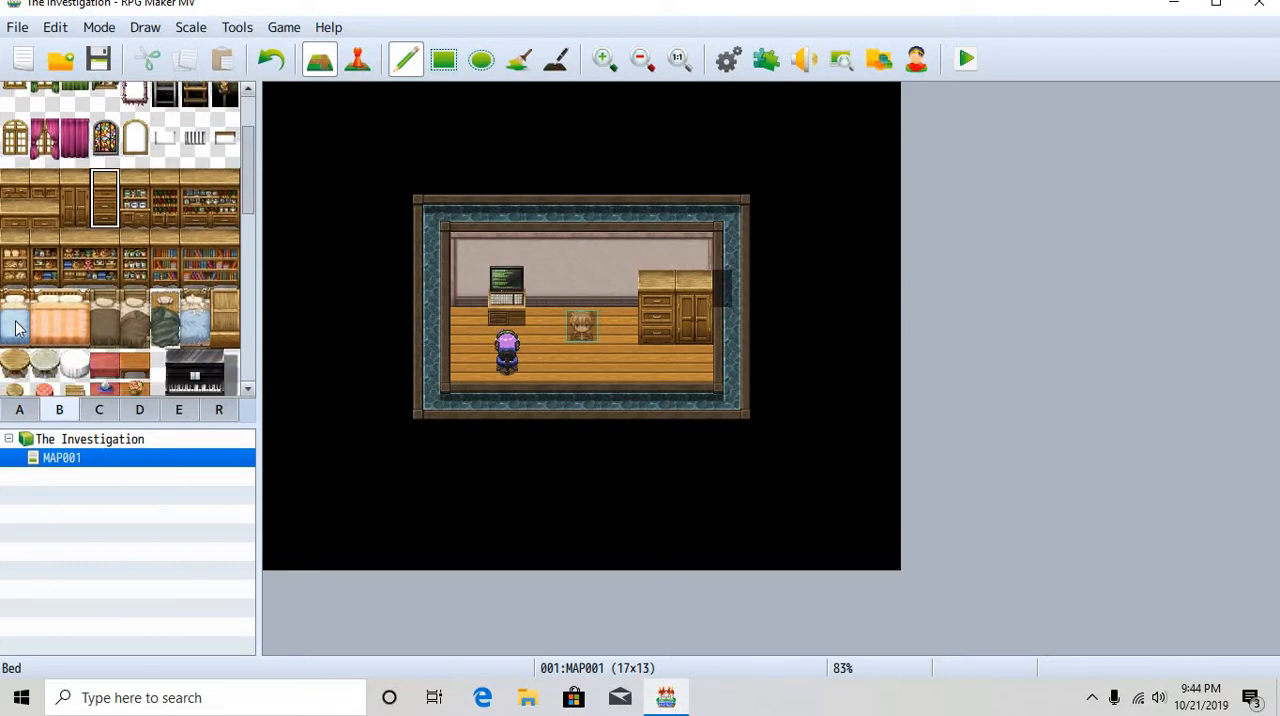
# Try a bed beside the dresser, undo it, and place a straw bed in the lower-left corner
pyautogui.click(134, 304)
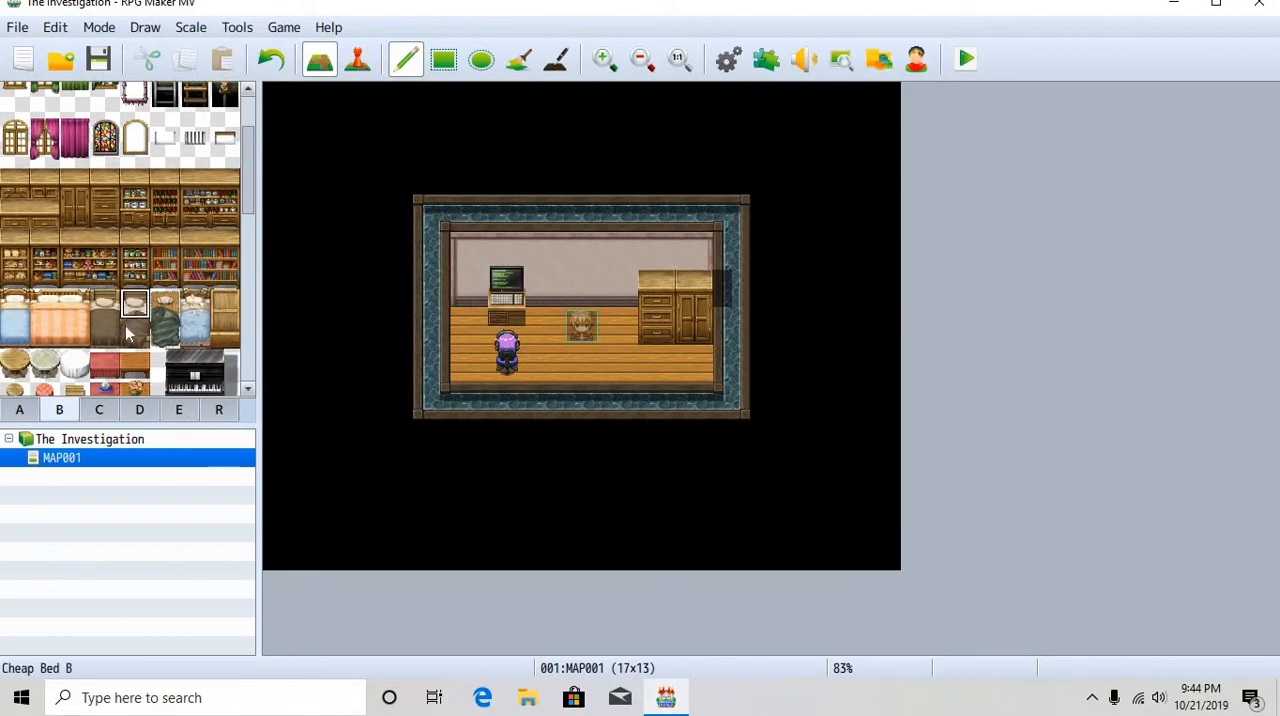
pyautogui.click(620, 344)
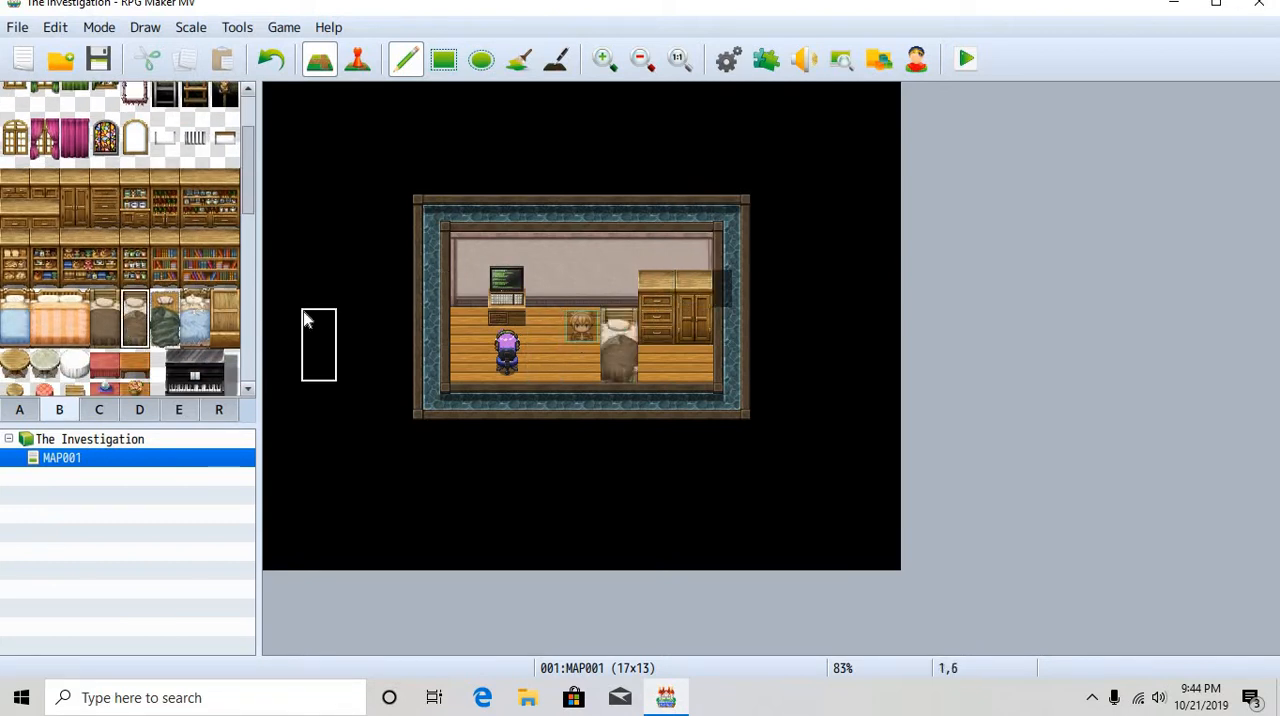
pyautogui.click(104, 244)
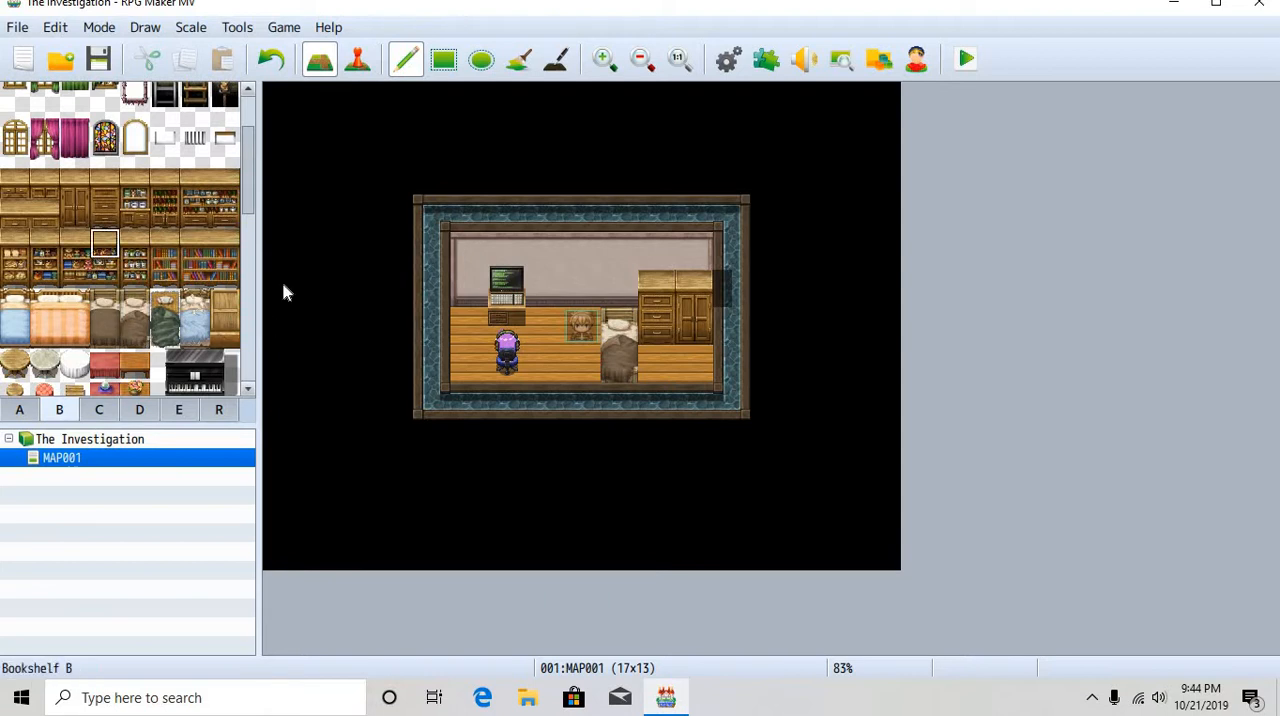
pyautogui.click(272, 60)
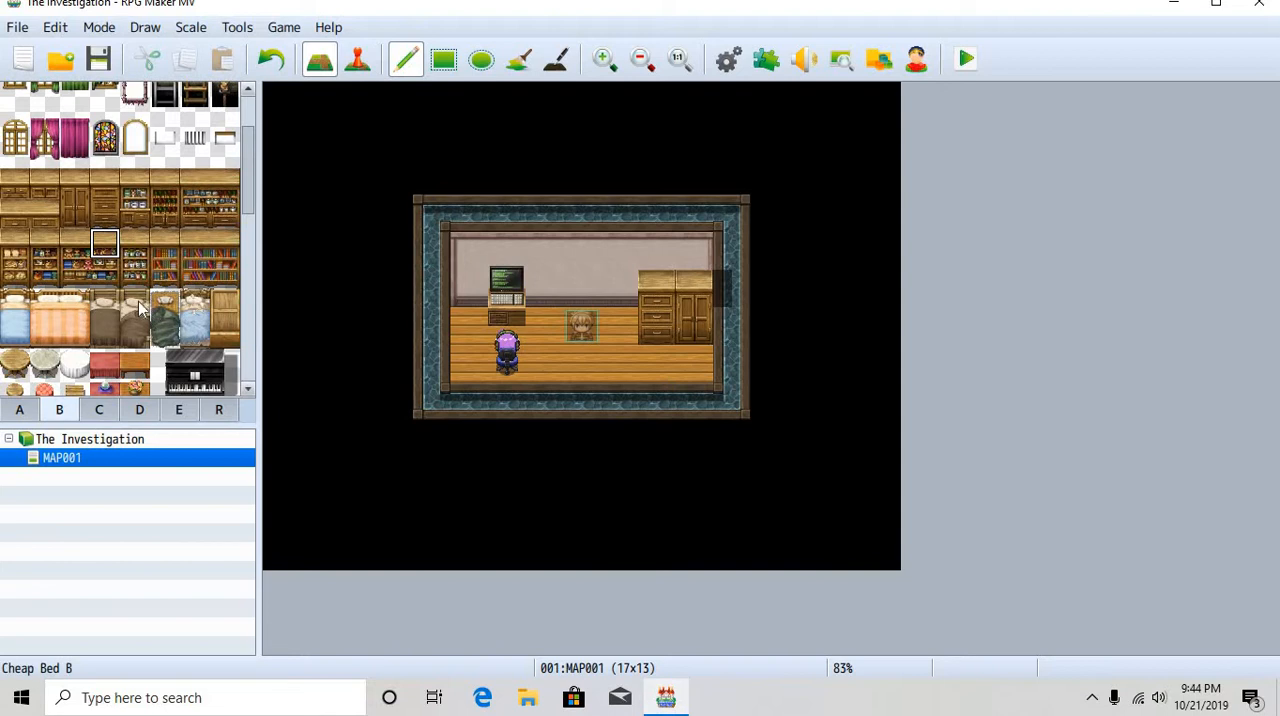
pyautogui.click(136, 318)
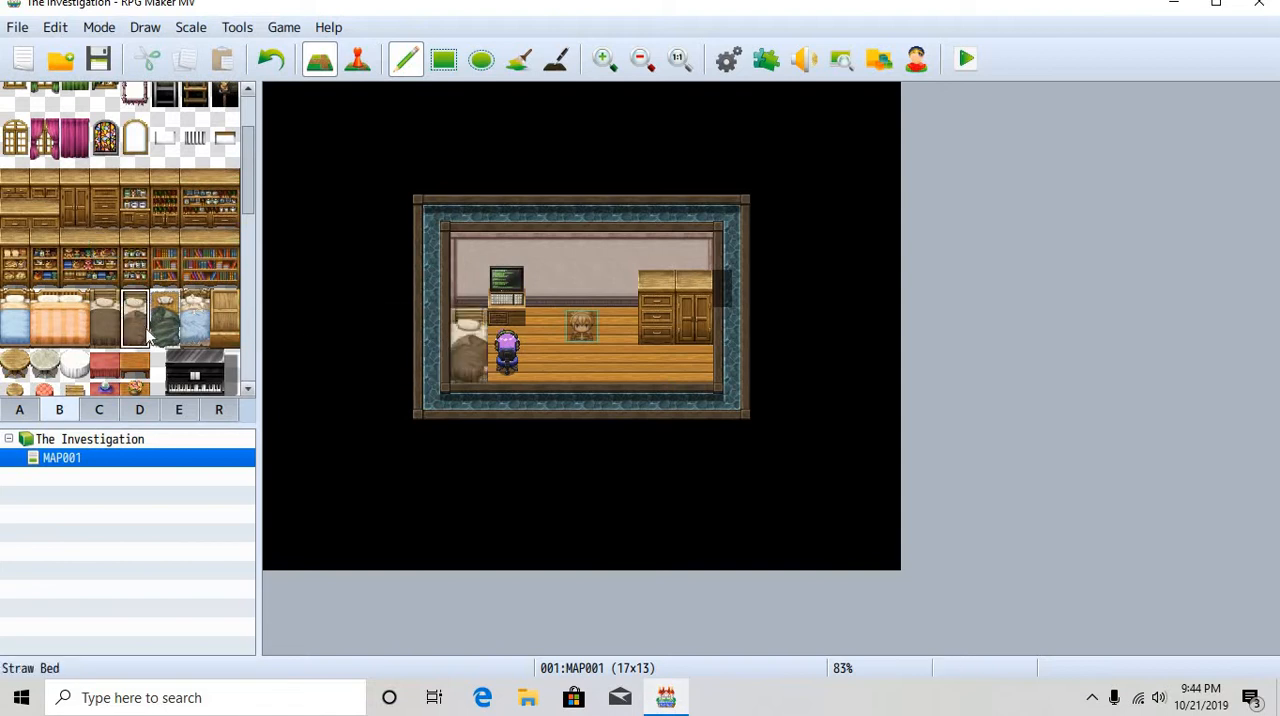
pyautogui.click(164, 270)
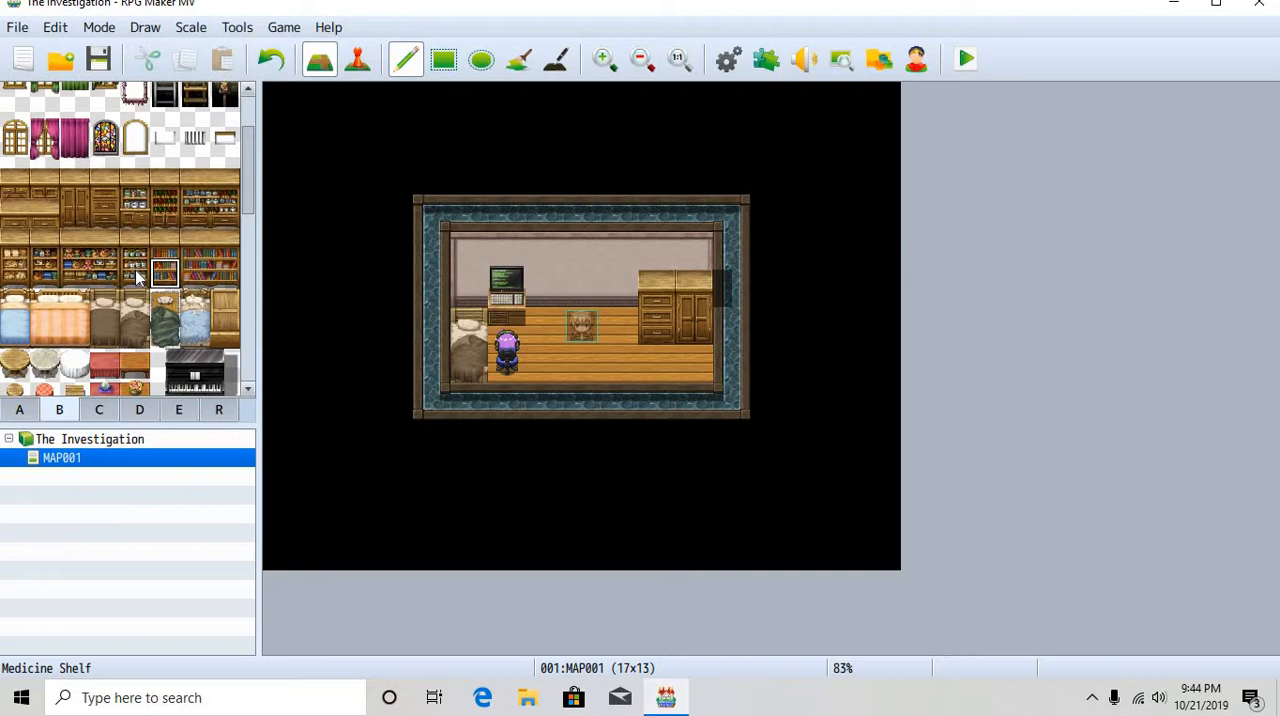
# Browse tileset tabs C, B and D without placing anything, ending back on the floor and wall tiles
pyautogui.scroll(-3)
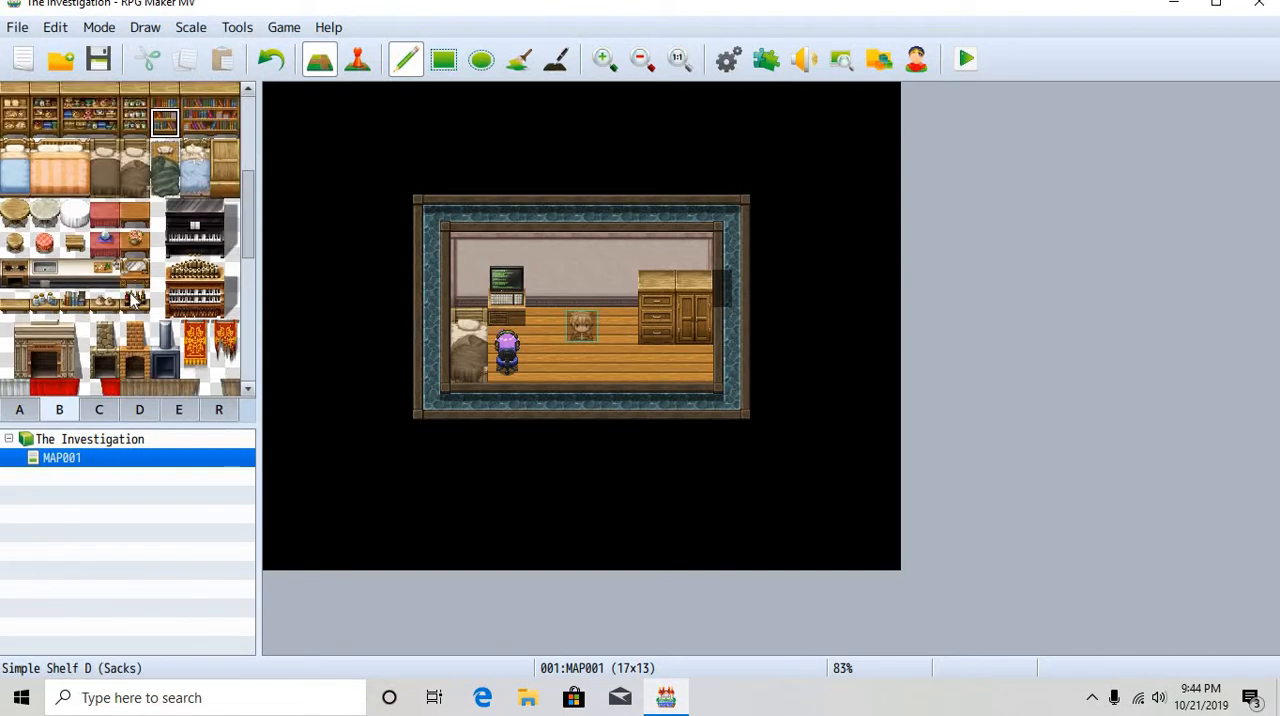
pyautogui.click(100, 410)
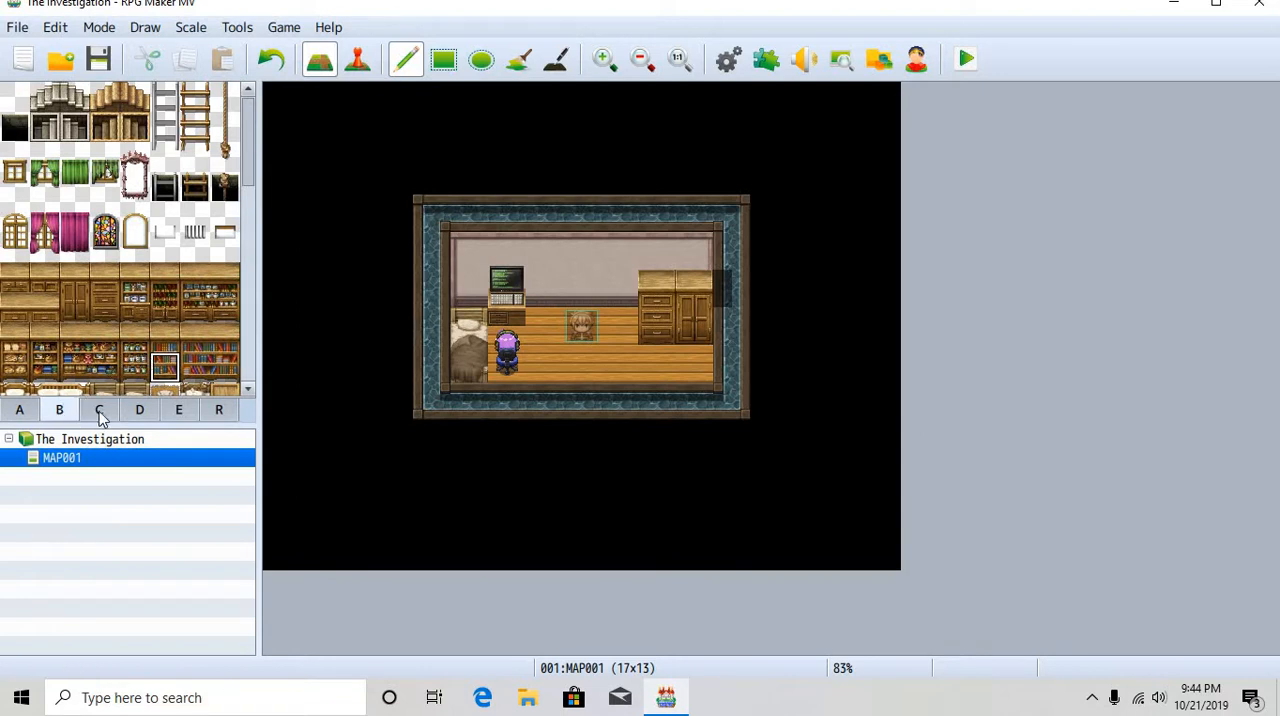
pyautogui.click(60, 410)
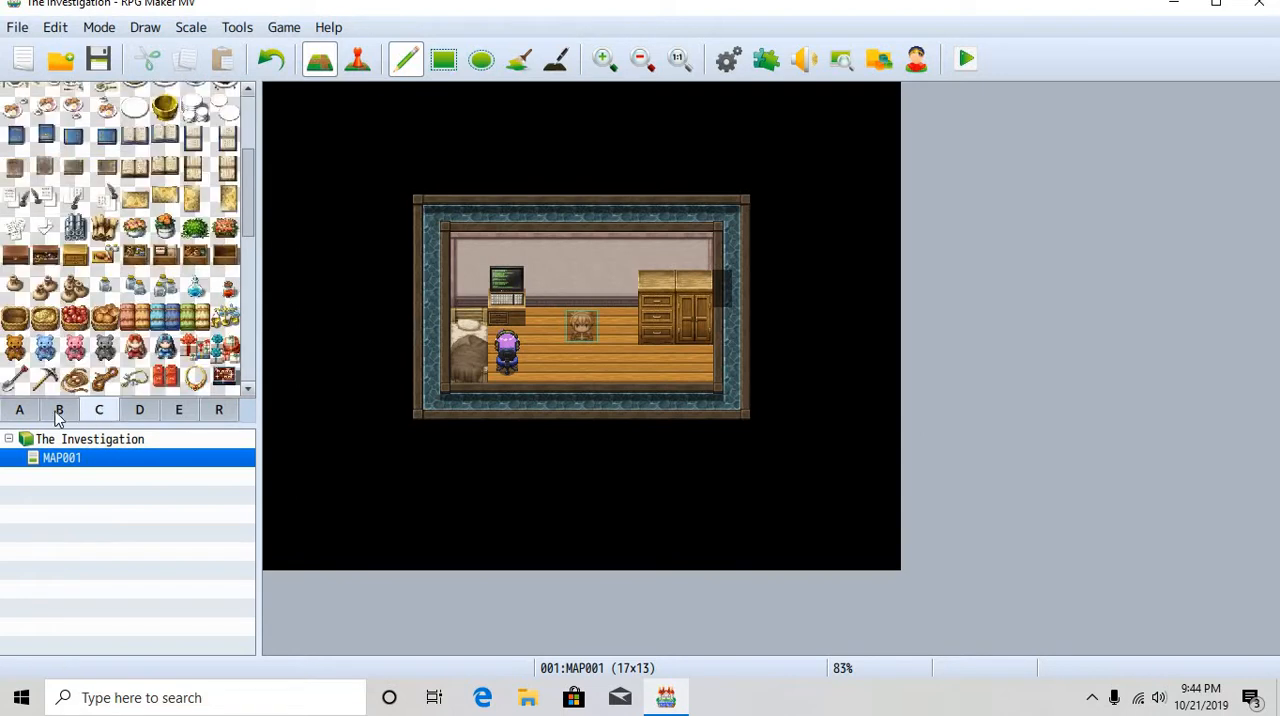
pyautogui.click(98, 410)
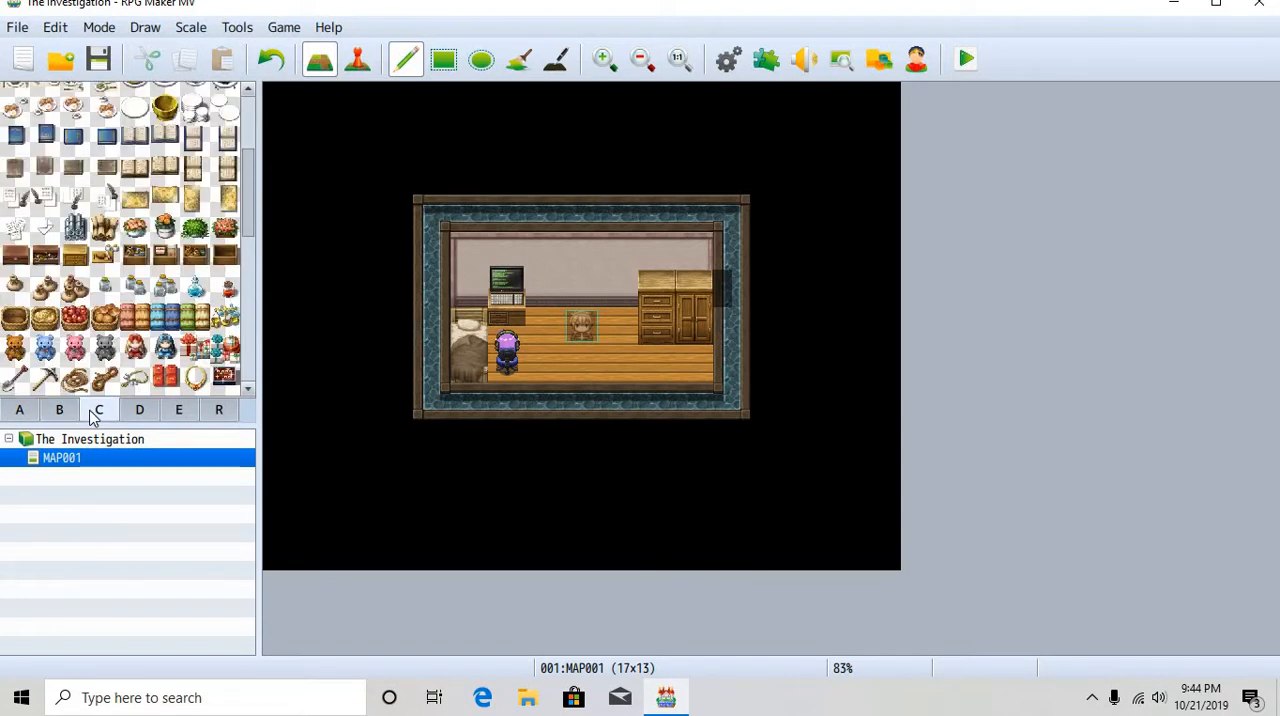
pyautogui.click(60, 408)
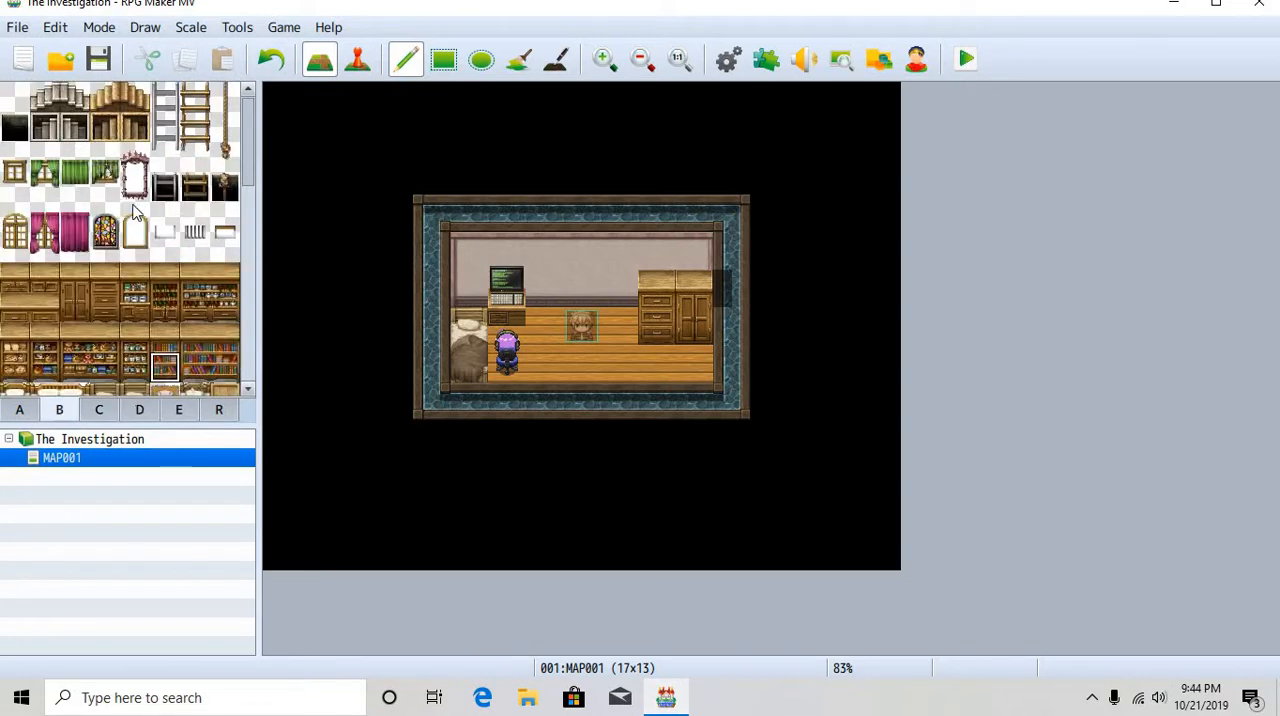
pyautogui.scroll(-3)
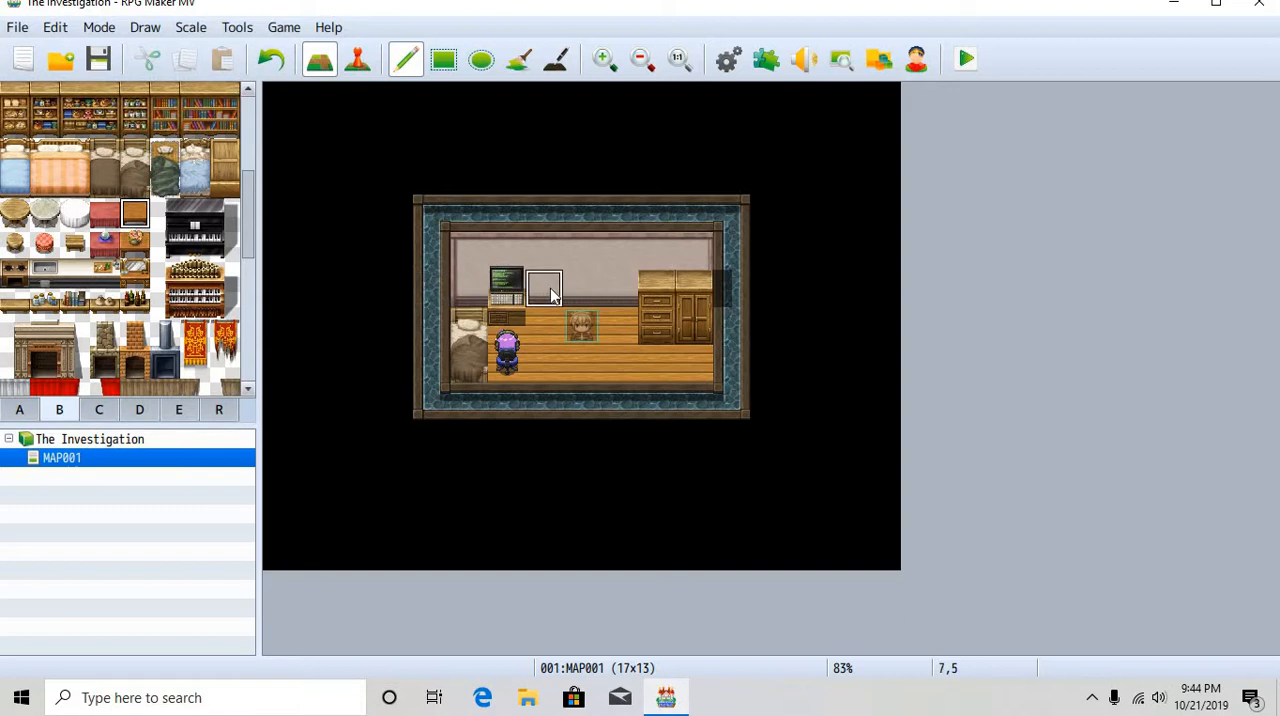
pyautogui.moveTo(544, 304)
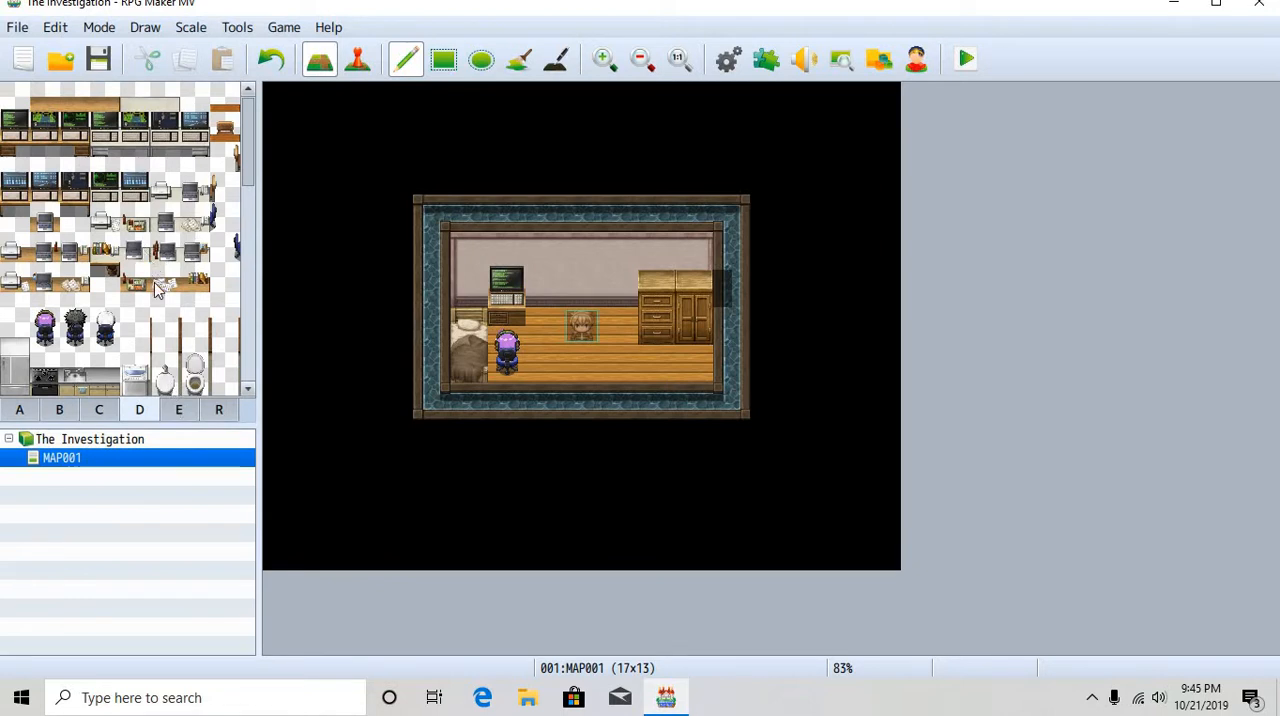
pyautogui.scroll(-3)
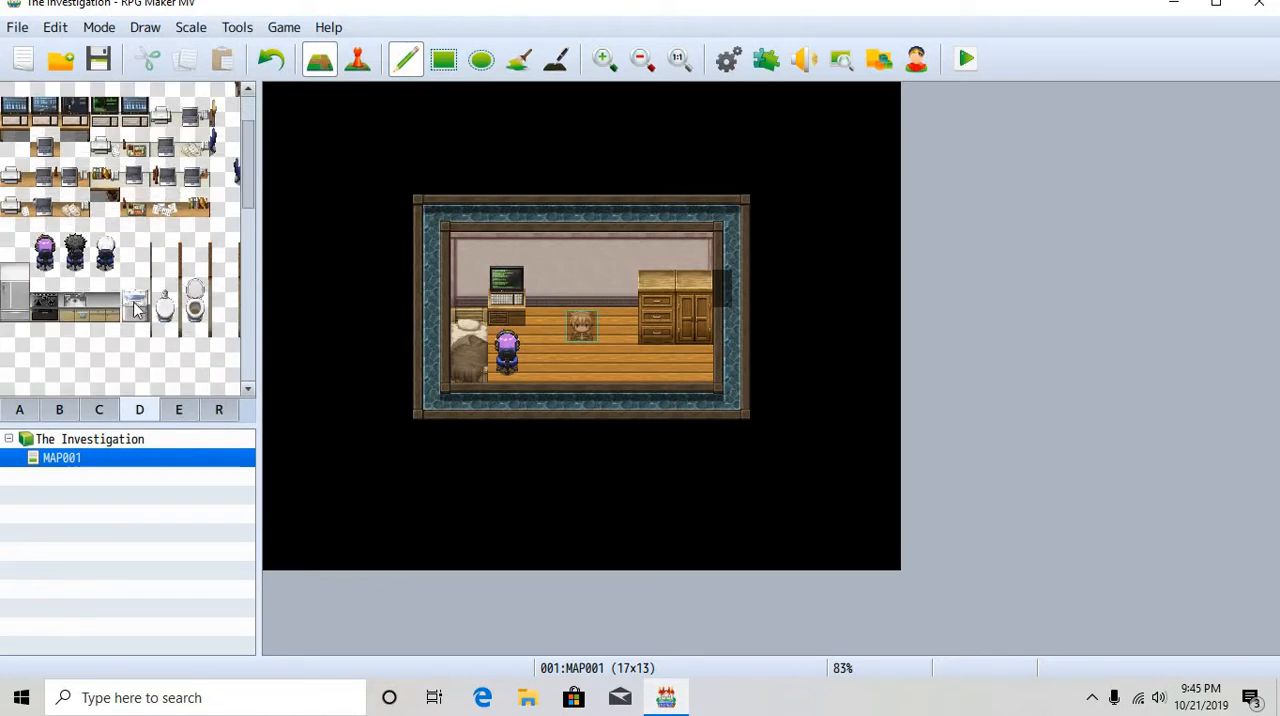
pyautogui.scroll(-3)
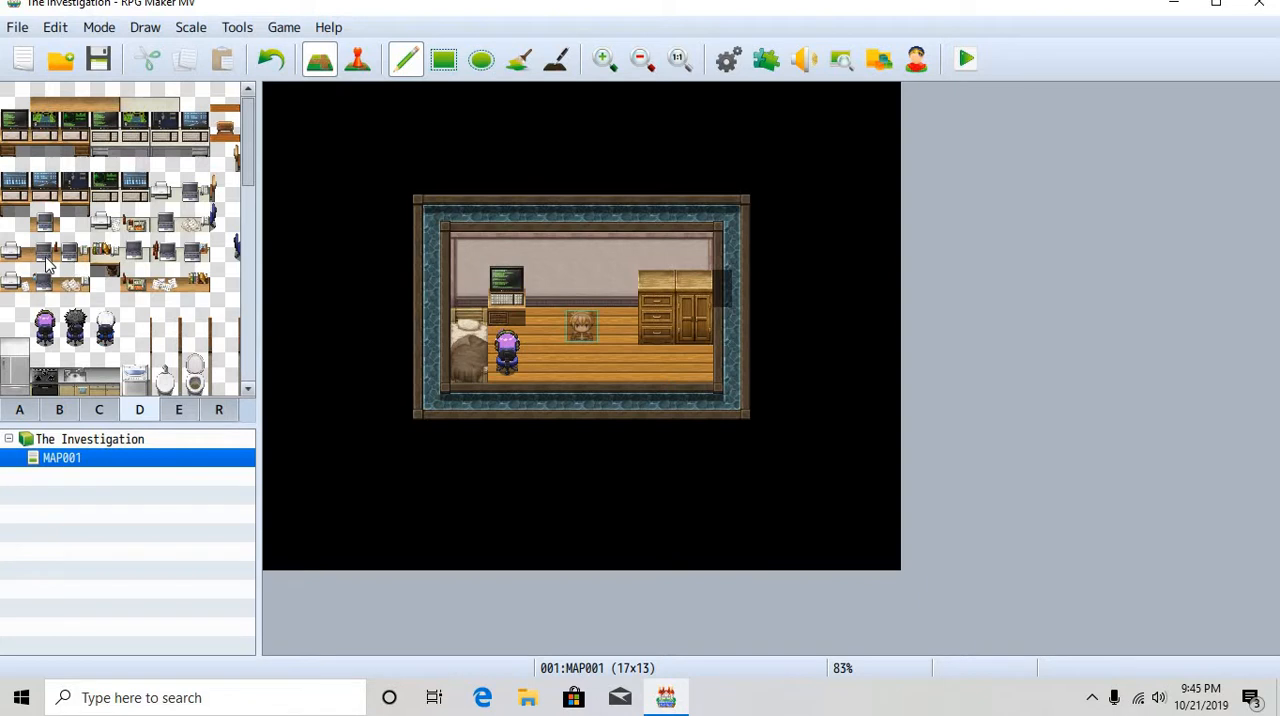
pyautogui.click(98, 408)
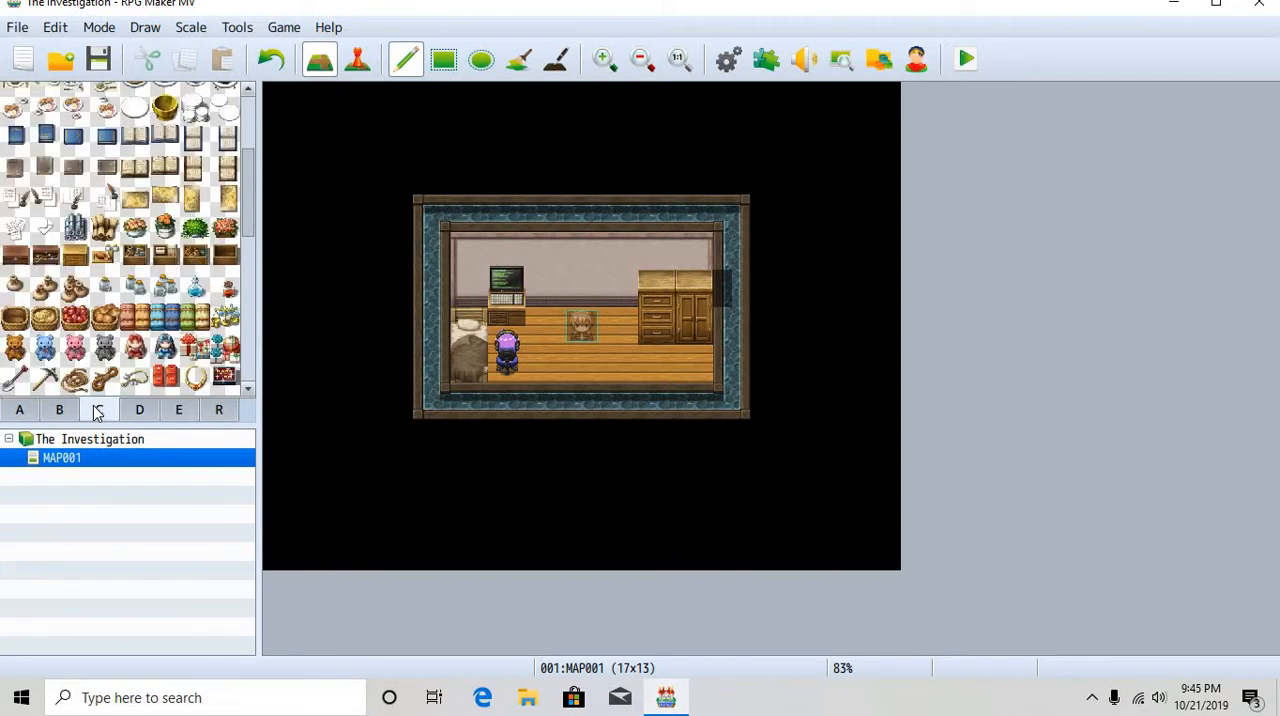
pyautogui.click(60, 410)
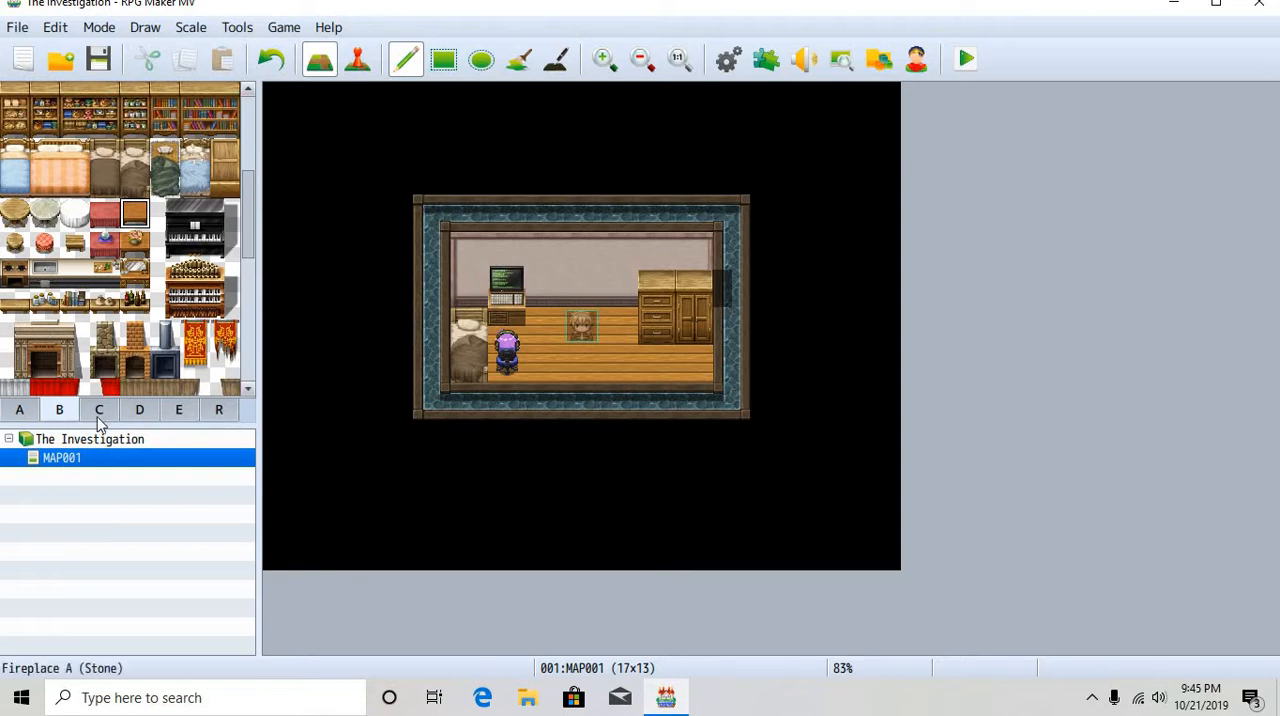
pyautogui.click(20, 408)
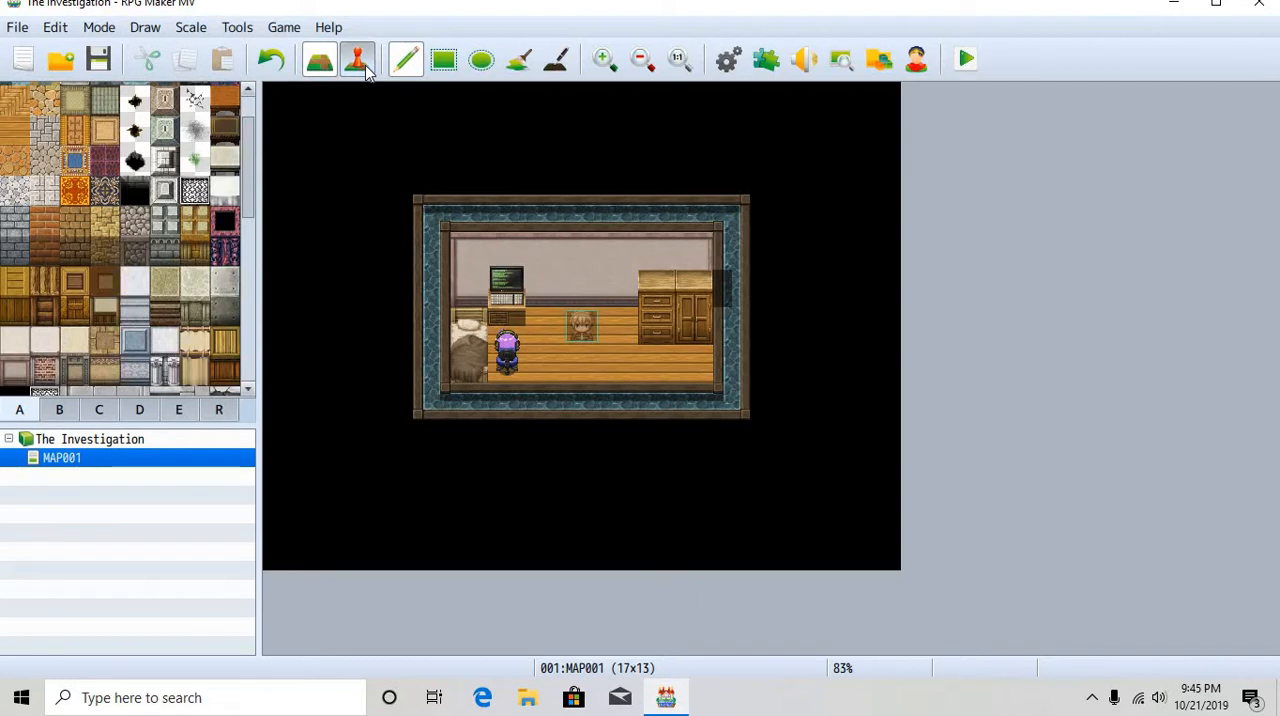
# In Event mode, create a new event on the back wall at 8,4 and open its image picker
pyautogui.click(356, 60)
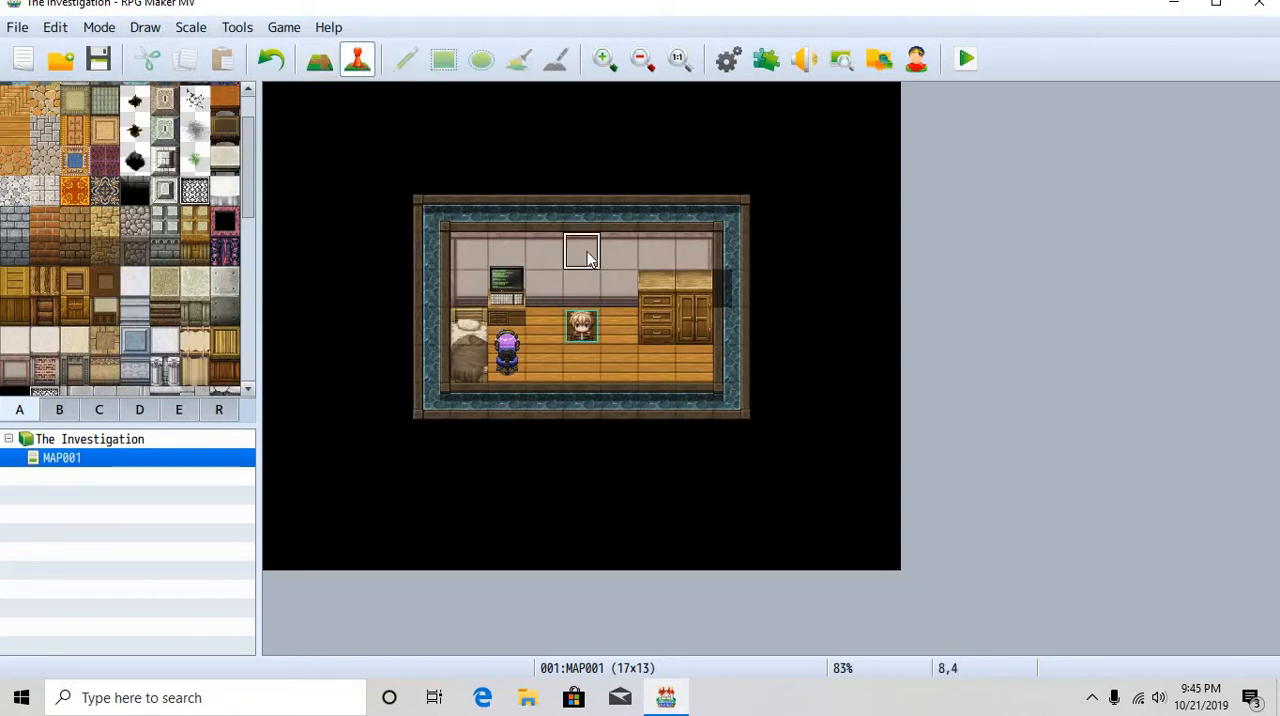
pyautogui.doubleClick(582, 248)
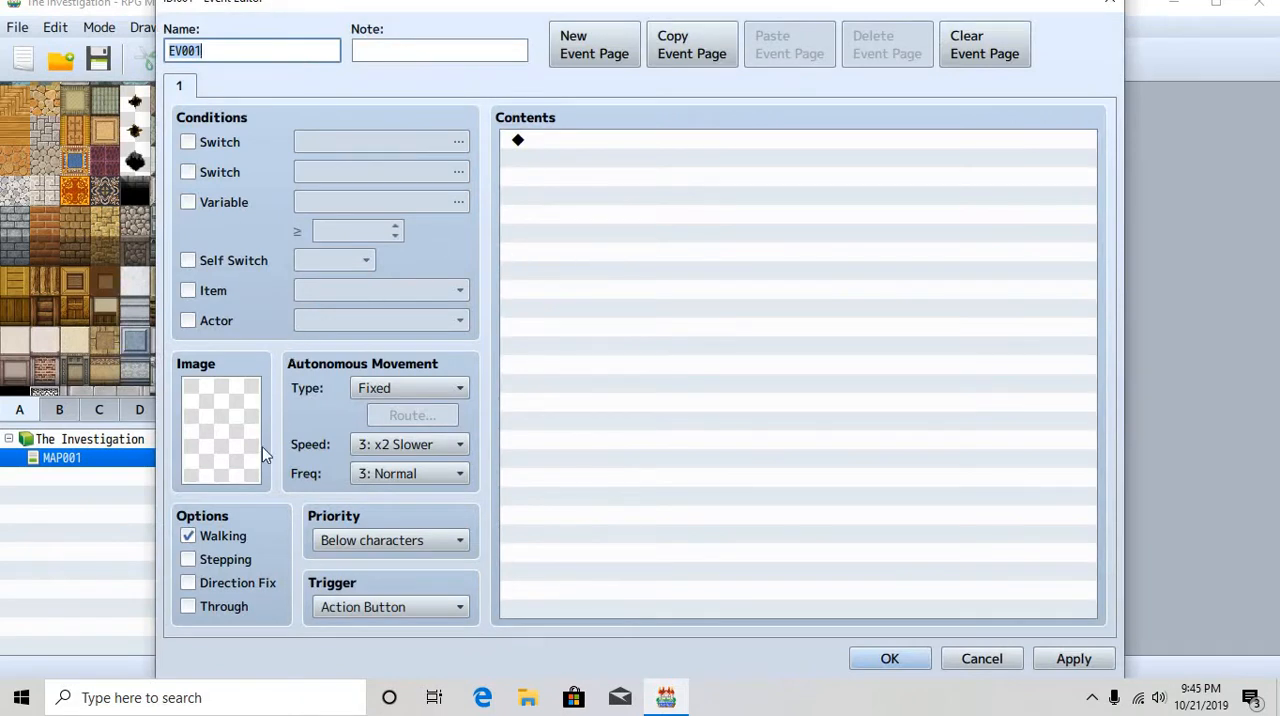
pyautogui.click(220, 426)
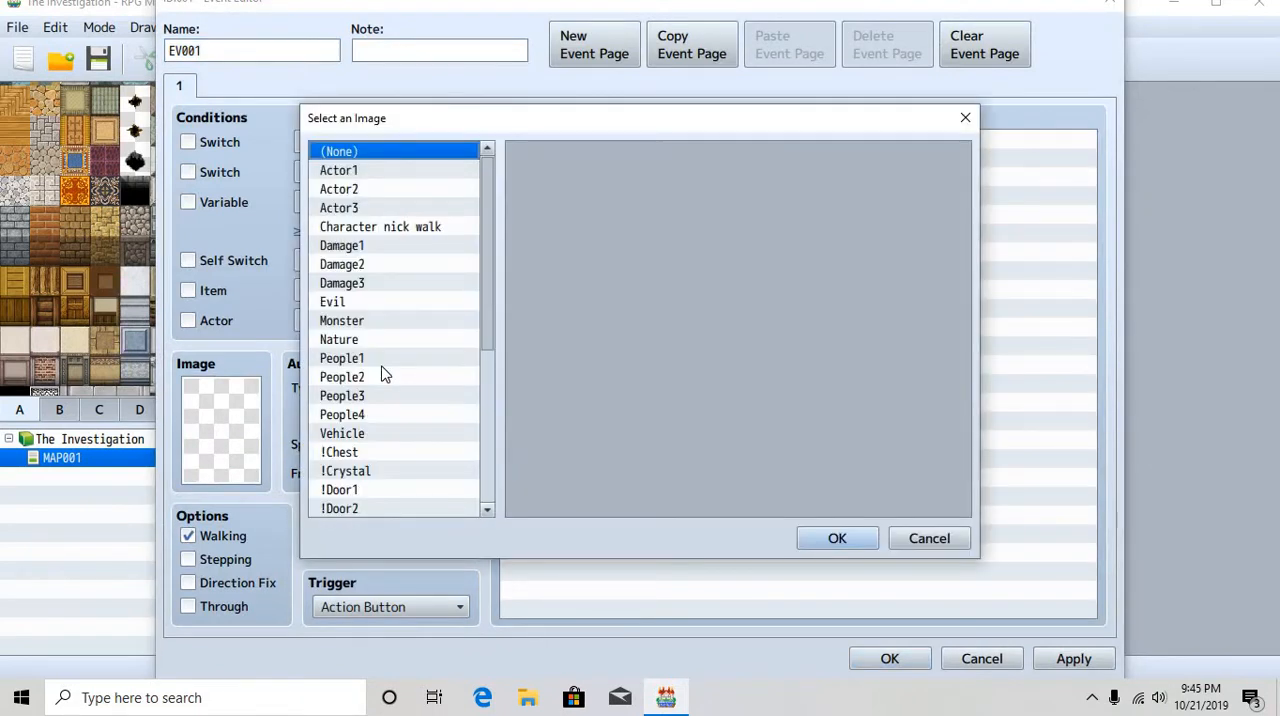
pyautogui.scroll(-3)
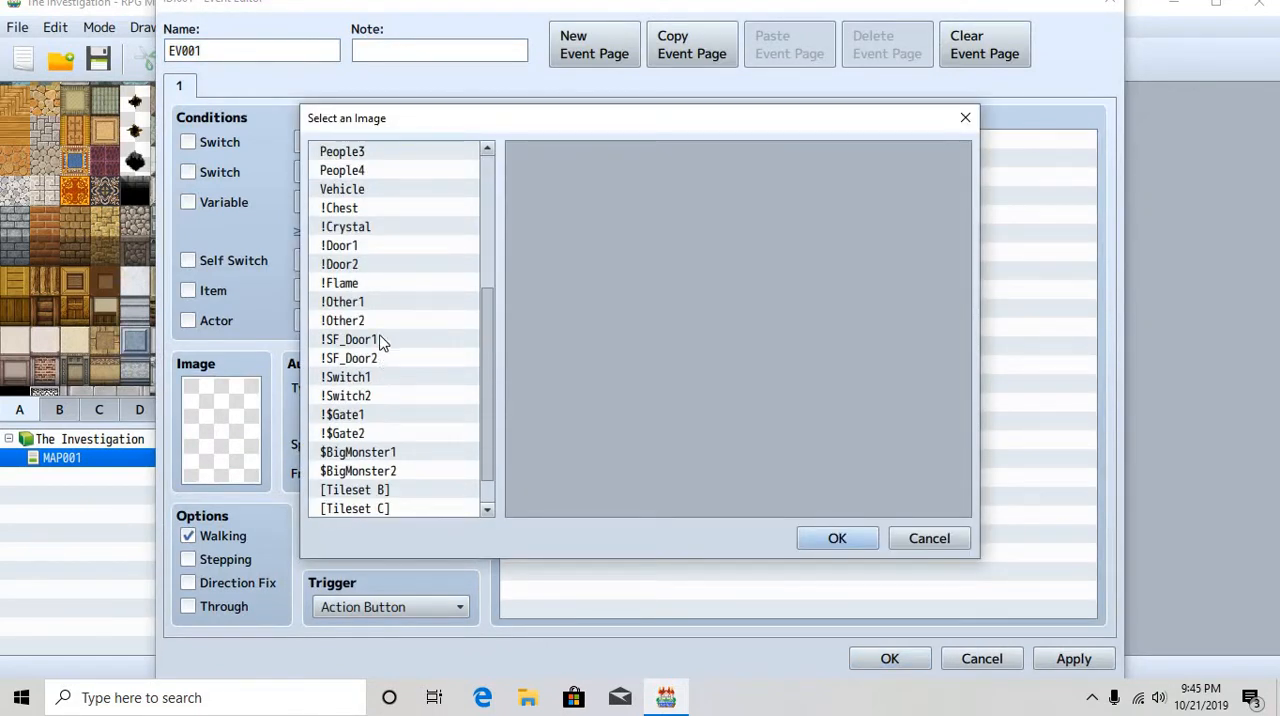
# Give event EV001 the brown wooden door graphic from !SF_Door1 and confirm it
pyautogui.click(348, 340)
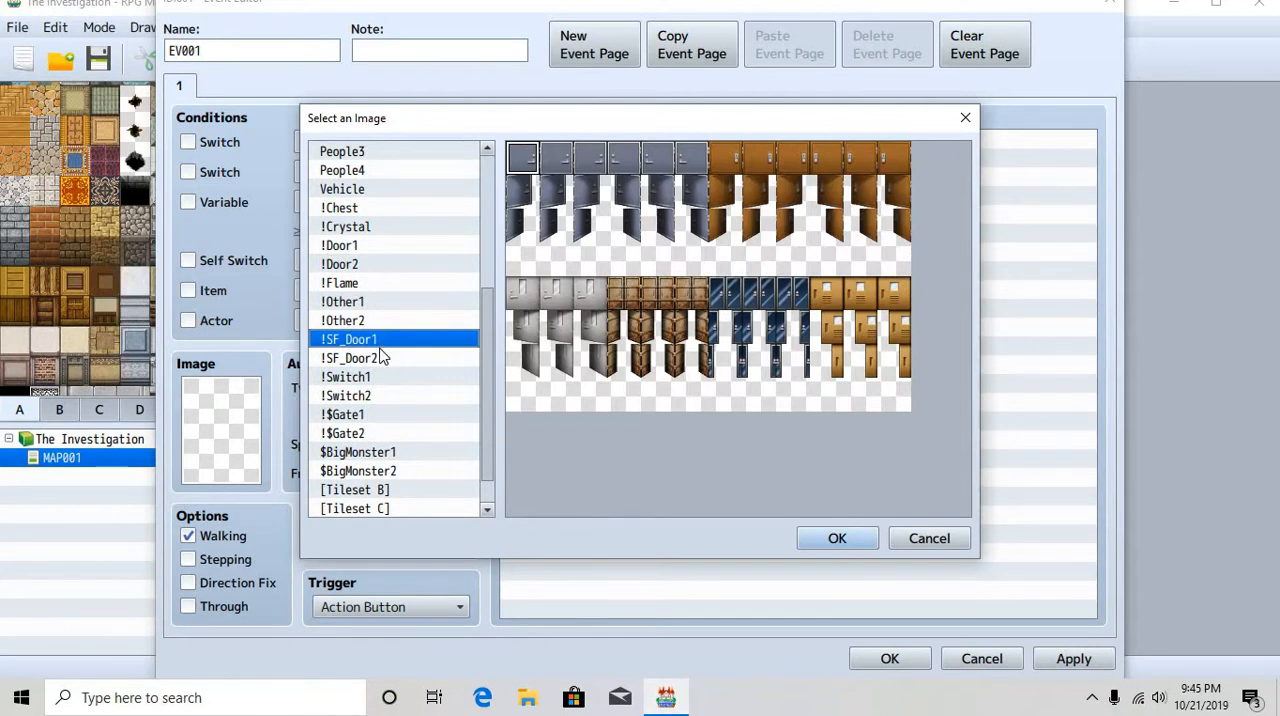
pyautogui.moveTo(704, 278)
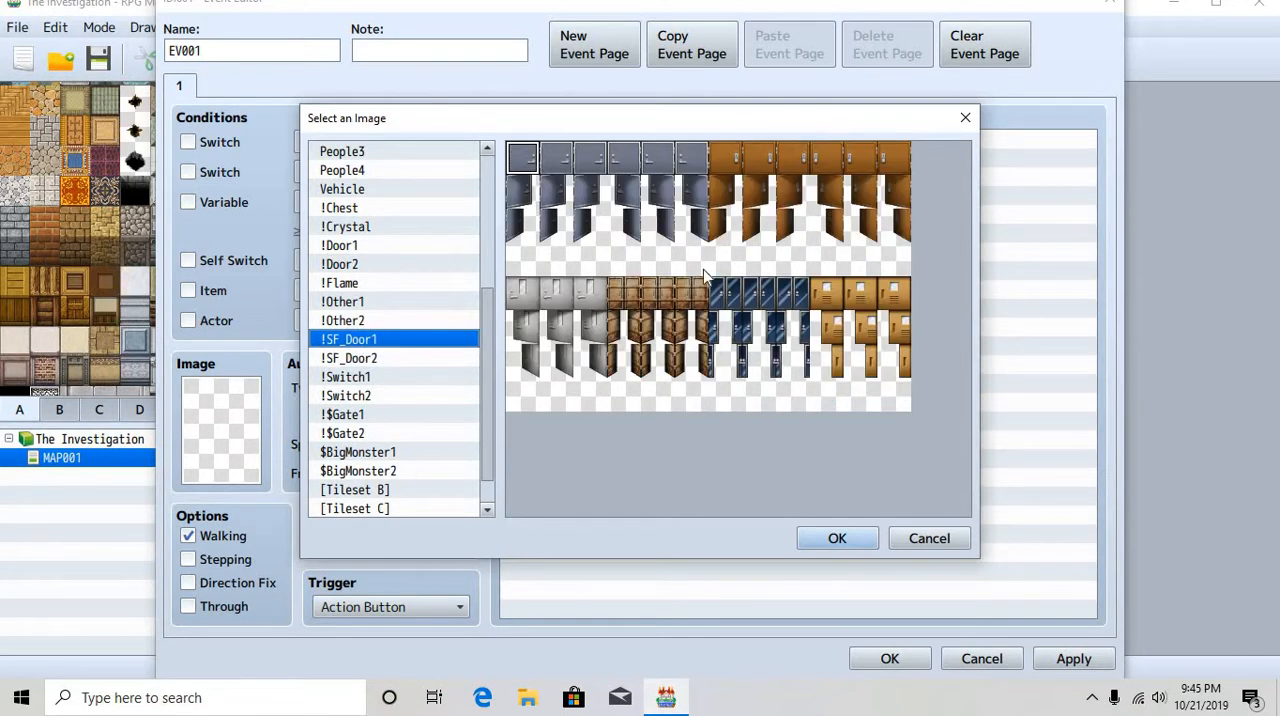
pyautogui.click(792, 156)
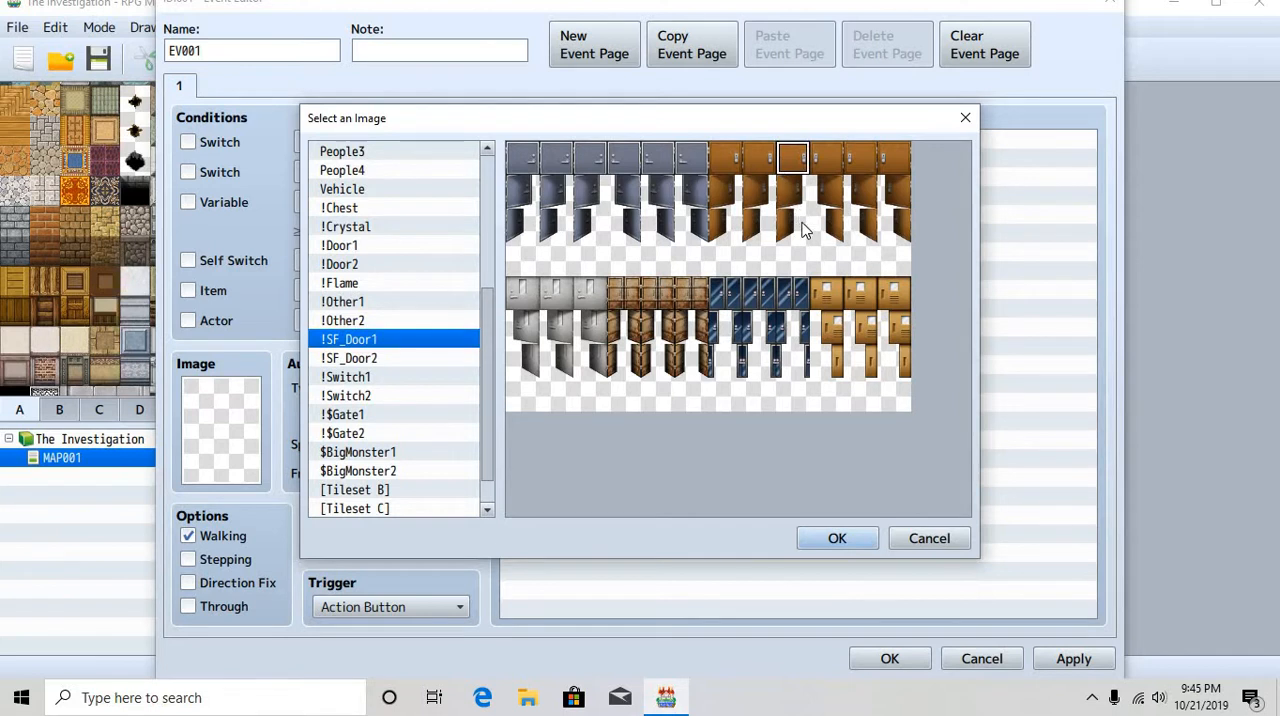
pyautogui.click(836, 538)
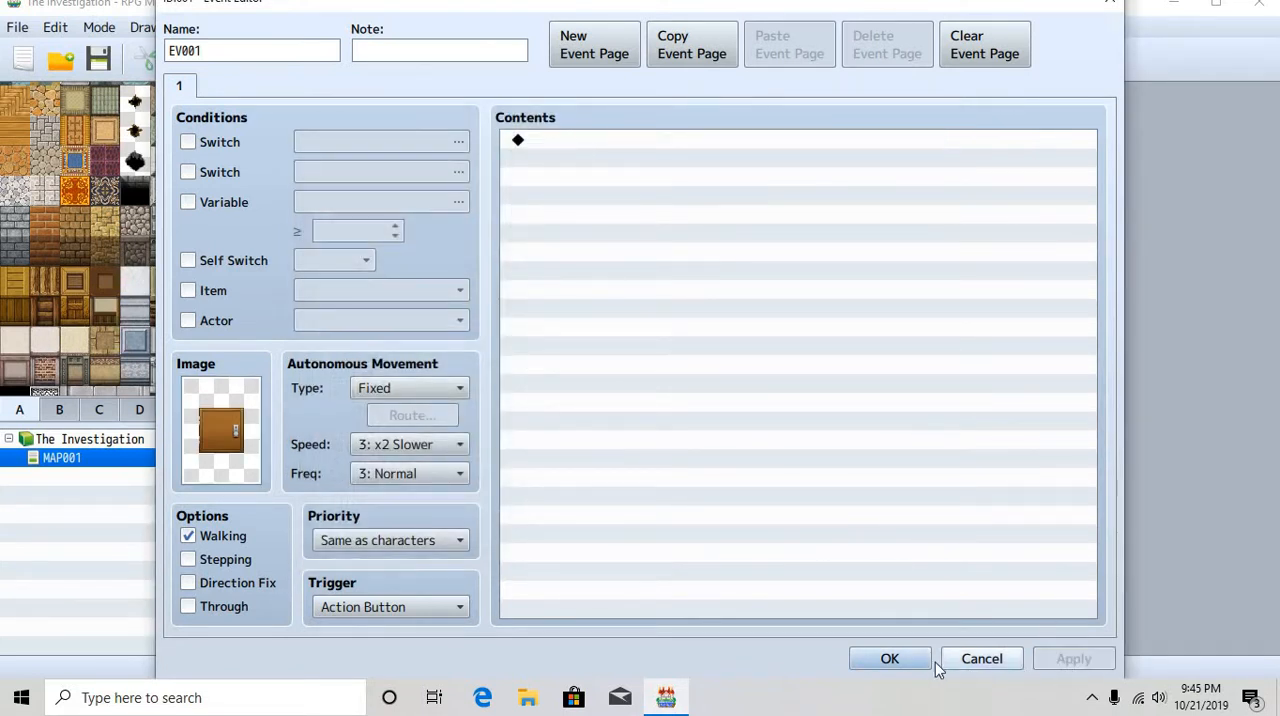
pyautogui.click(888, 658)
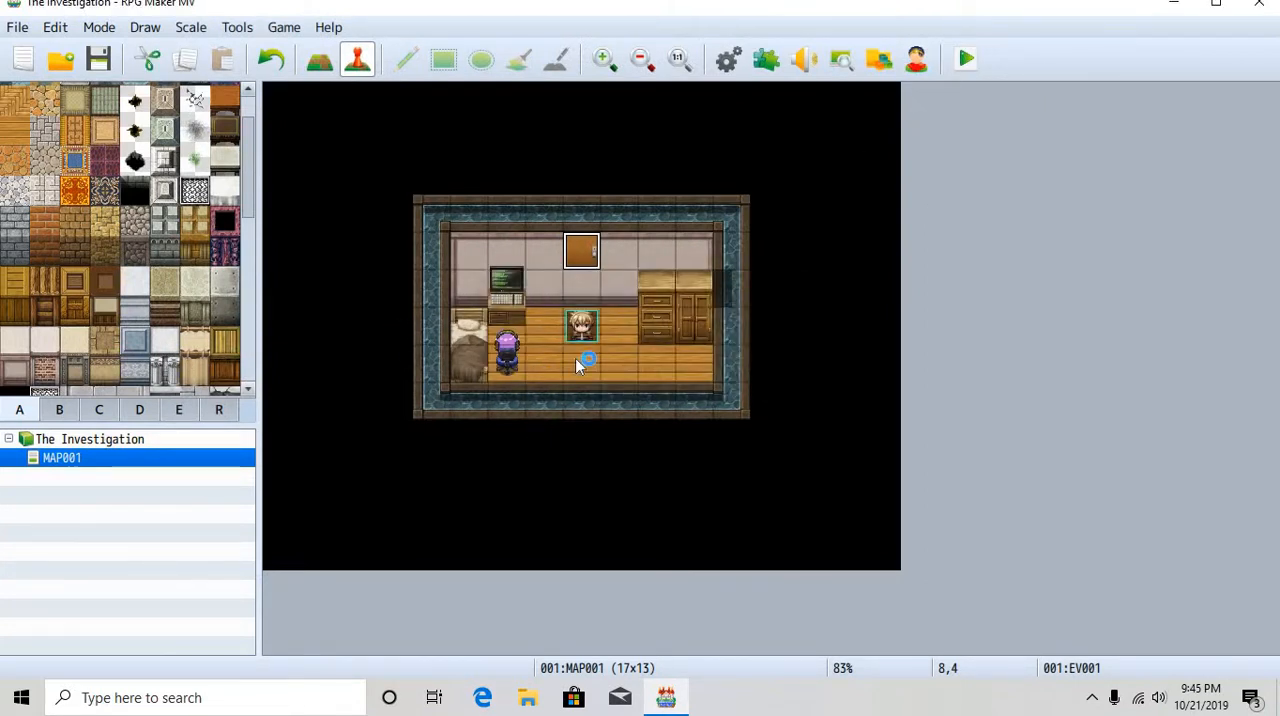
pyautogui.moveTo(650, 378)
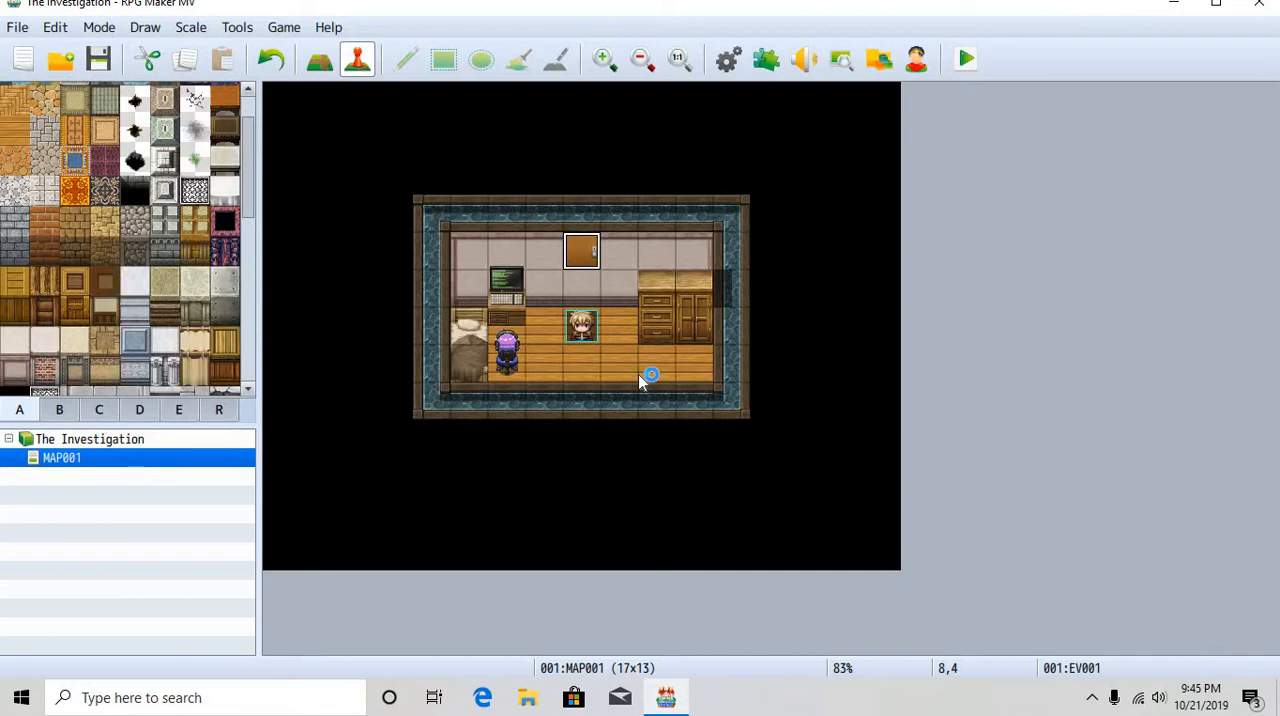
# Back in Map mode, fill the room's blue stone outer border with wooden wall tiles
pyautogui.click(964, 58)
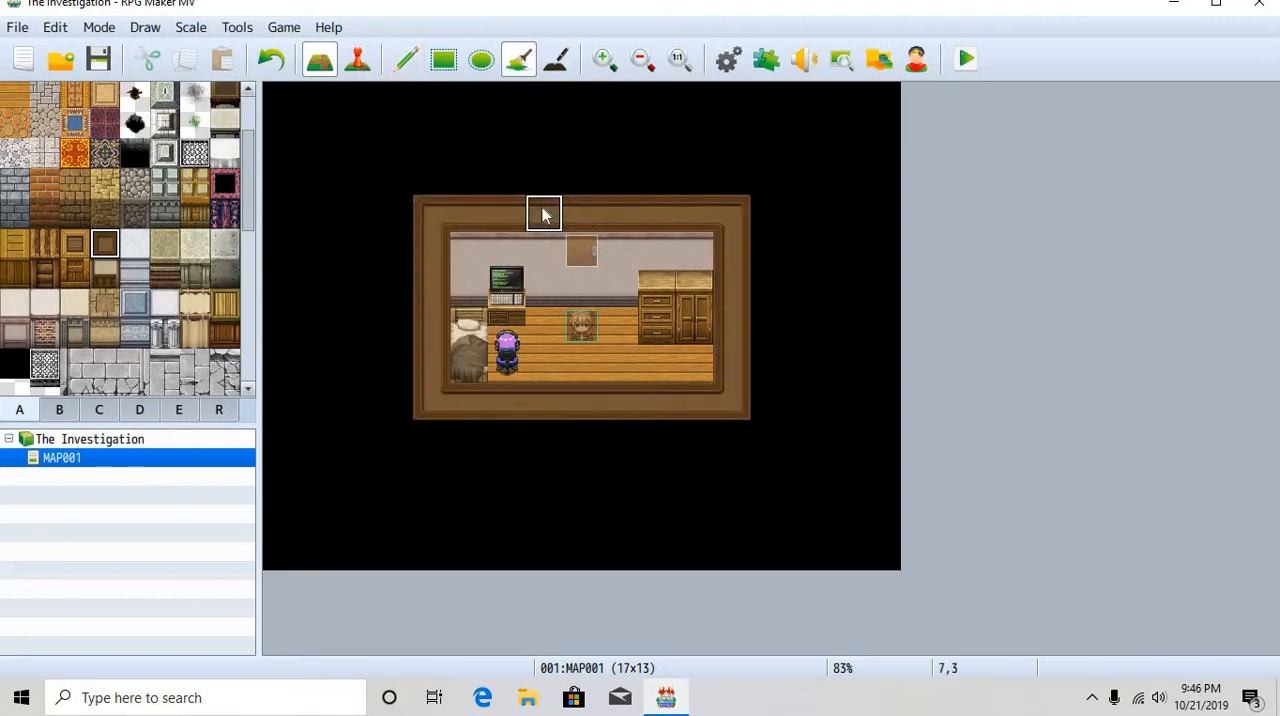
pyautogui.click(404, 60)
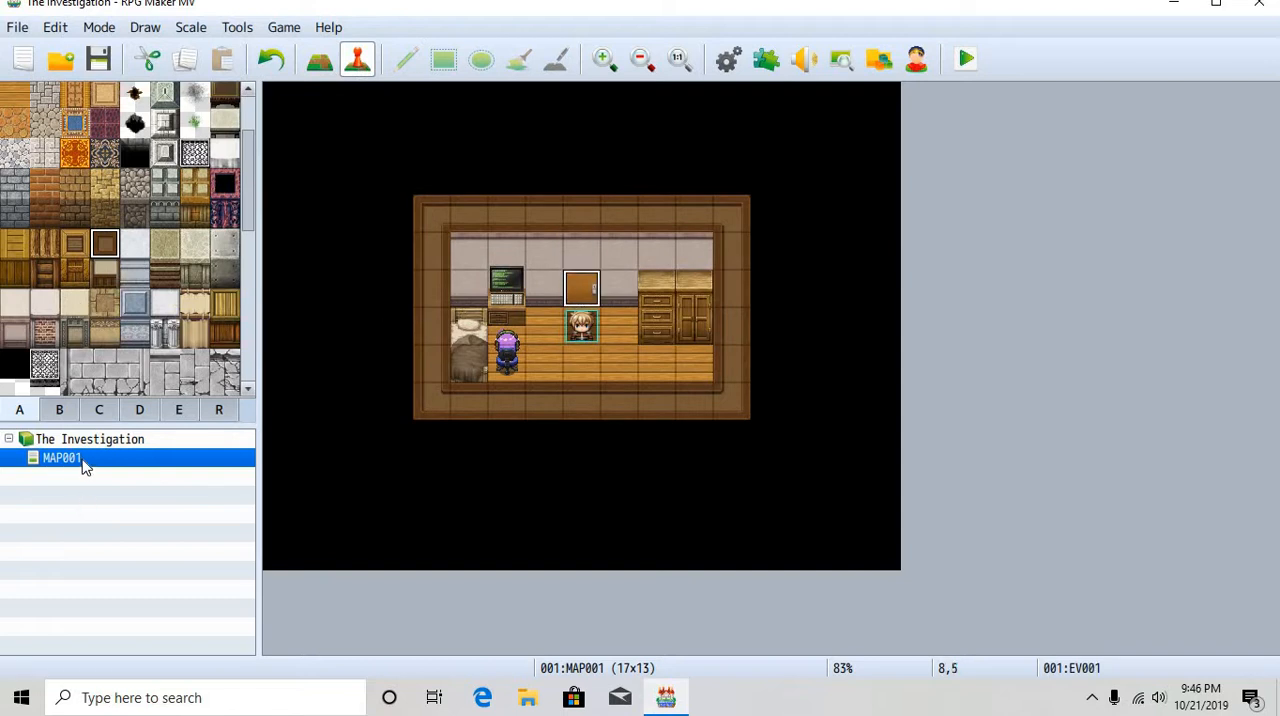
# Review MAP001's Scroll Type in Map Properties unchanged, then save the project's changes
pyautogui.doubleClick(60, 456)
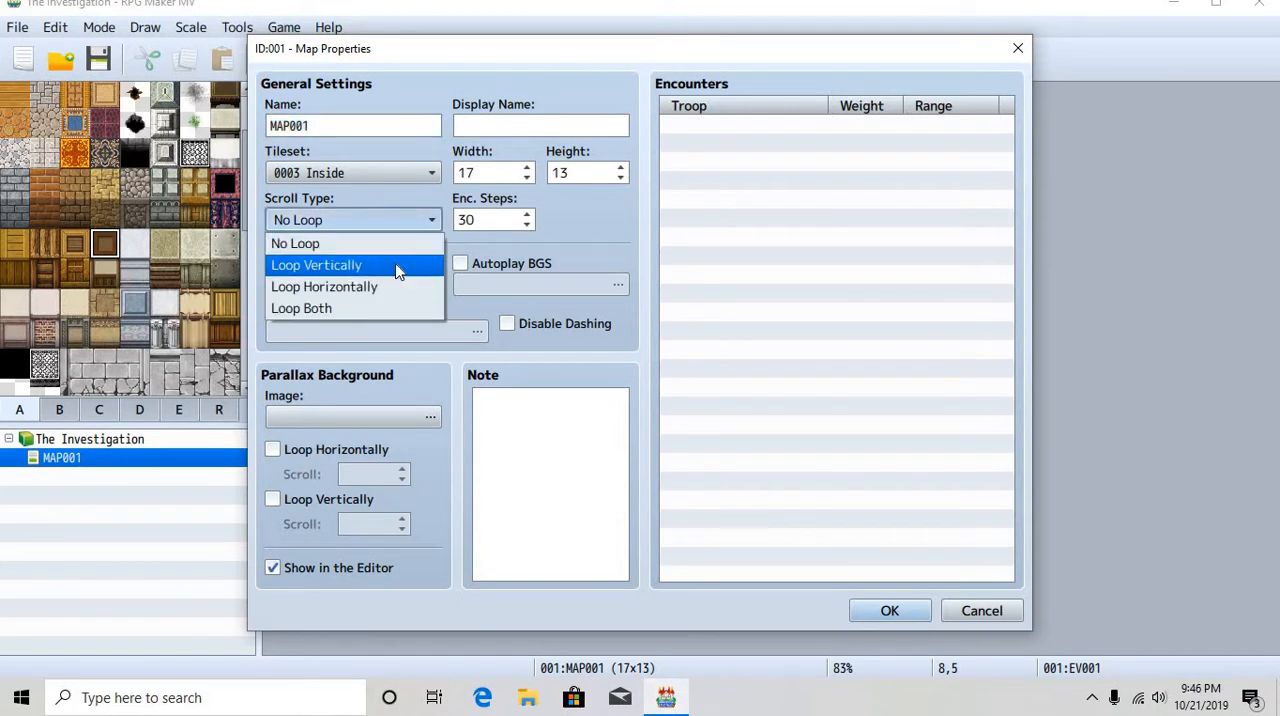
pyautogui.moveTo(364, 308)
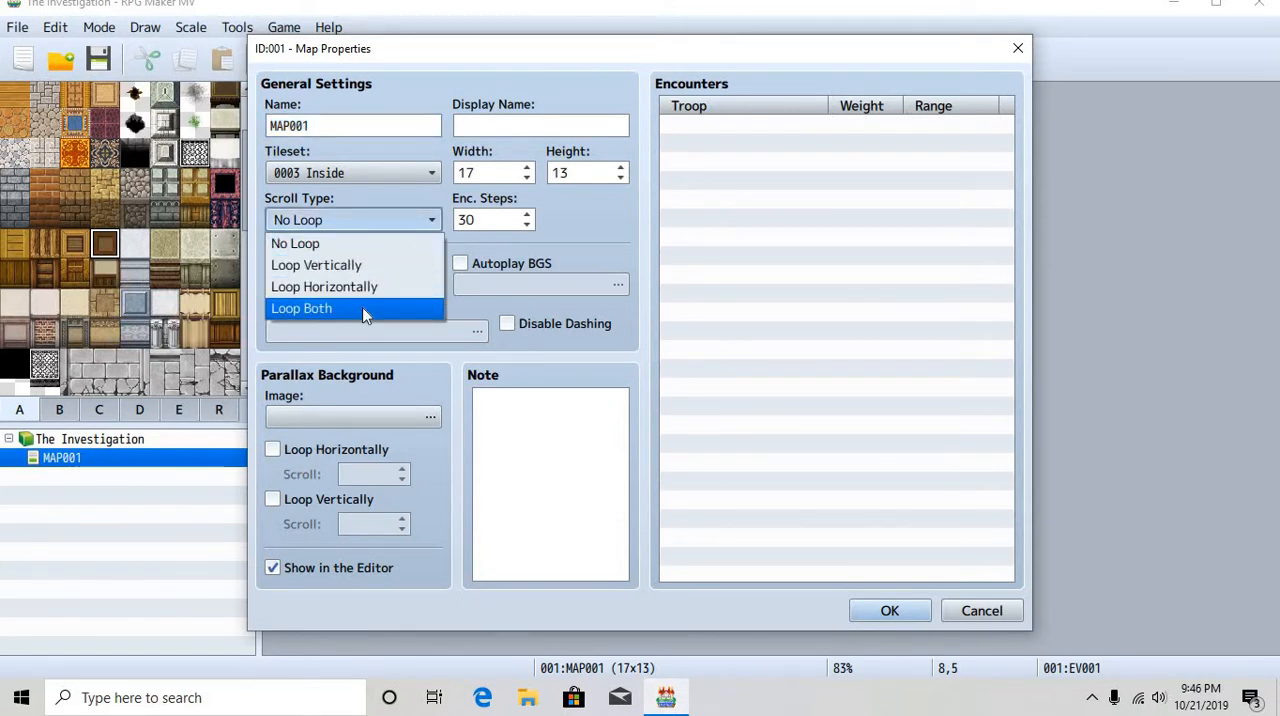
pyautogui.moveTo(356, 264)
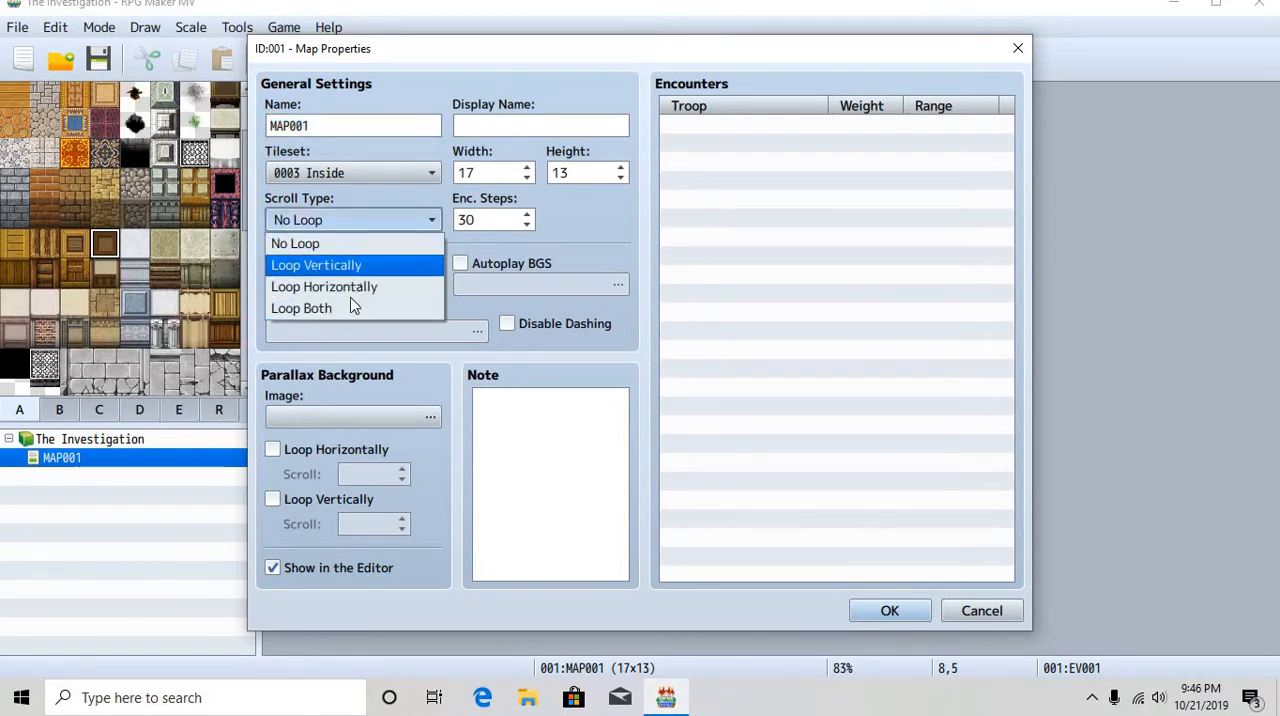
pyautogui.click(300, 308)
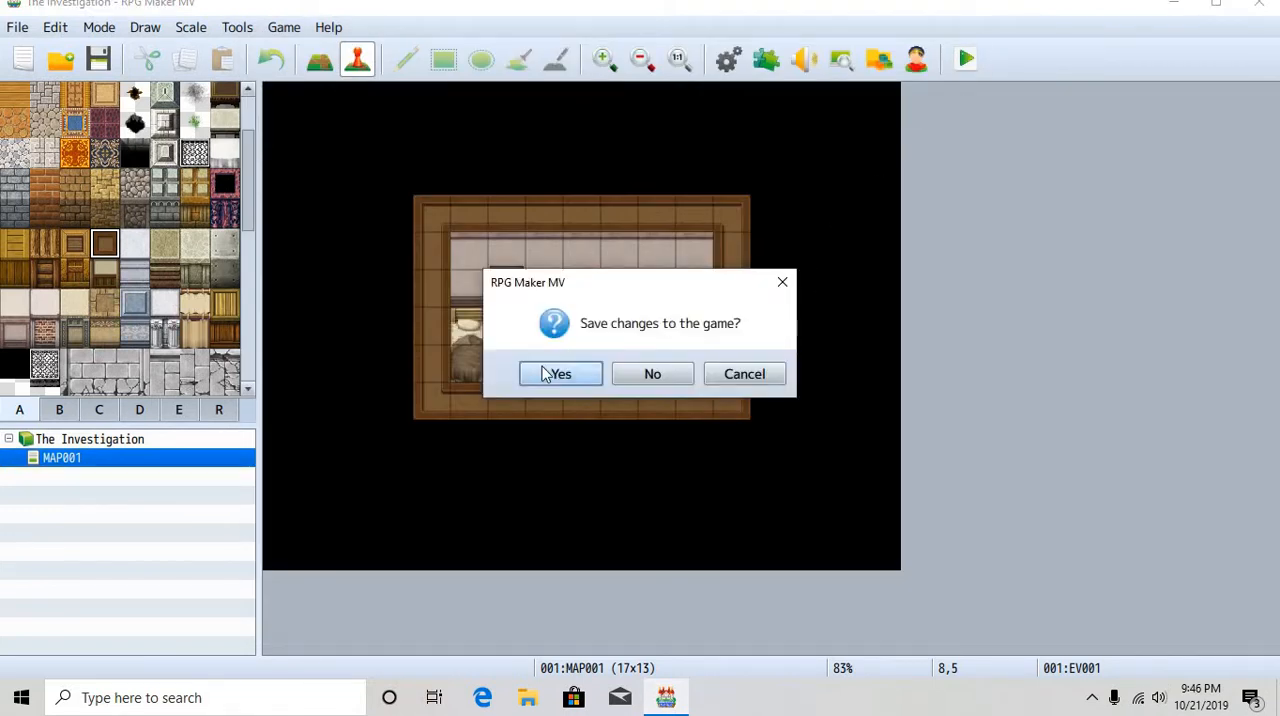
pyautogui.click(560, 372)
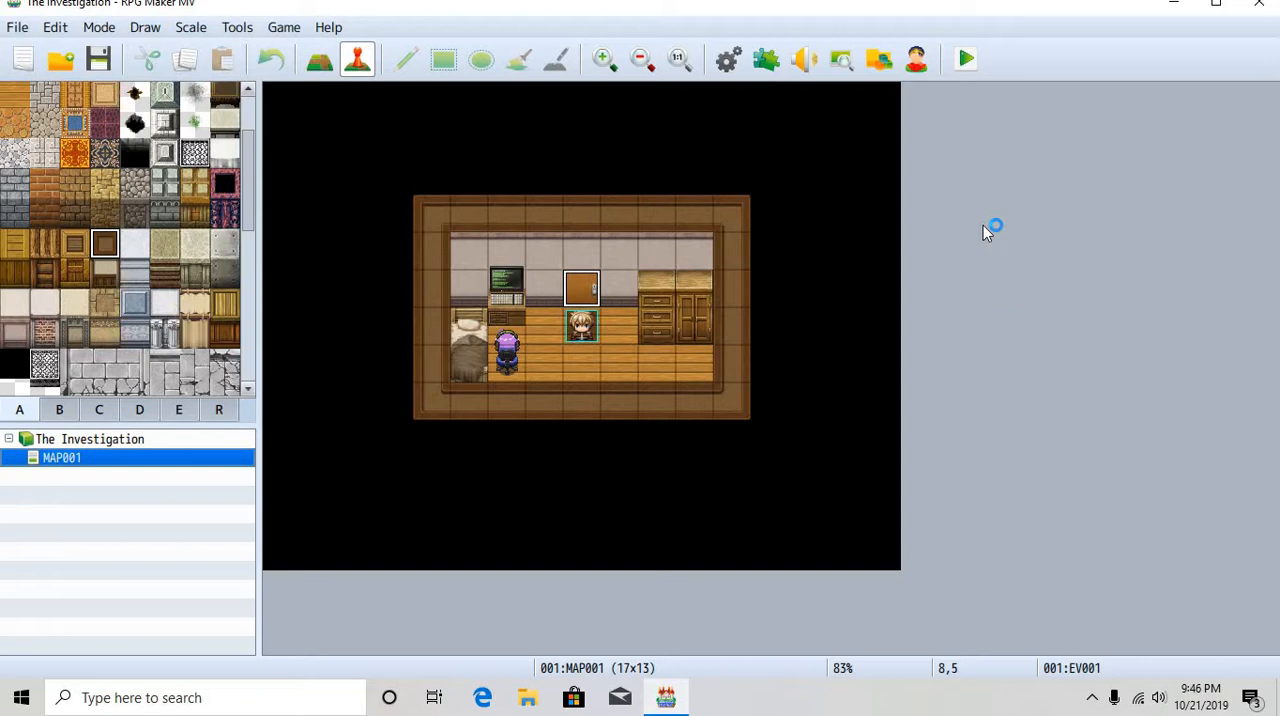
pyautogui.moveTo(610, 230)
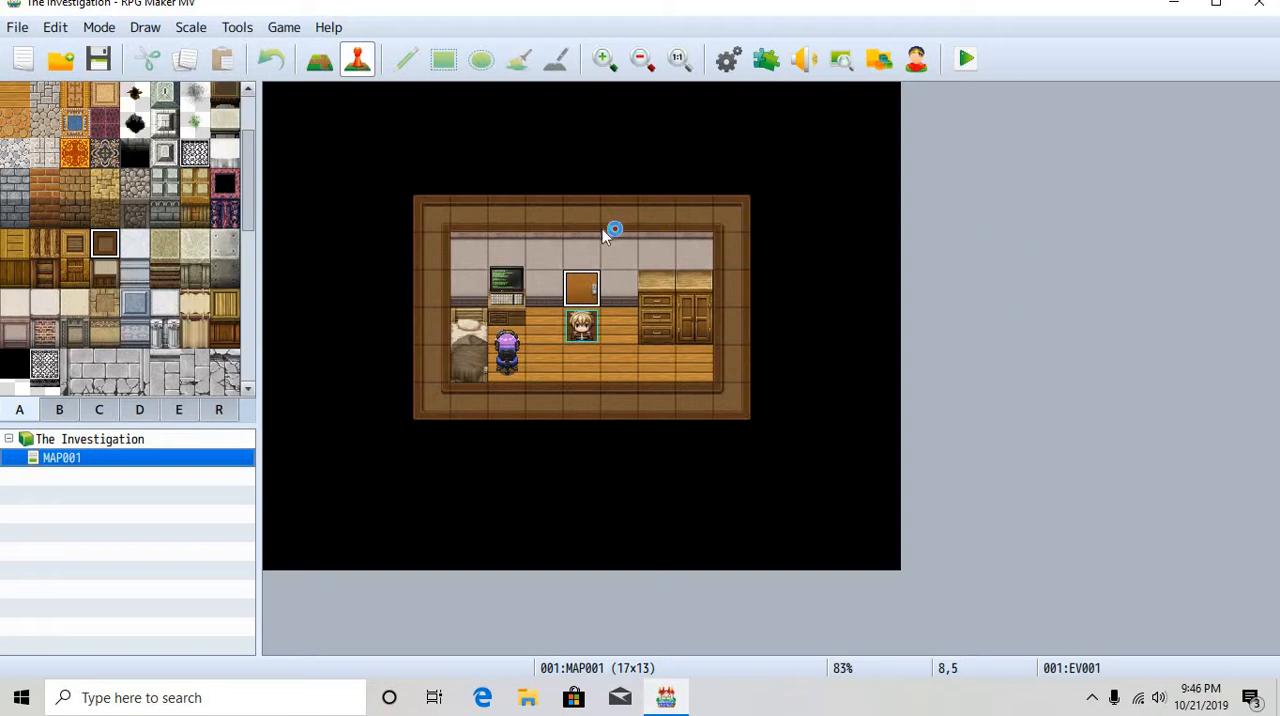
pyautogui.moveTo(584, 240)
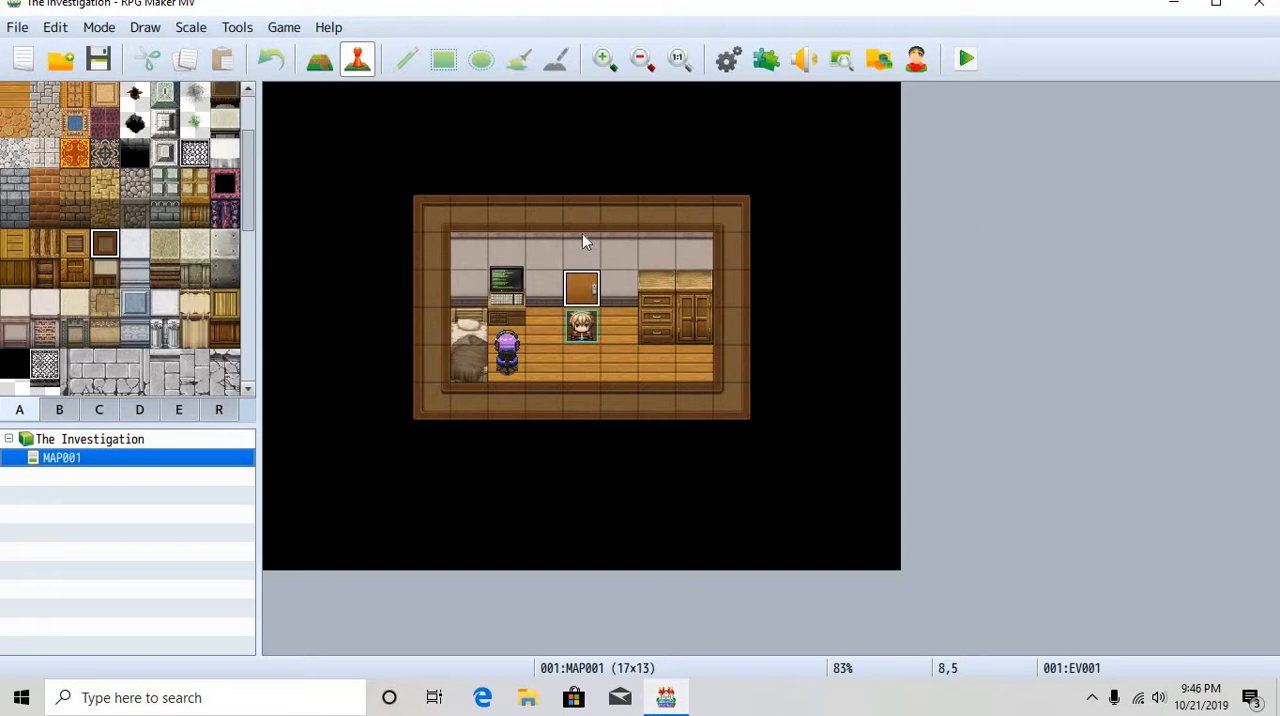
pyautogui.click(964, 60)
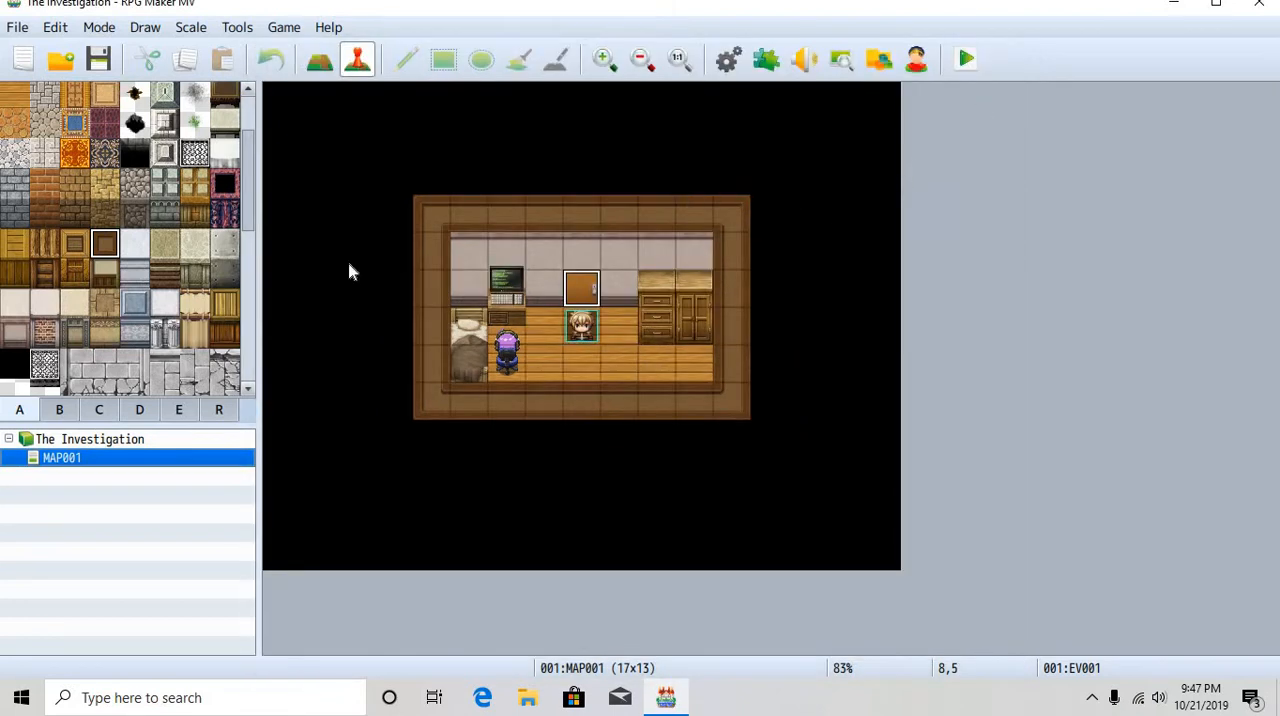
pyautogui.moveTo(736, 292)
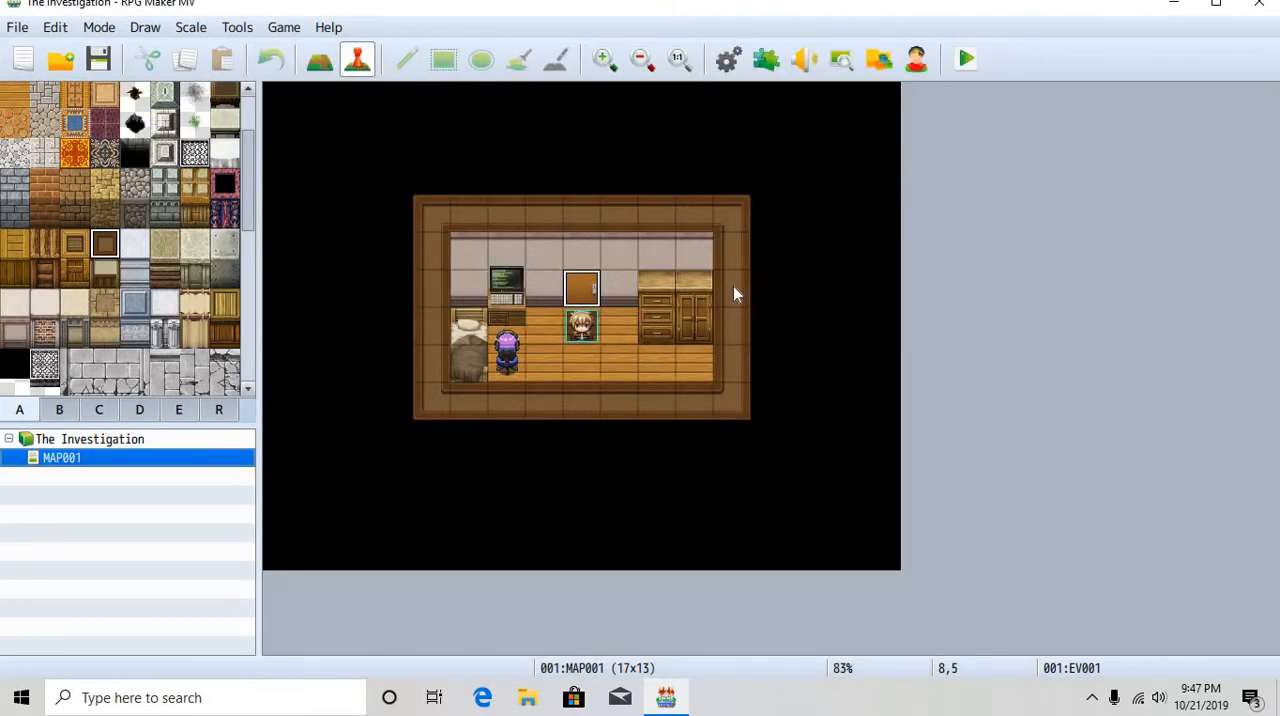